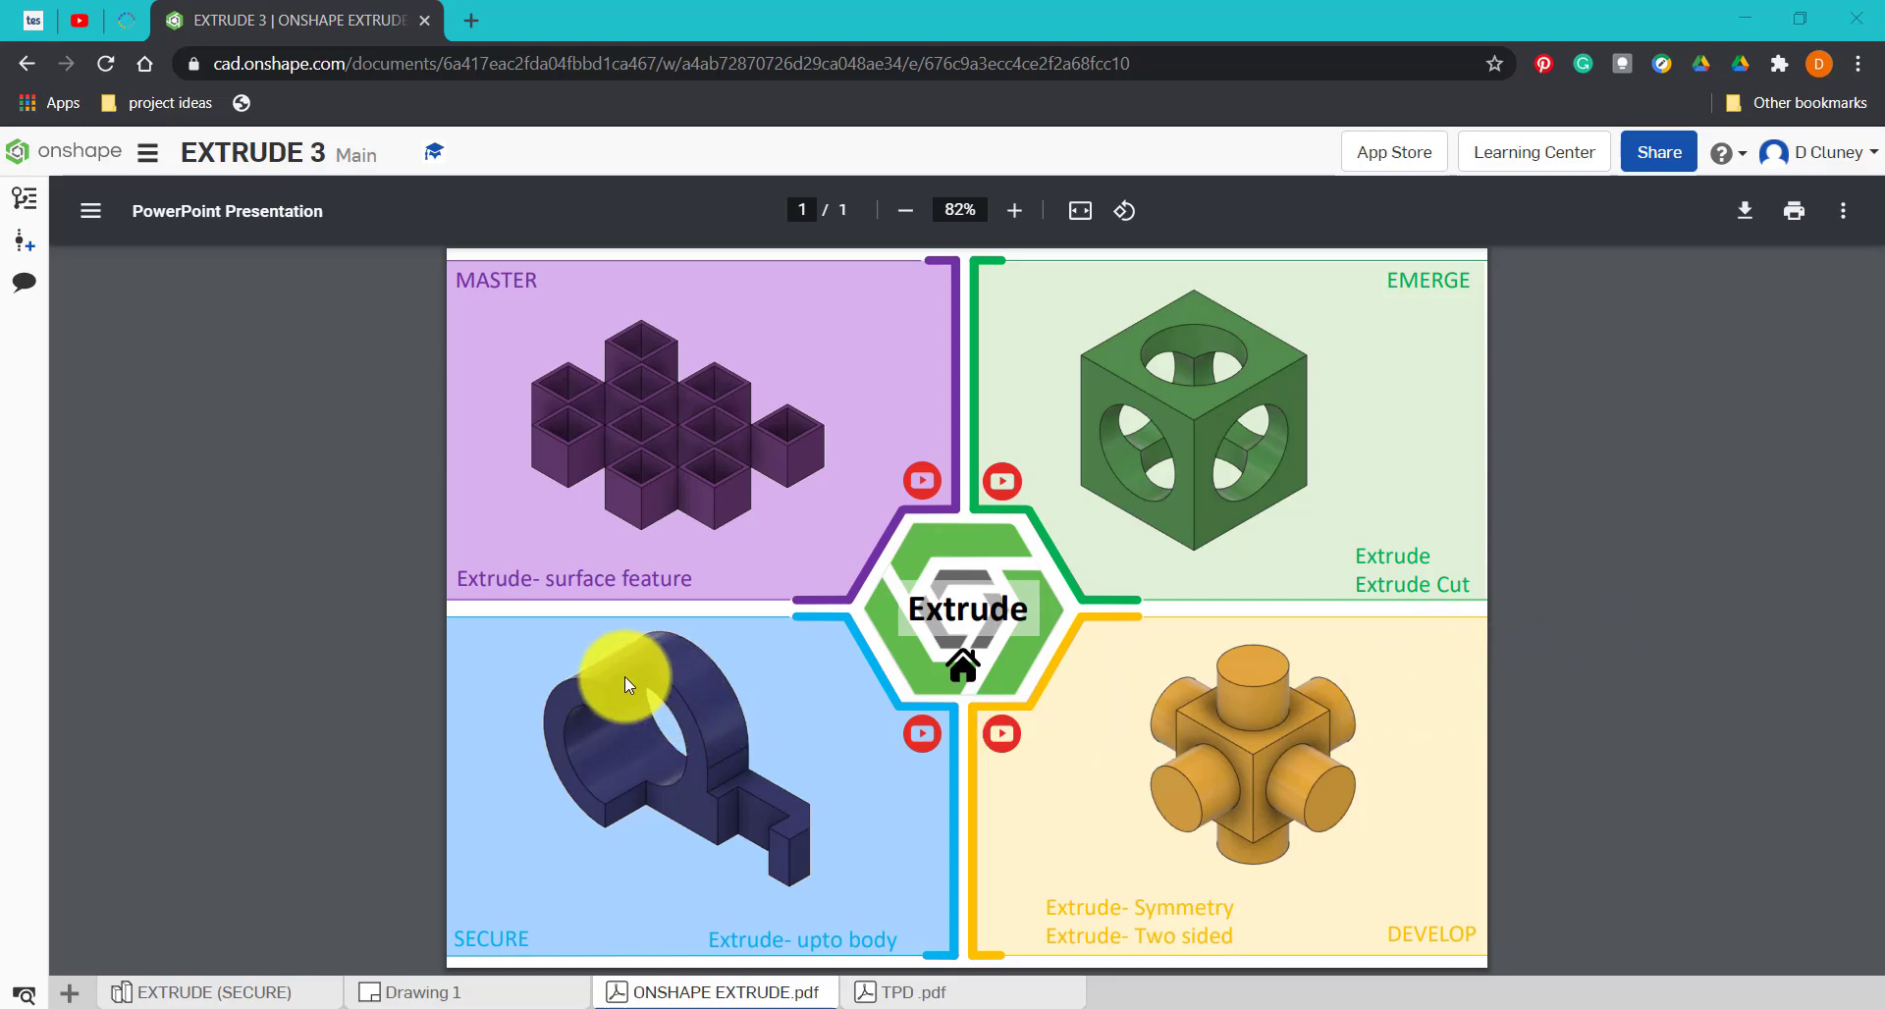
pyautogui.moveTo(571, 699)
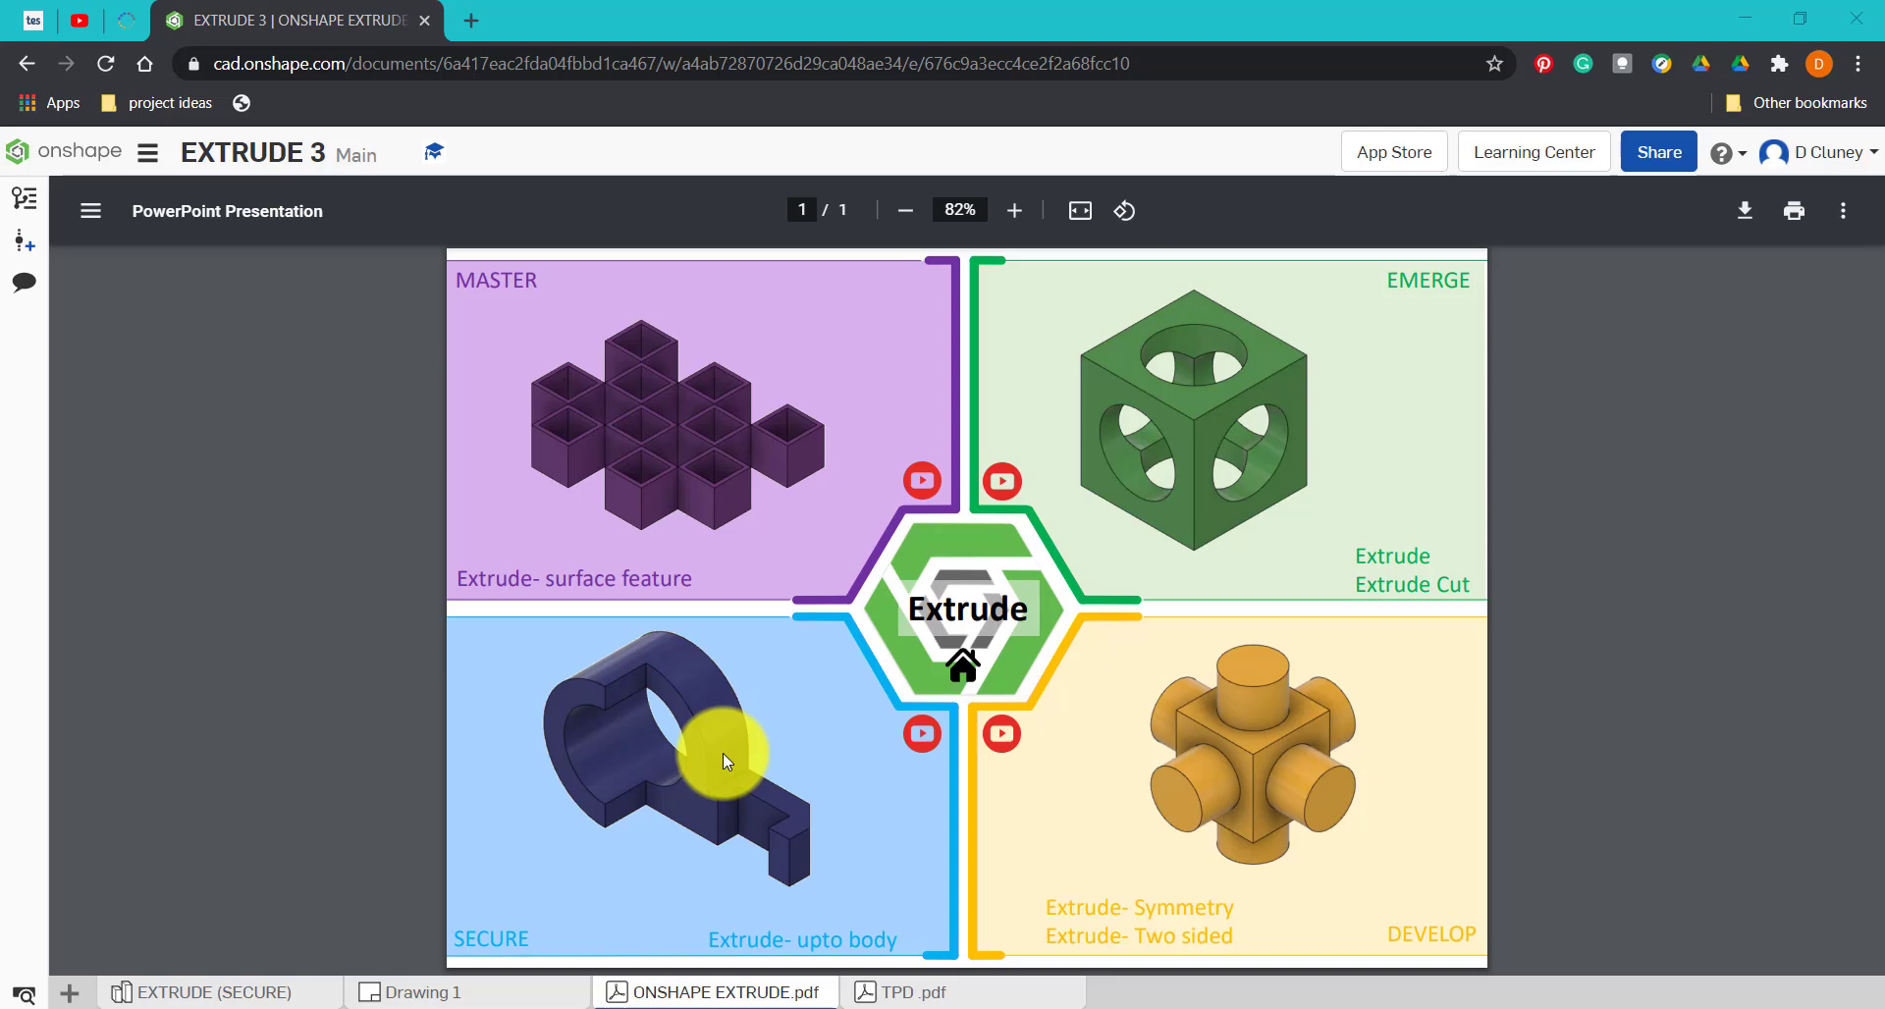
pyautogui.moveTo(1320, 709)
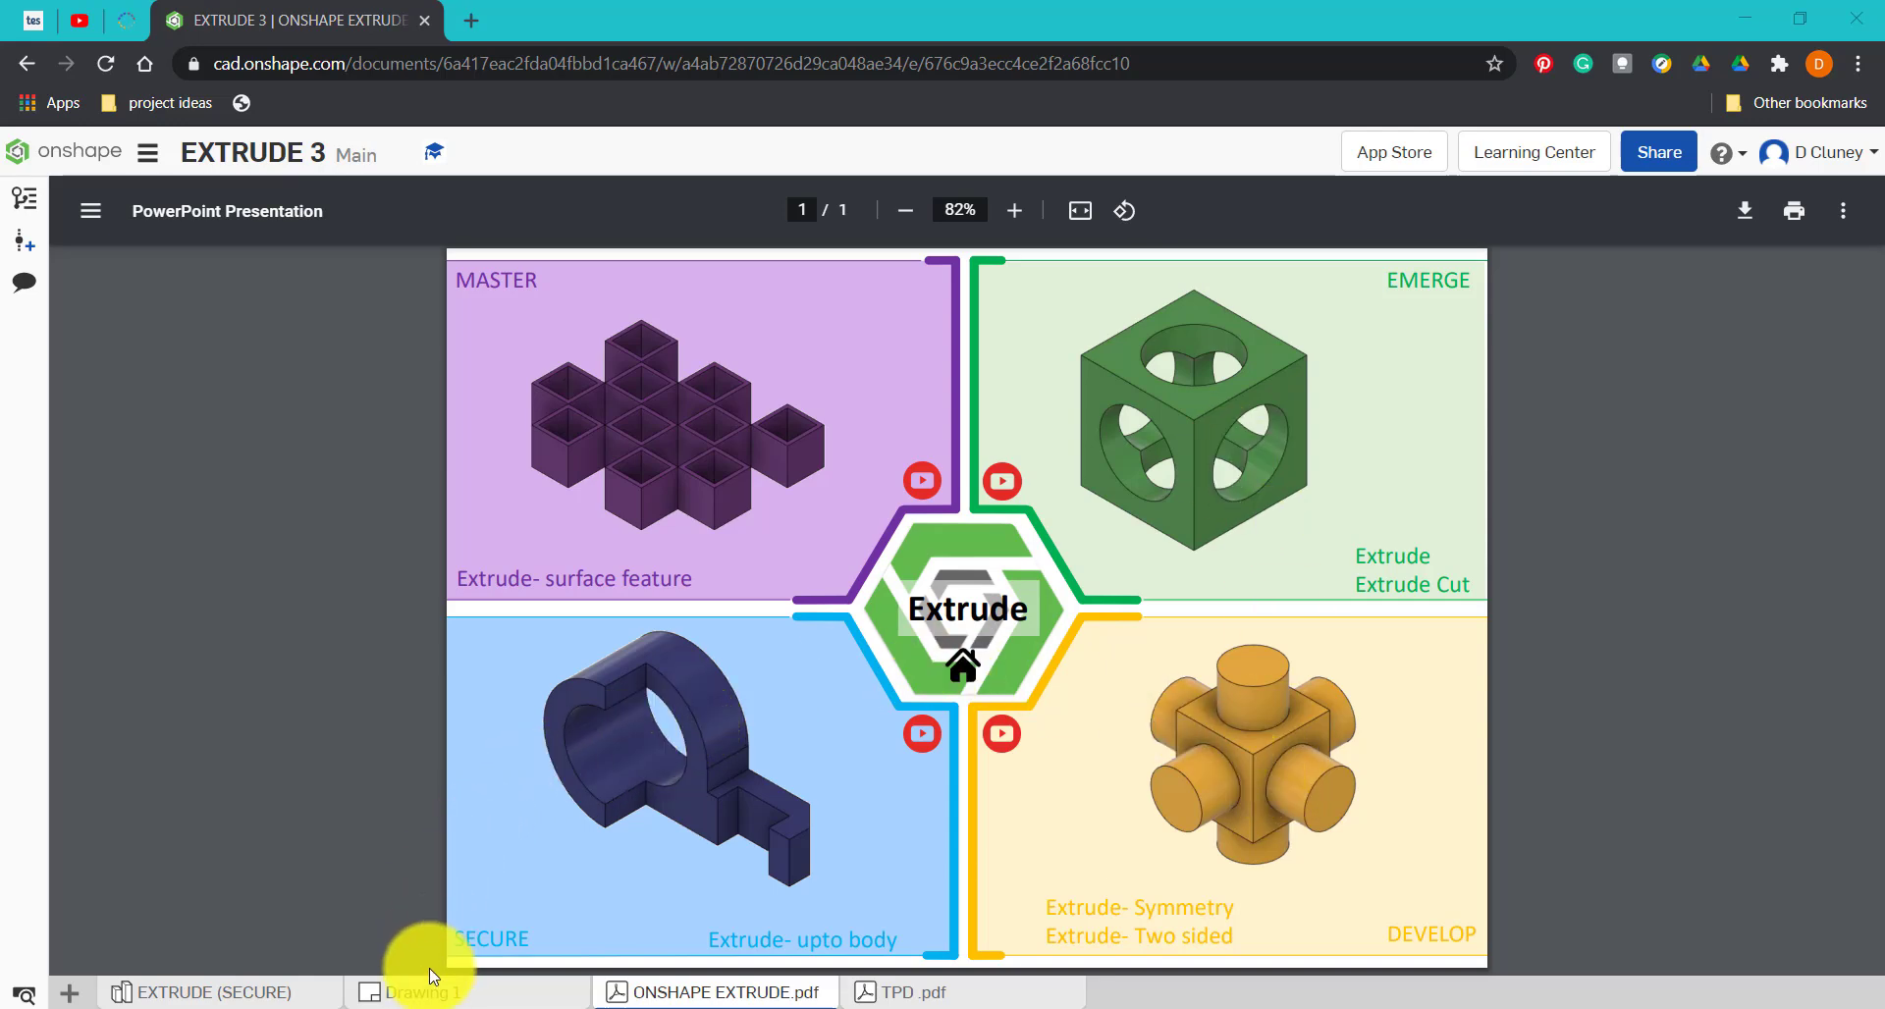
# Review the reference drawing and finished model, then create a new blank Part Studio.
pyautogui.click(421, 992)
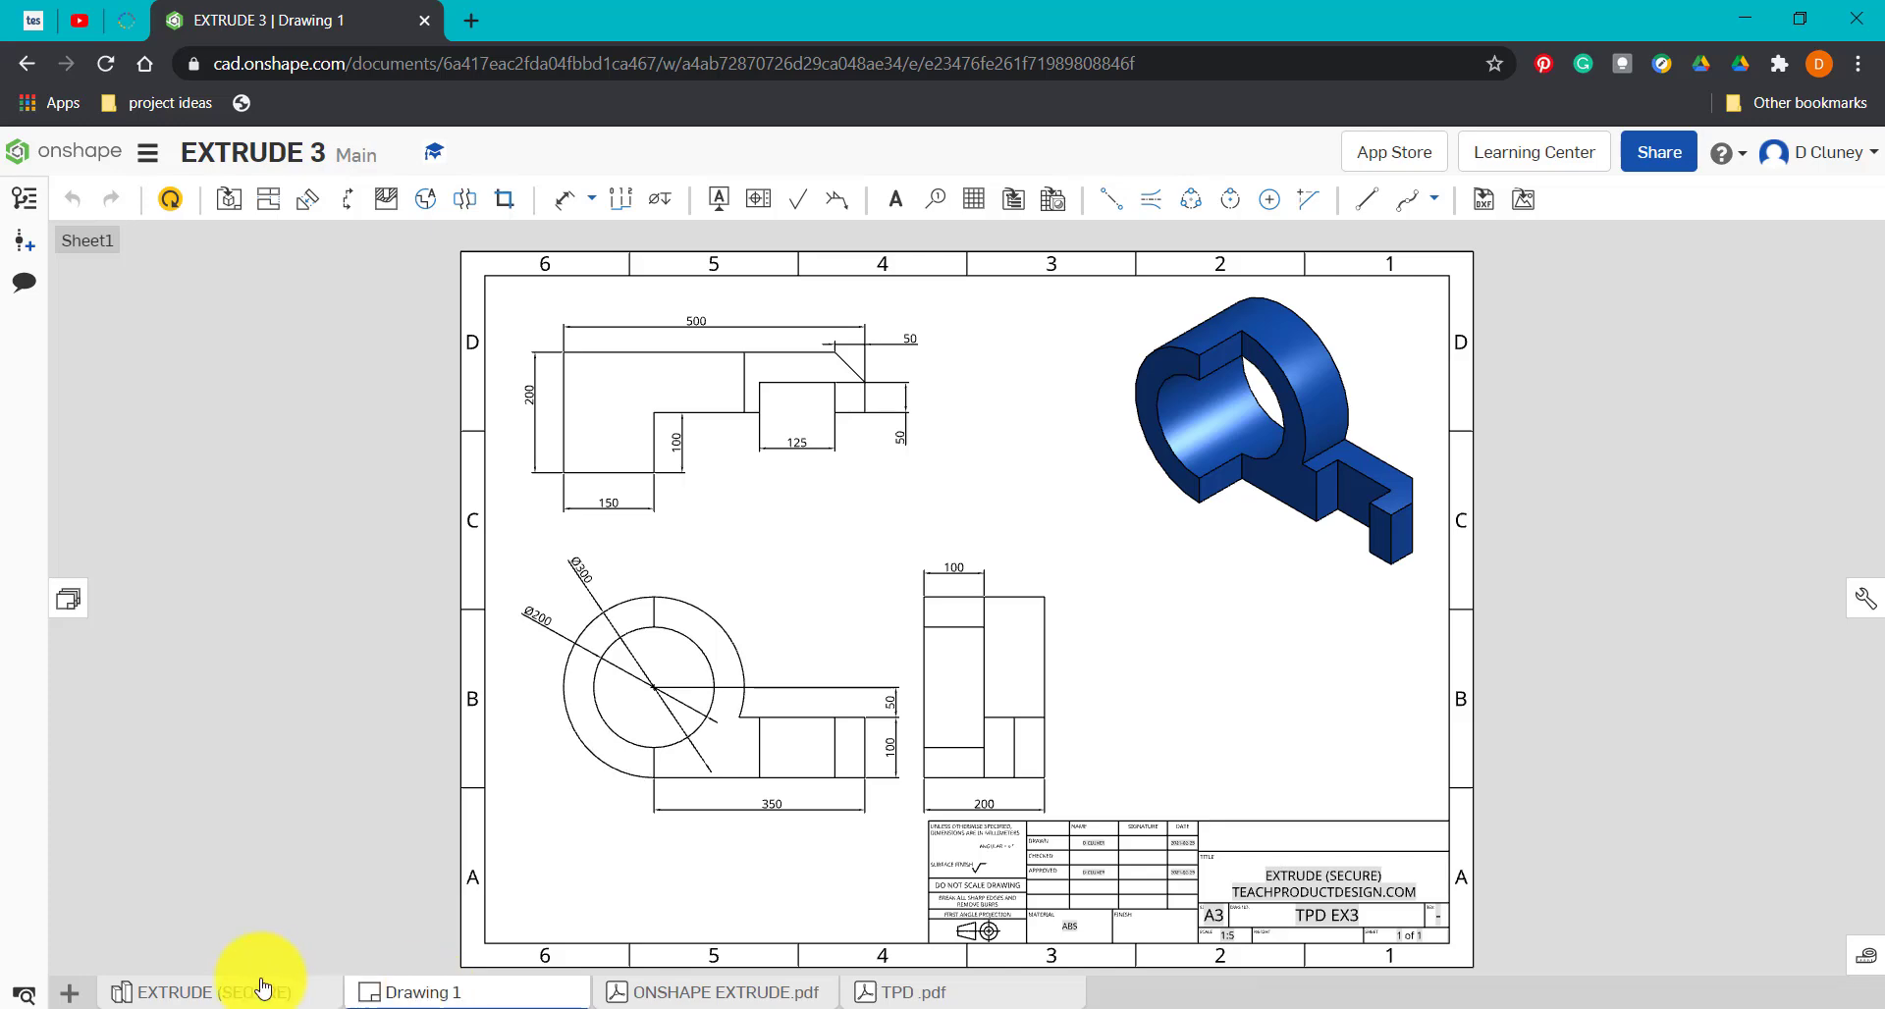
pyautogui.click(216, 992)
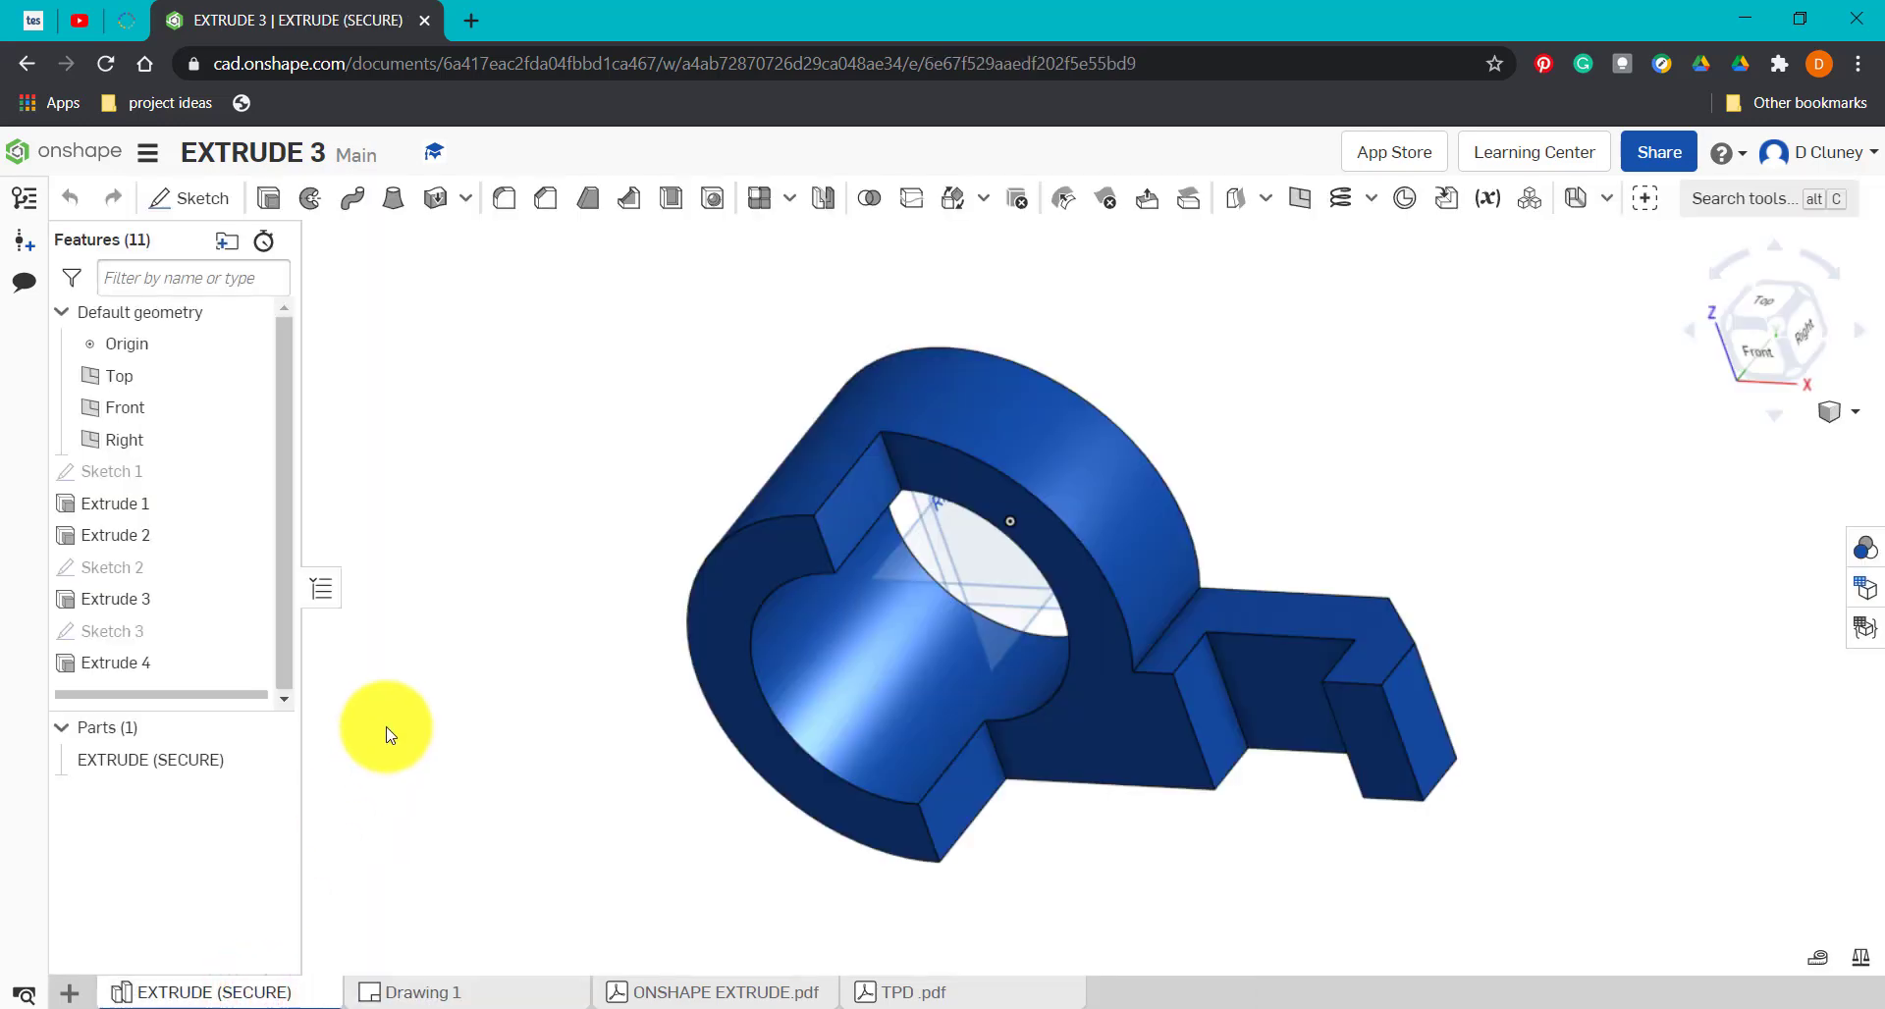
pyautogui.click(68, 992)
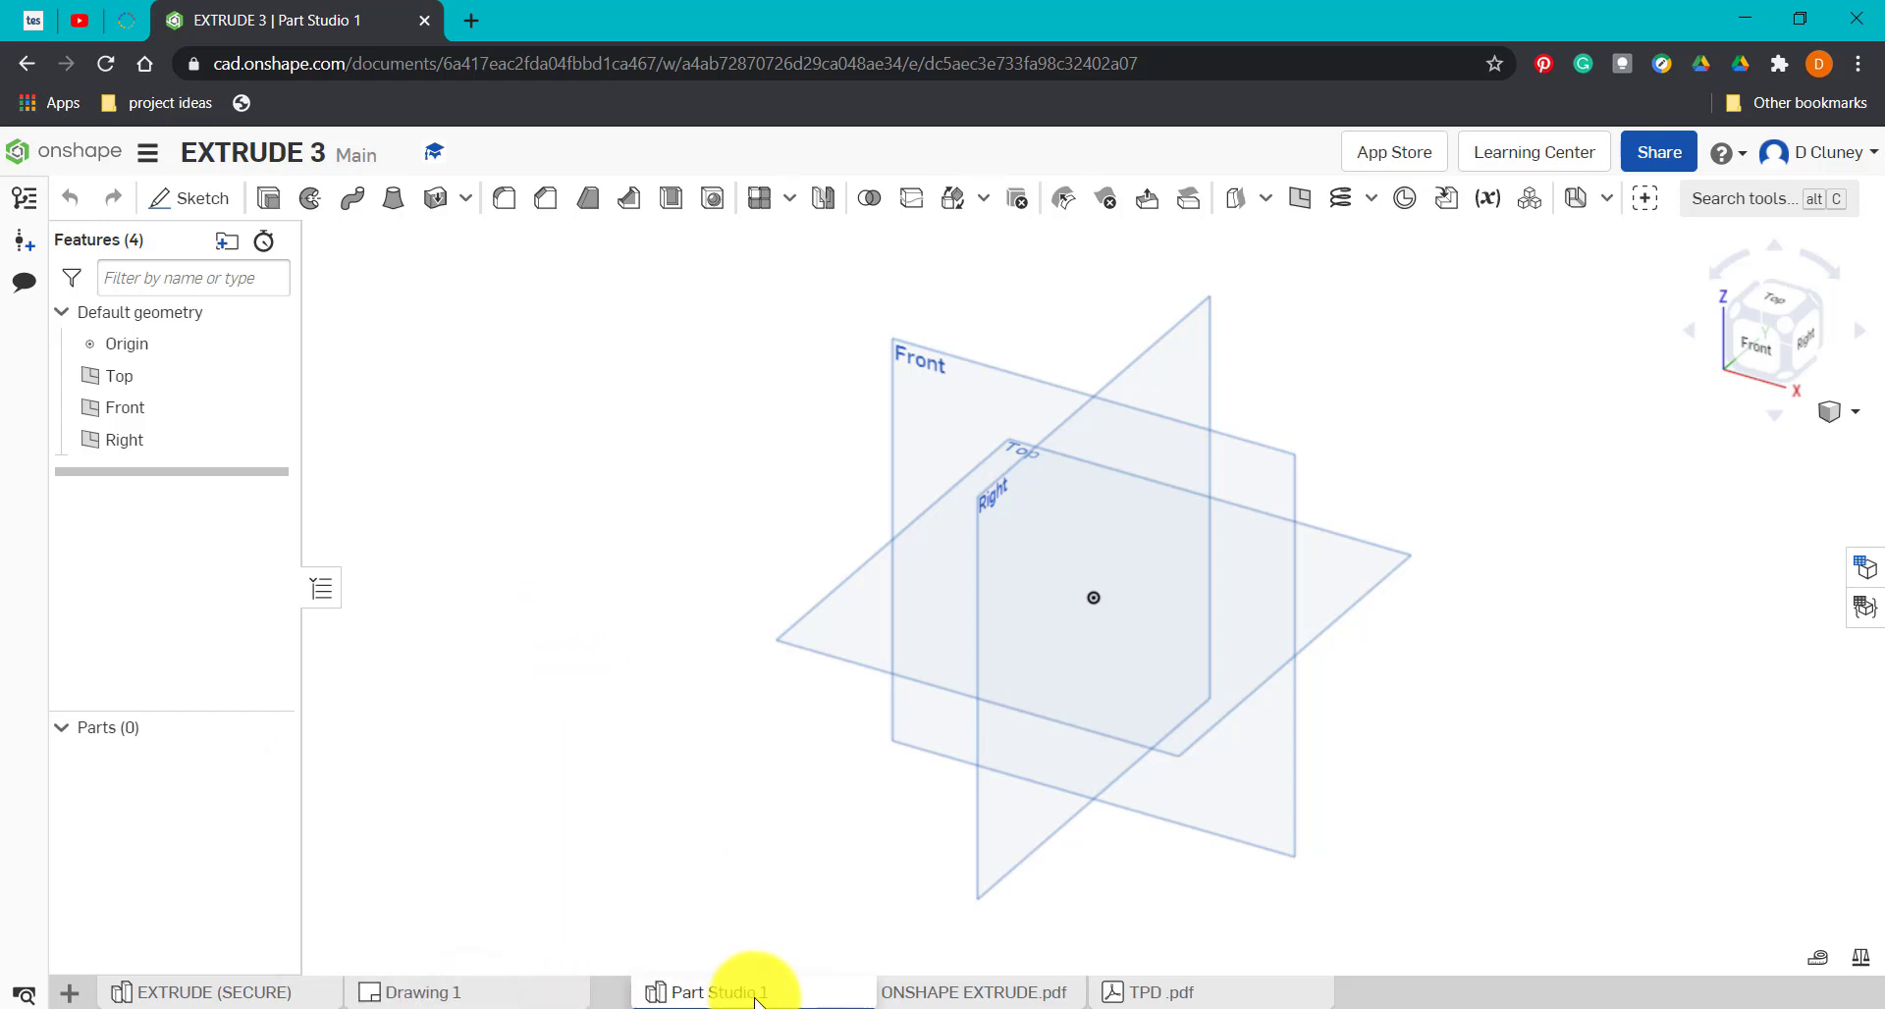
pyautogui.moveTo(674, 992)
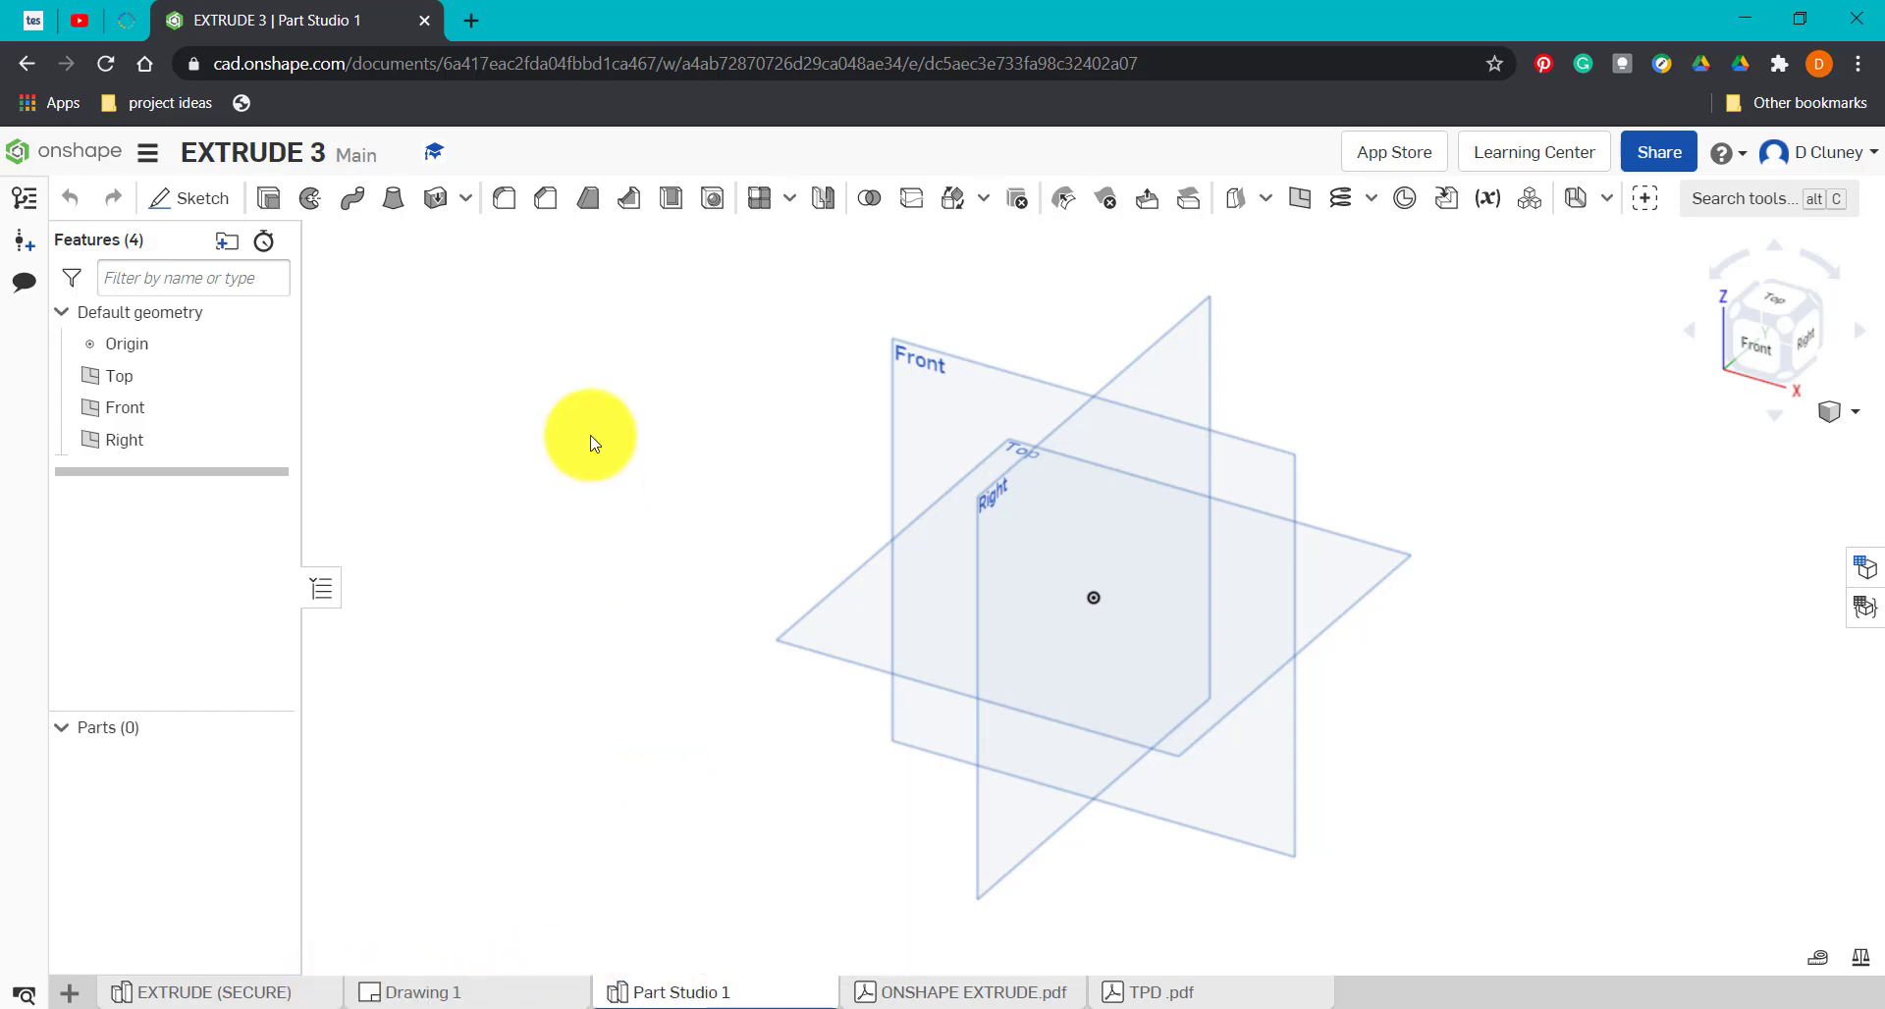
# Start Sketch 1 on the Front plane with a Ø300 circle centred on the origin.
pyautogui.click(189, 198)
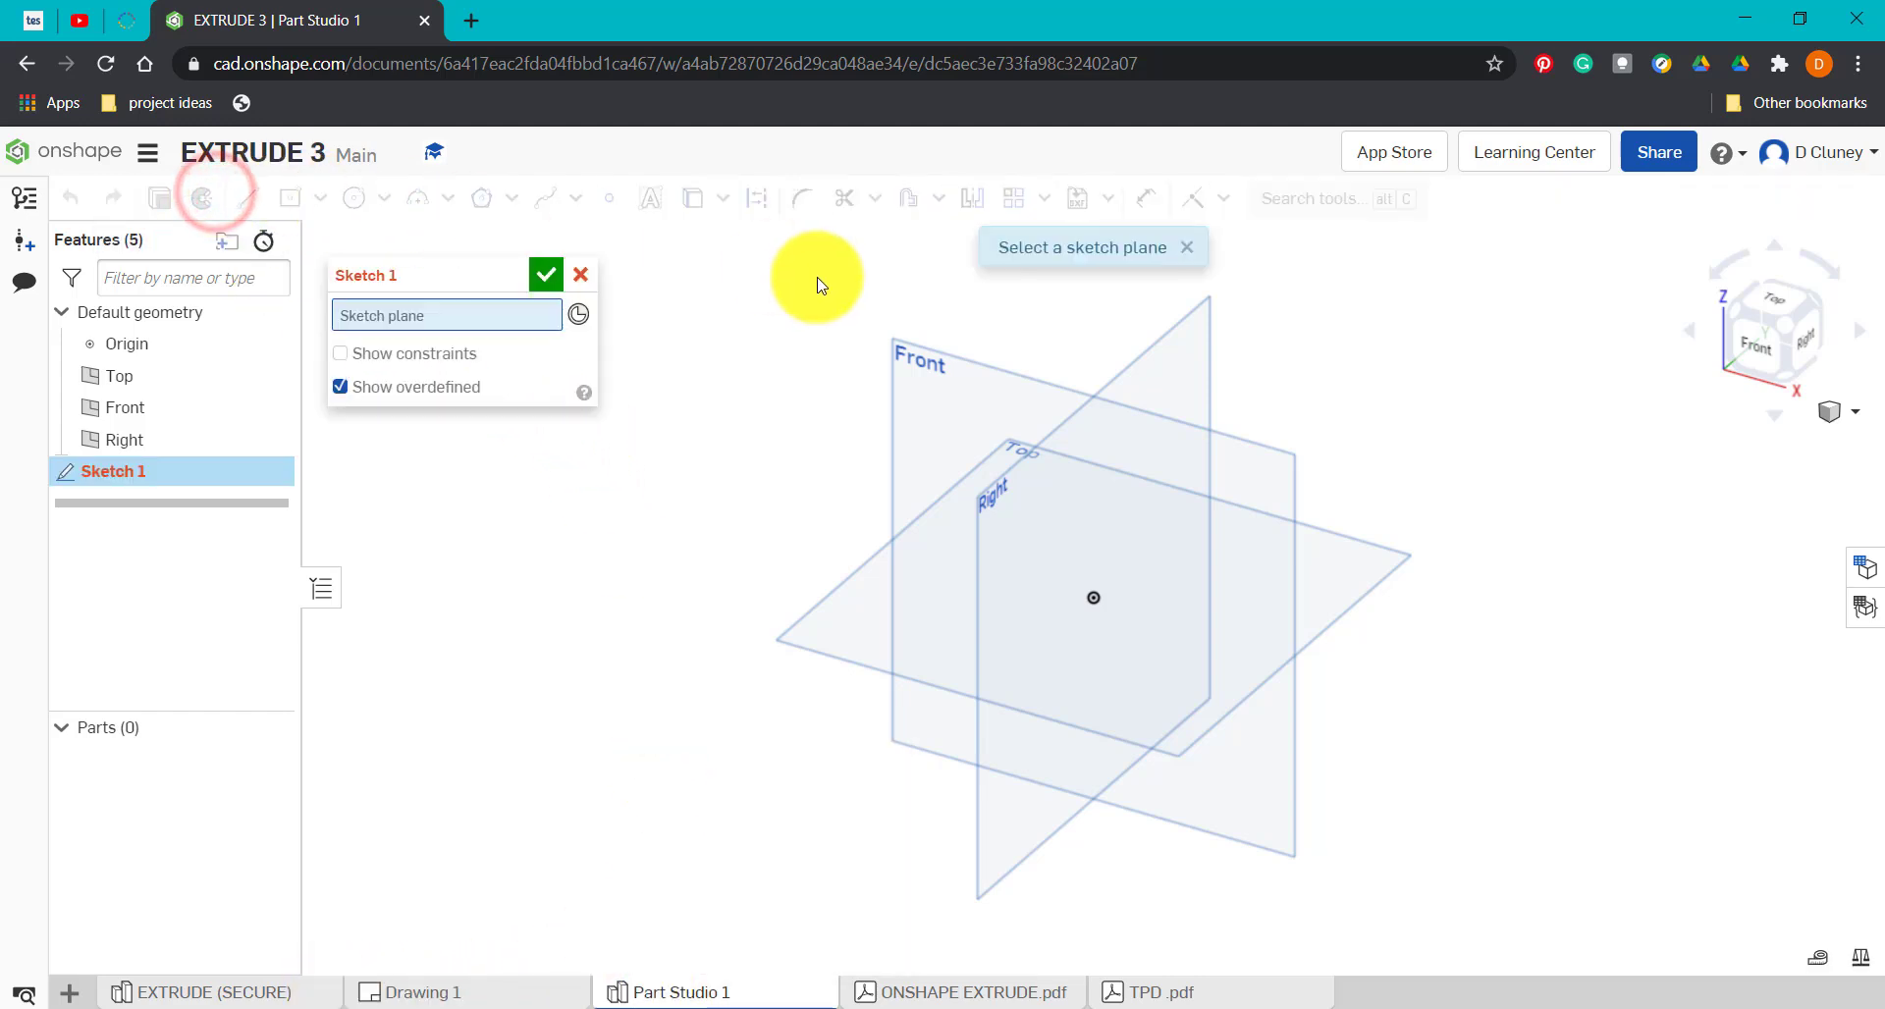
pyautogui.click(951, 361)
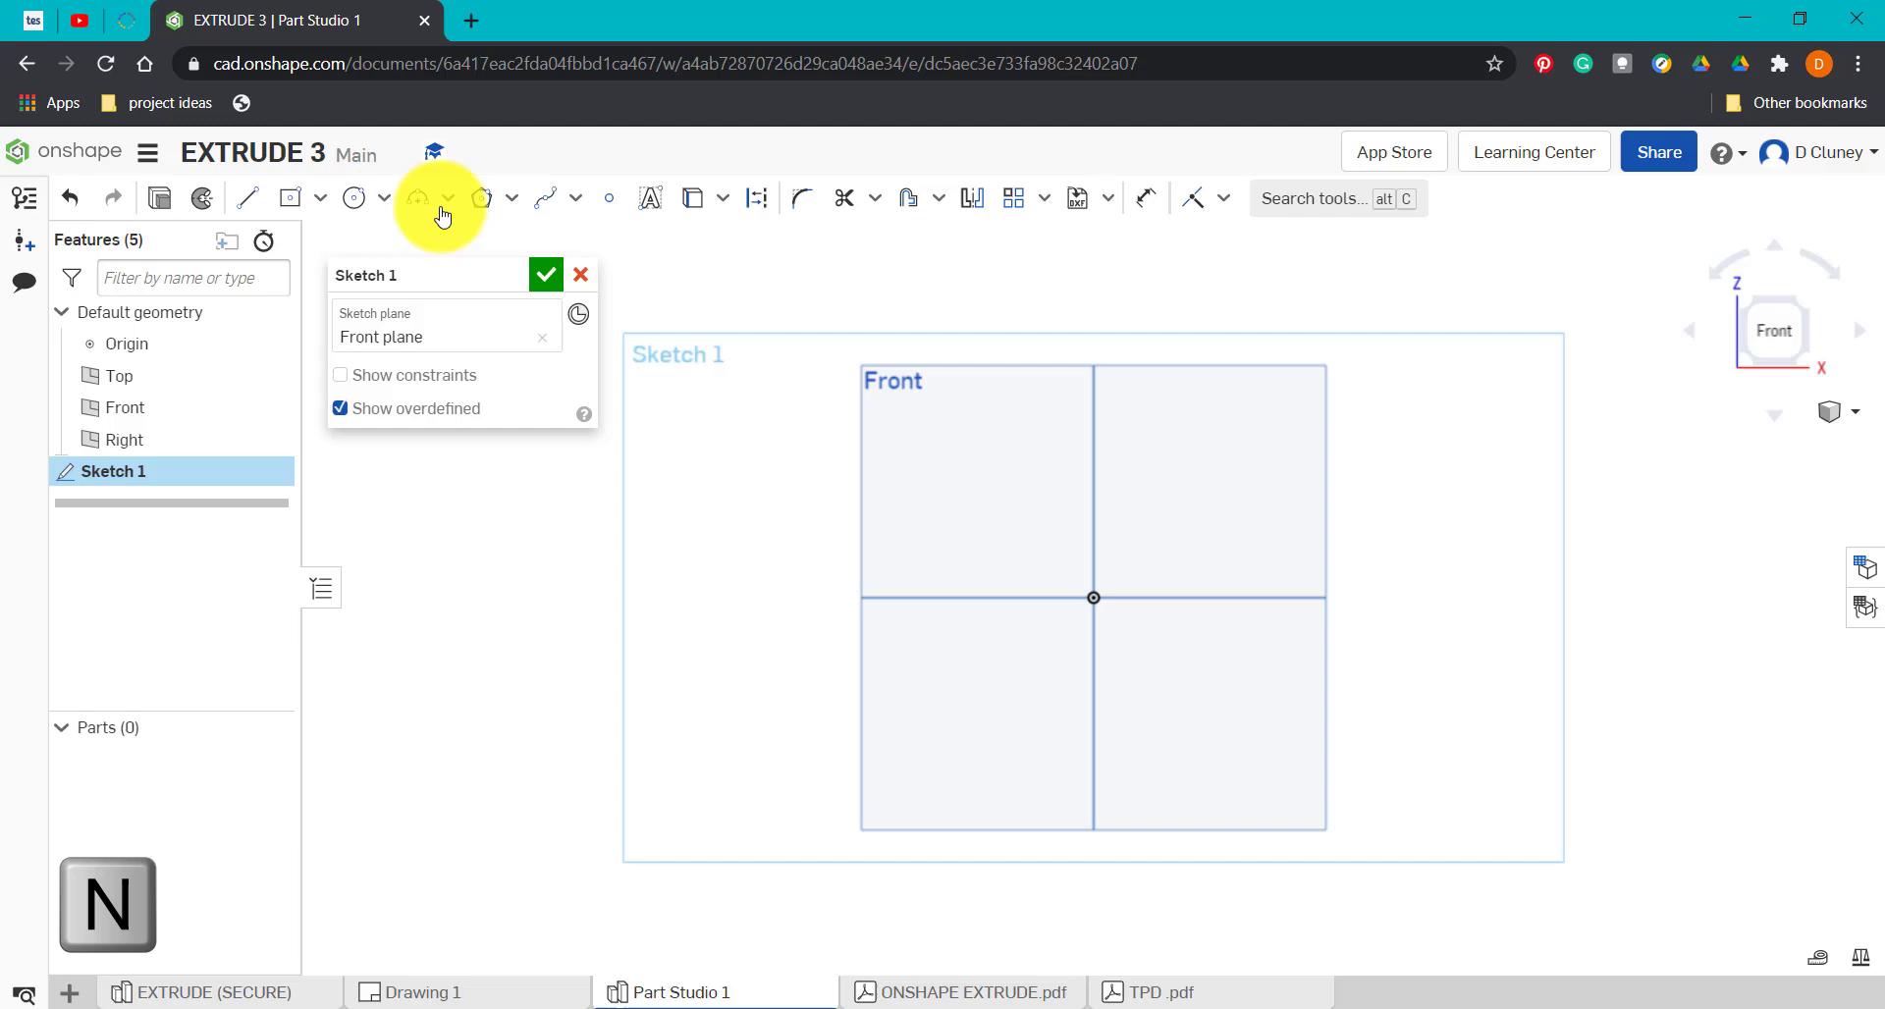
pyautogui.click(353, 198)
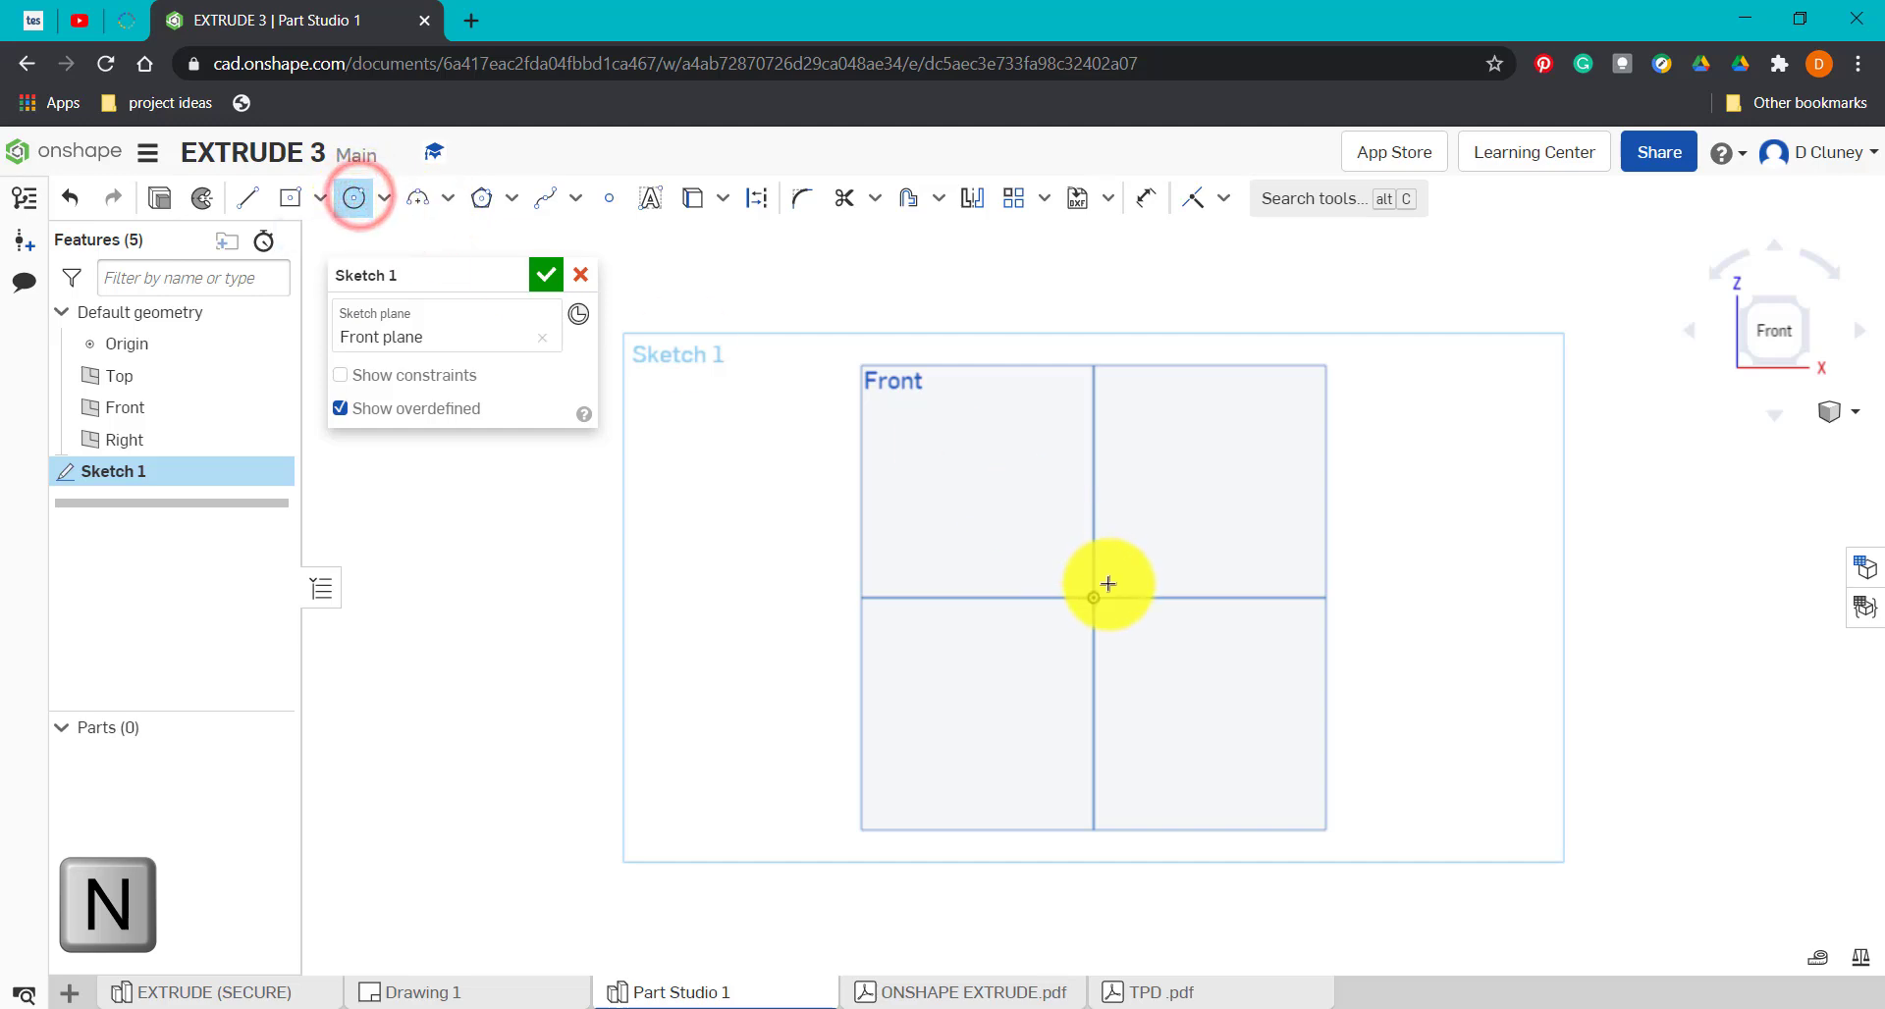
pyautogui.moveTo(1092, 597); pyautogui.dragTo(1220, 658)
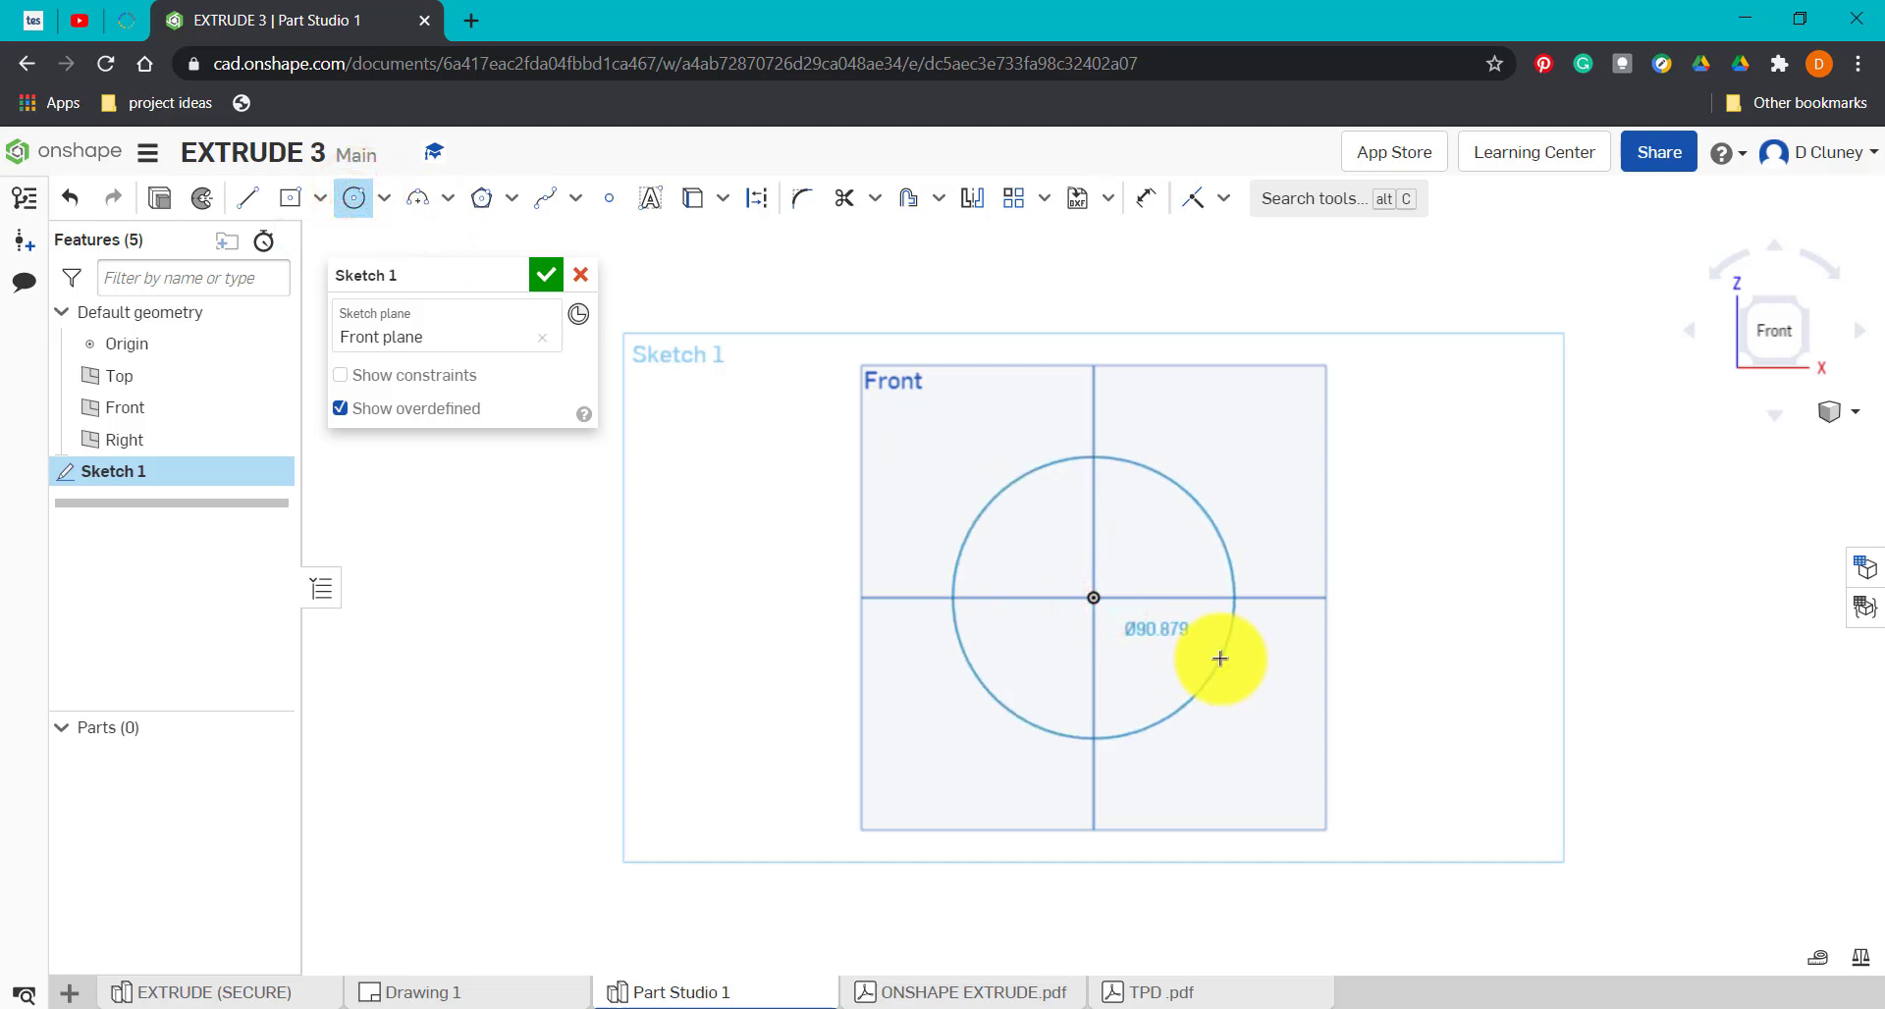
pyautogui.write('3d')
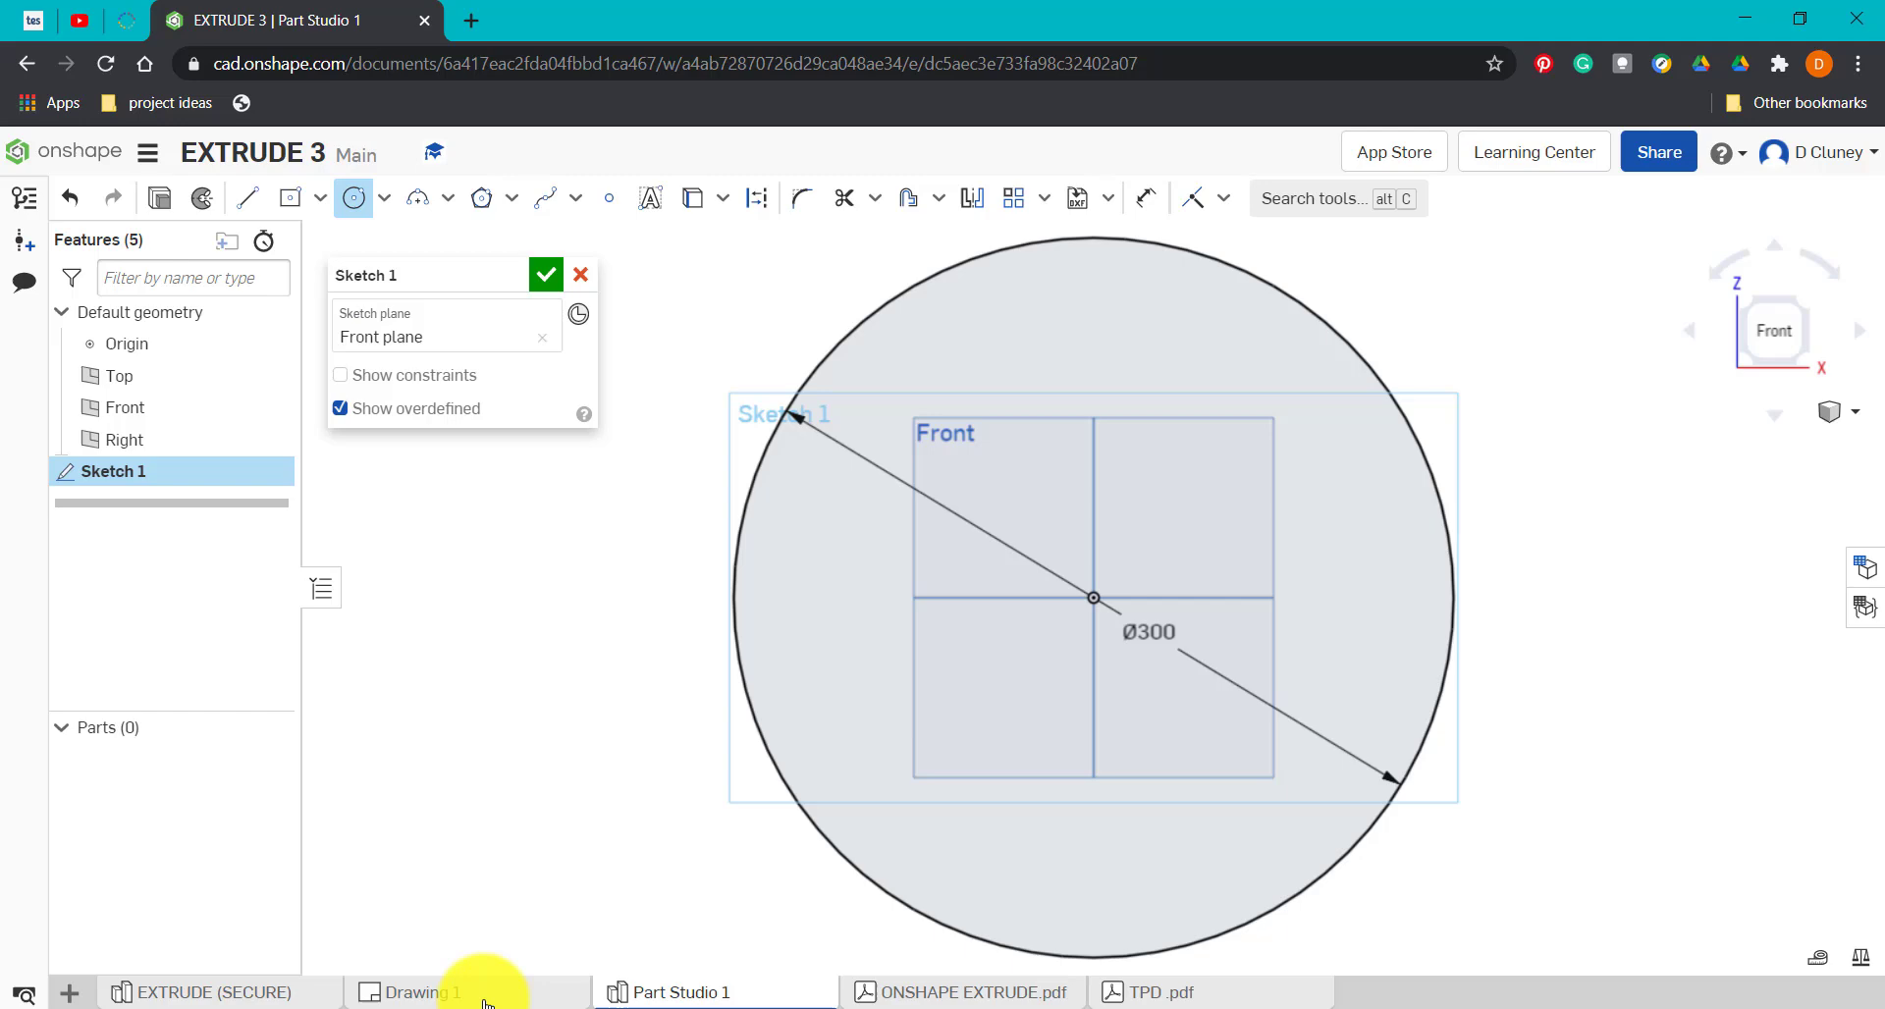
# Check the ring diameters on the drawing and add a smaller concentric inner circle.
pyautogui.click(421, 991)
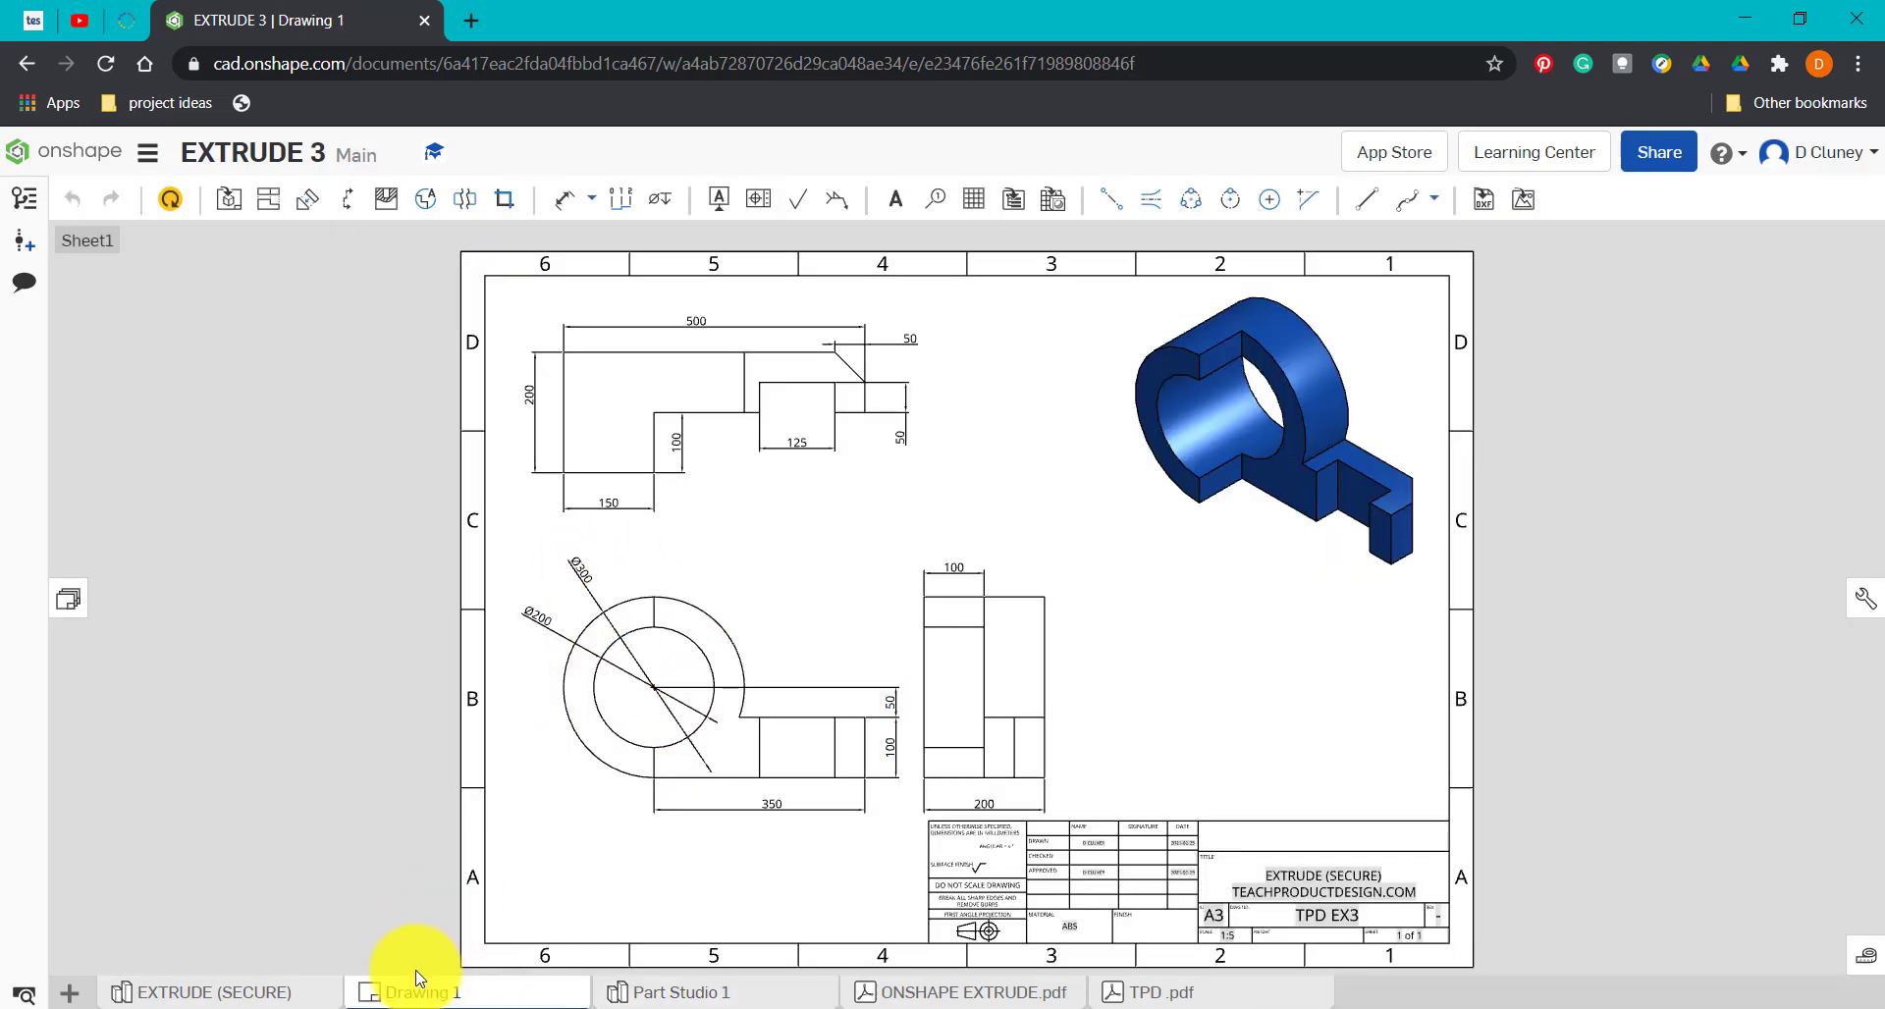
pyautogui.click(668, 992)
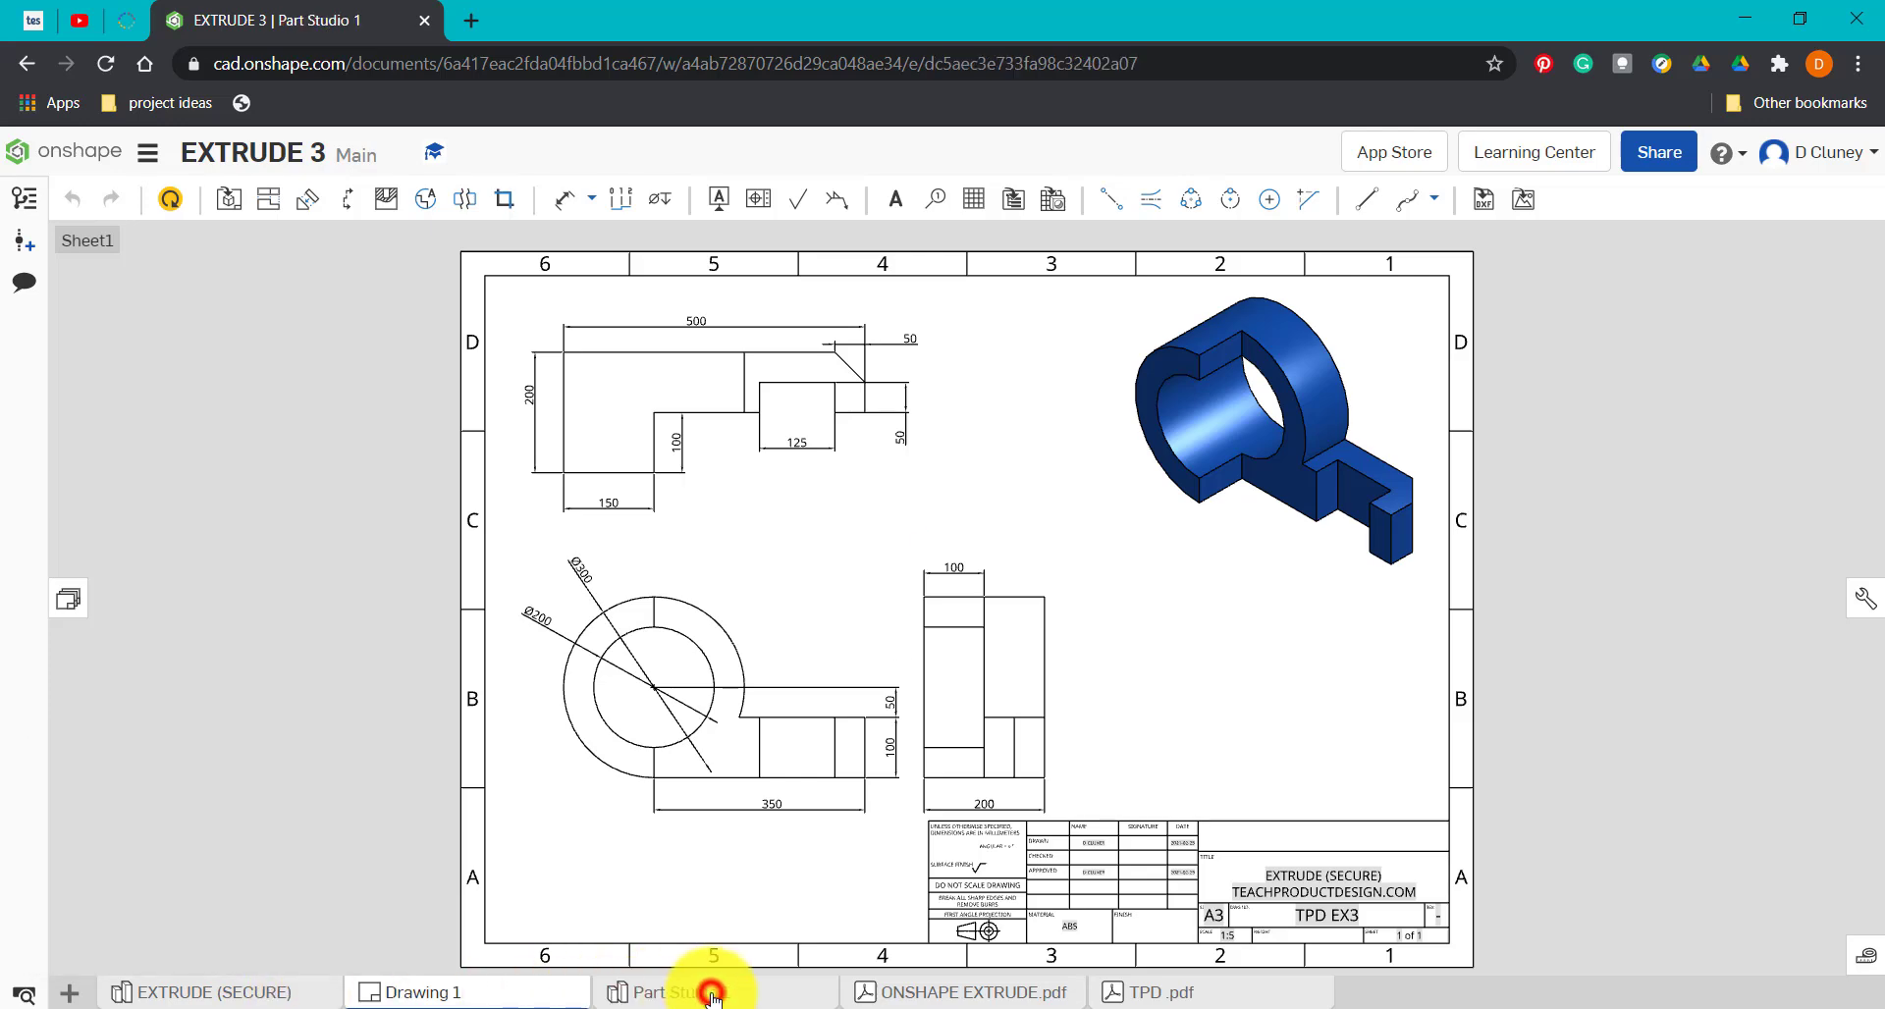
pyautogui.click(680, 992)
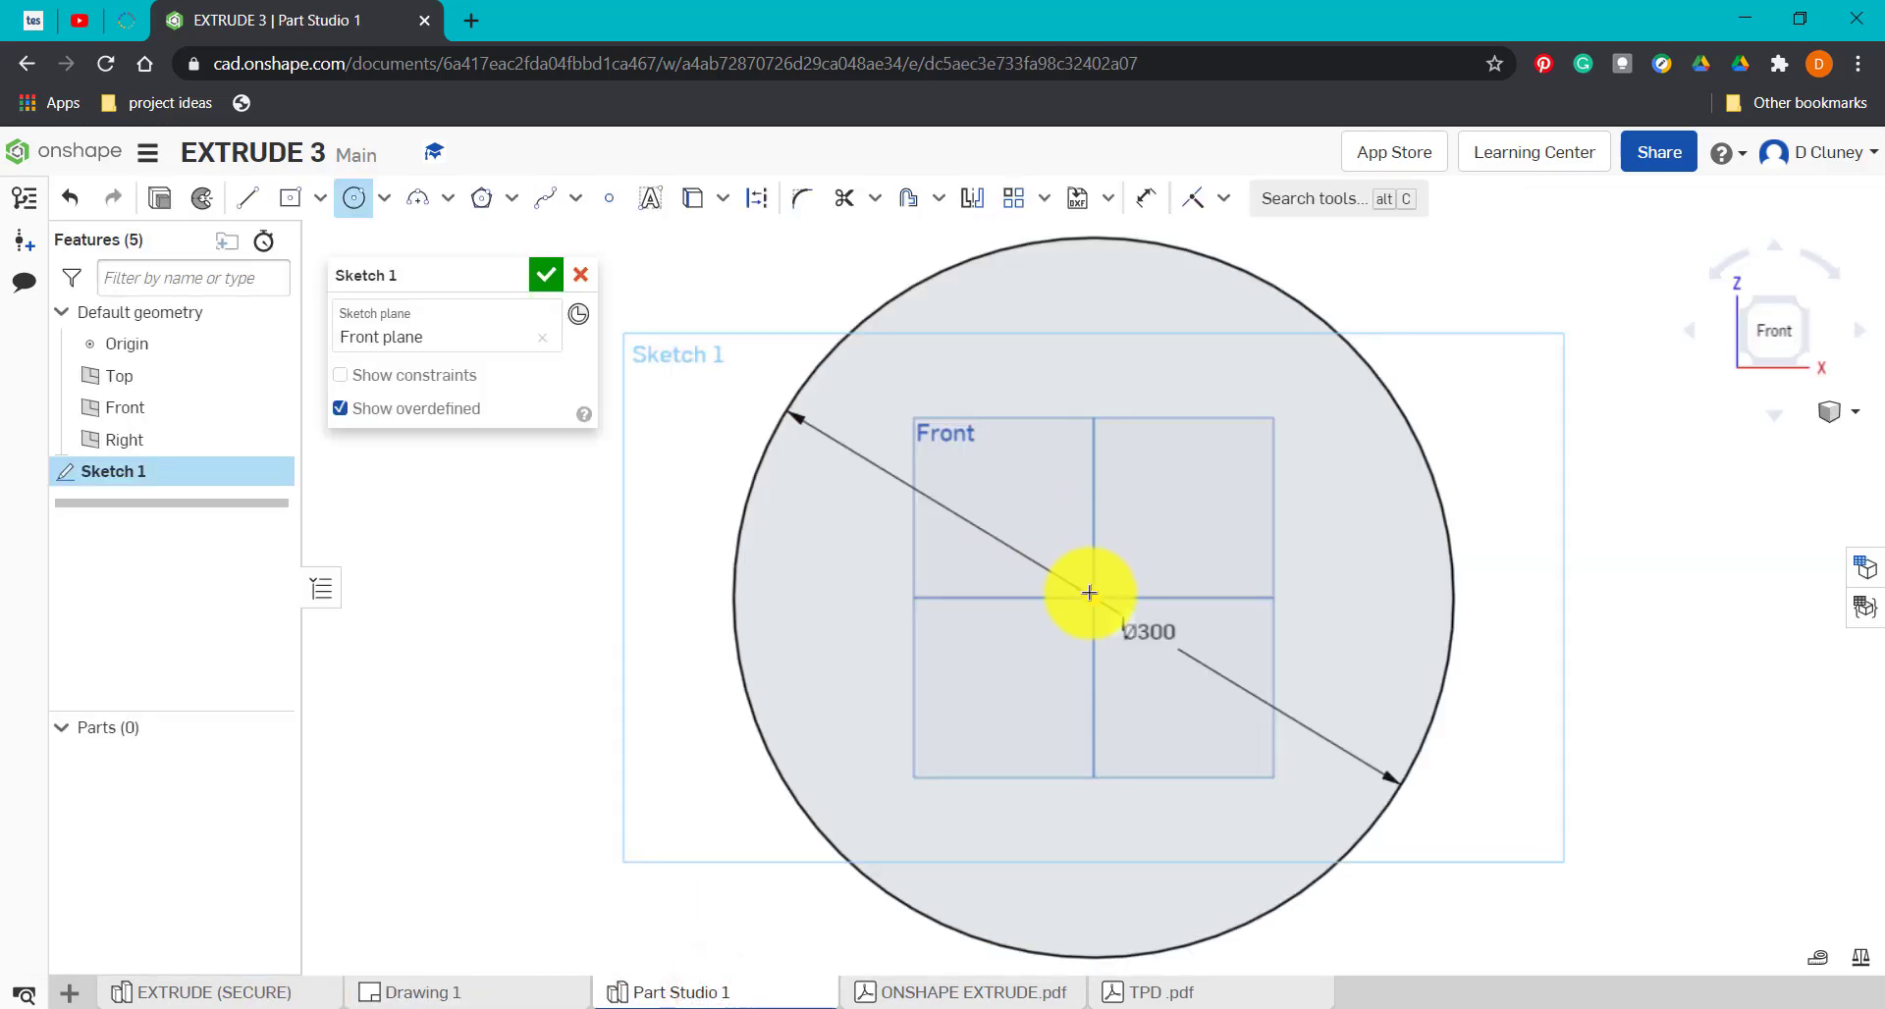
pyautogui.moveTo(1090, 593); pyautogui.dragTo(1218, 668)
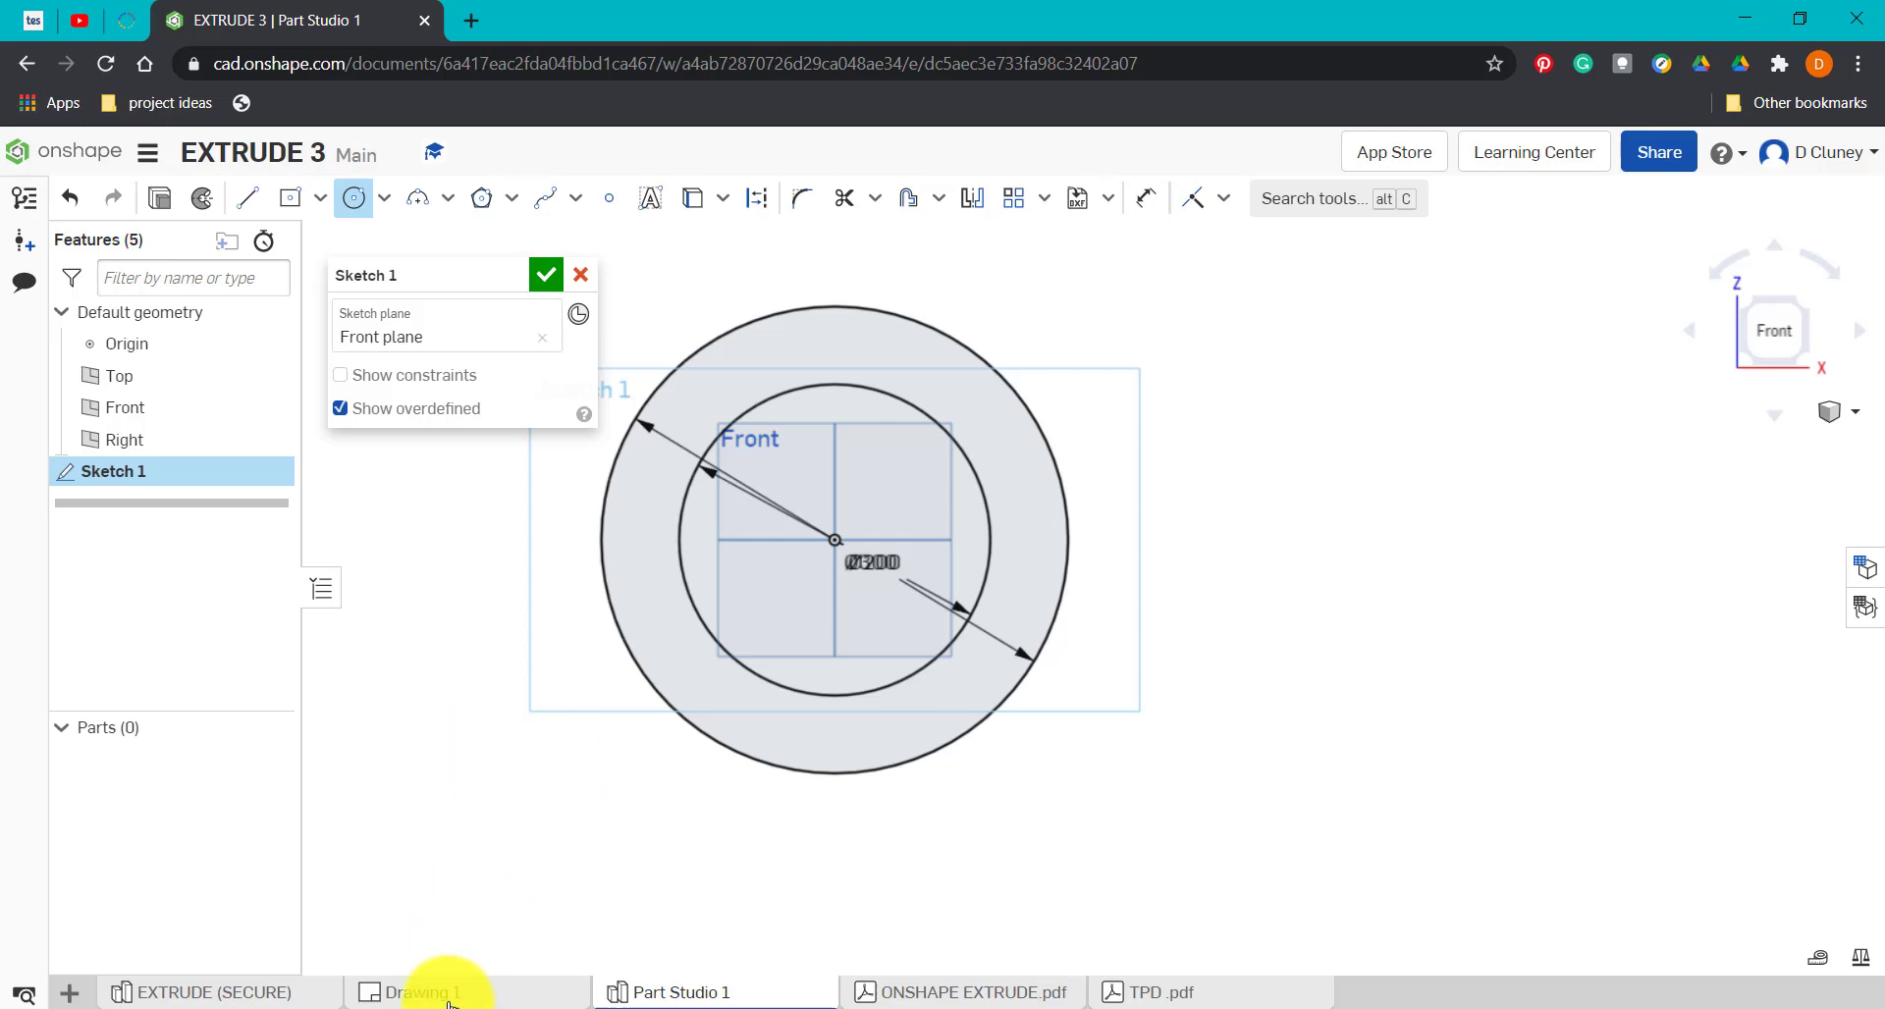
# Add the 350 by 100 mm arm off the ring's bottom and a vertical line splitting the ring.
pyautogui.click(426, 992)
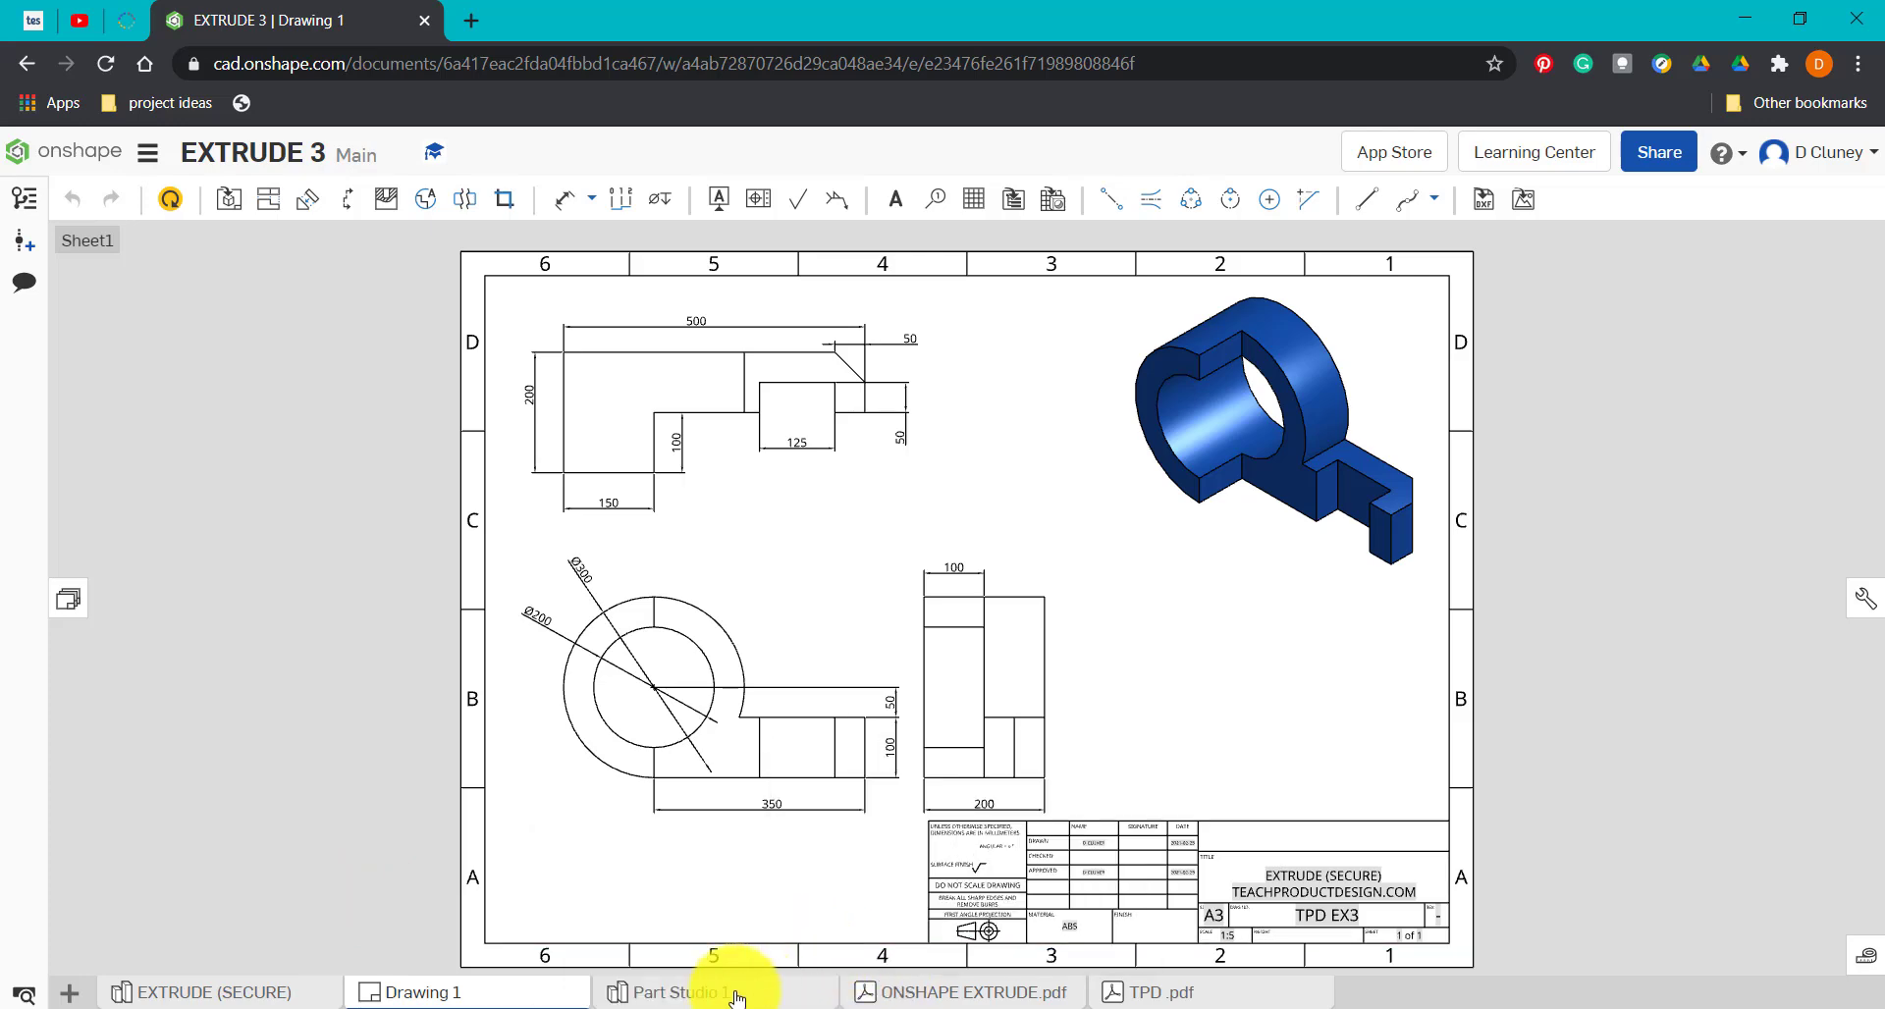
pyautogui.click(677, 992)
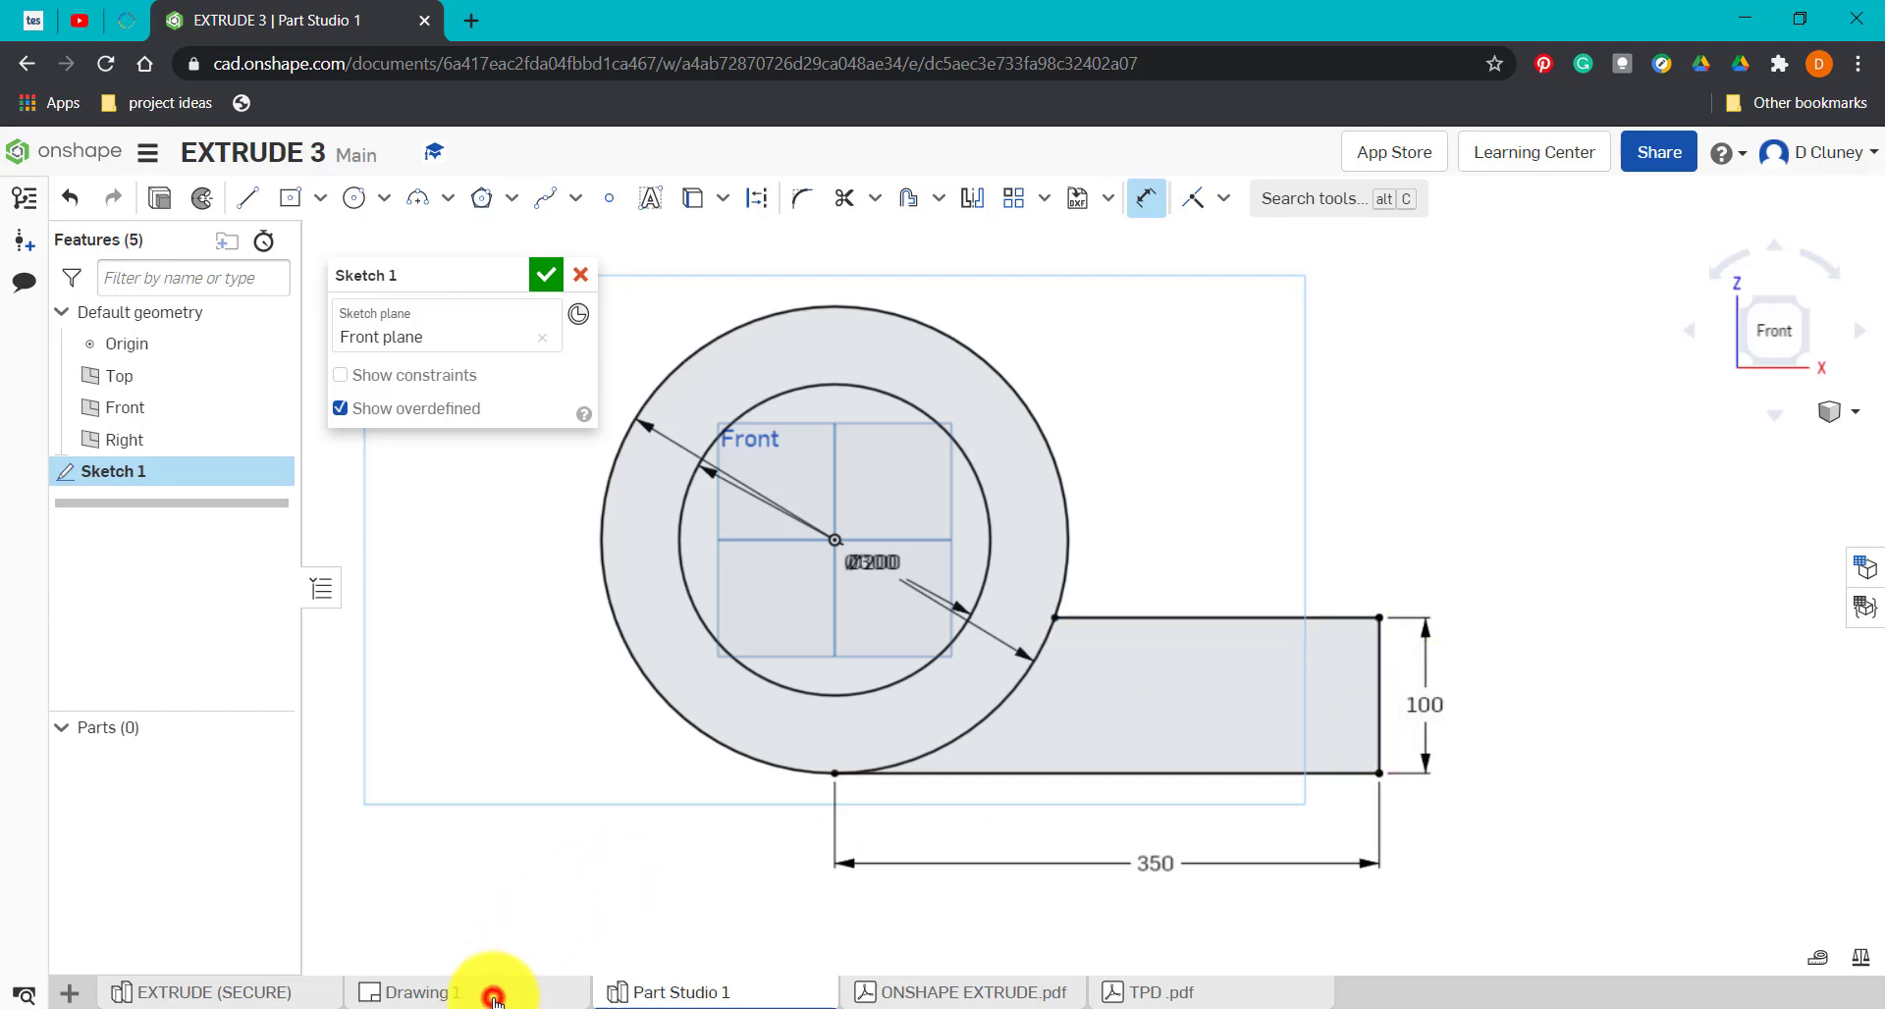
pyautogui.click(418, 991)
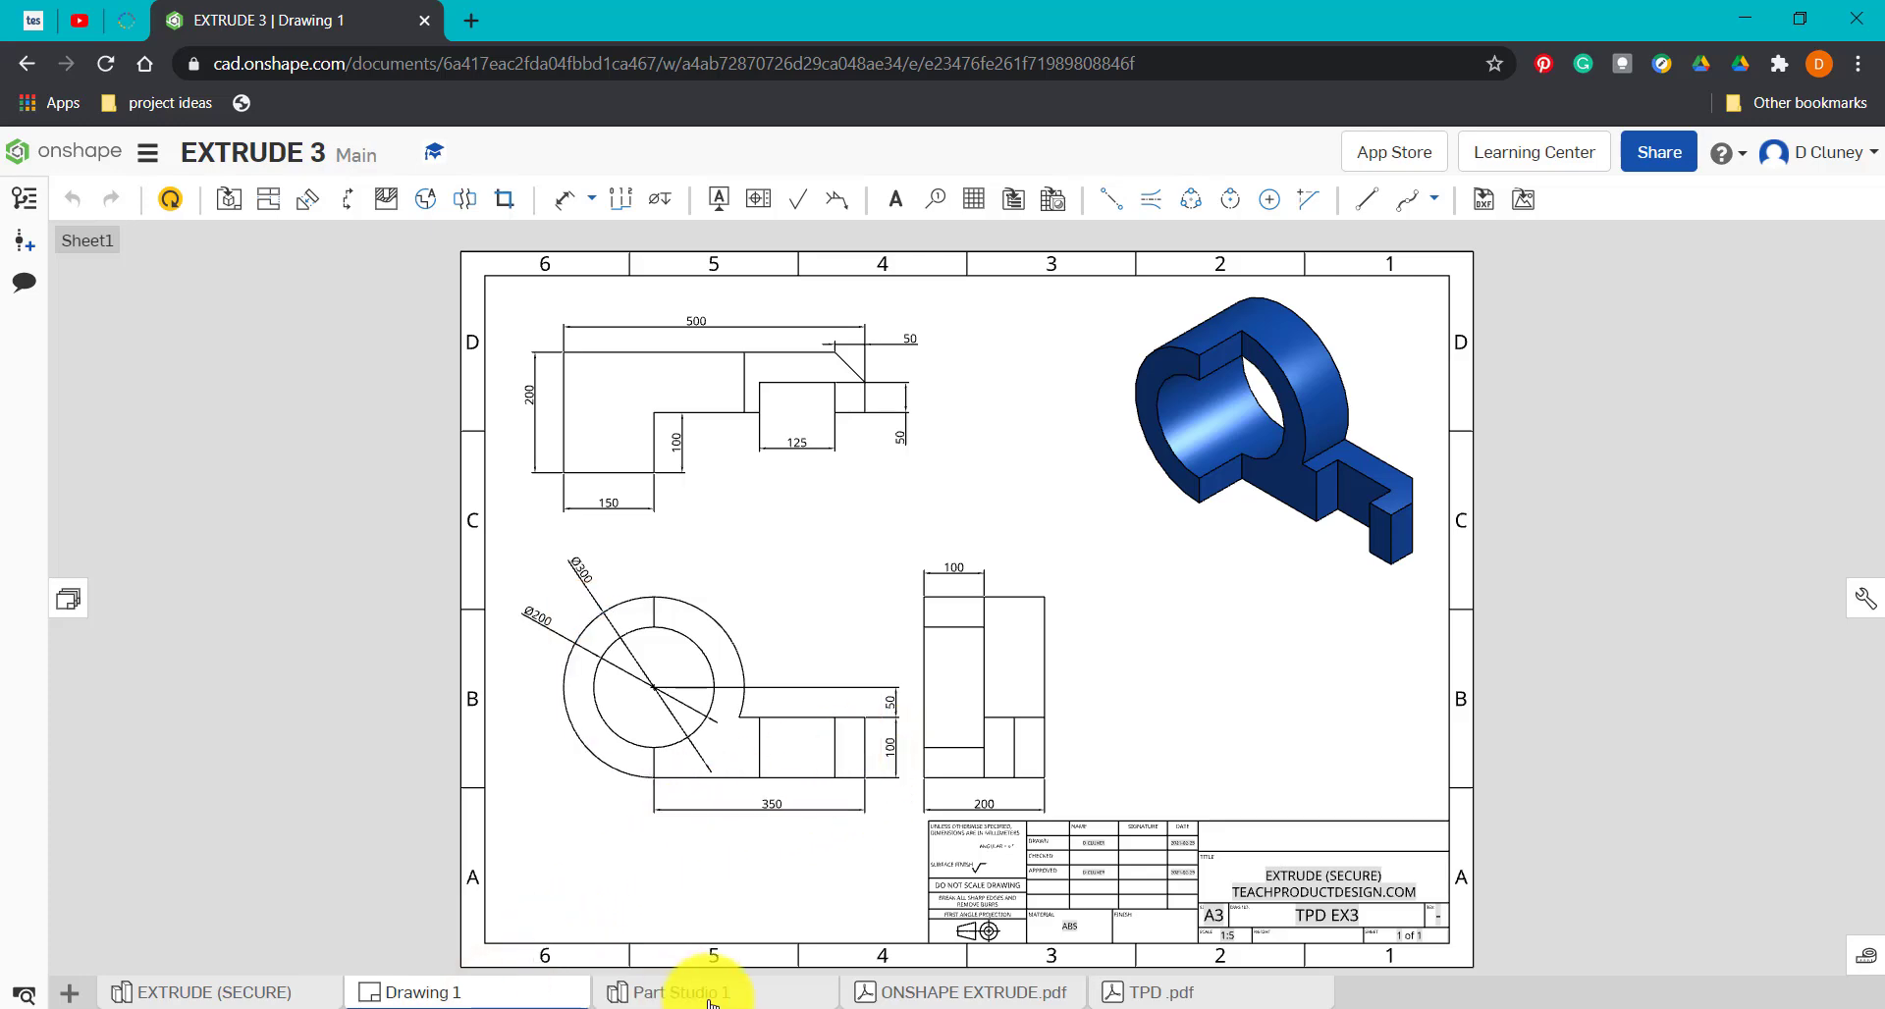
pyautogui.click(681, 992)
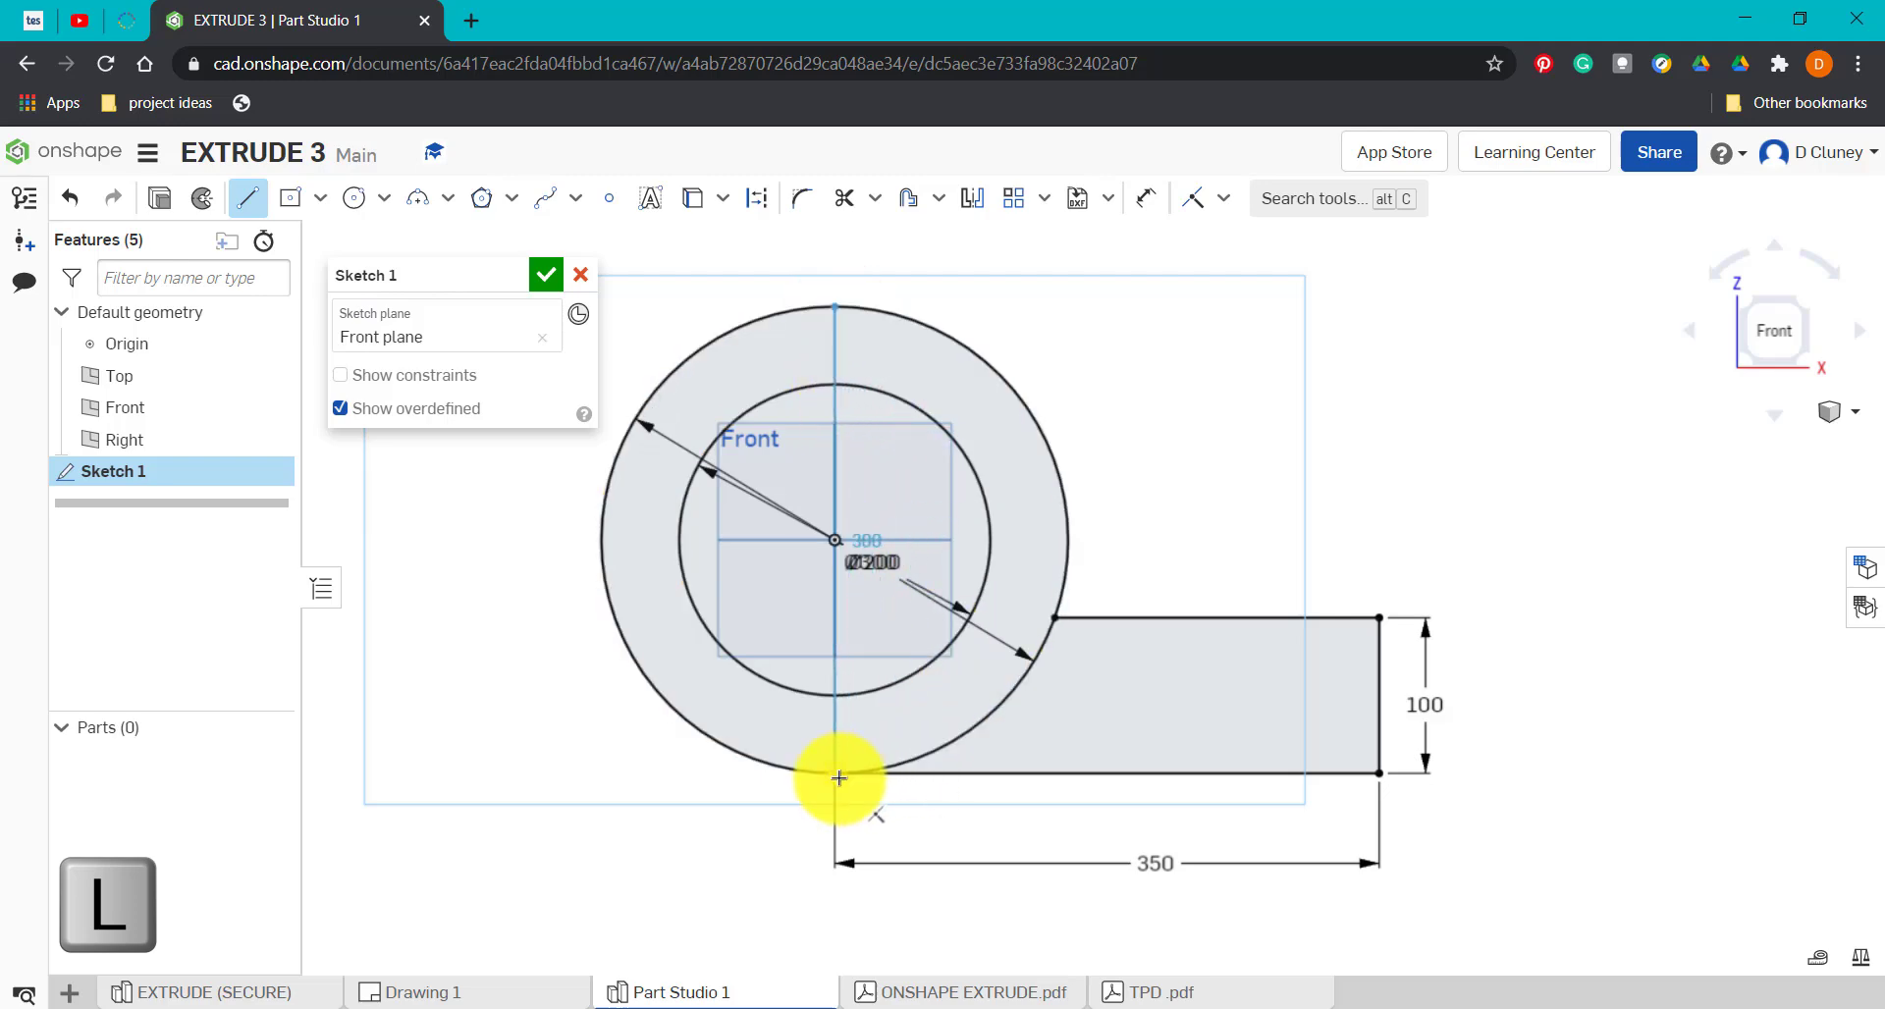
pyautogui.click(546, 275)
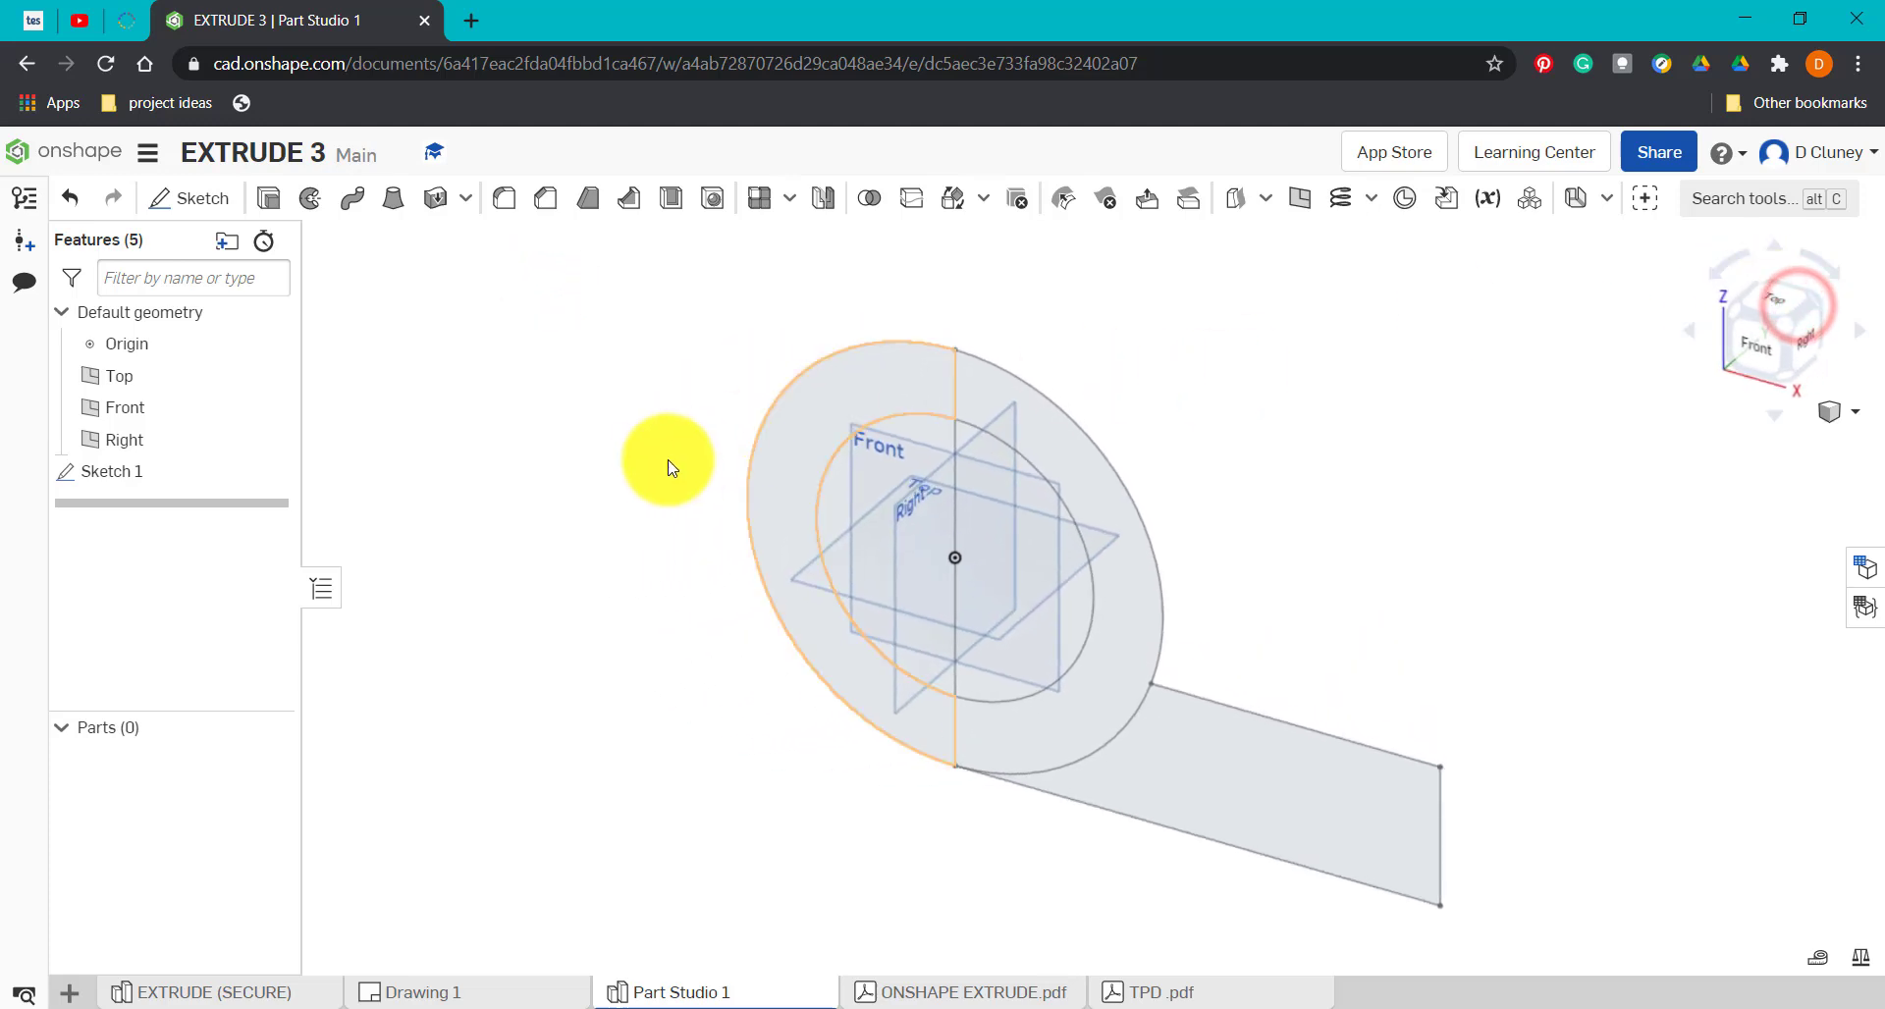
# Extrude the left half-ring region of Sketch 1 into solid Part 1, checking the depth on the drawing.
pyautogui.click(269, 198)
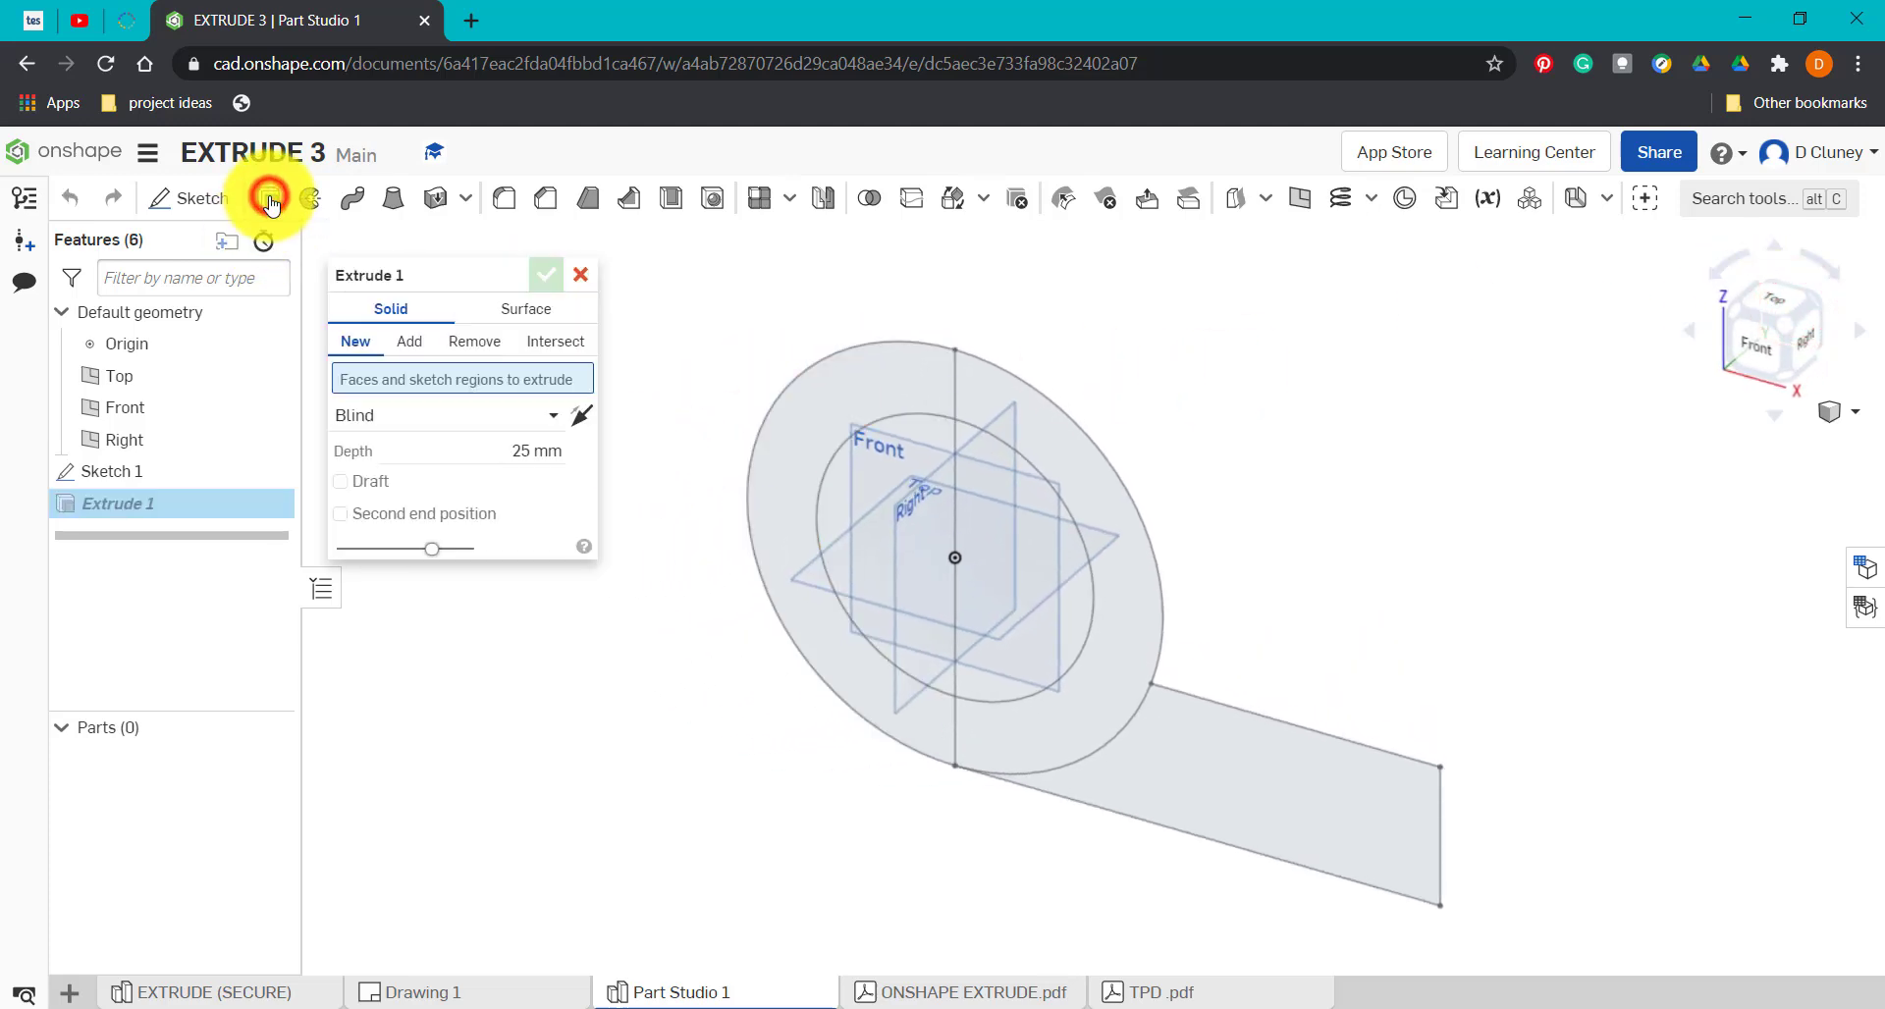
pyautogui.click(859, 391)
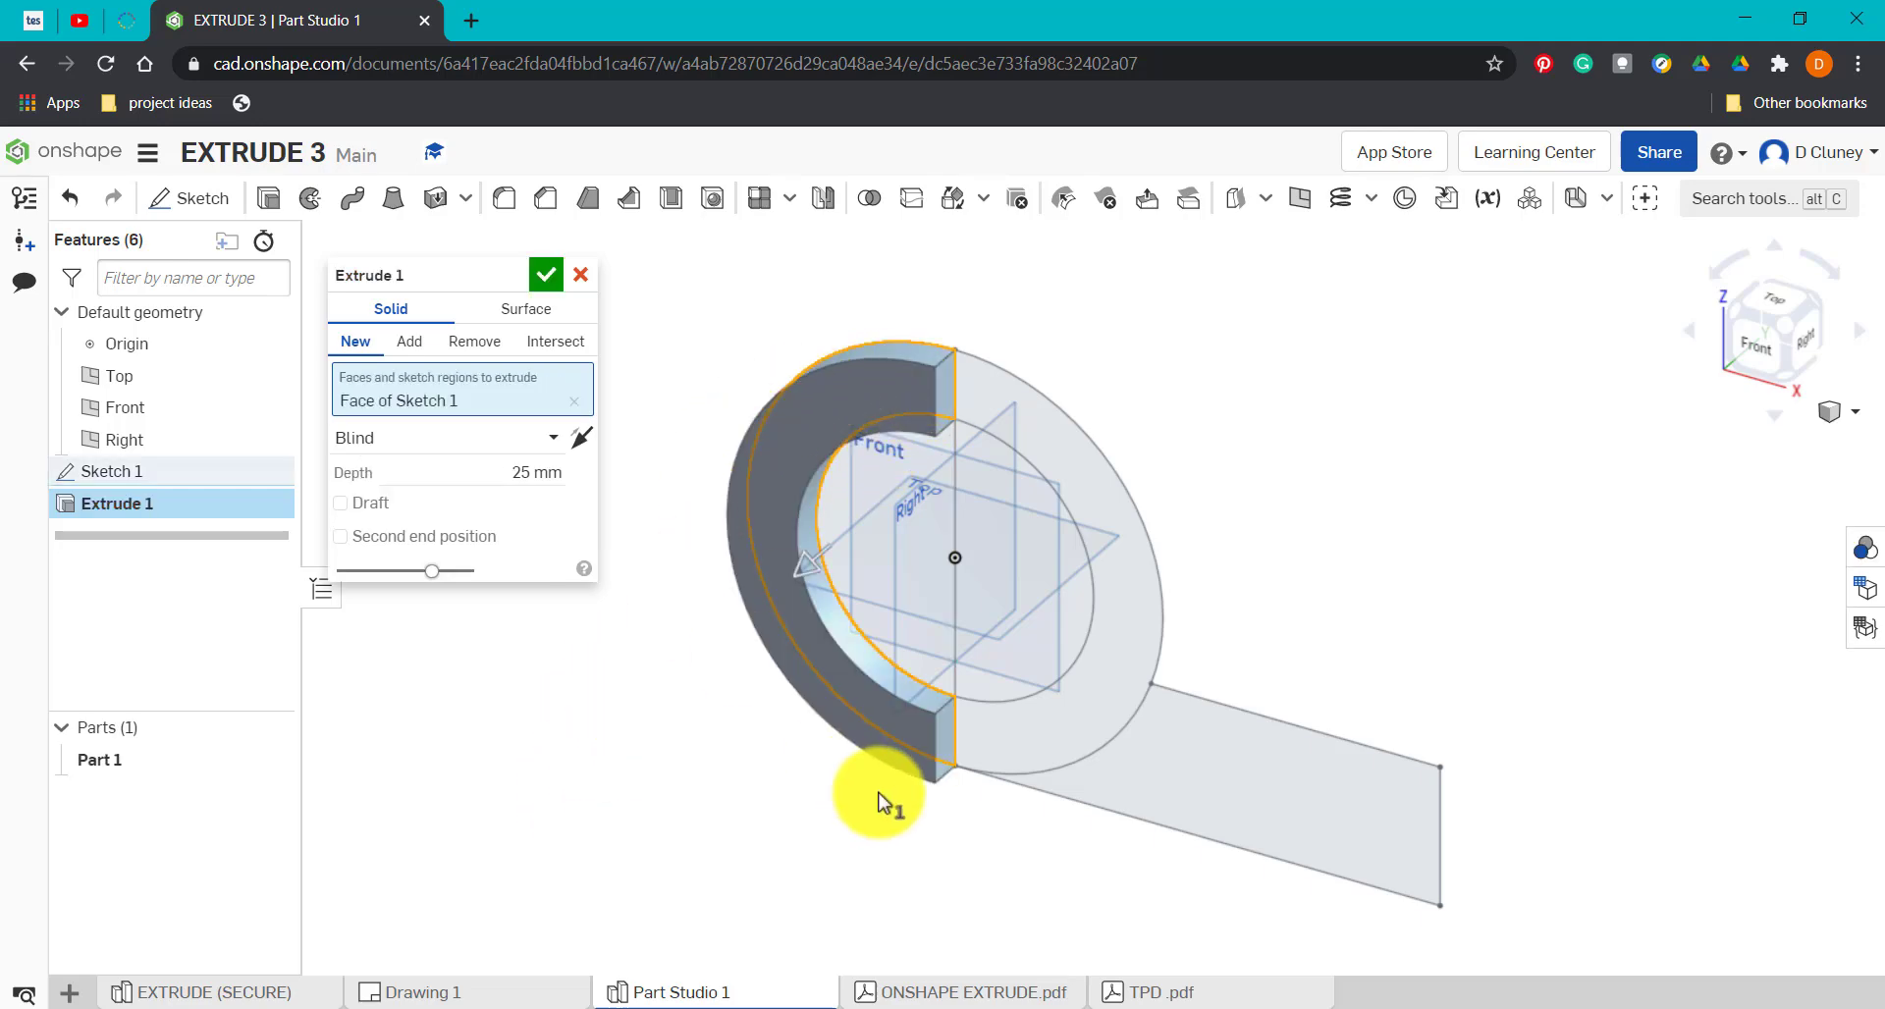
pyautogui.moveTo(493, 896)
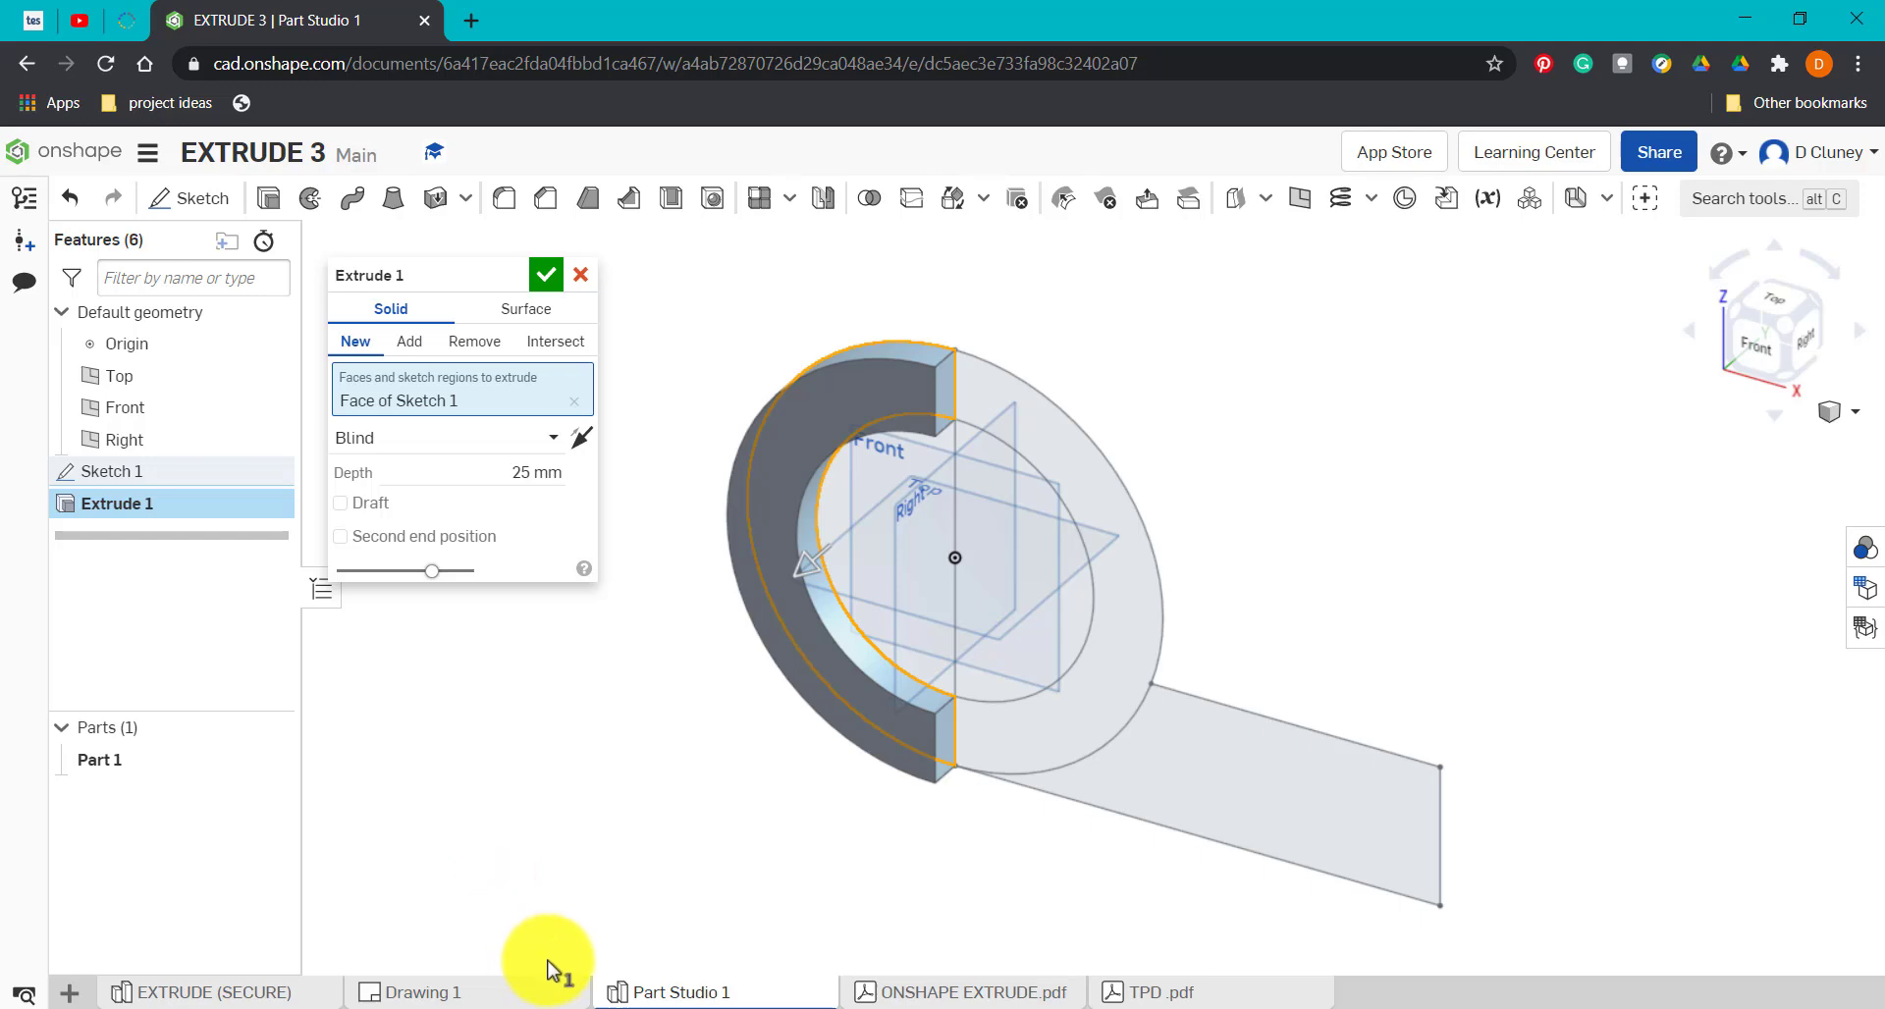
pyautogui.click(425, 991)
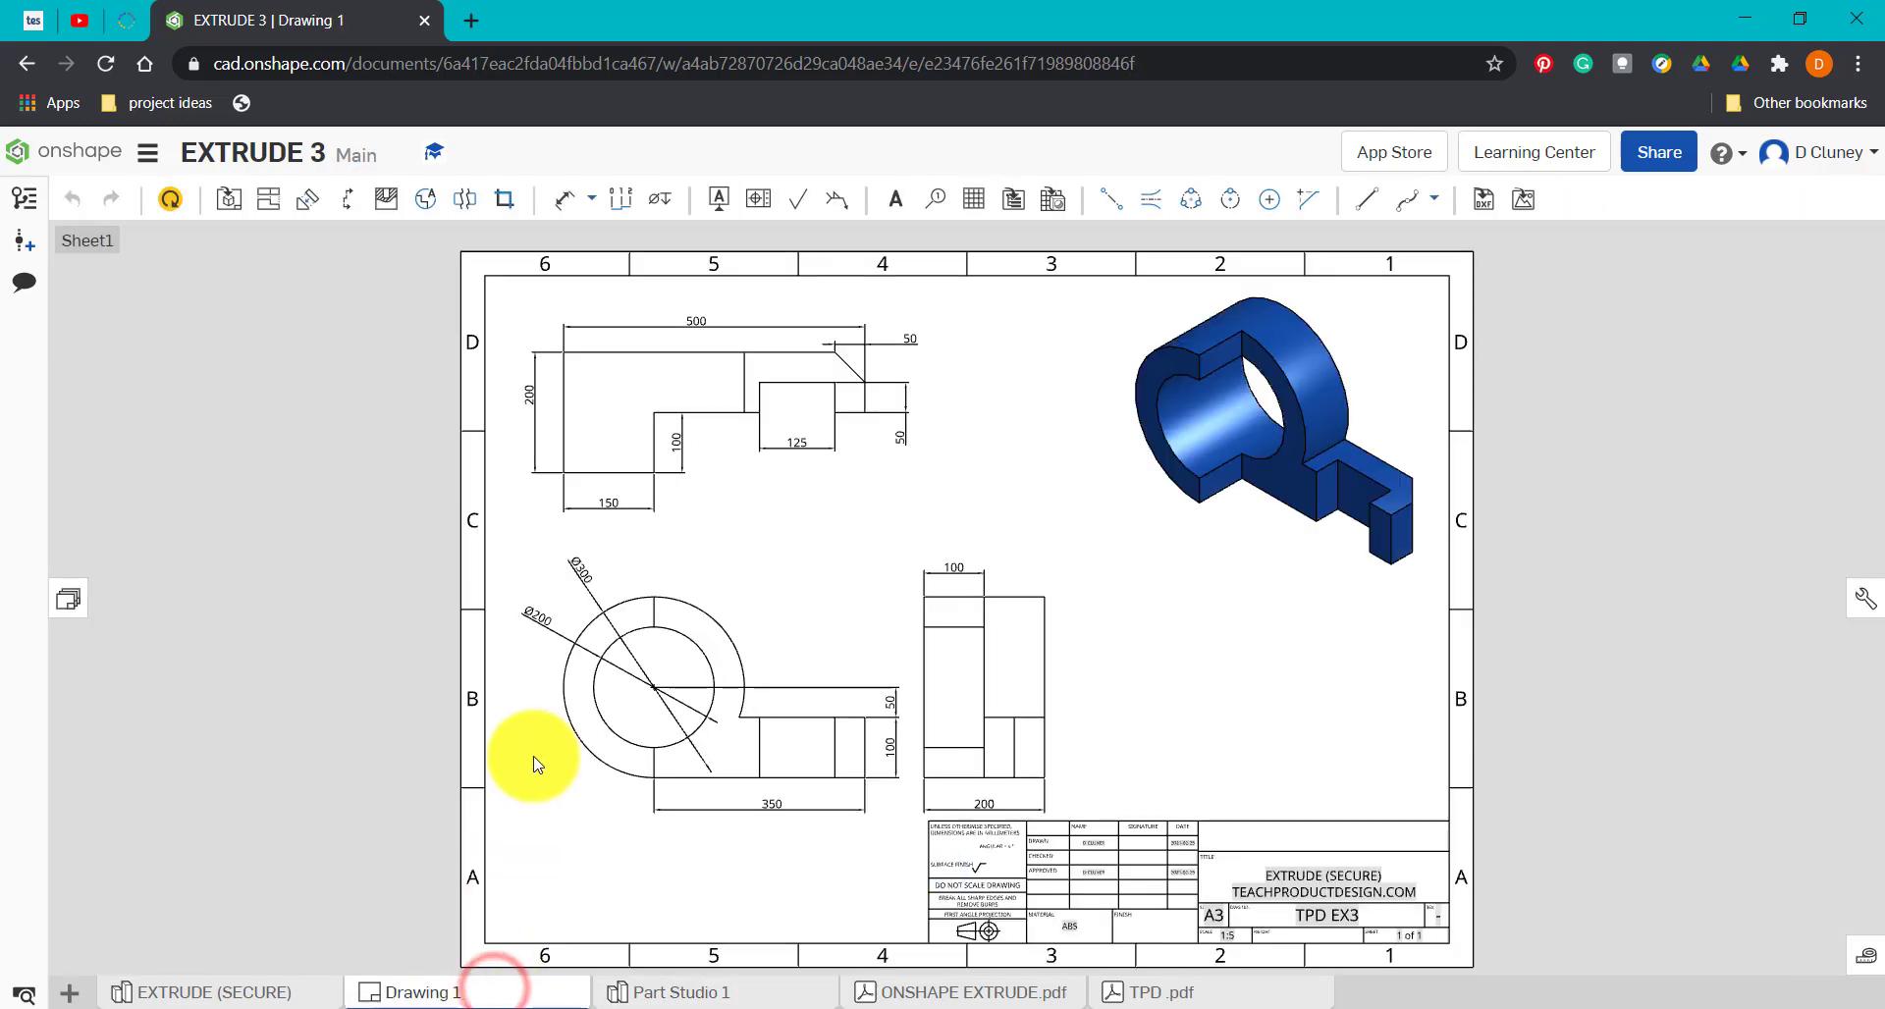
pyautogui.click(613, 374)
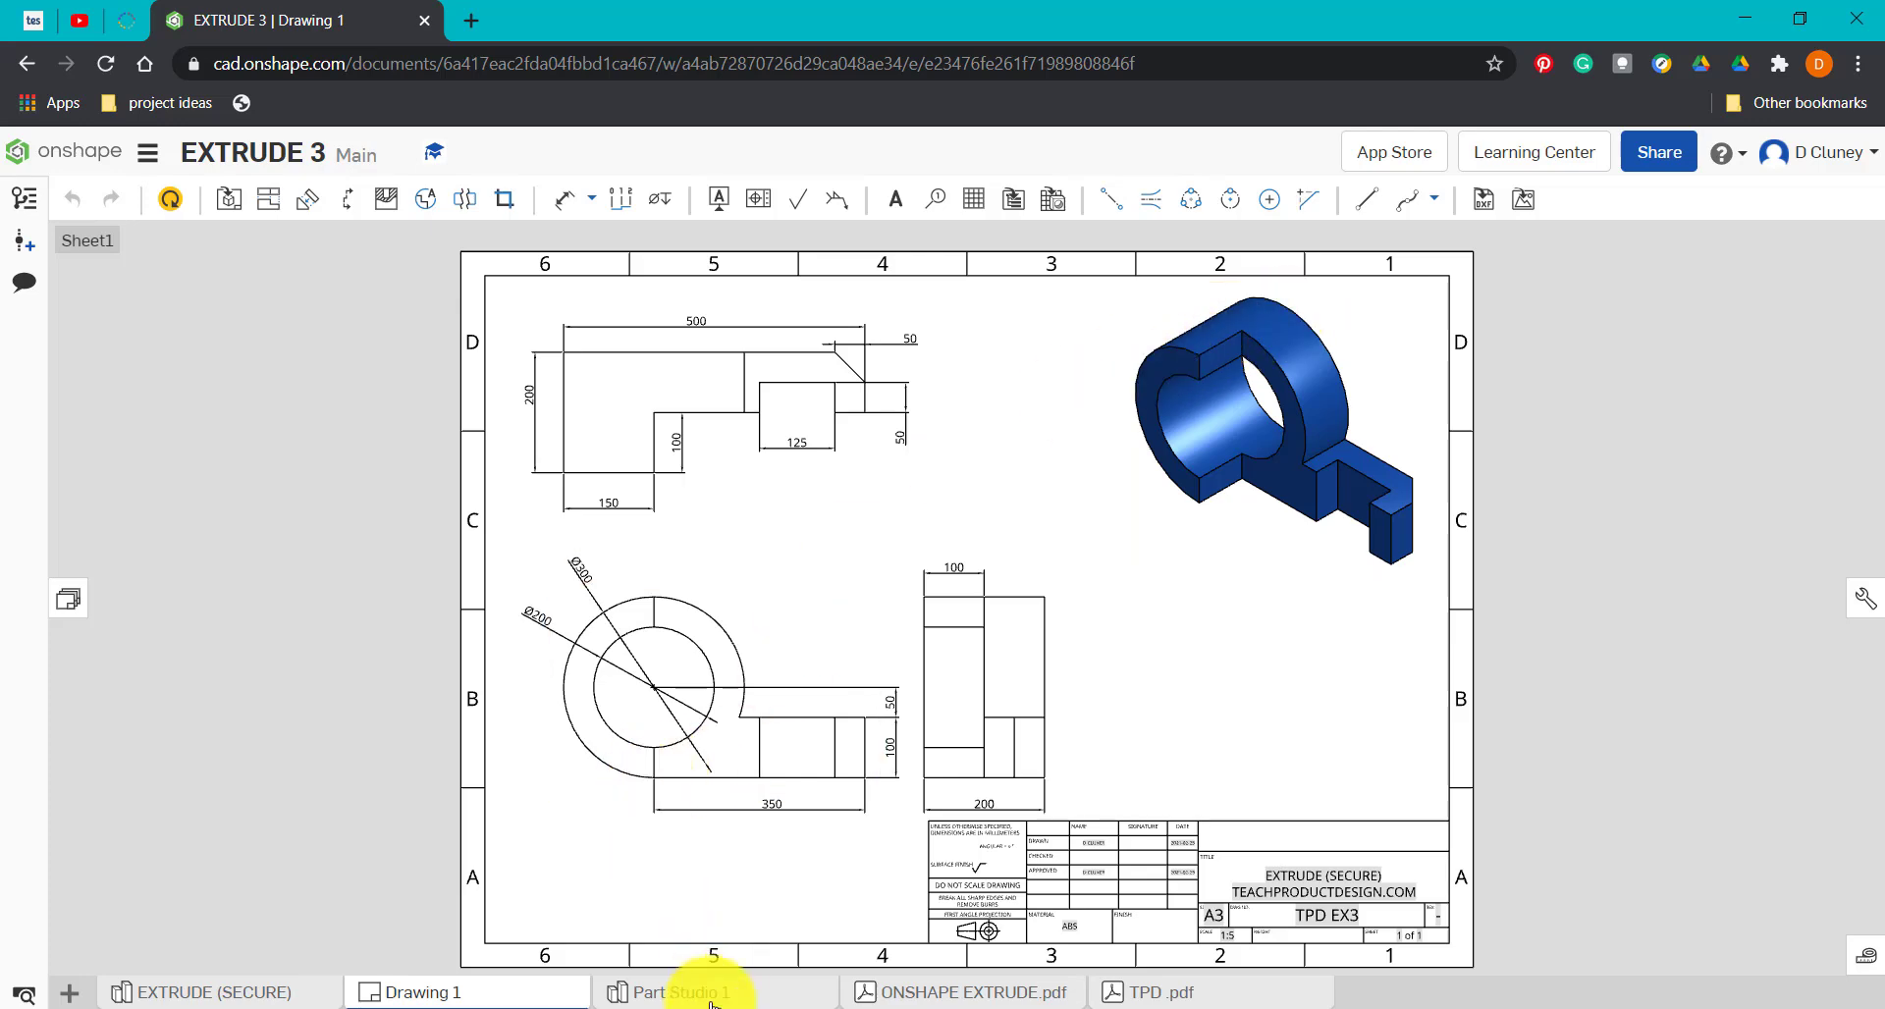
pyautogui.click(683, 992)
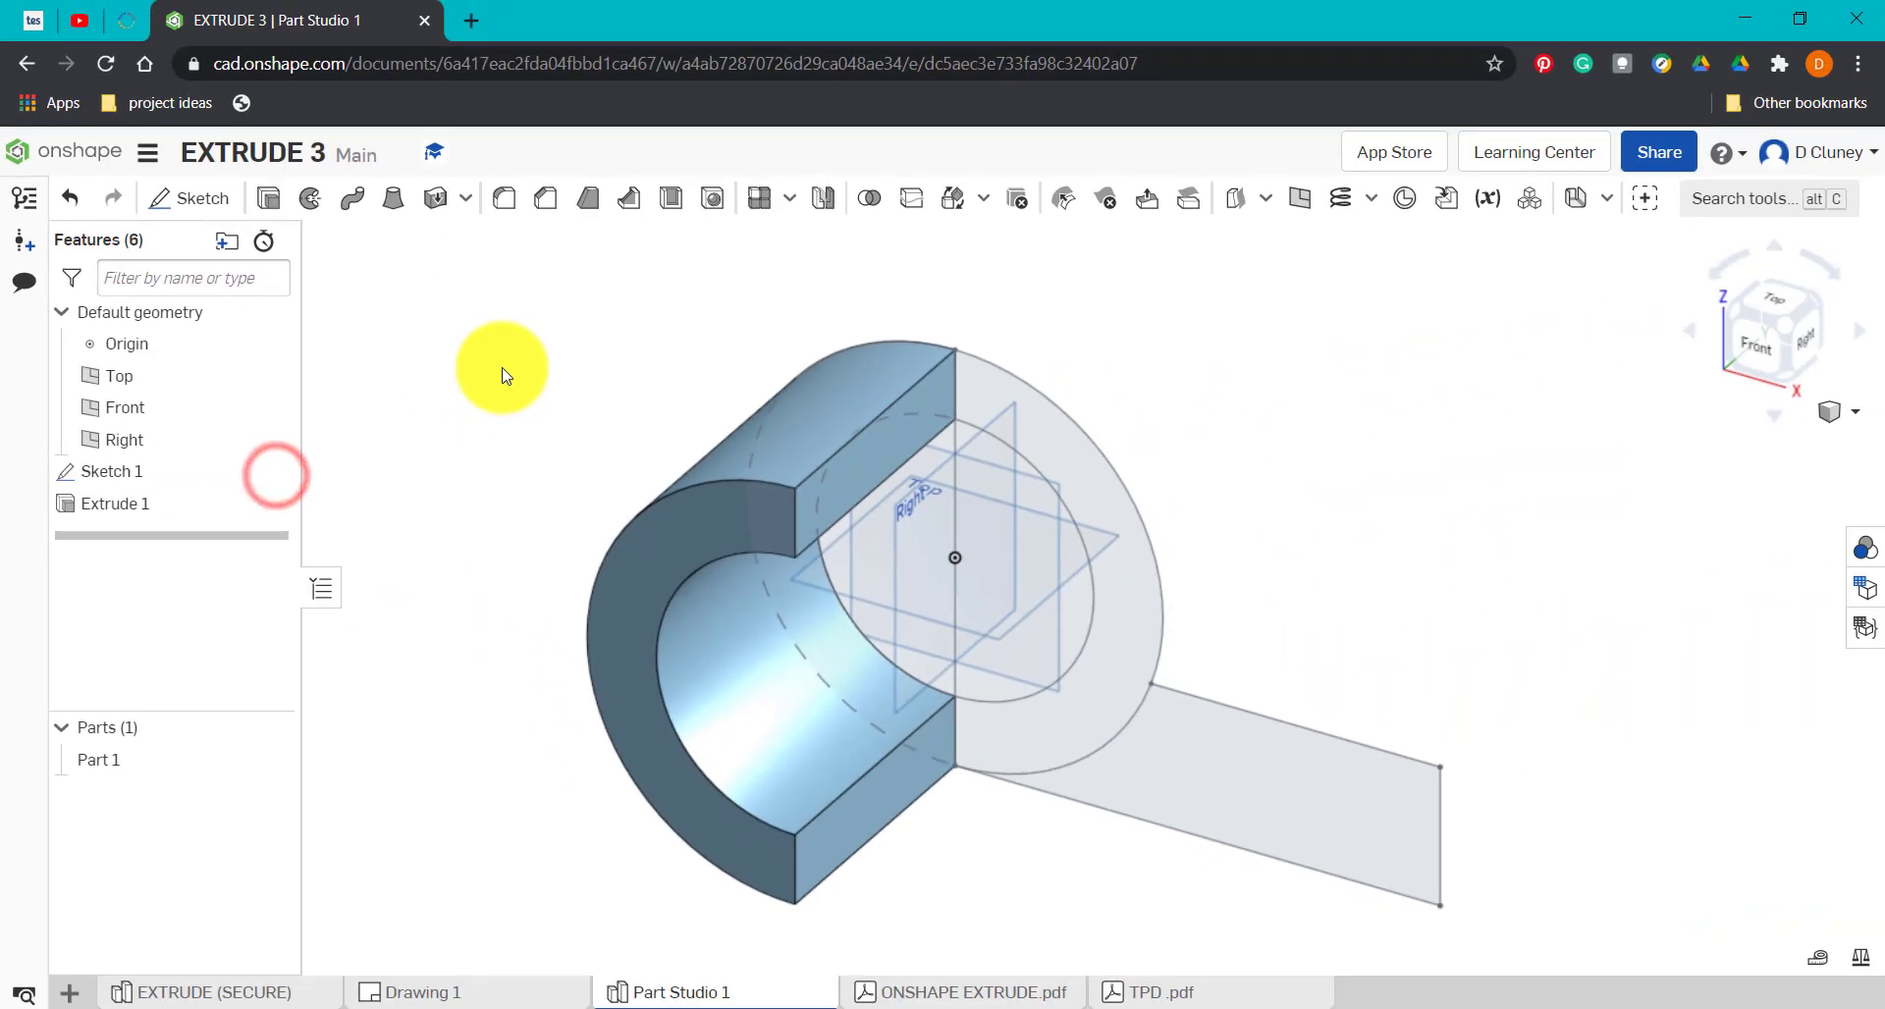
pyautogui.moveTo(267, 198)
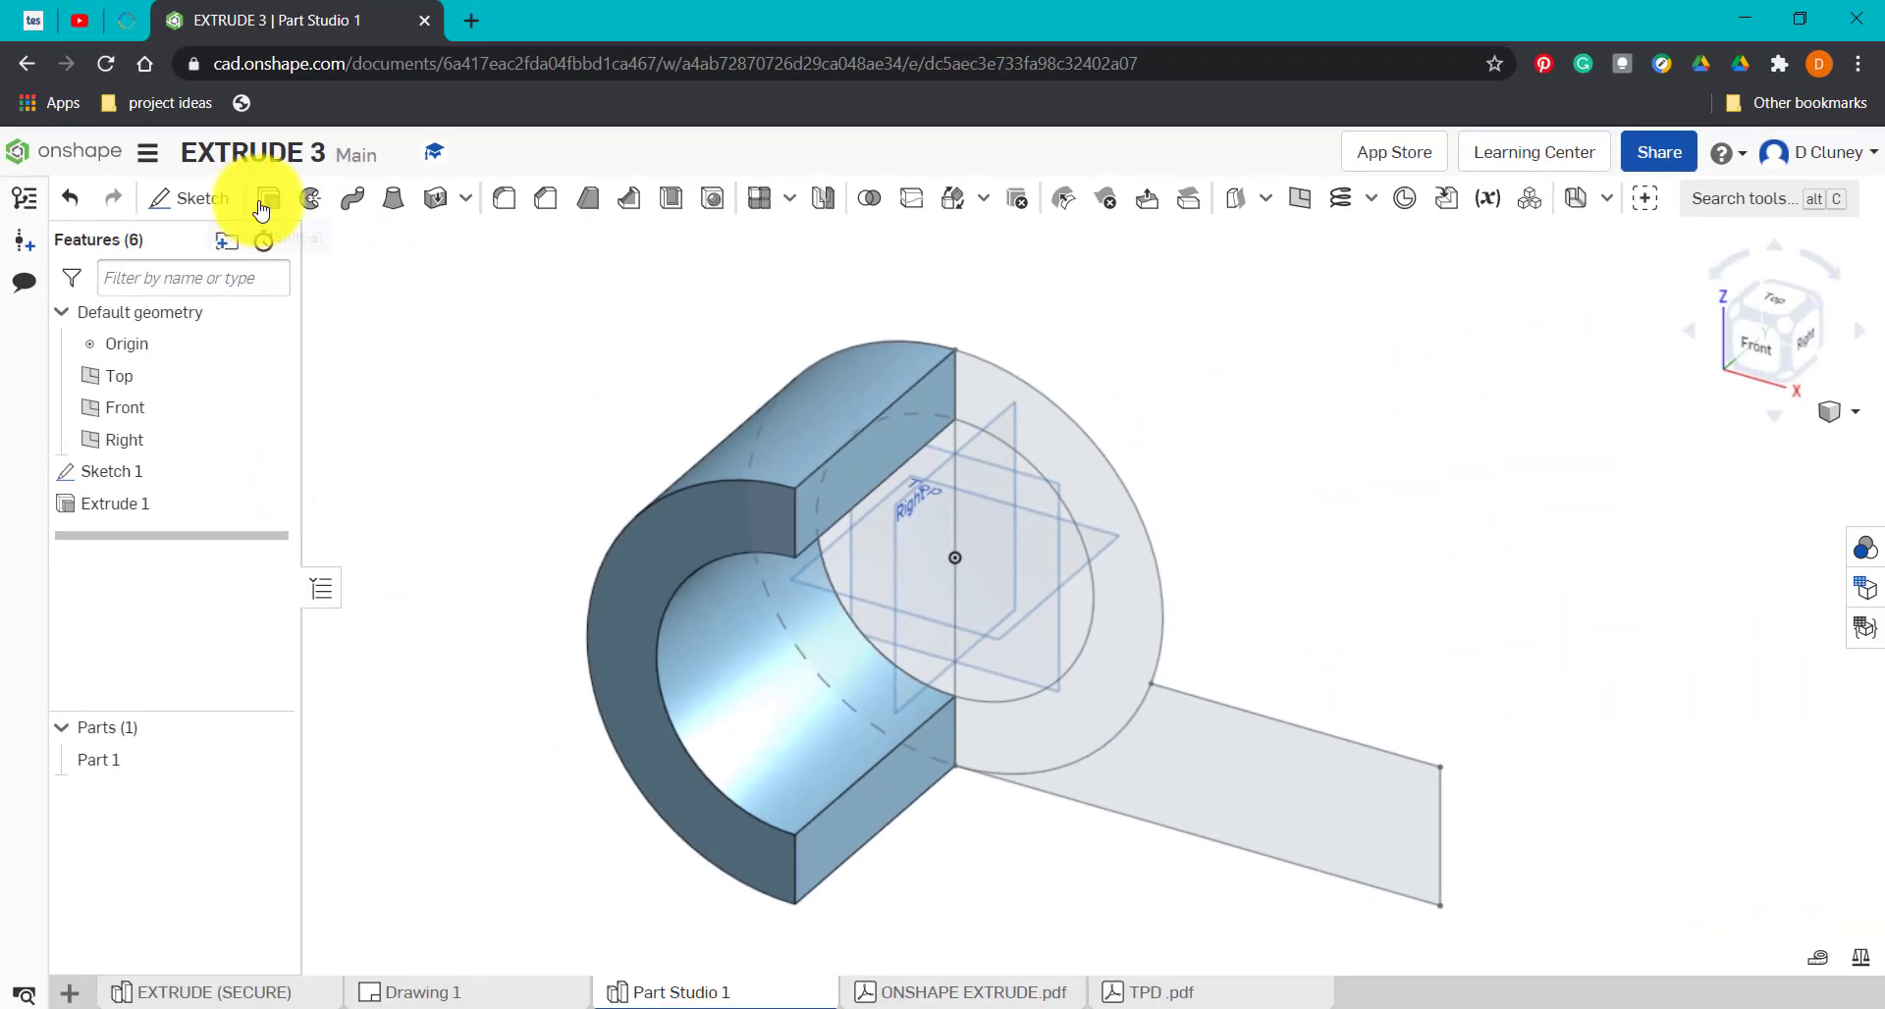
# Extrude the right half-ring and arm regions as an Add joining Part 1.
pyautogui.click(269, 198)
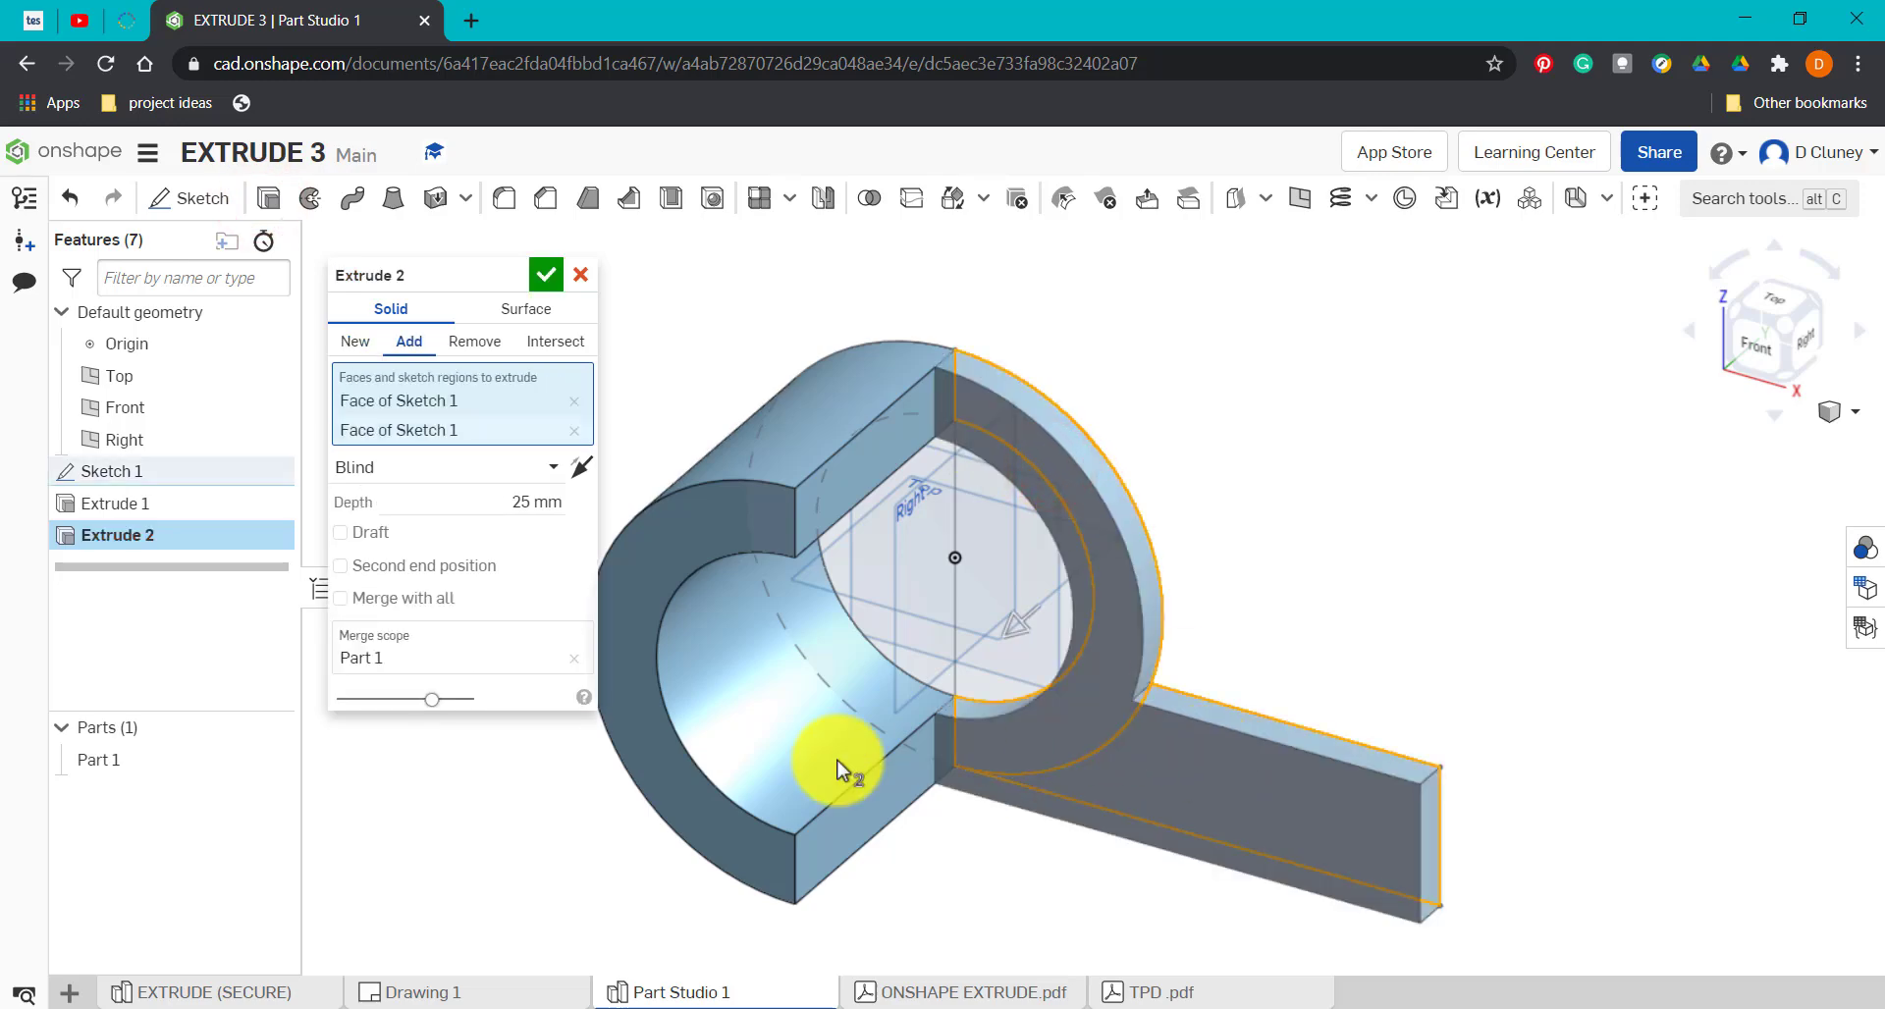
pyautogui.click(420, 992)
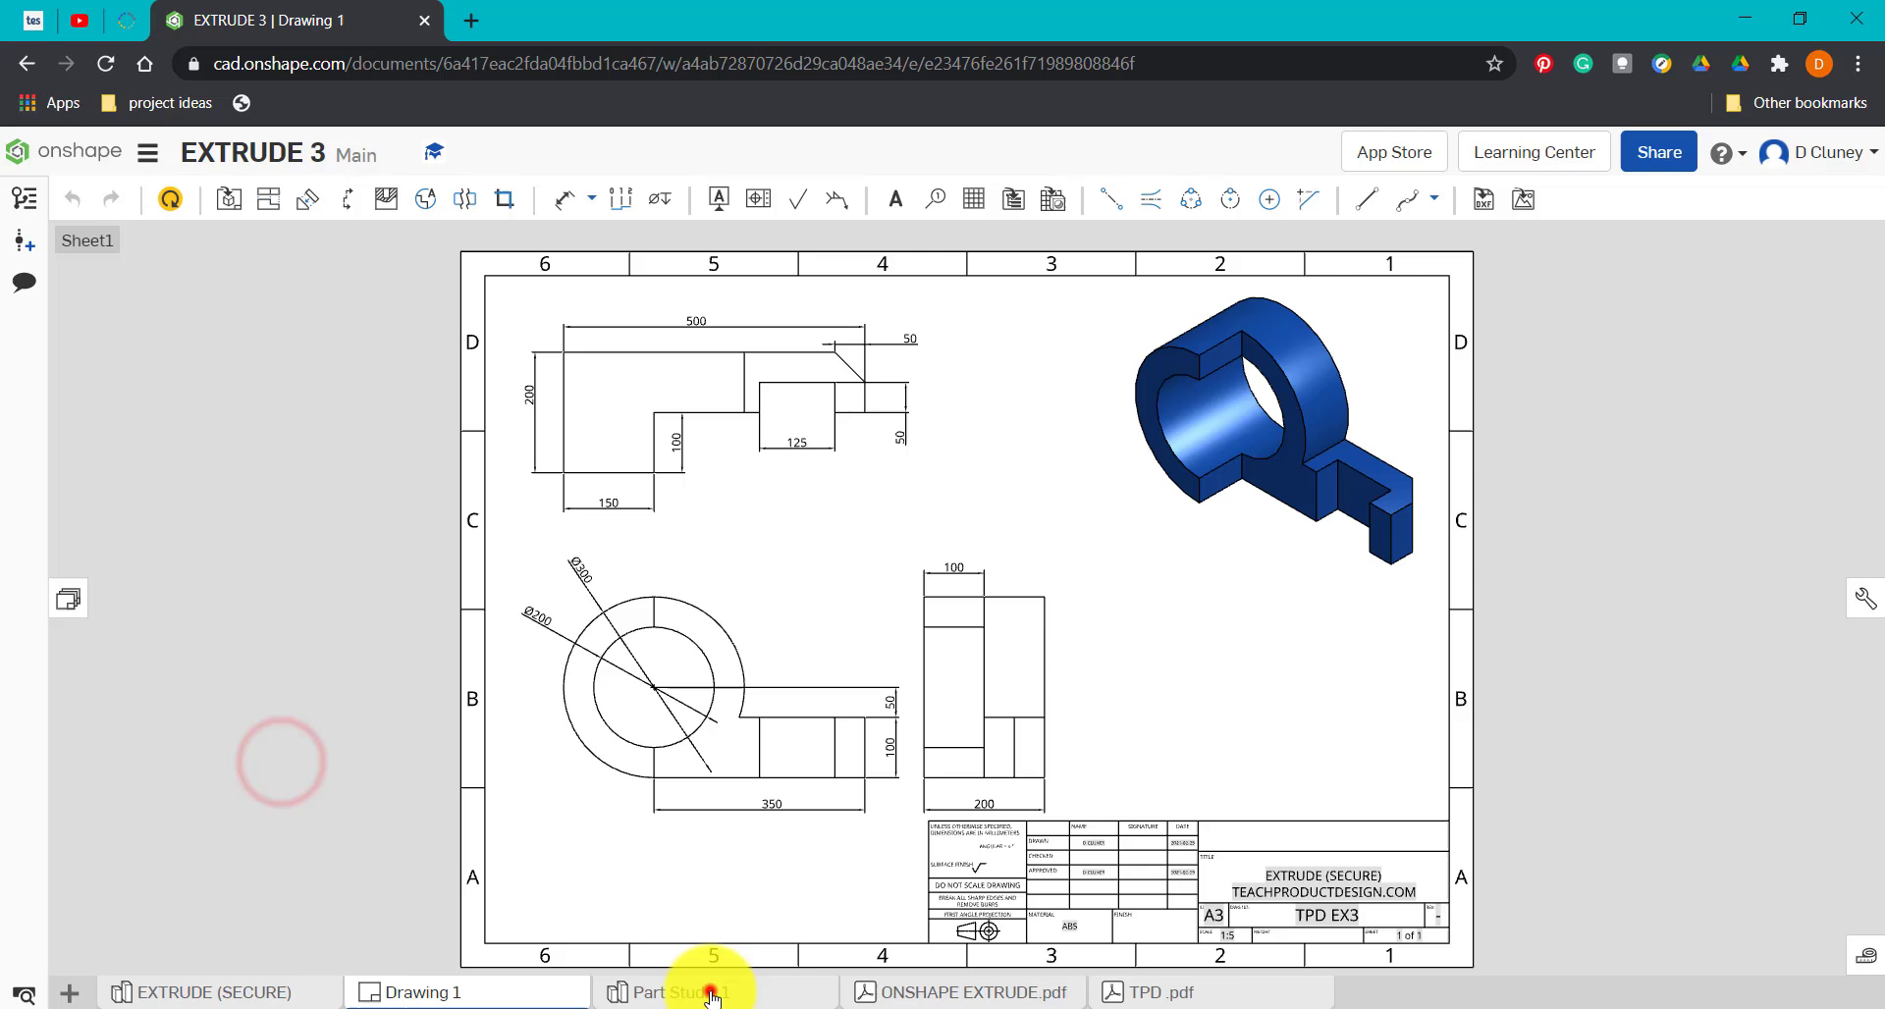
pyautogui.click(709, 992)
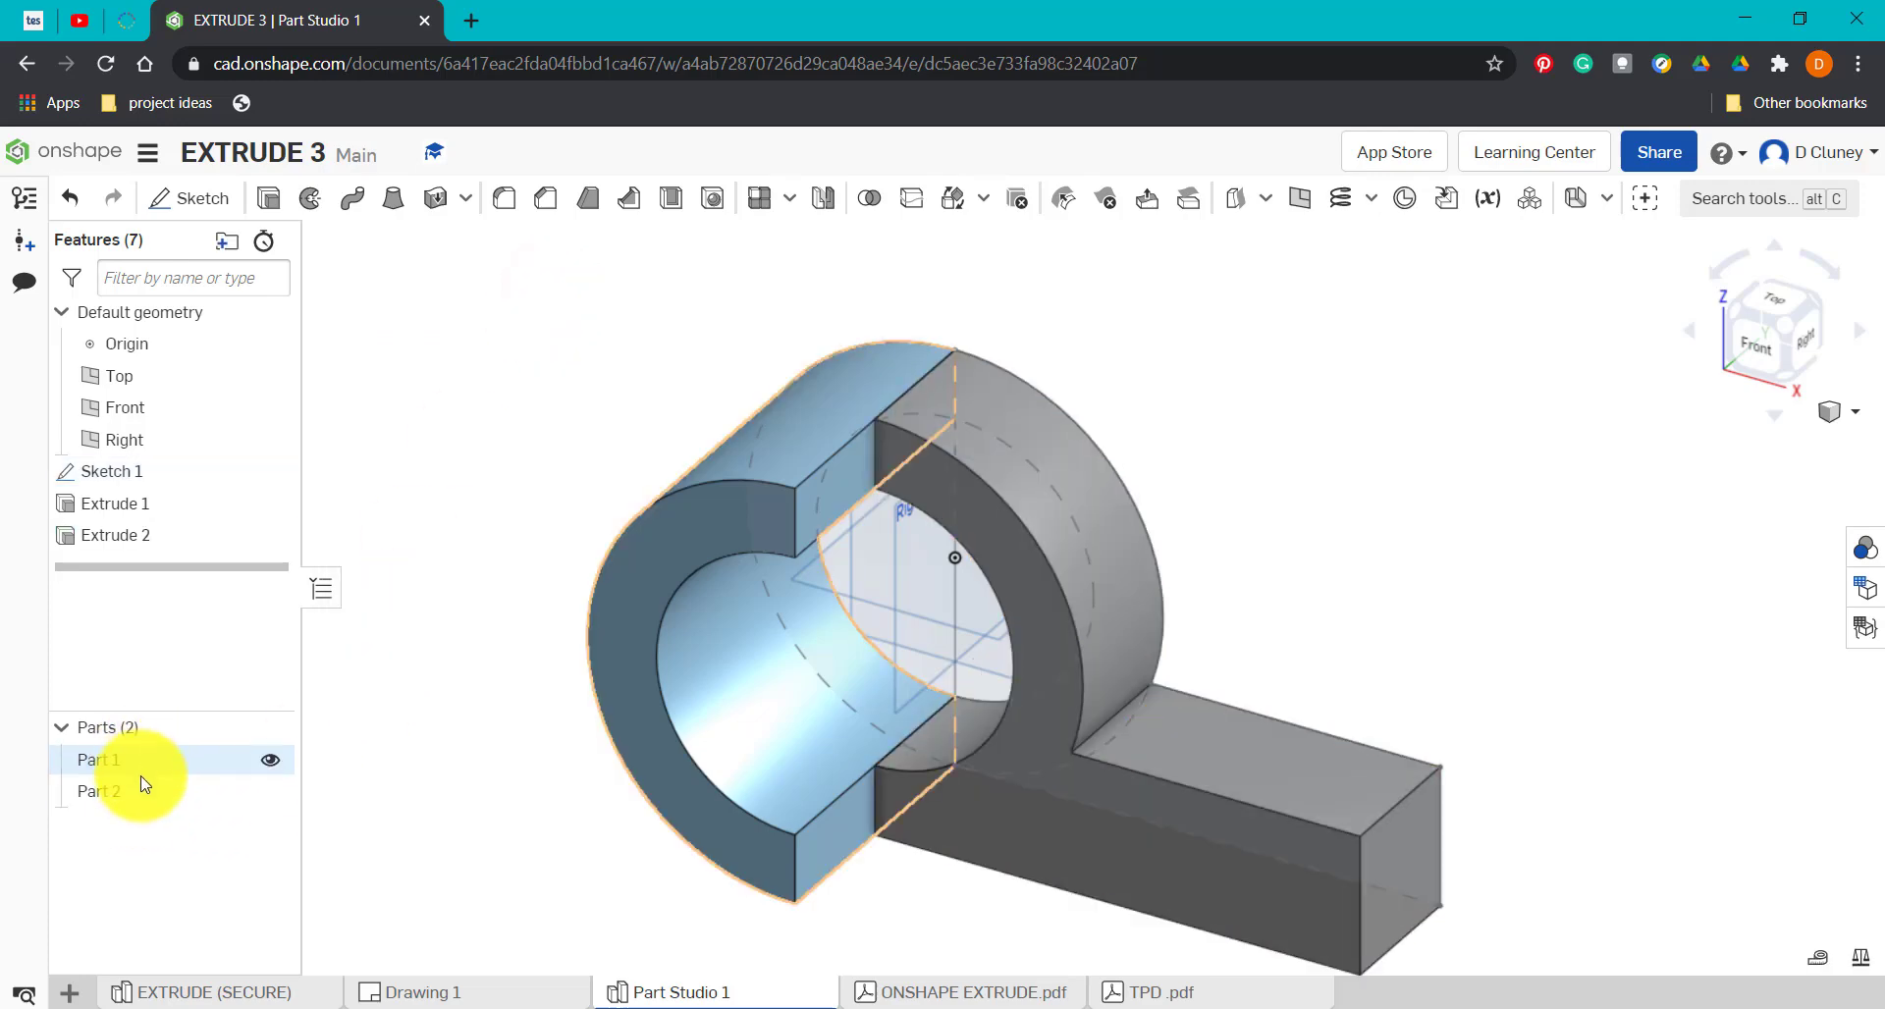
# Edit Extrude 2 to a 100 mm depth and confirm it.
pyautogui.rightClick(113, 534)
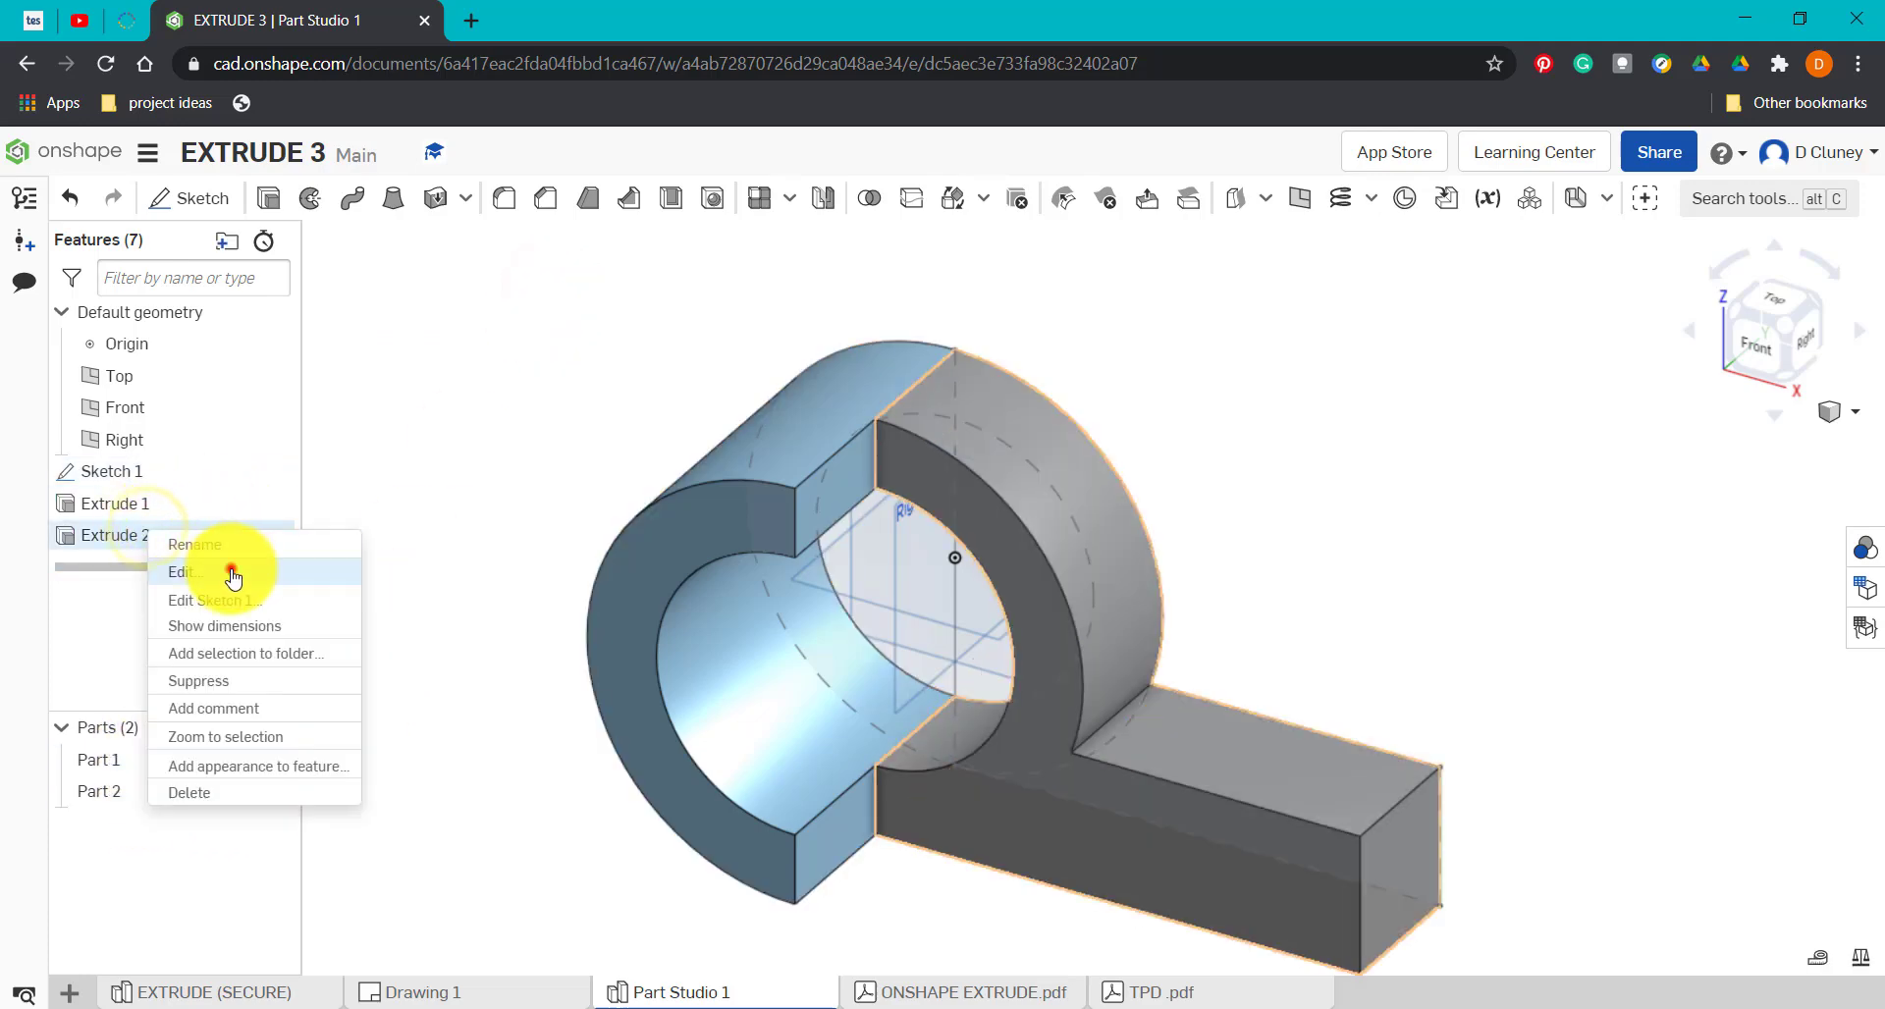
pyautogui.click(183, 572)
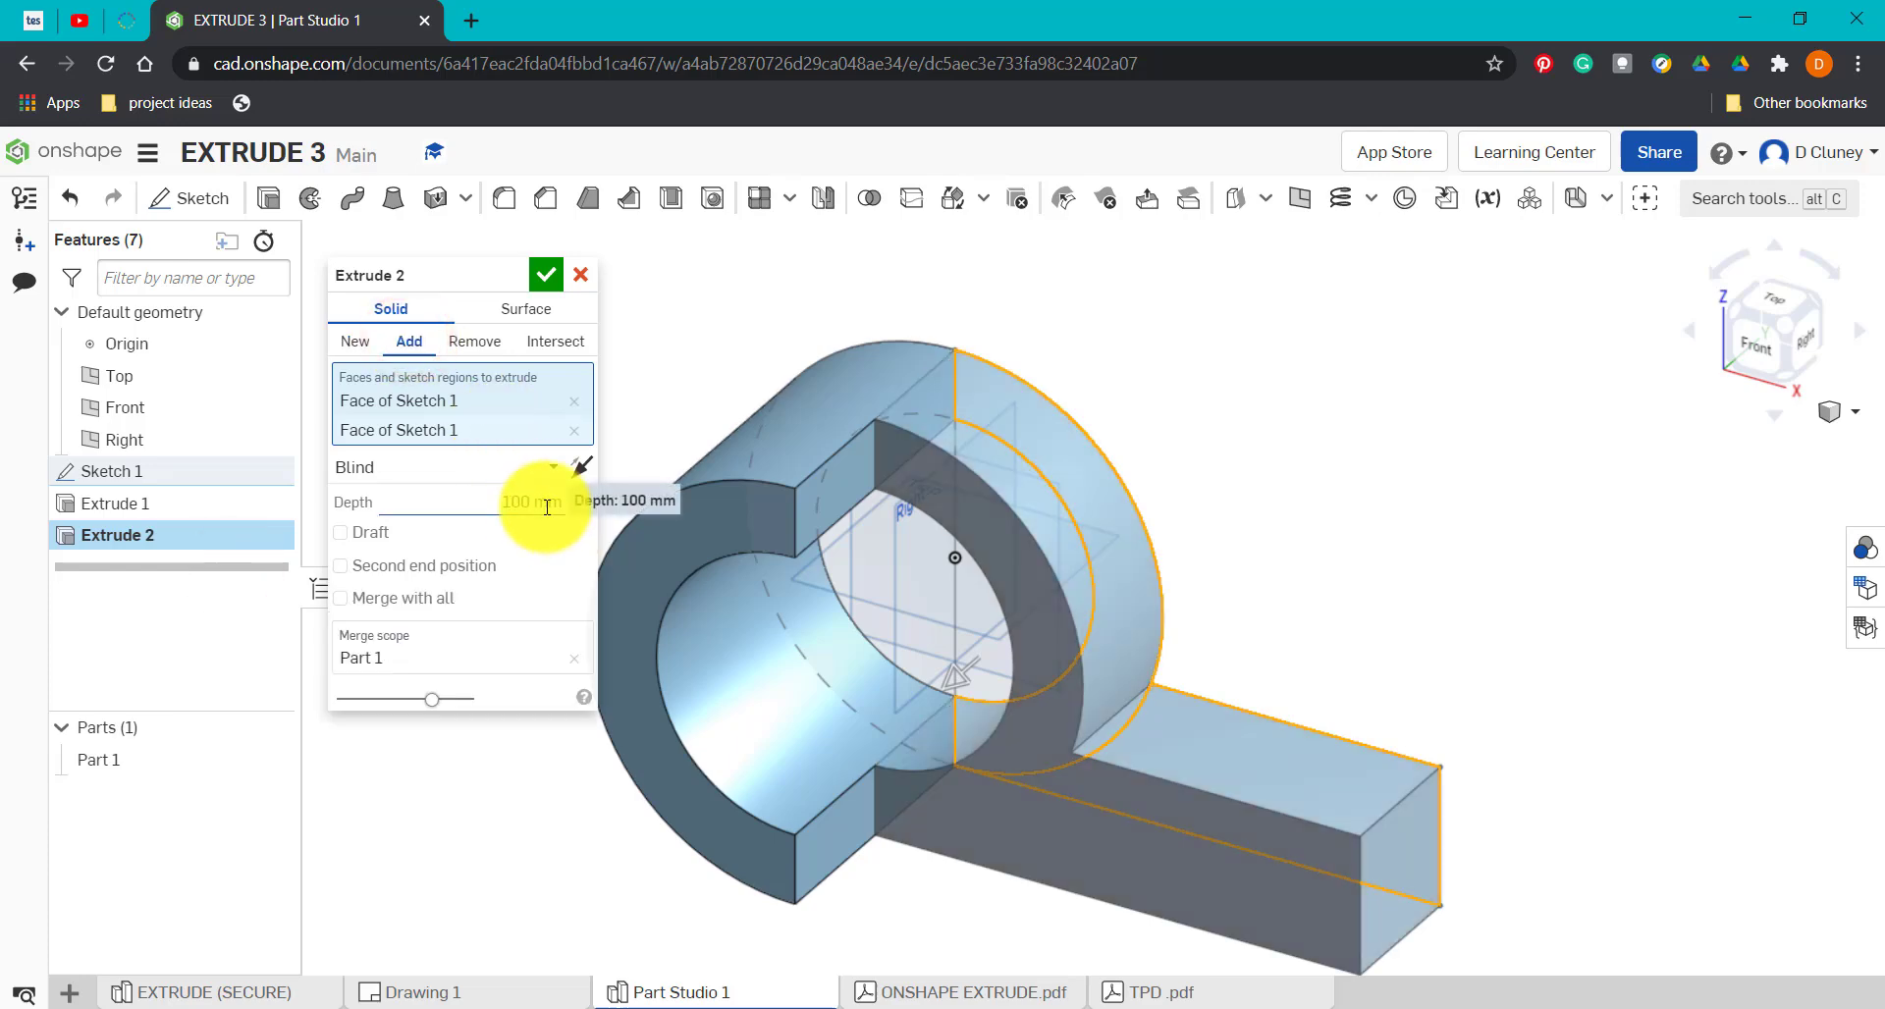
pyautogui.click(544, 275)
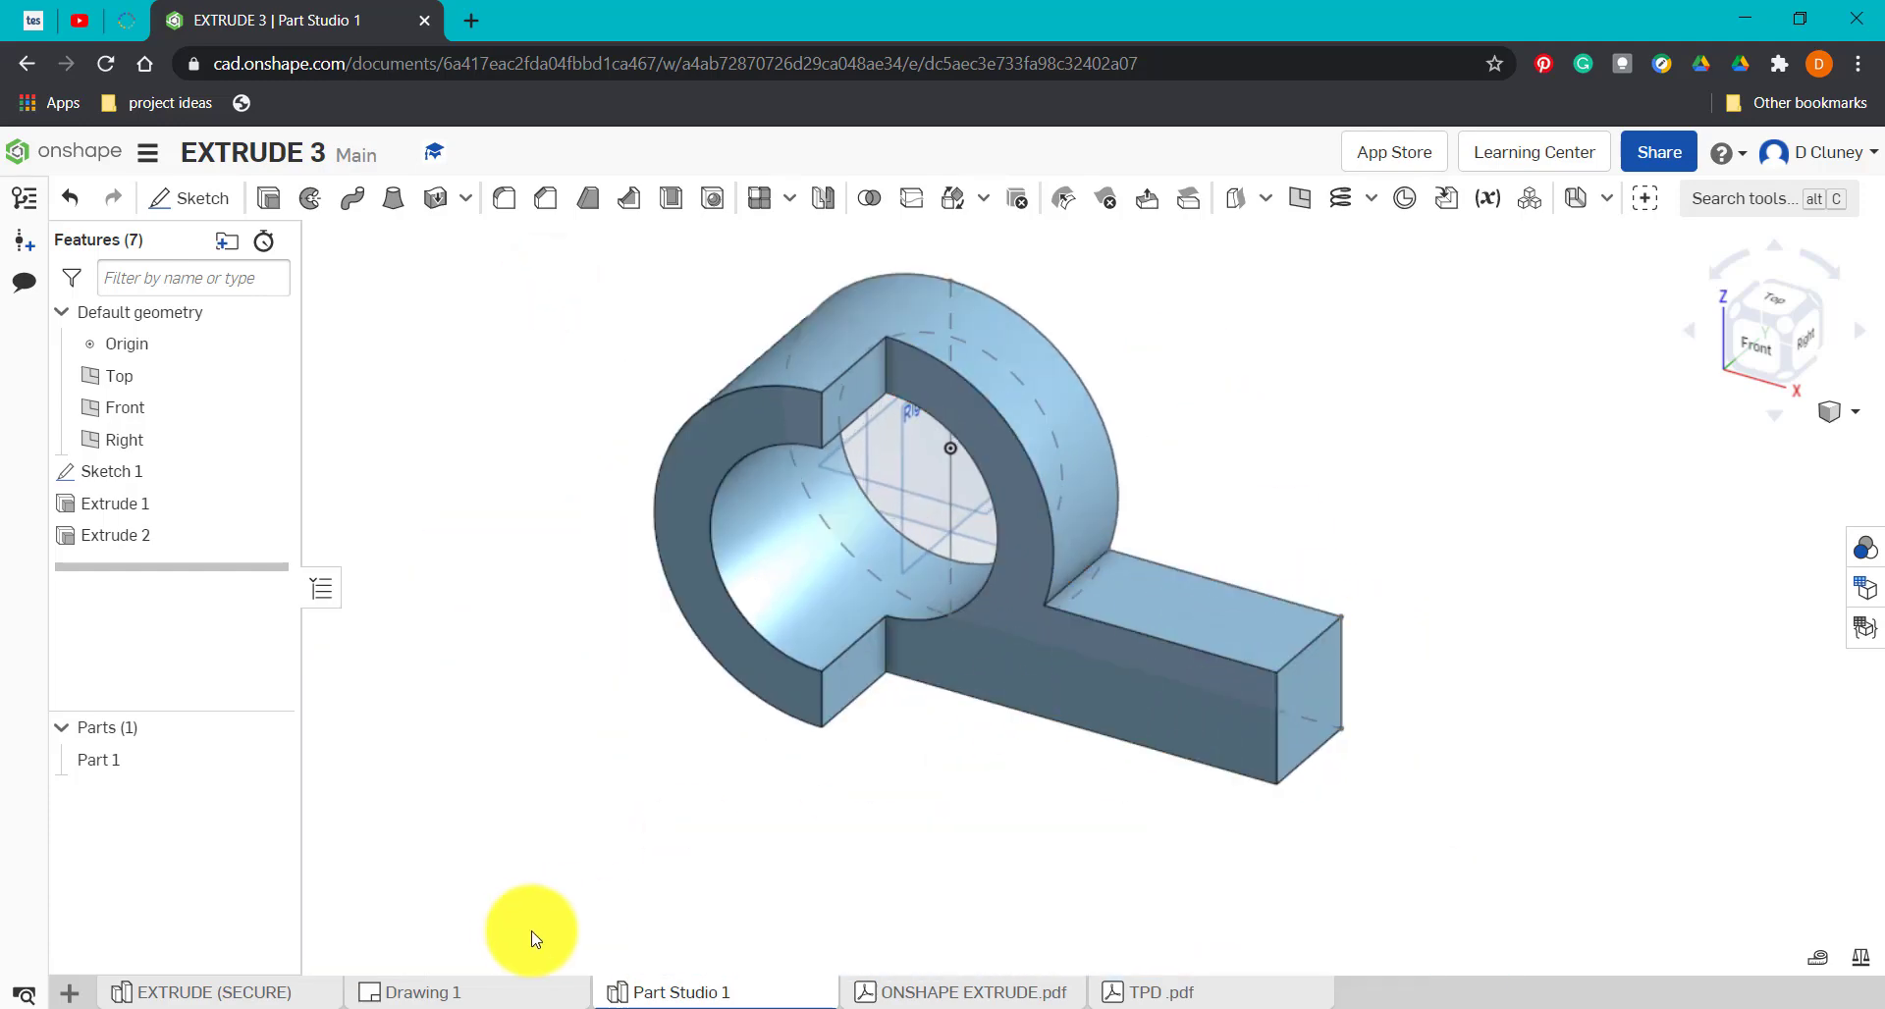
# Sketch a rectangle across the arm's face, dimensioned 125 mm wide and 50 mm from the end.
pyautogui.click(422, 992)
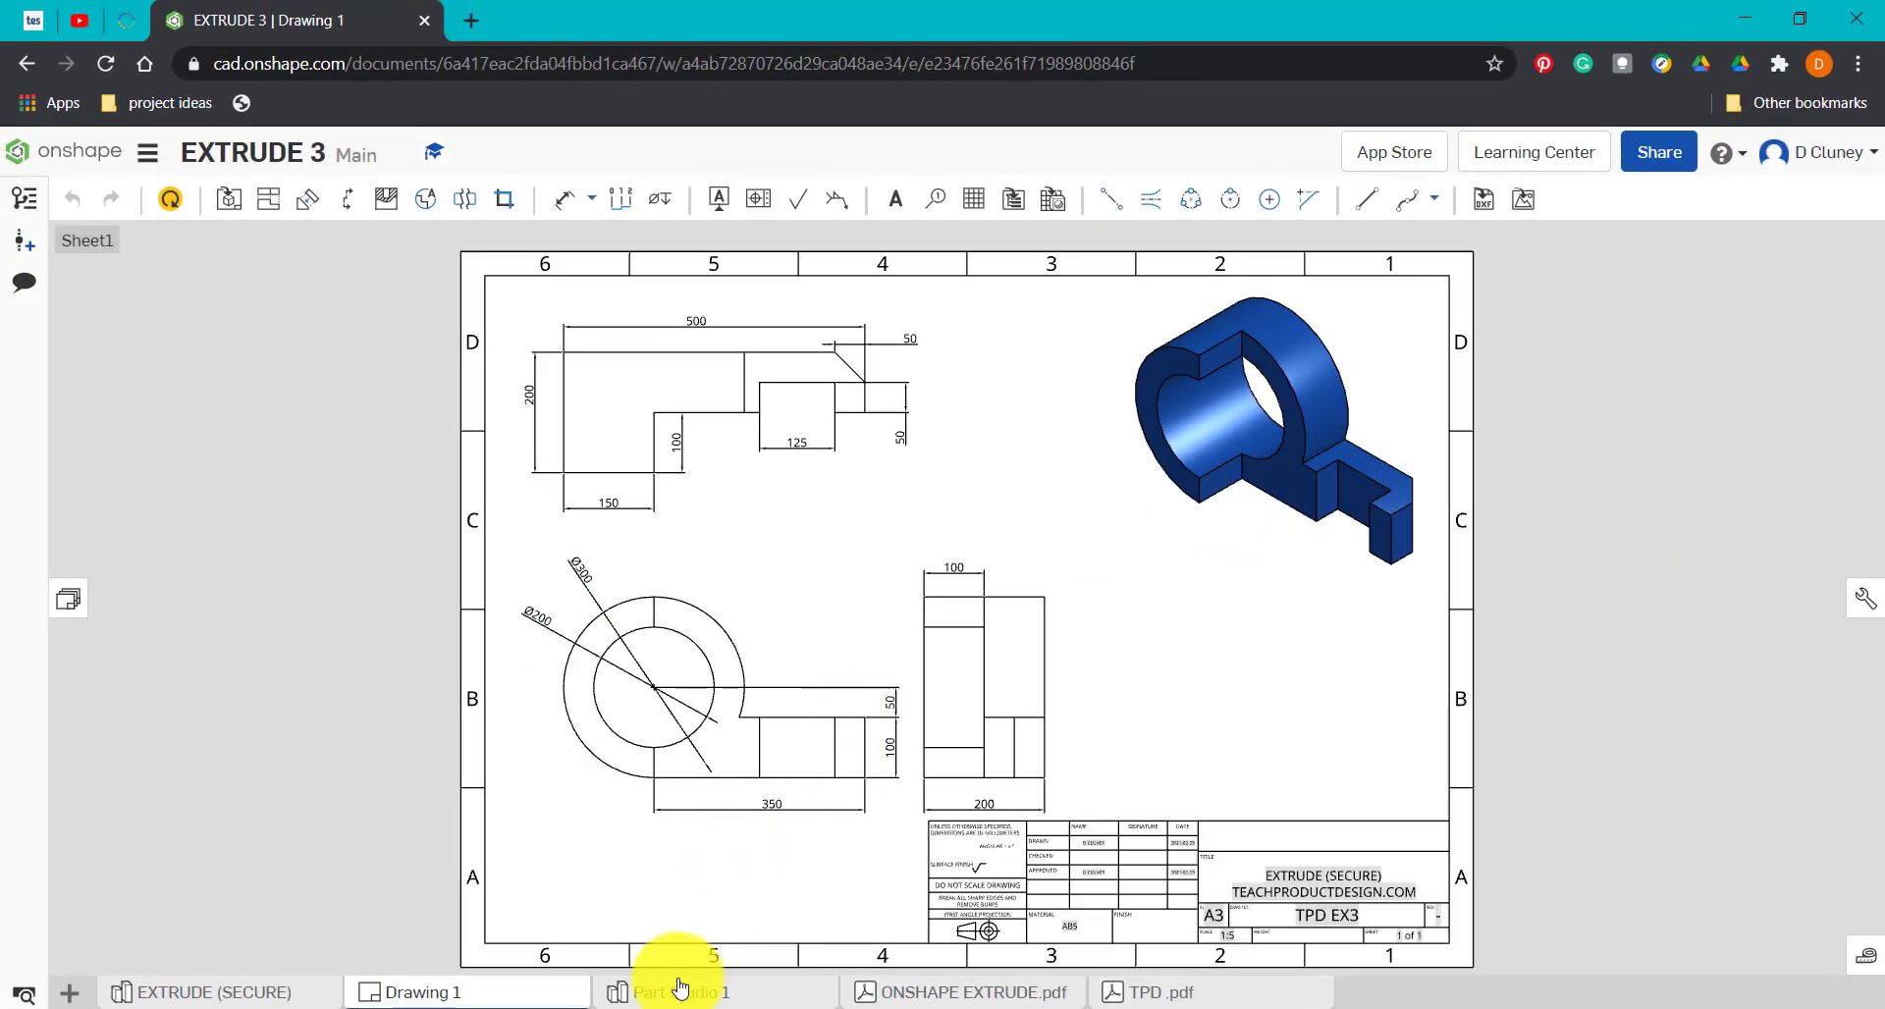
pyautogui.click(681, 992)
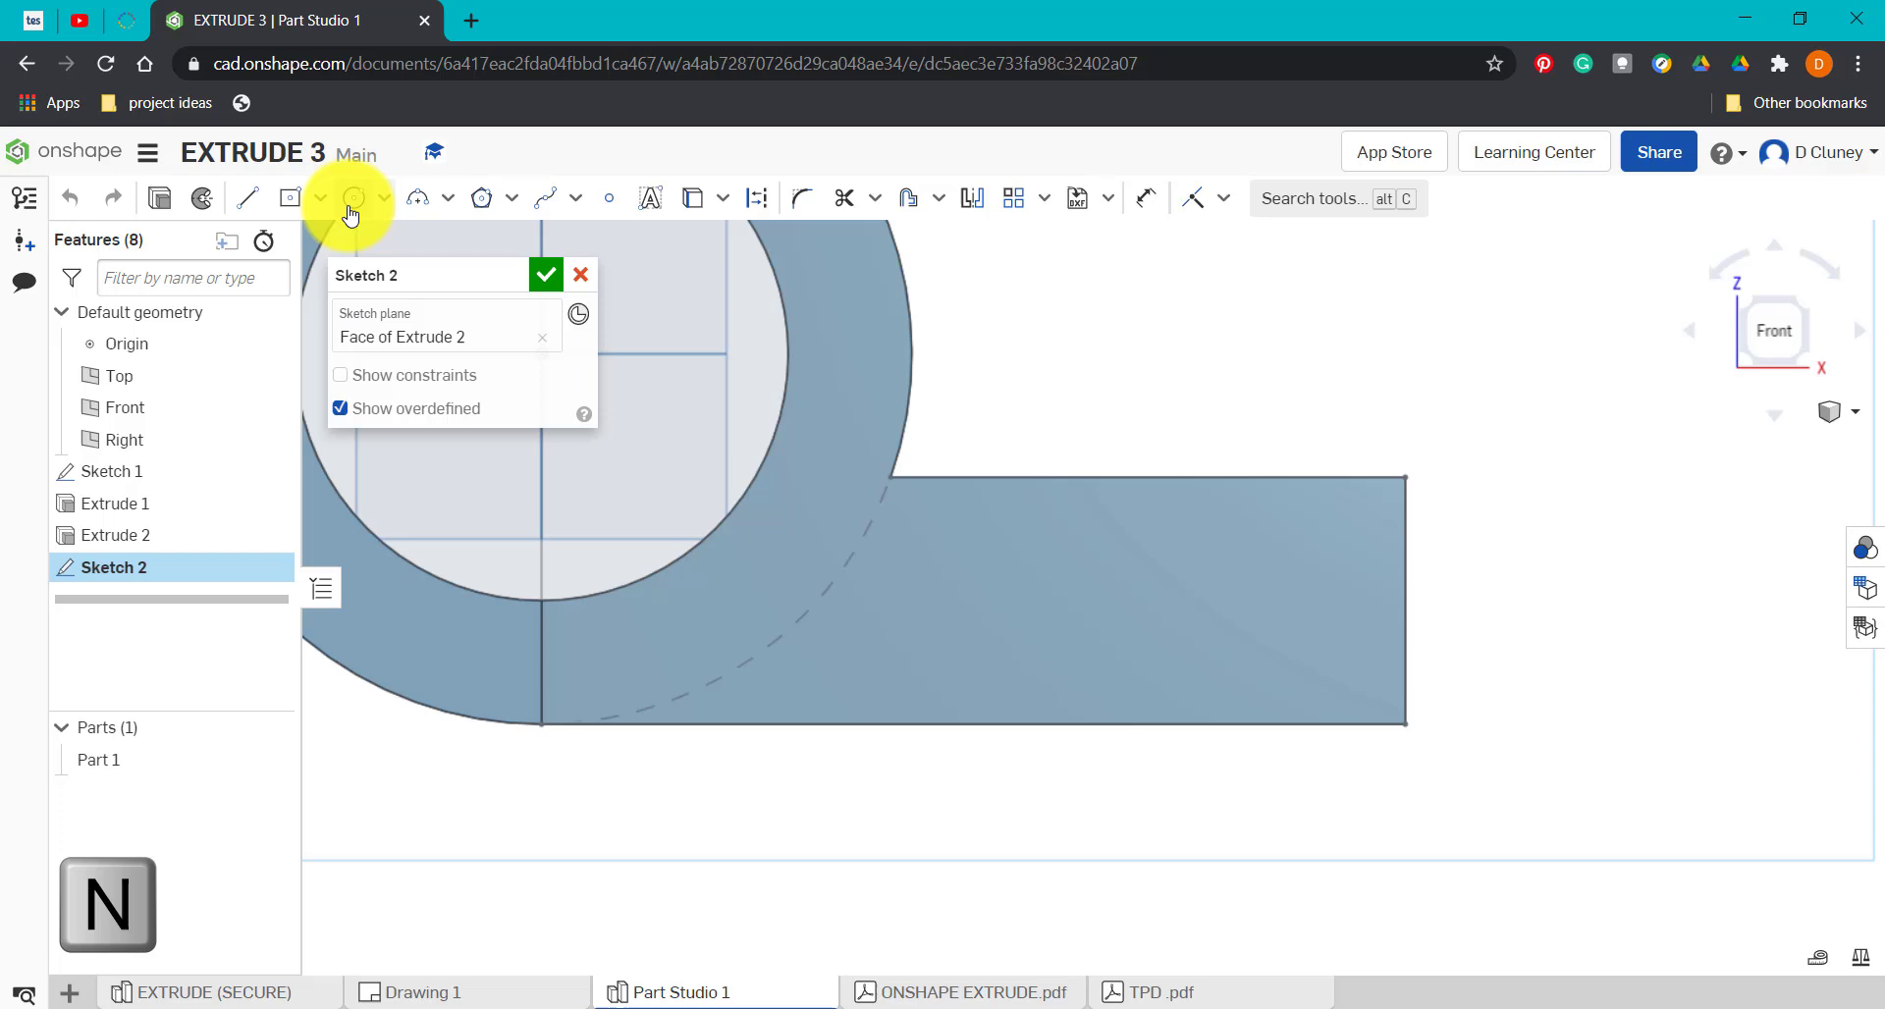
pyautogui.click(288, 197)
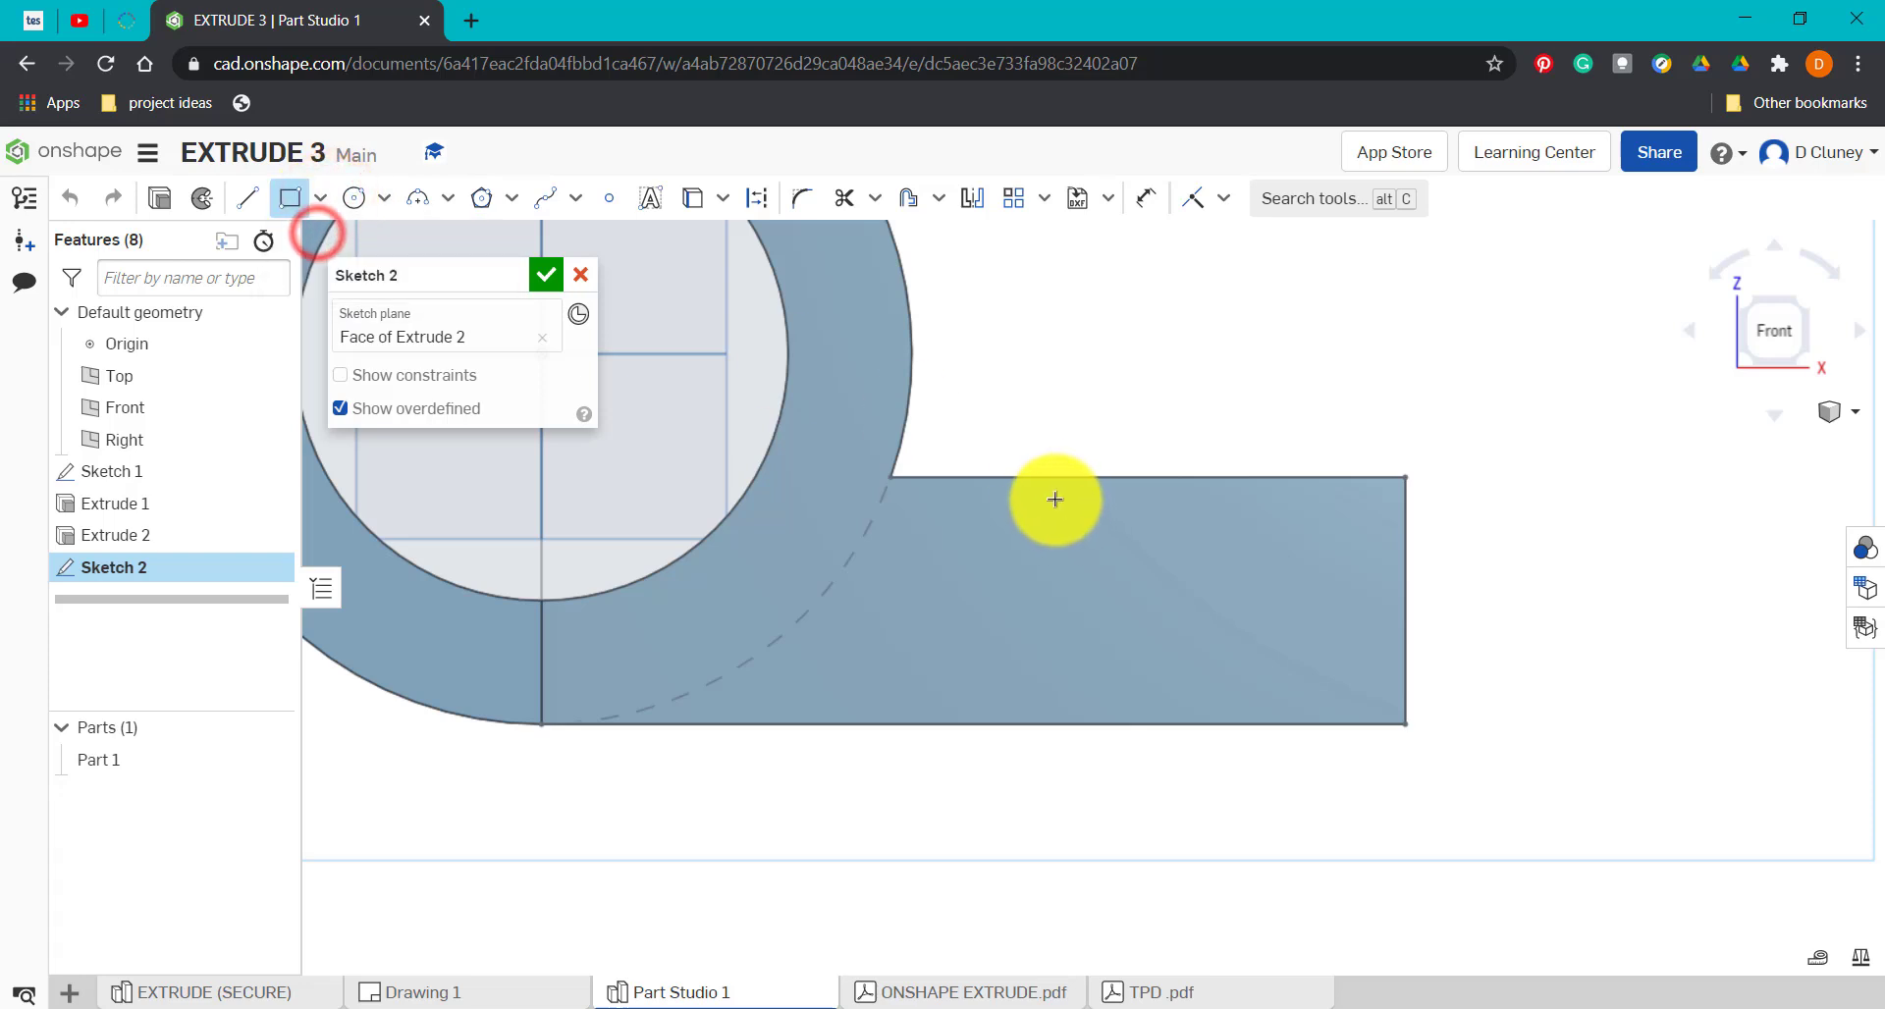
pyautogui.moveTo(1055, 498); pyautogui.dragTo(1304, 729)
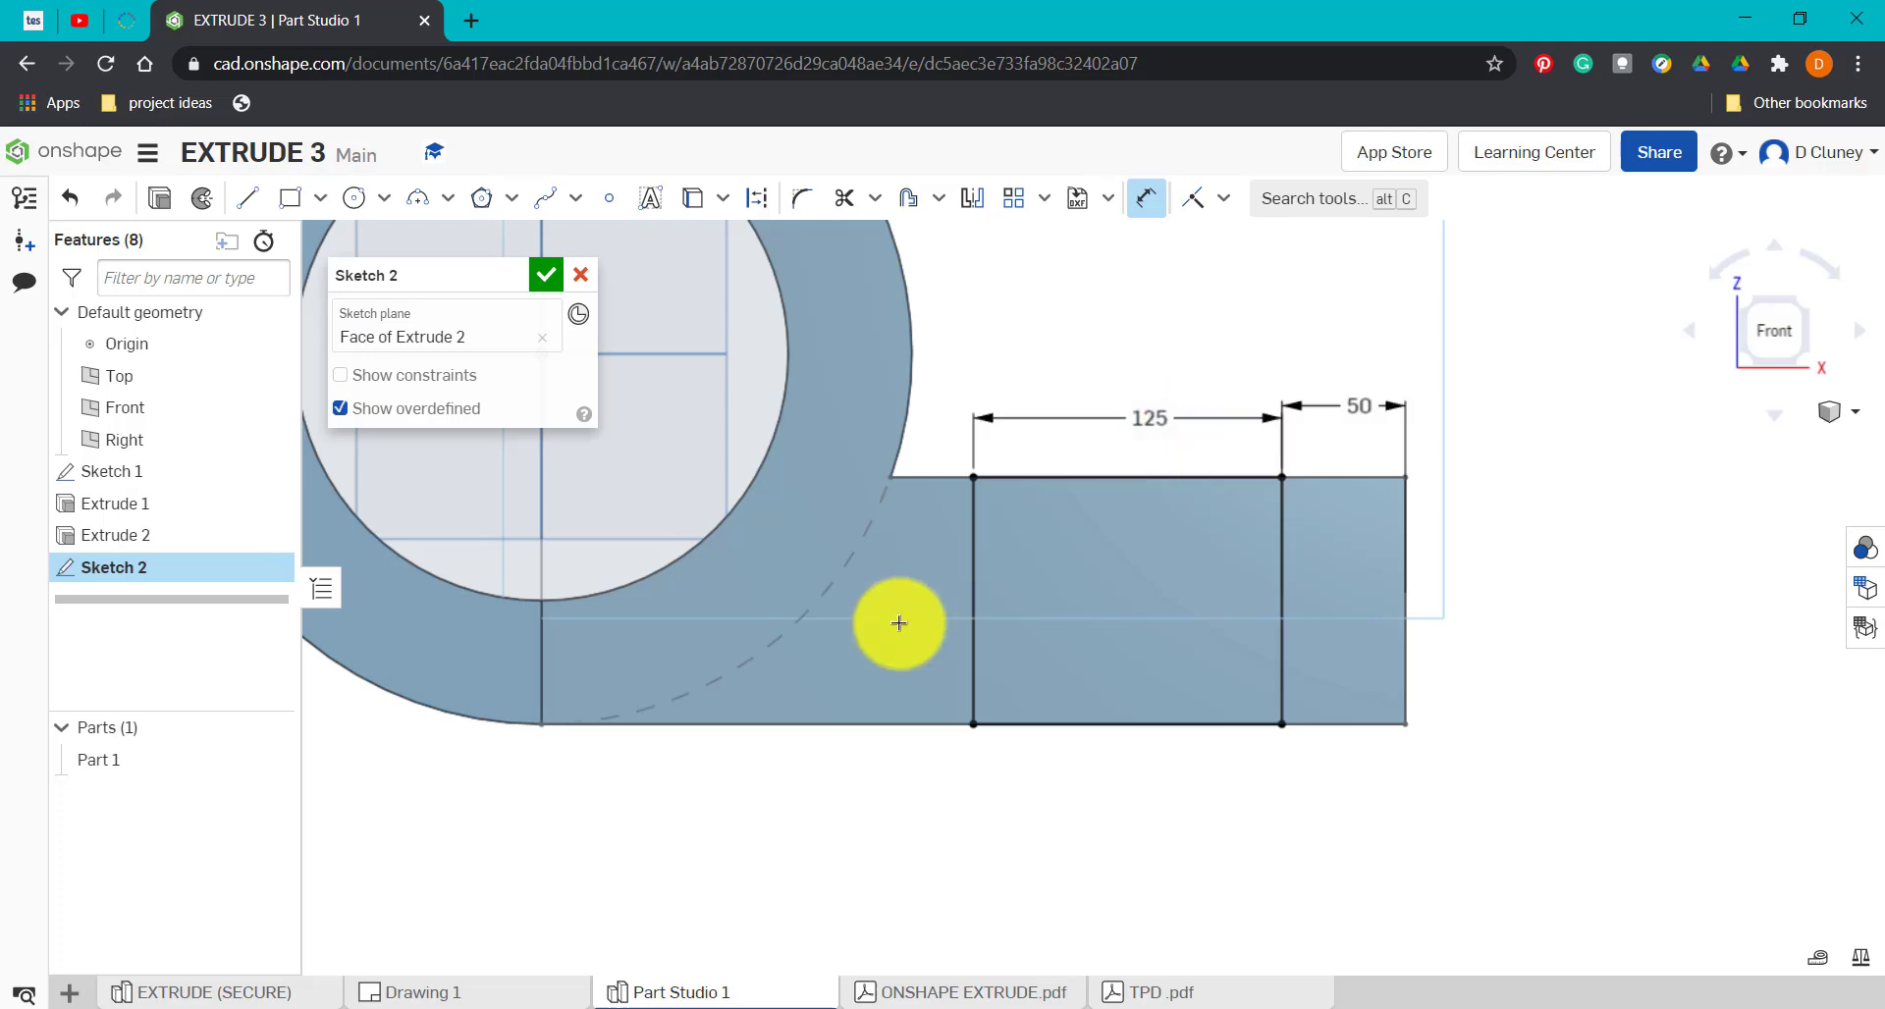
pyautogui.click(420, 992)
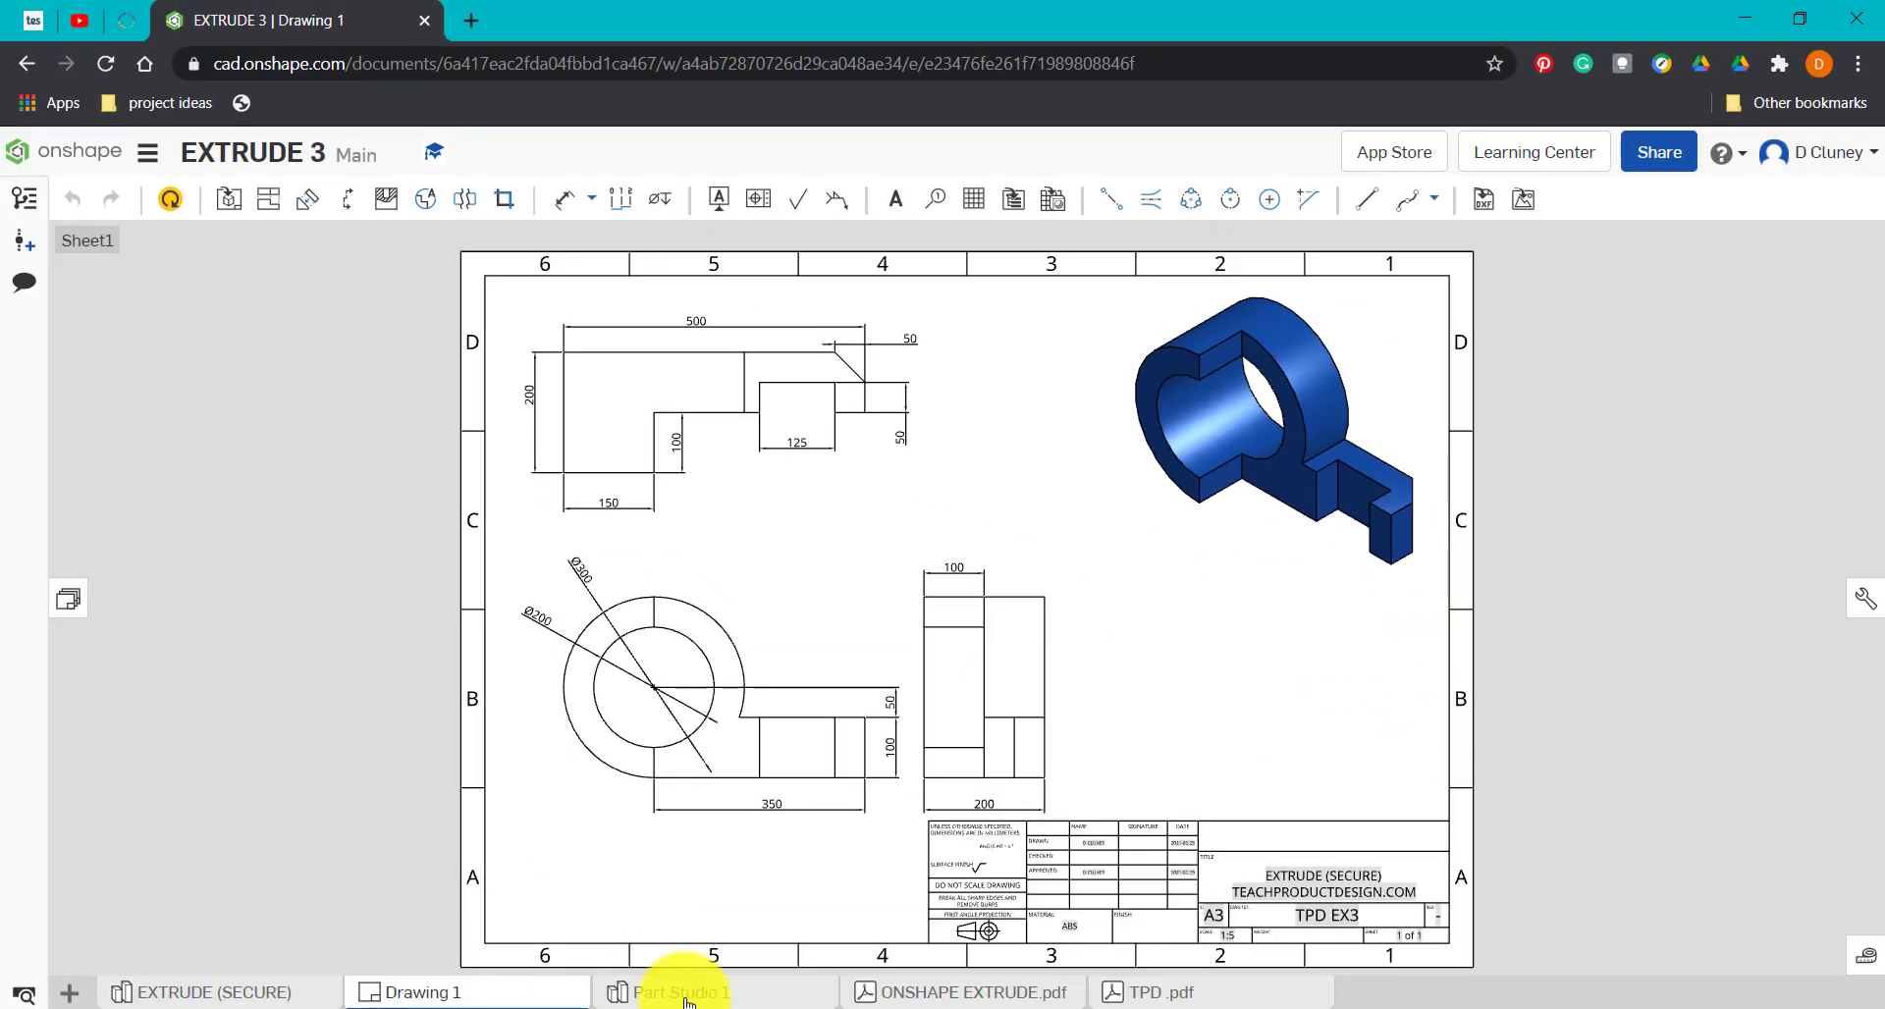
pyautogui.click(680, 992)
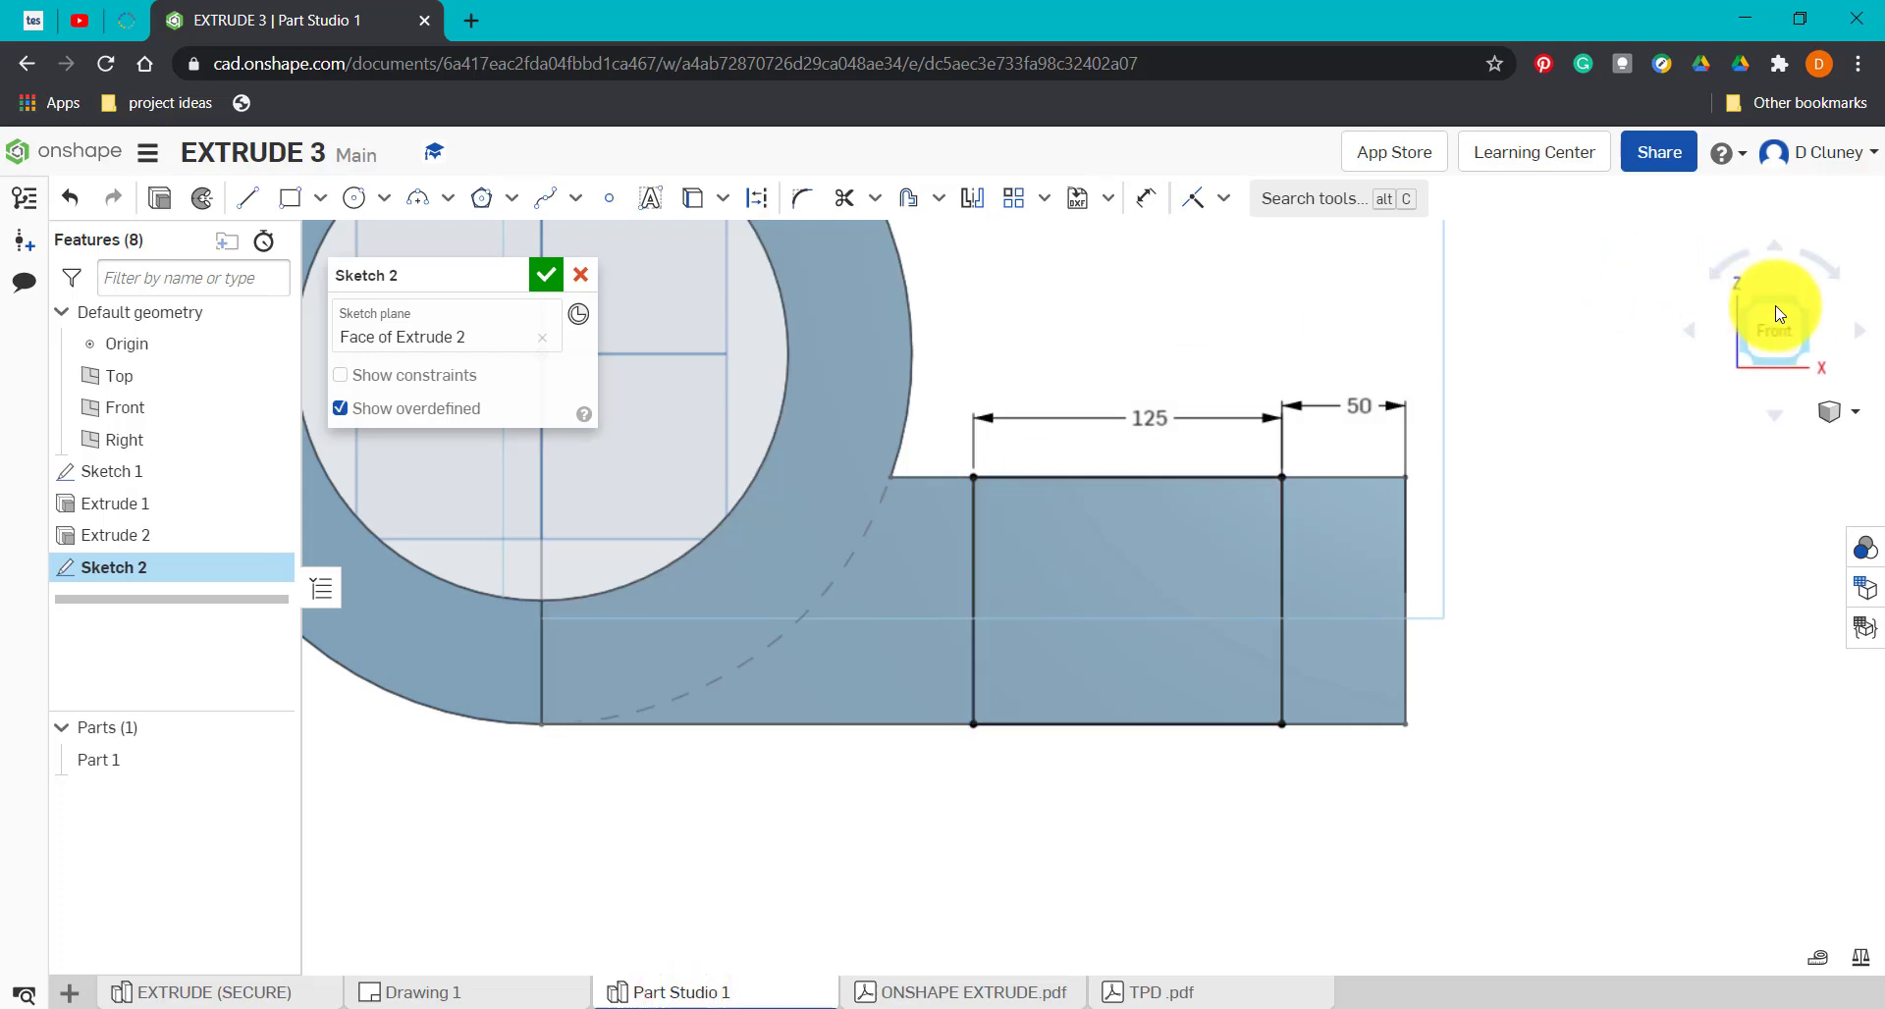
# Extrude Sketch 2 as a flipped Remove to cut a 50 mm deep notch into the arm.
pyautogui.click(1778, 310)
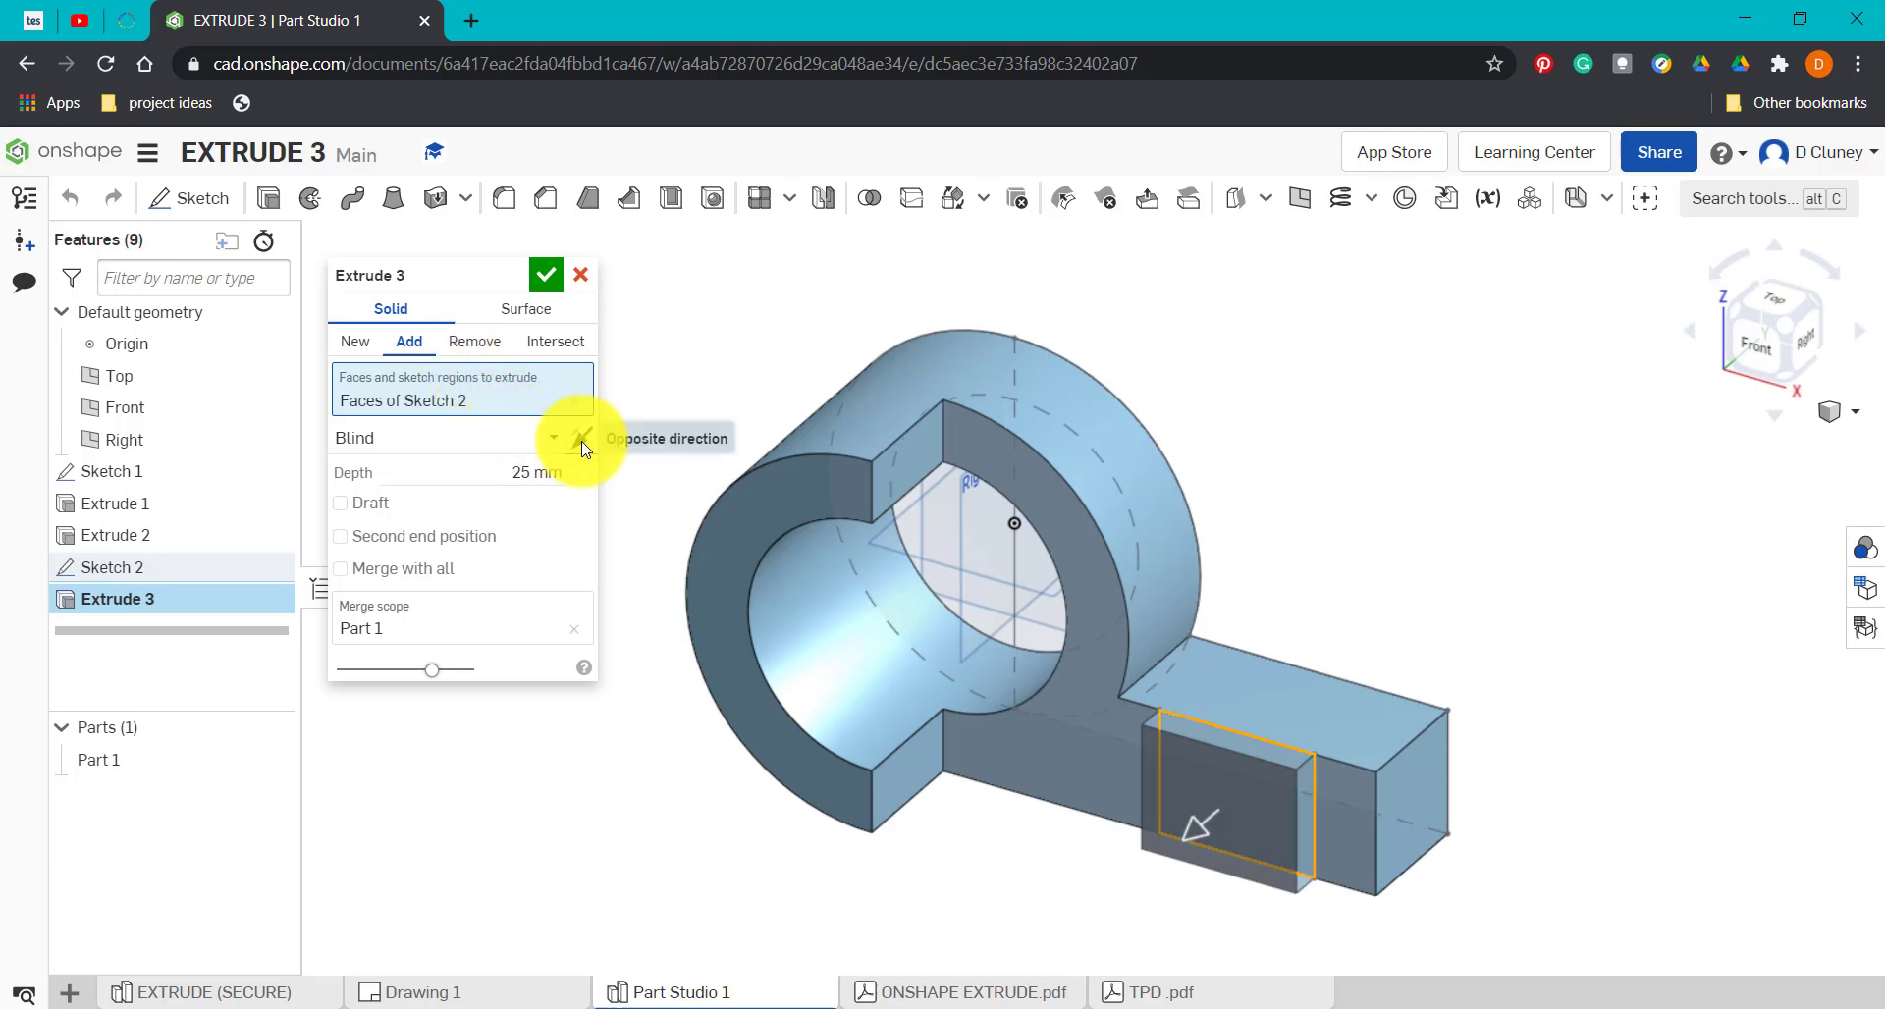
pyautogui.click(581, 438)
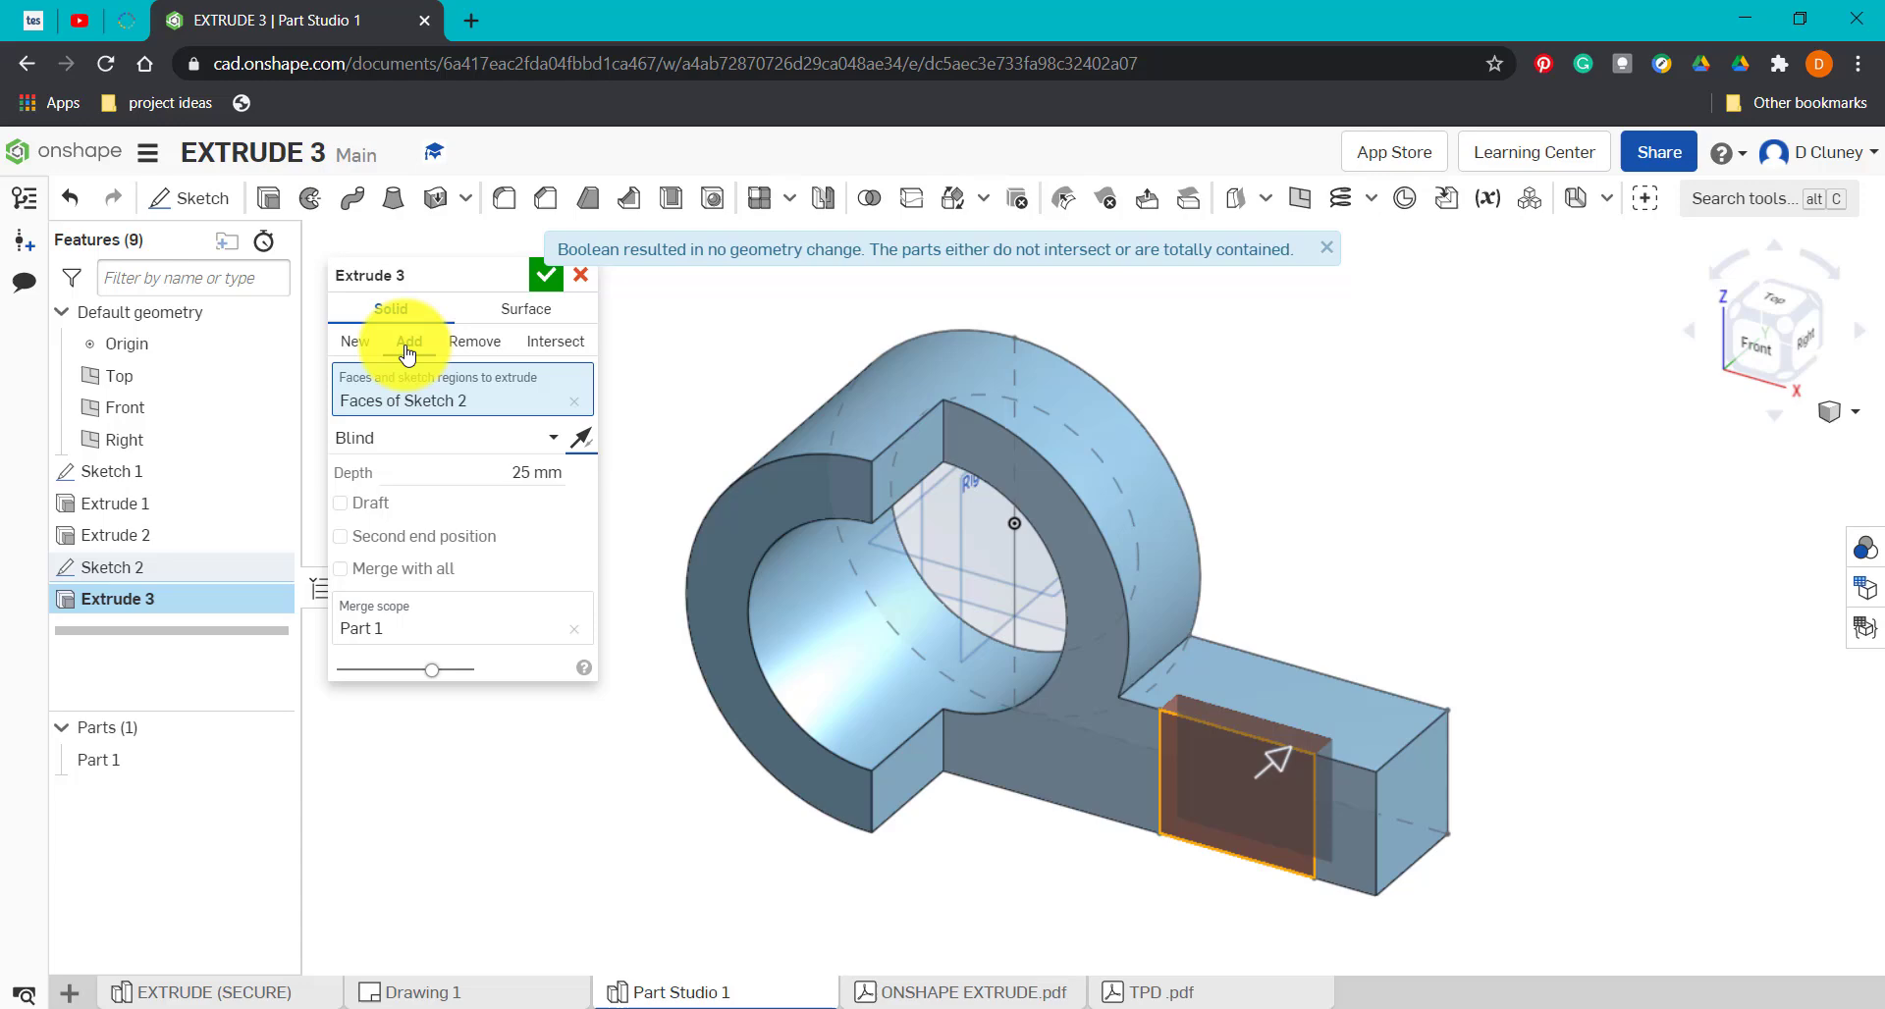
pyautogui.click(473, 341)
pyautogui.write('50')
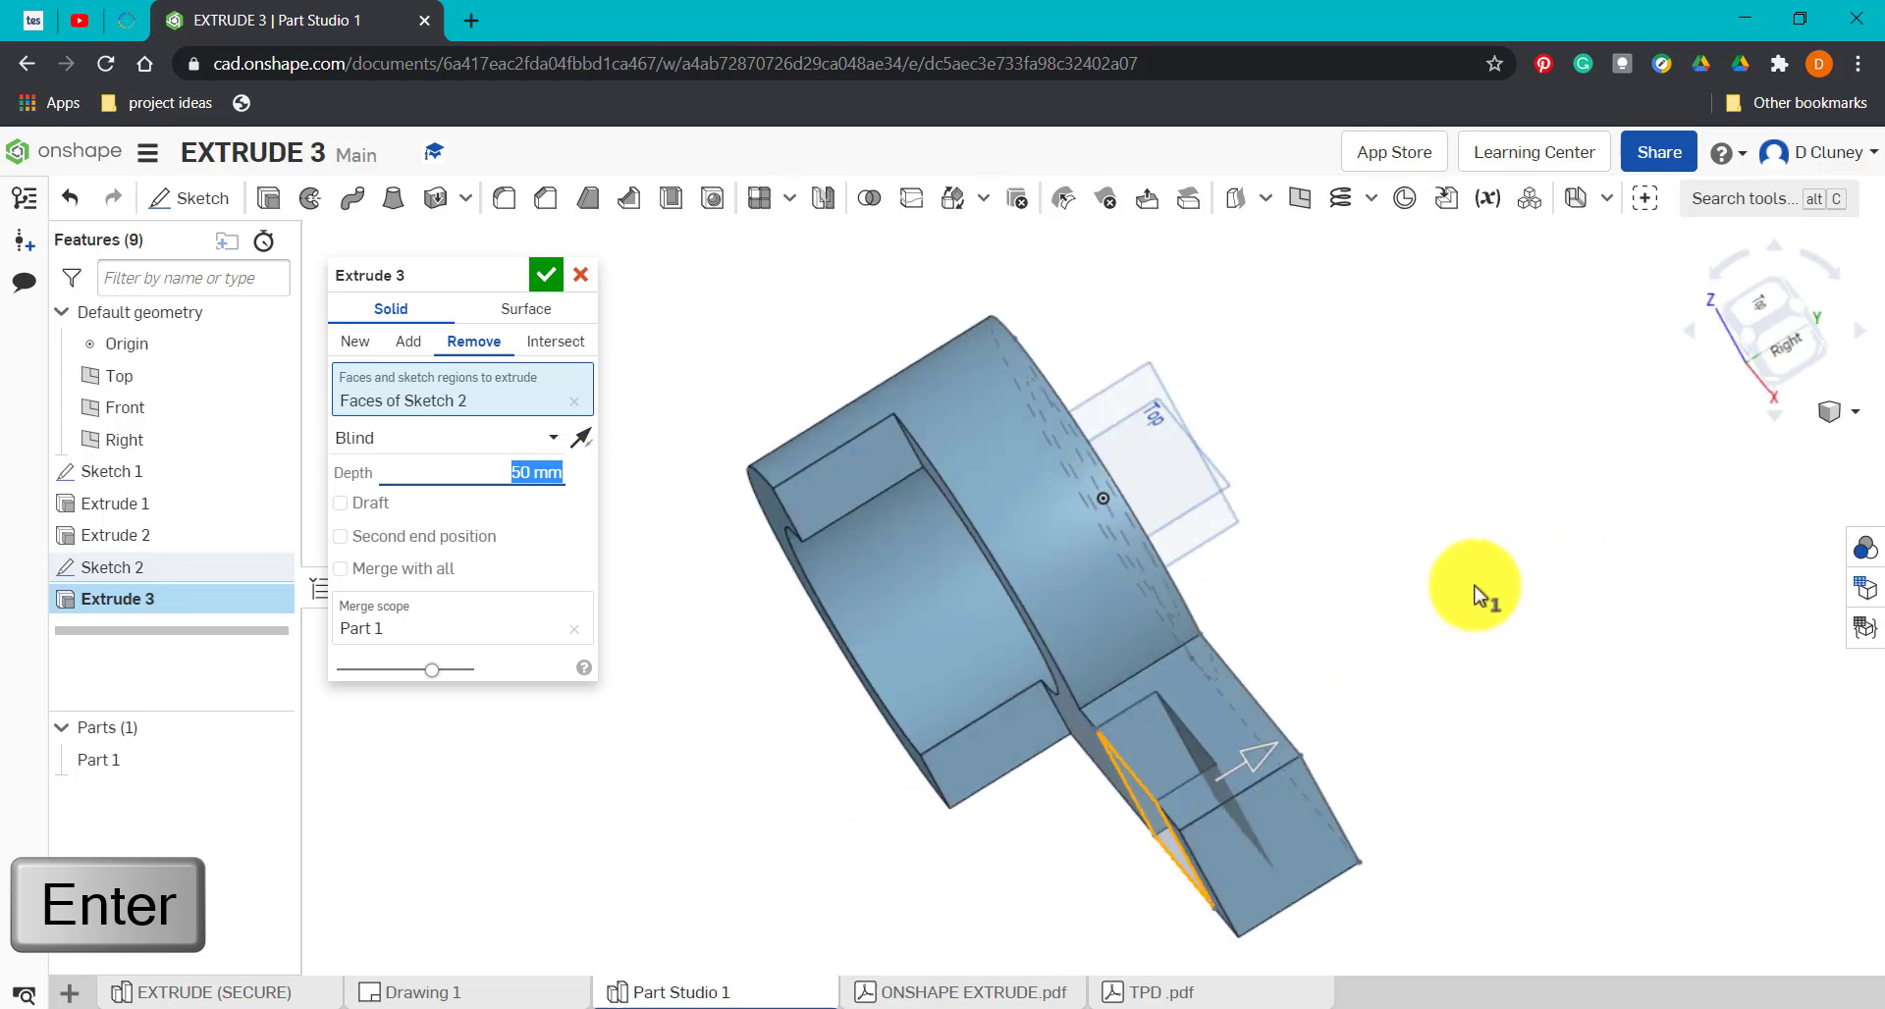
pyautogui.moveTo(1473, 595); pyautogui.dragTo(624, 432)
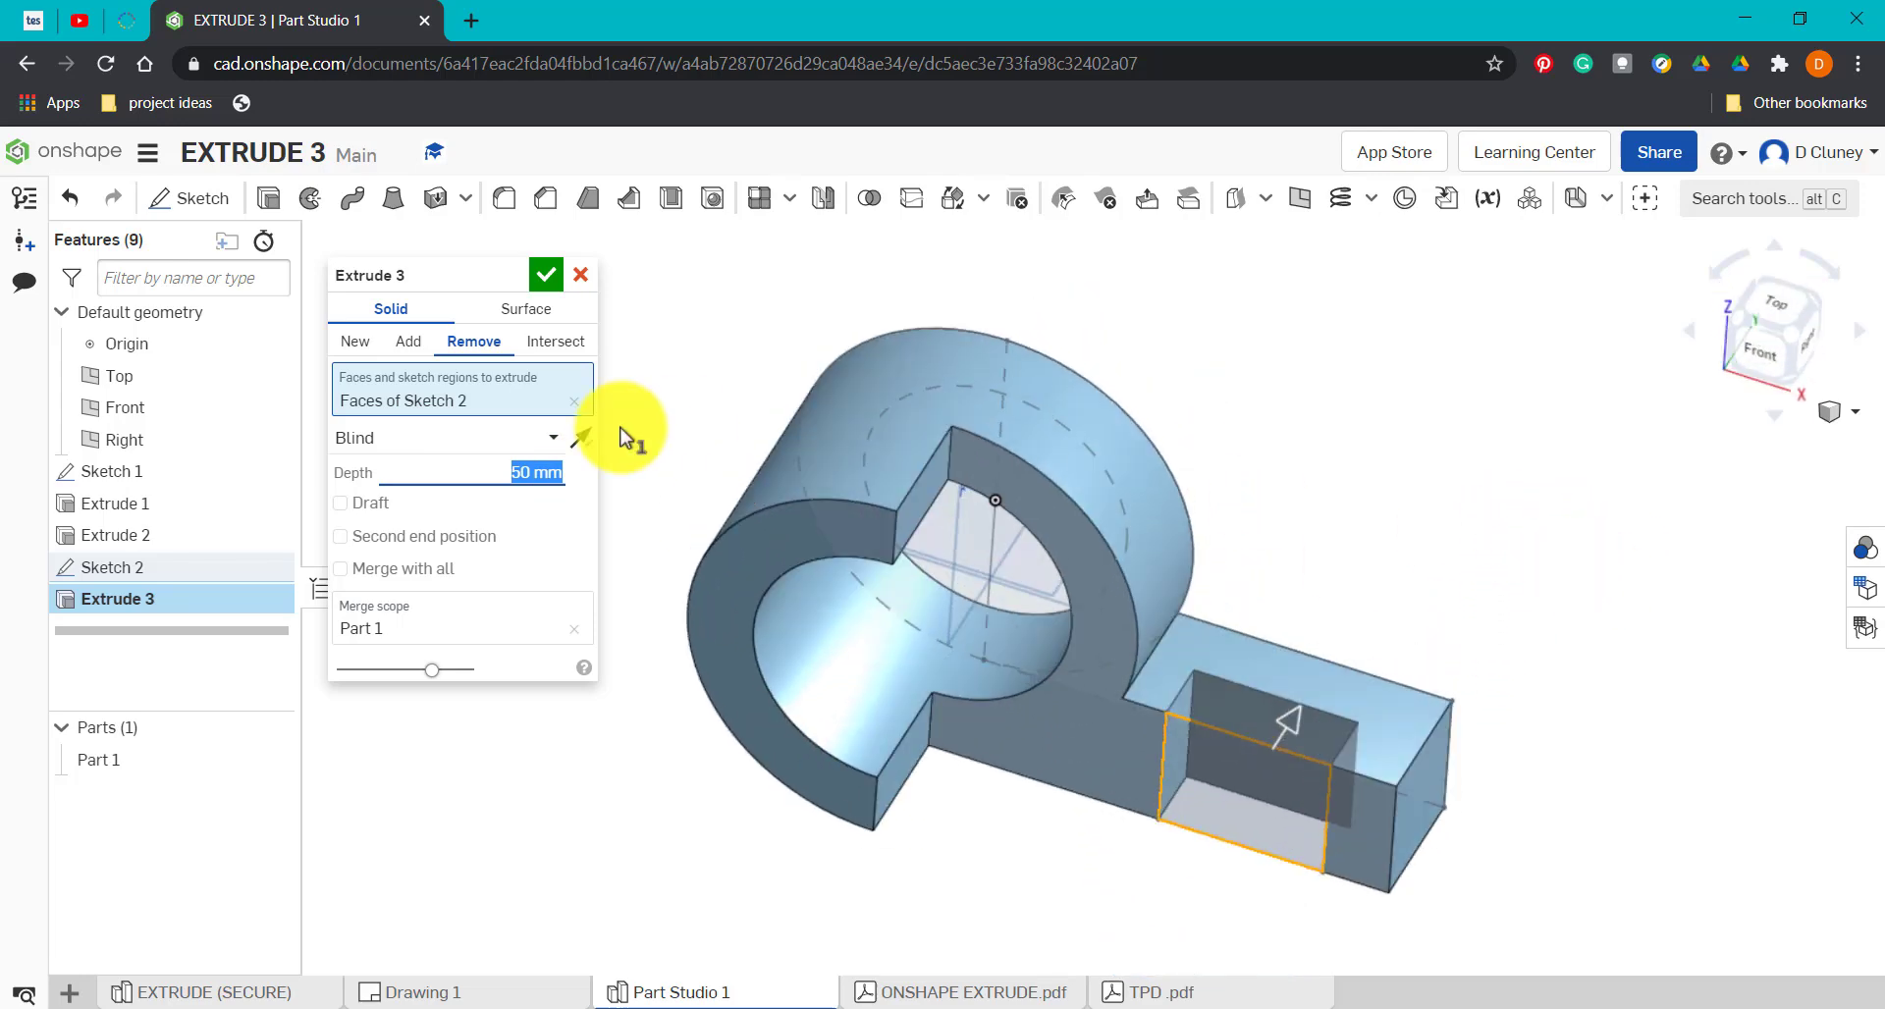
pyautogui.click(546, 275)
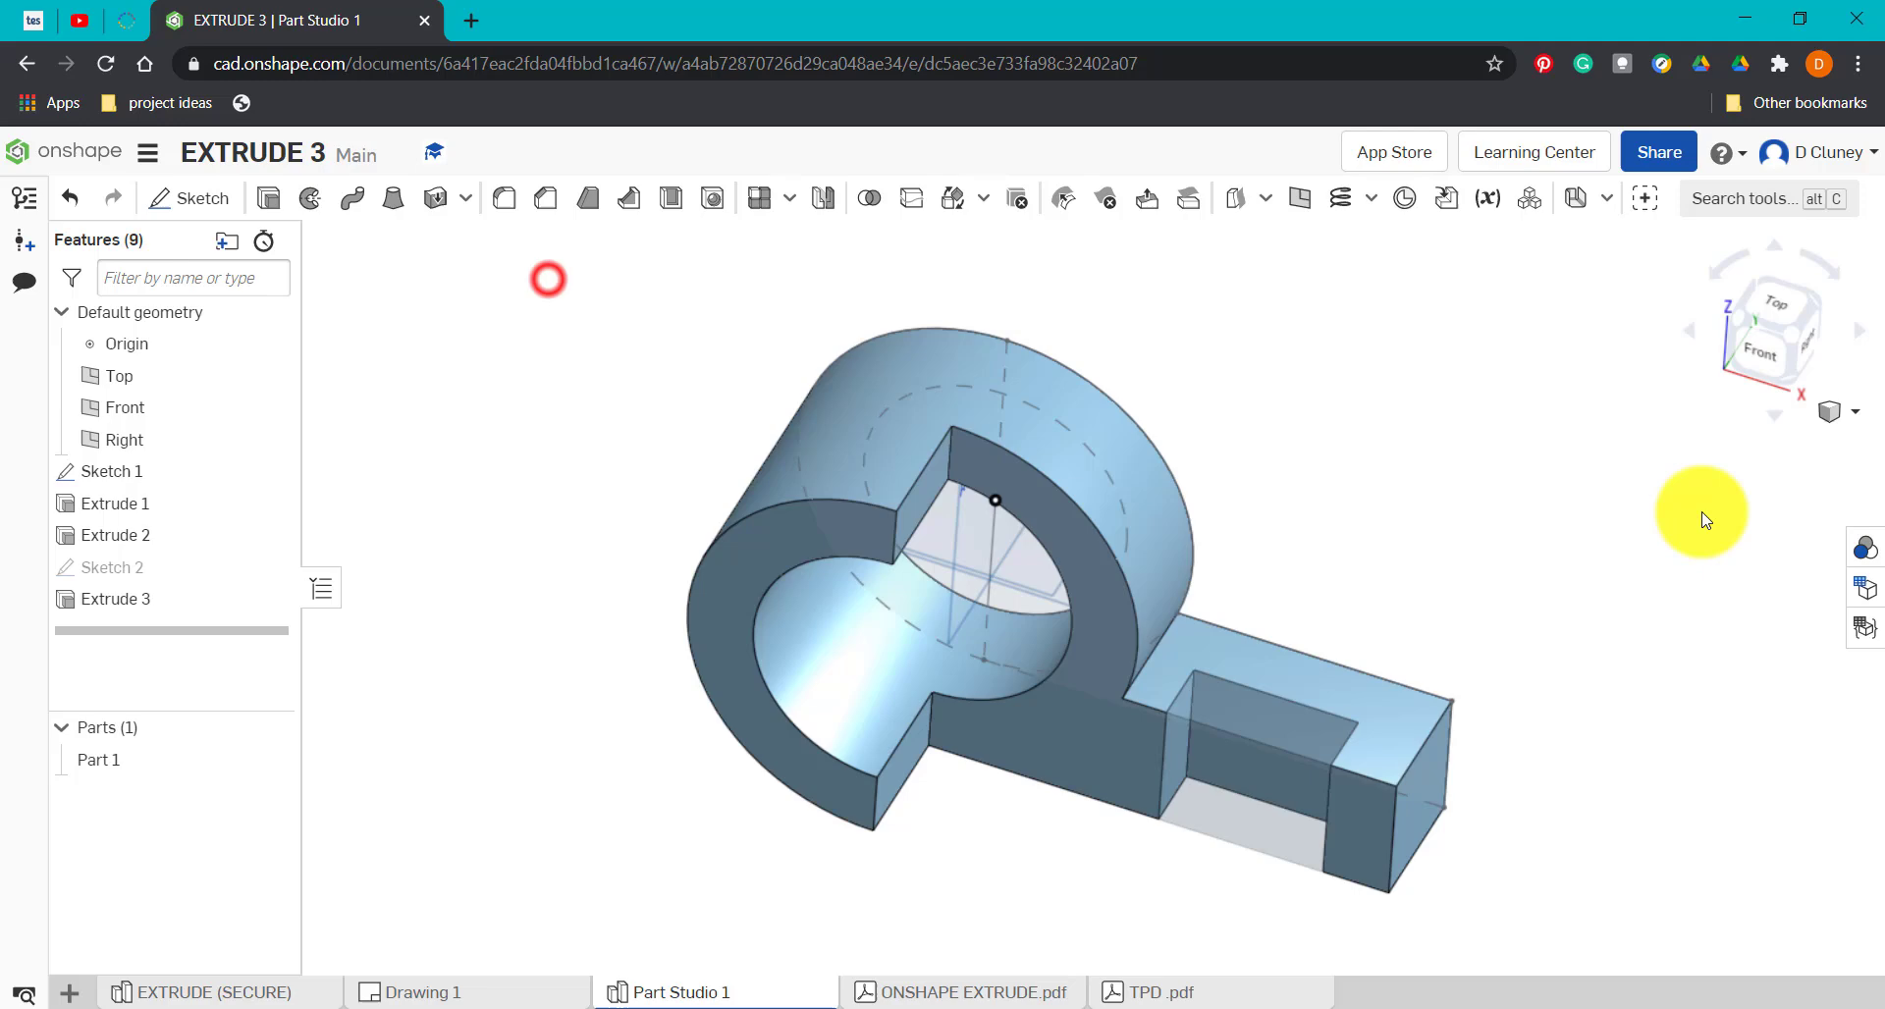
pyautogui.click(114, 503)
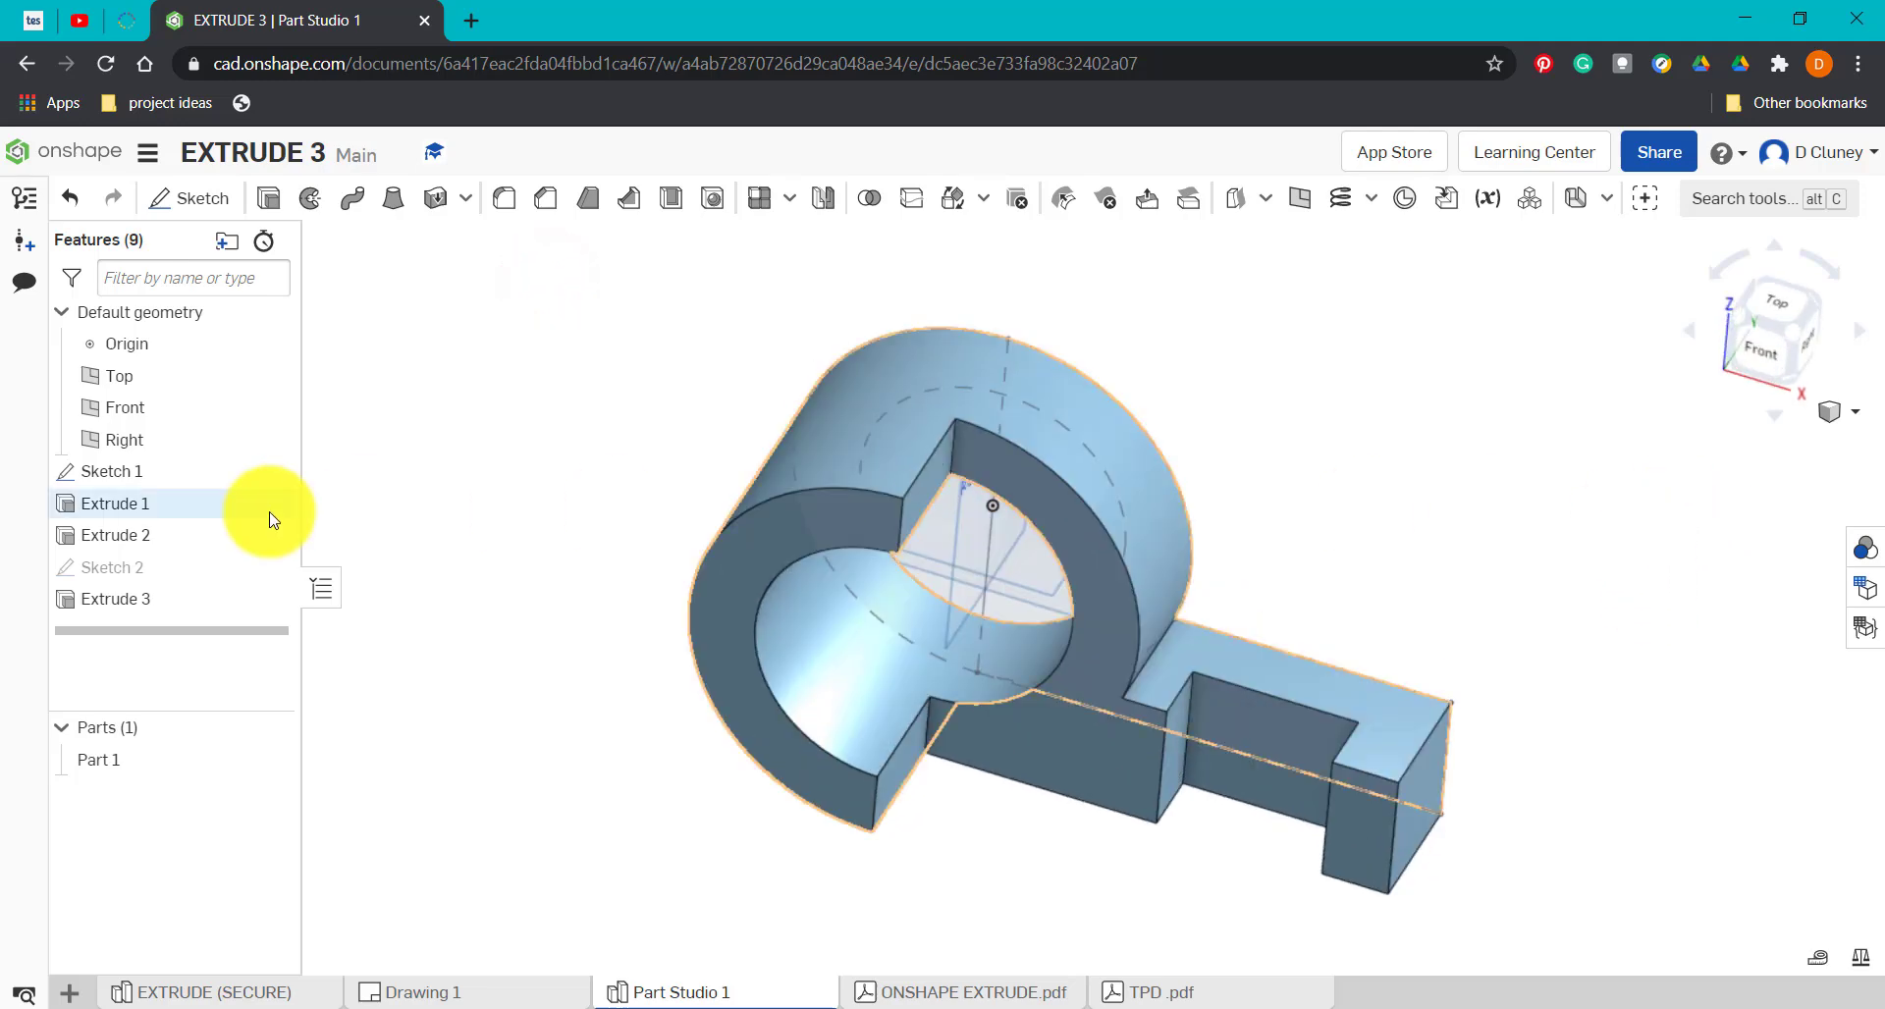
pyautogui.rightClick(114, 599)
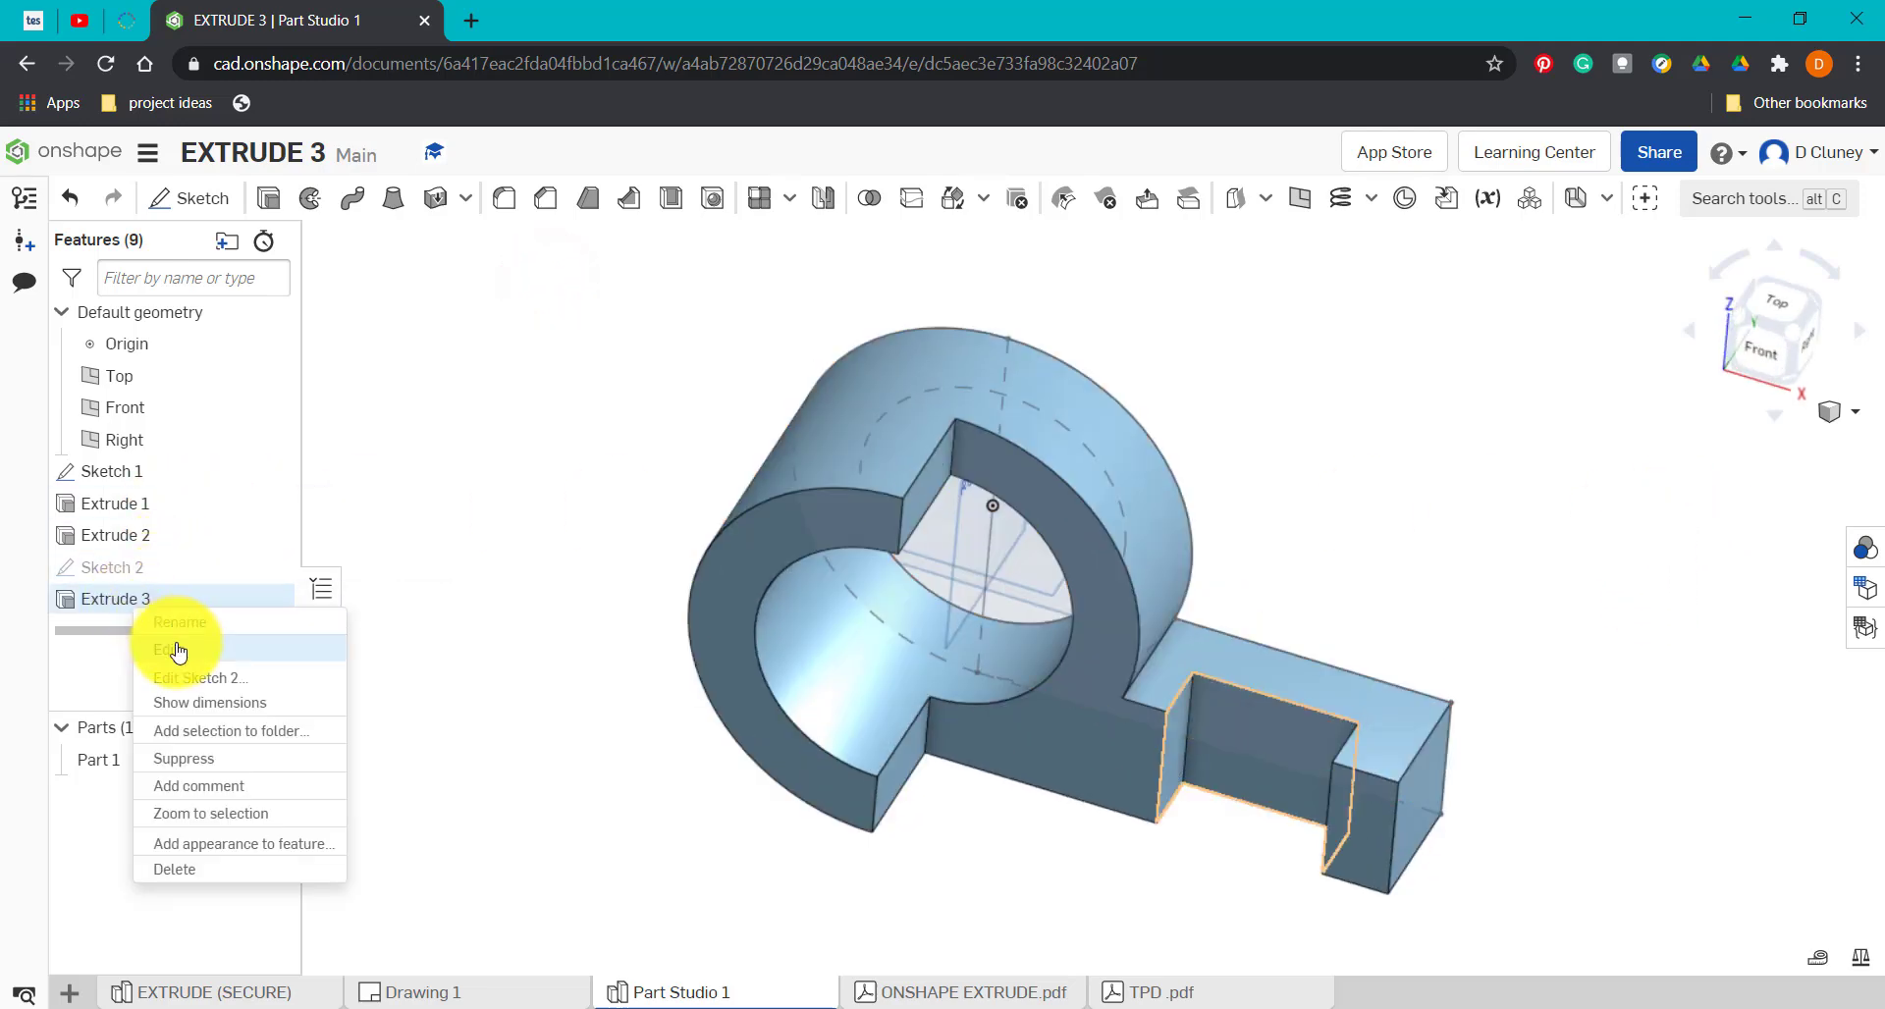
pyautogui.click(169, 650)
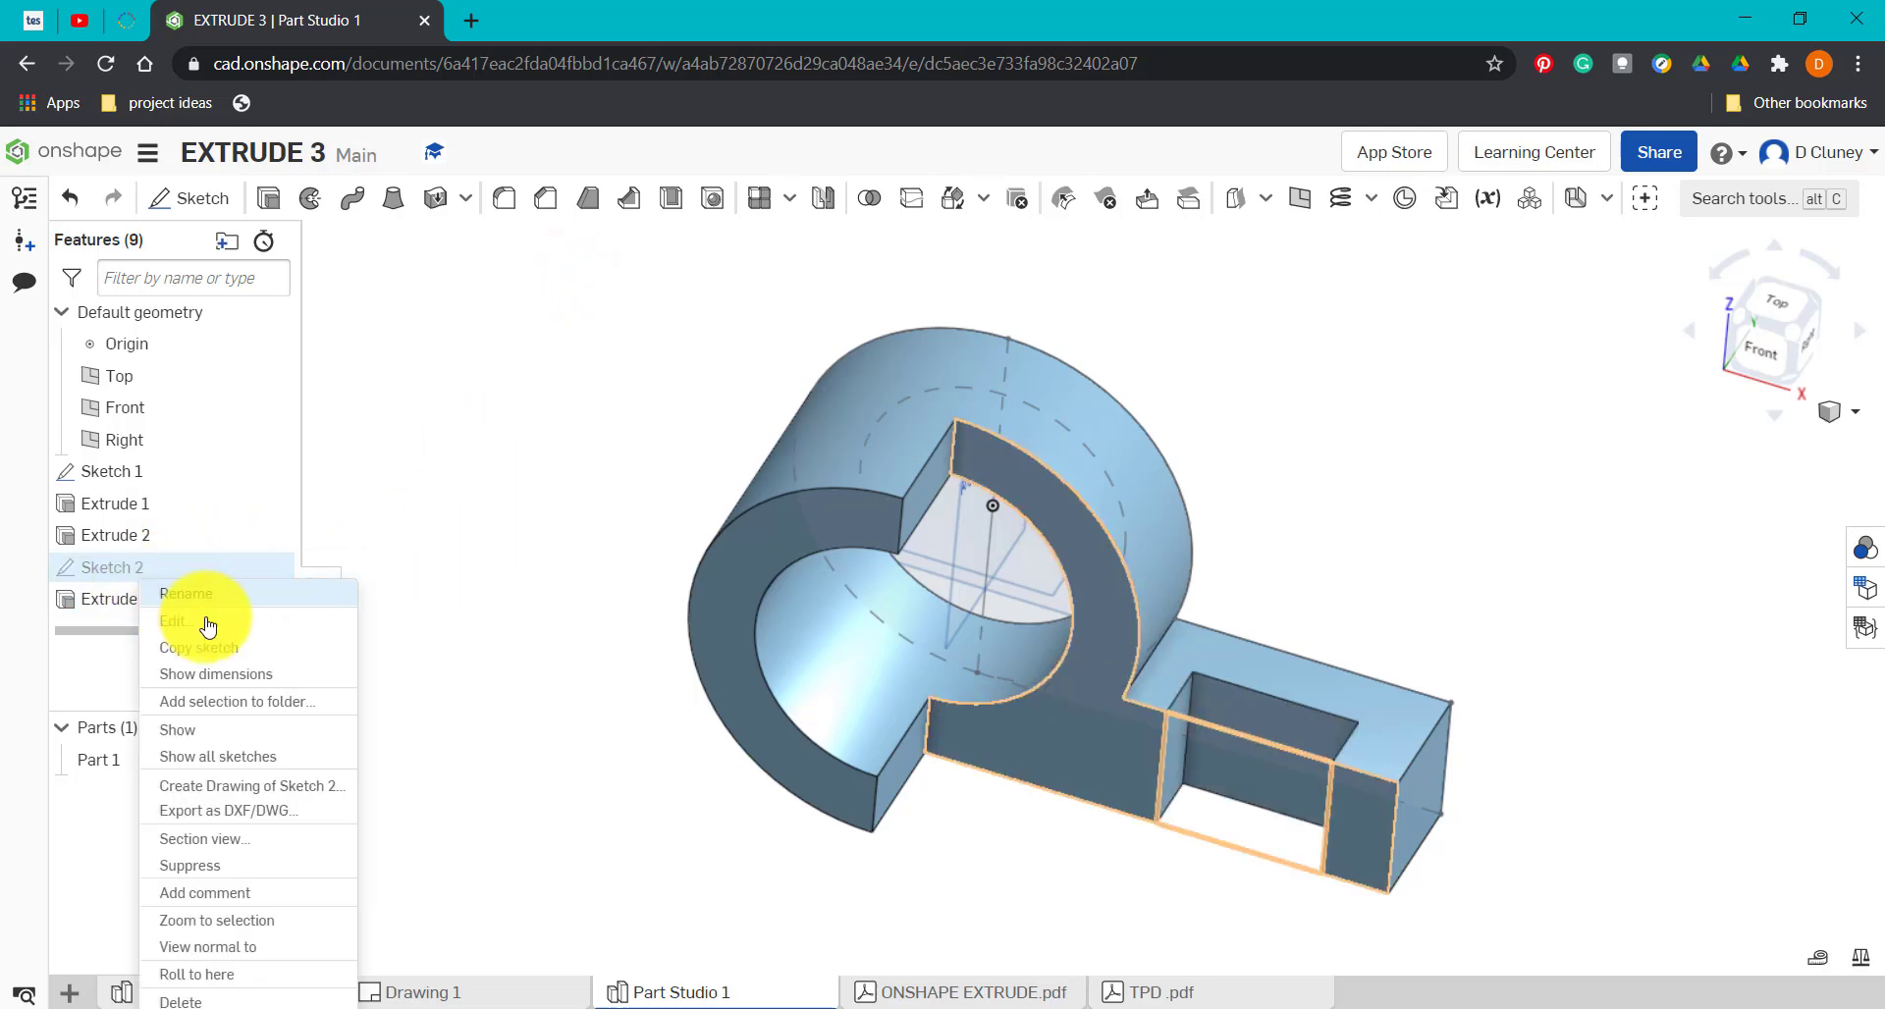
pyautogui.click(175, 620)
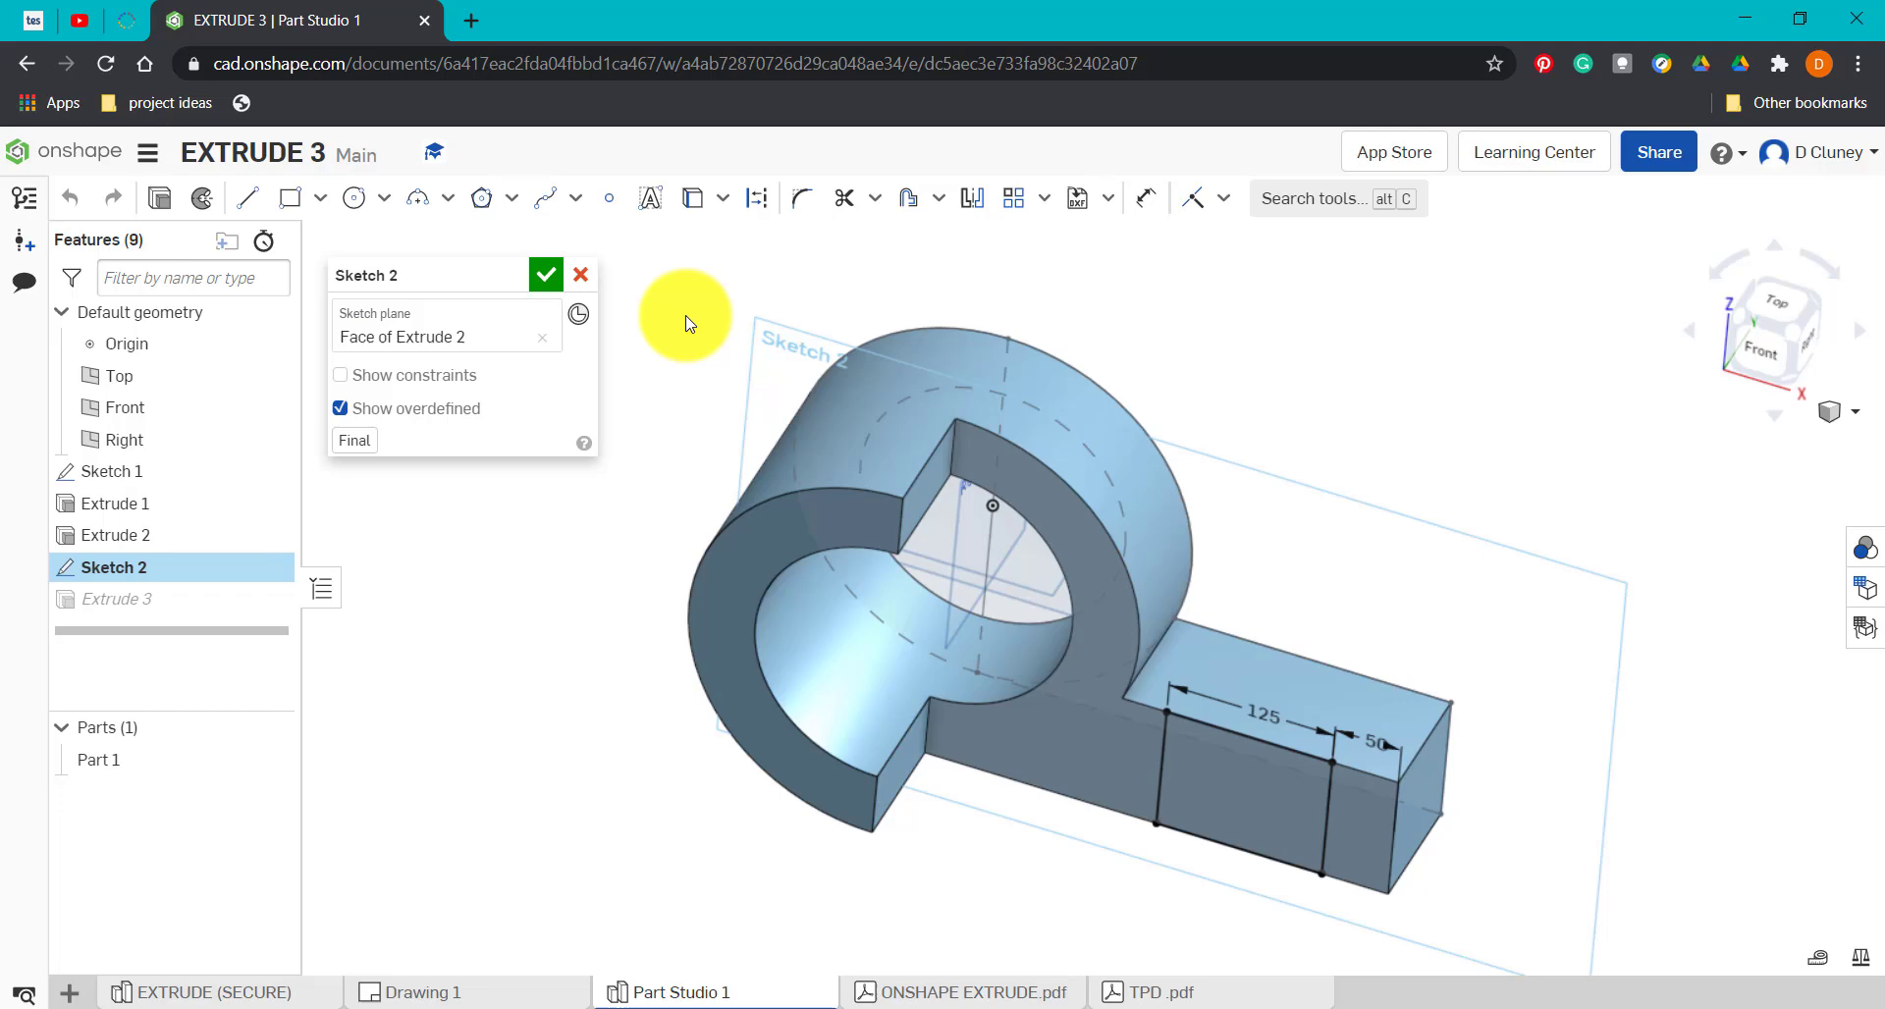
pyautogui.click(544, 275)
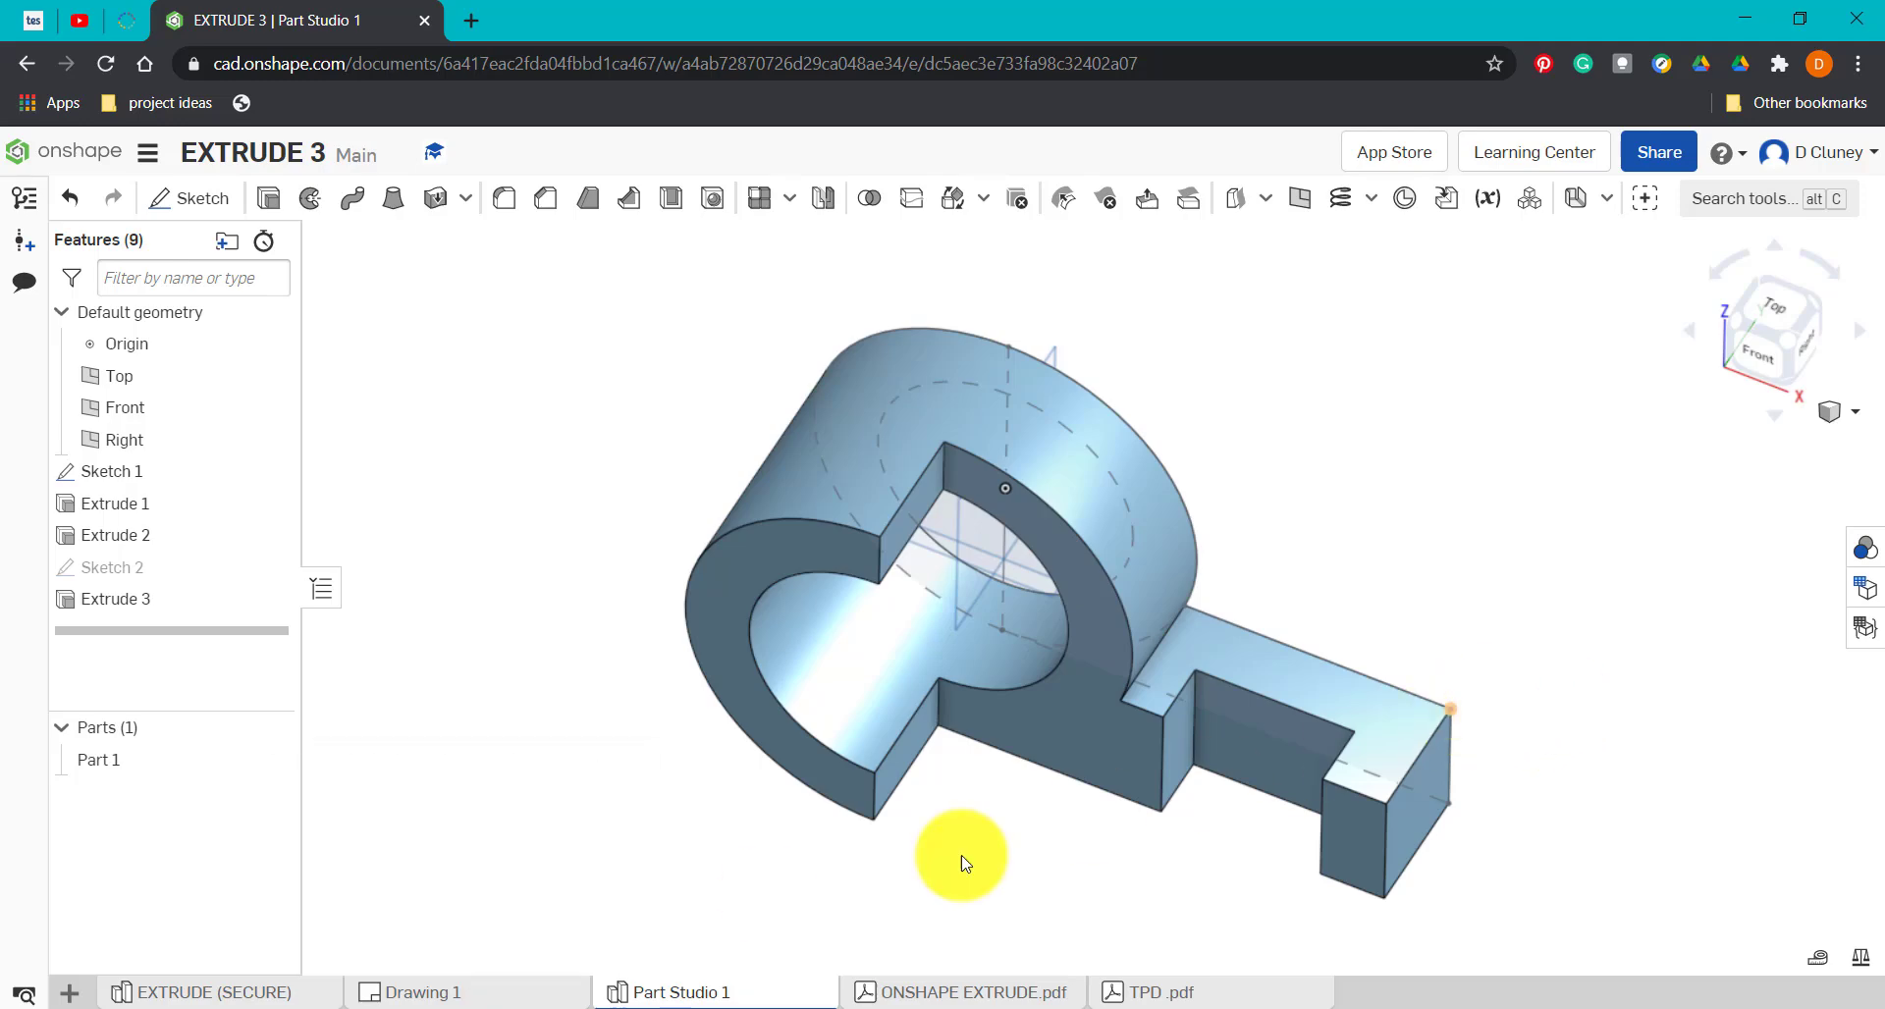
pyautogui.click(420, 992)
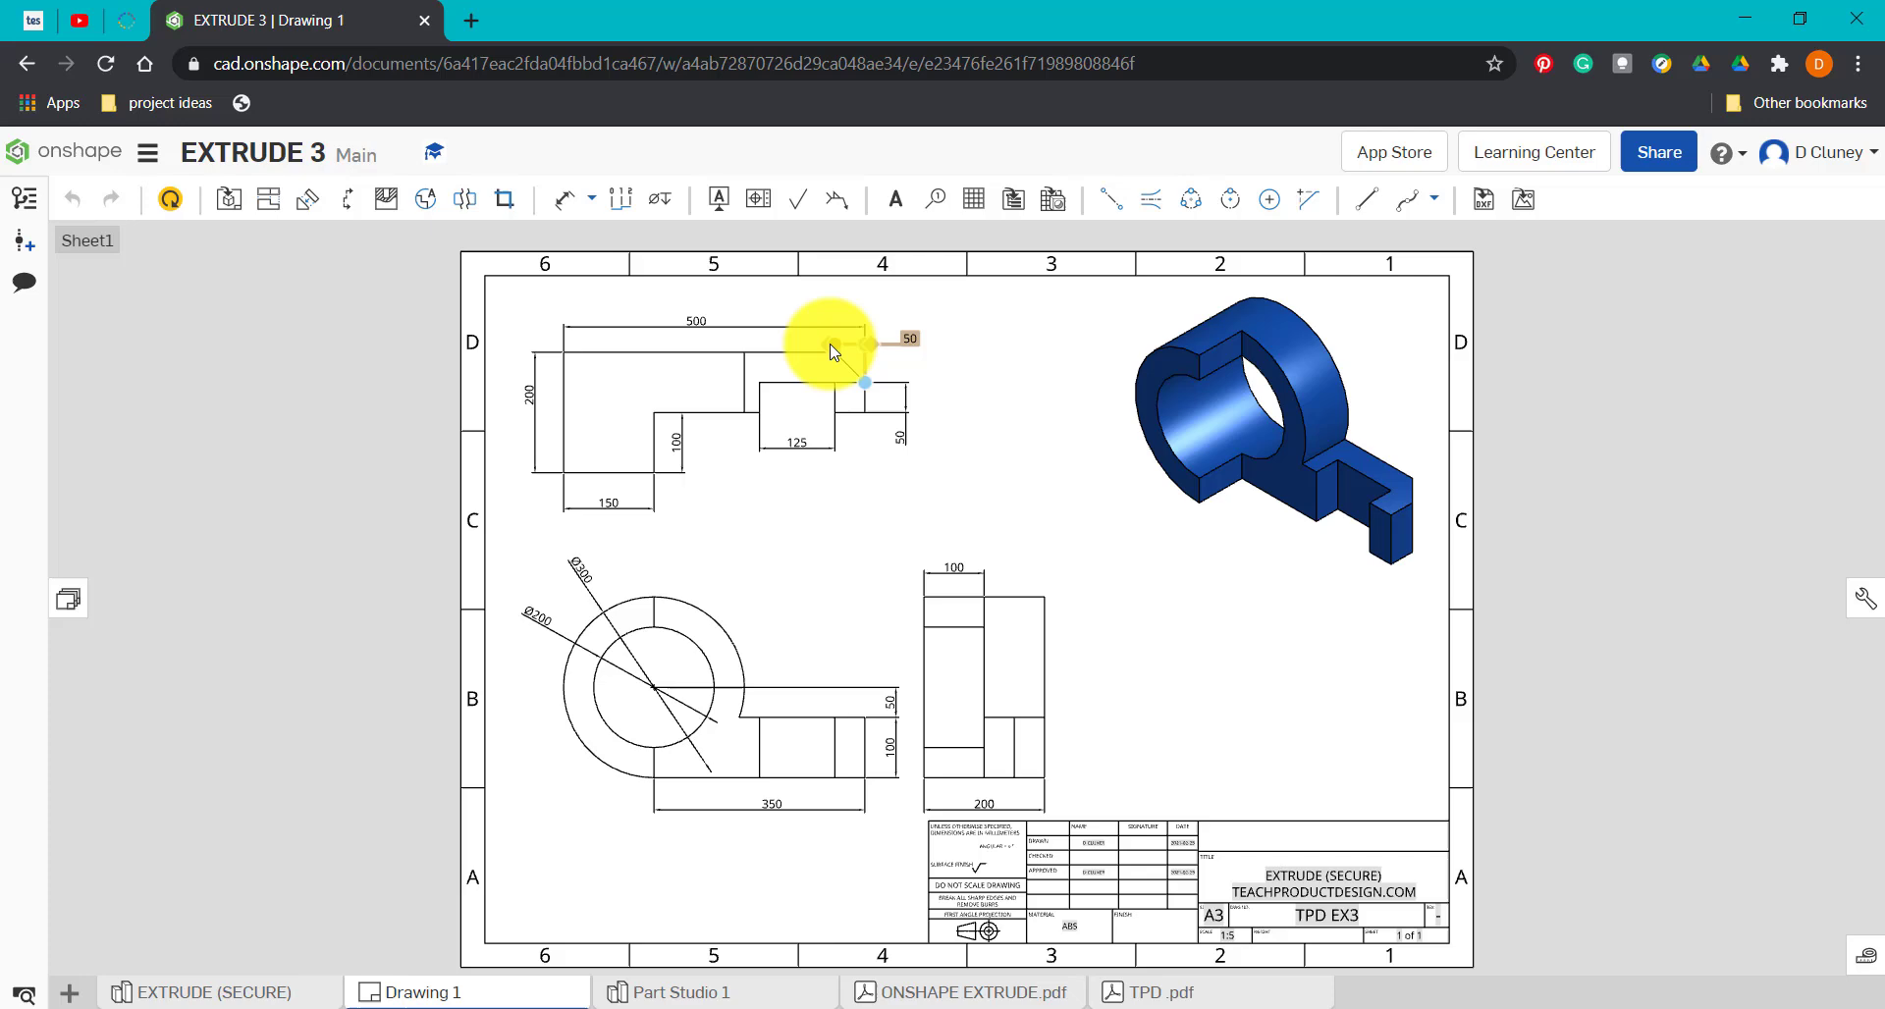
pyautogui.moveTo(686, 923)
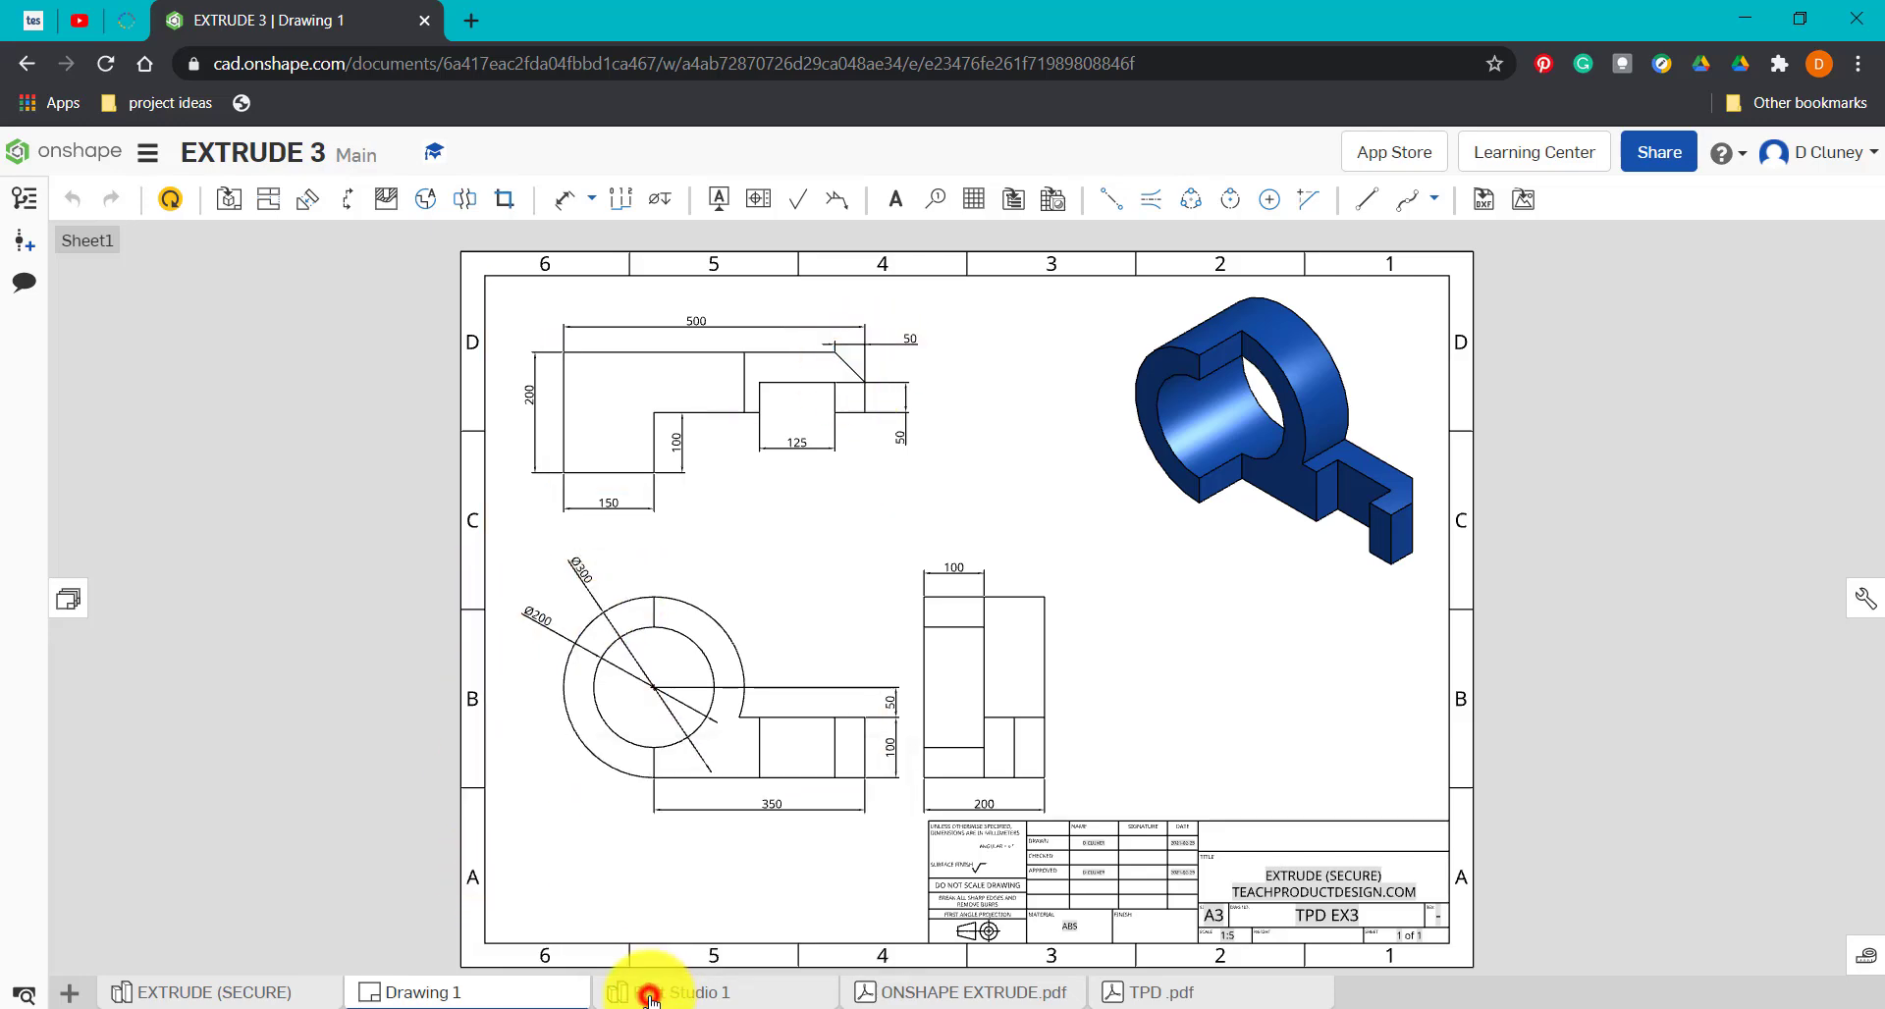
pyautogui.click(679, 992)
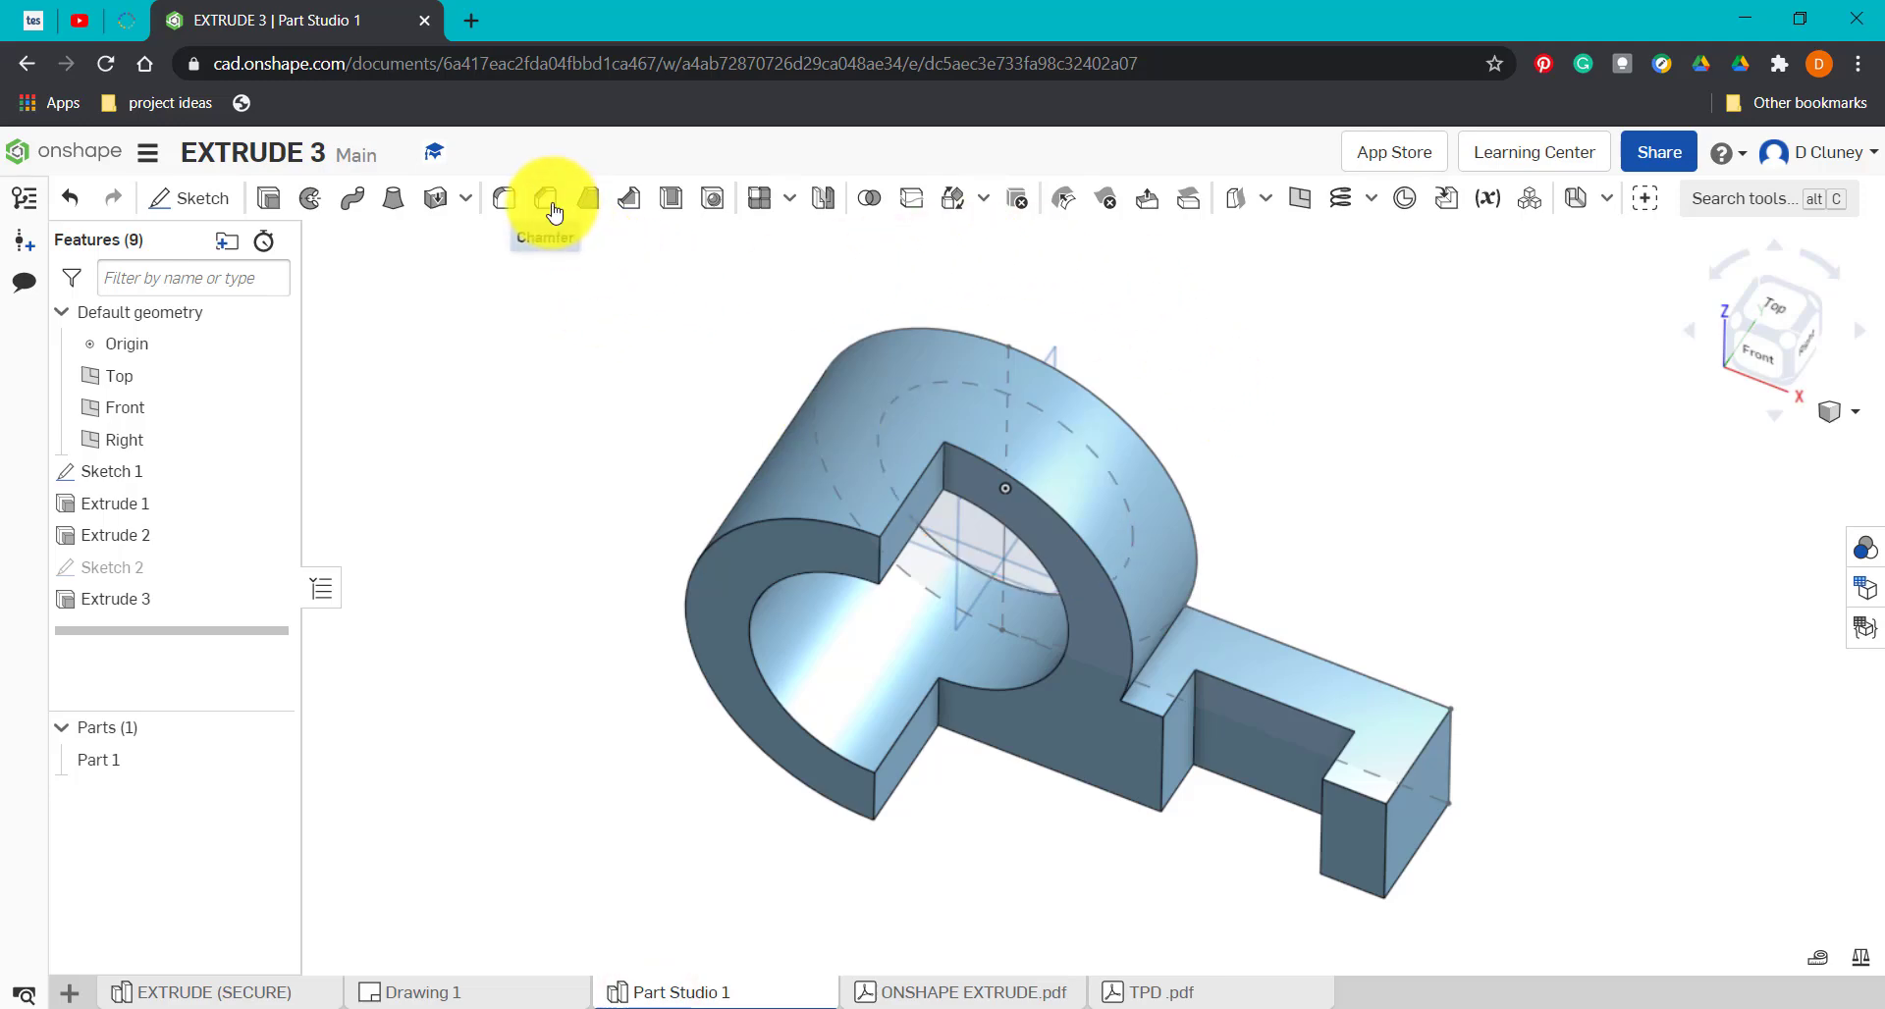
pyautogui.moveTo(507, 425)
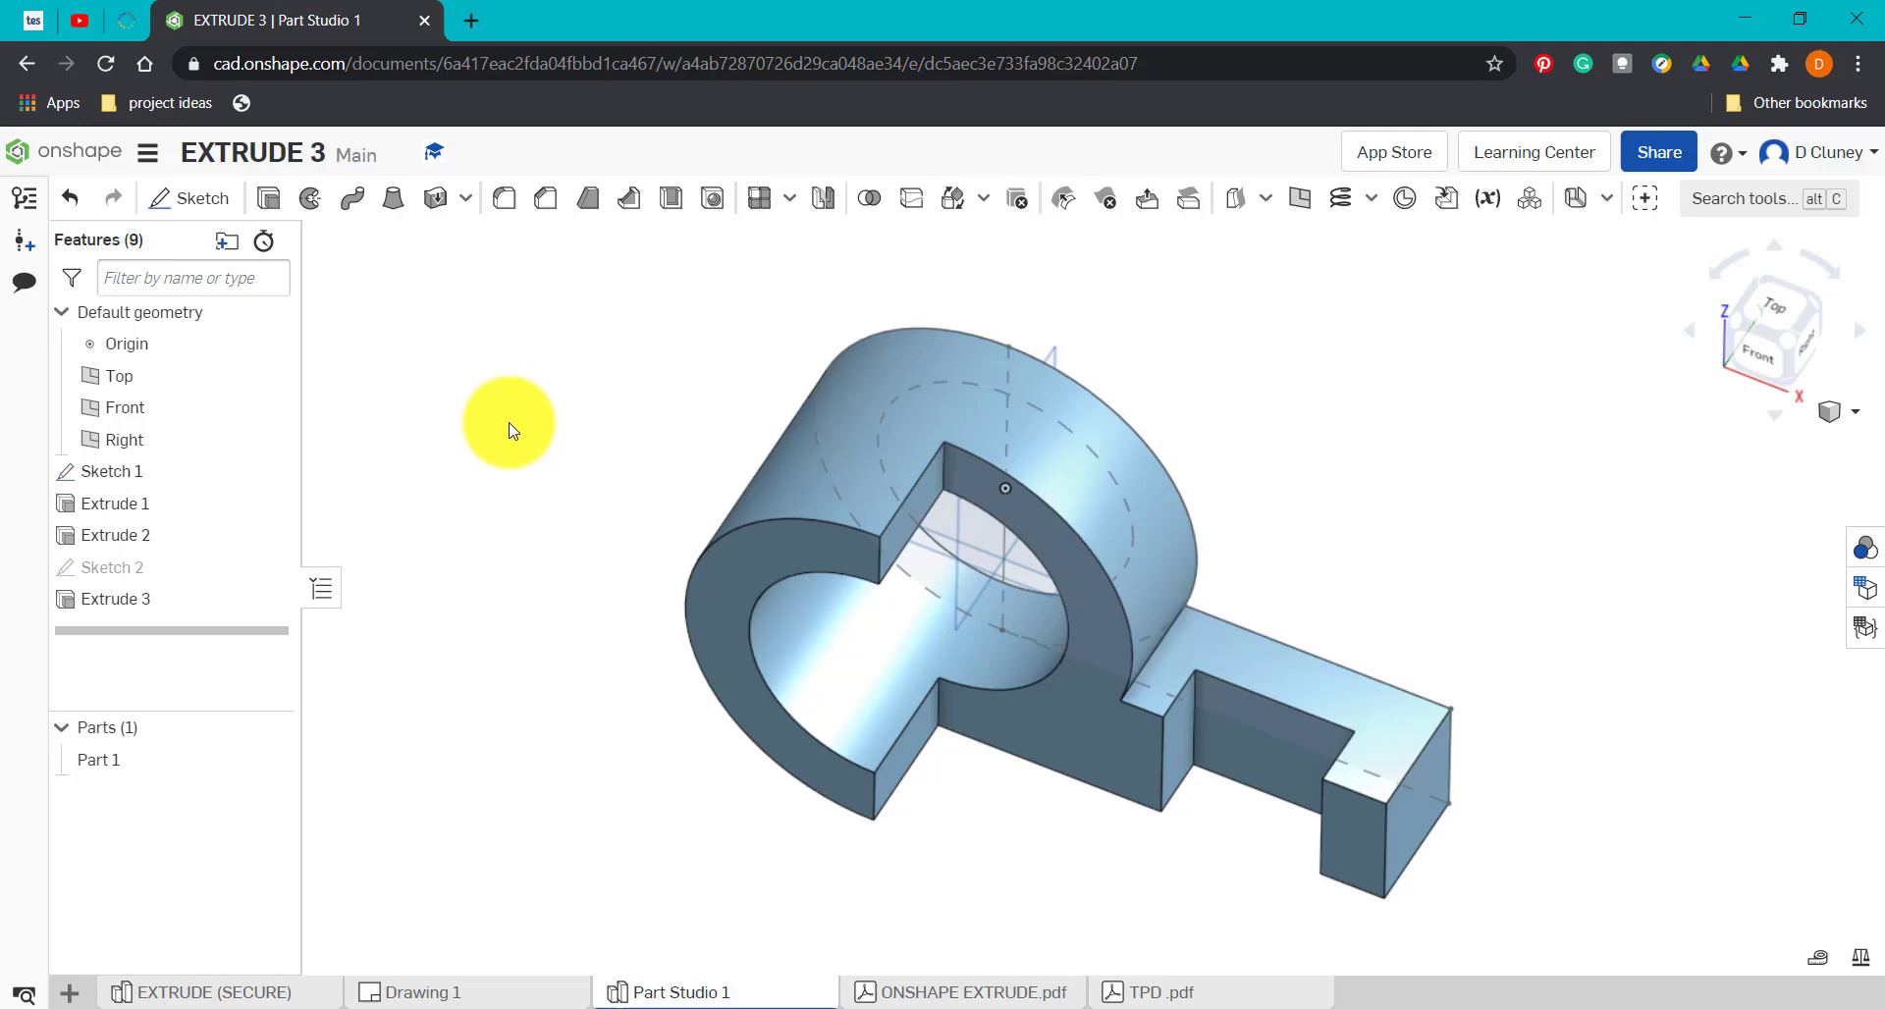
# Sketch an angled line across the end corner of the arm's top face, dimensioned 50 mm along the side.
pyautogui.moveTo(509, 430); pyautogui.dragTo(548, 471)
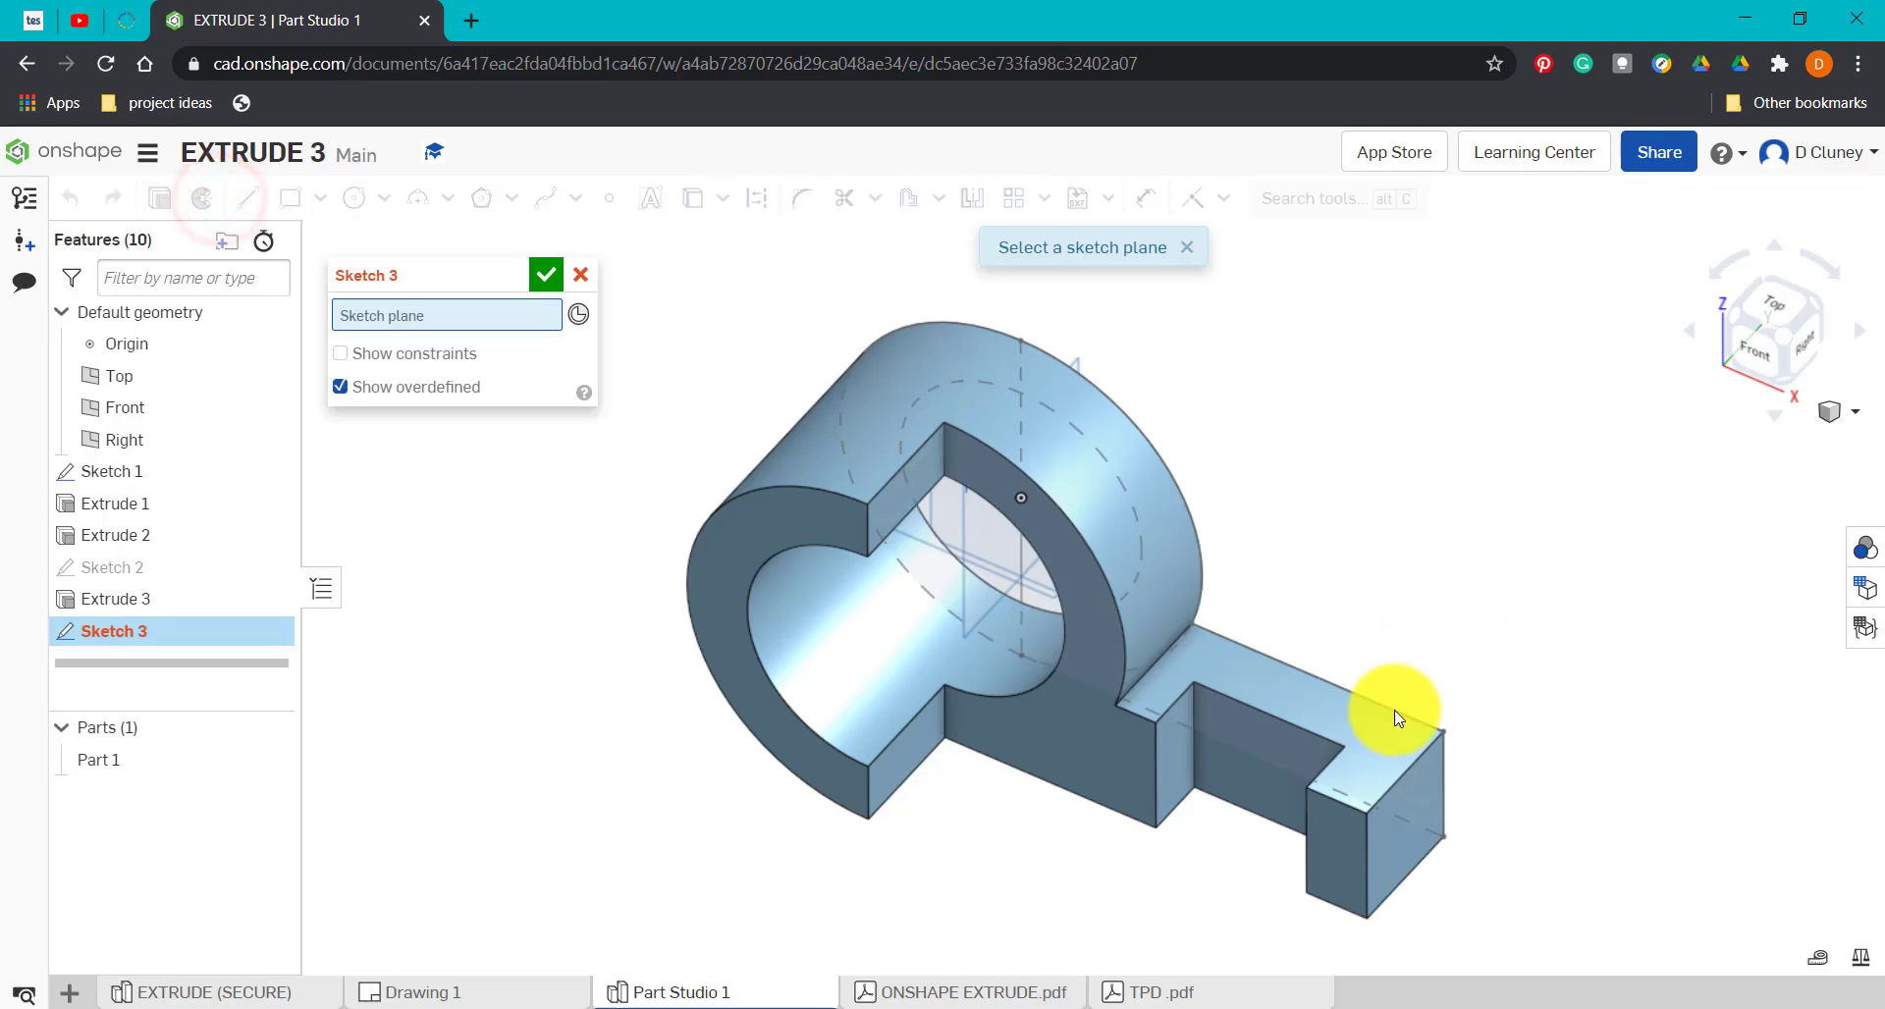
pyautogui.click(1395, 751)
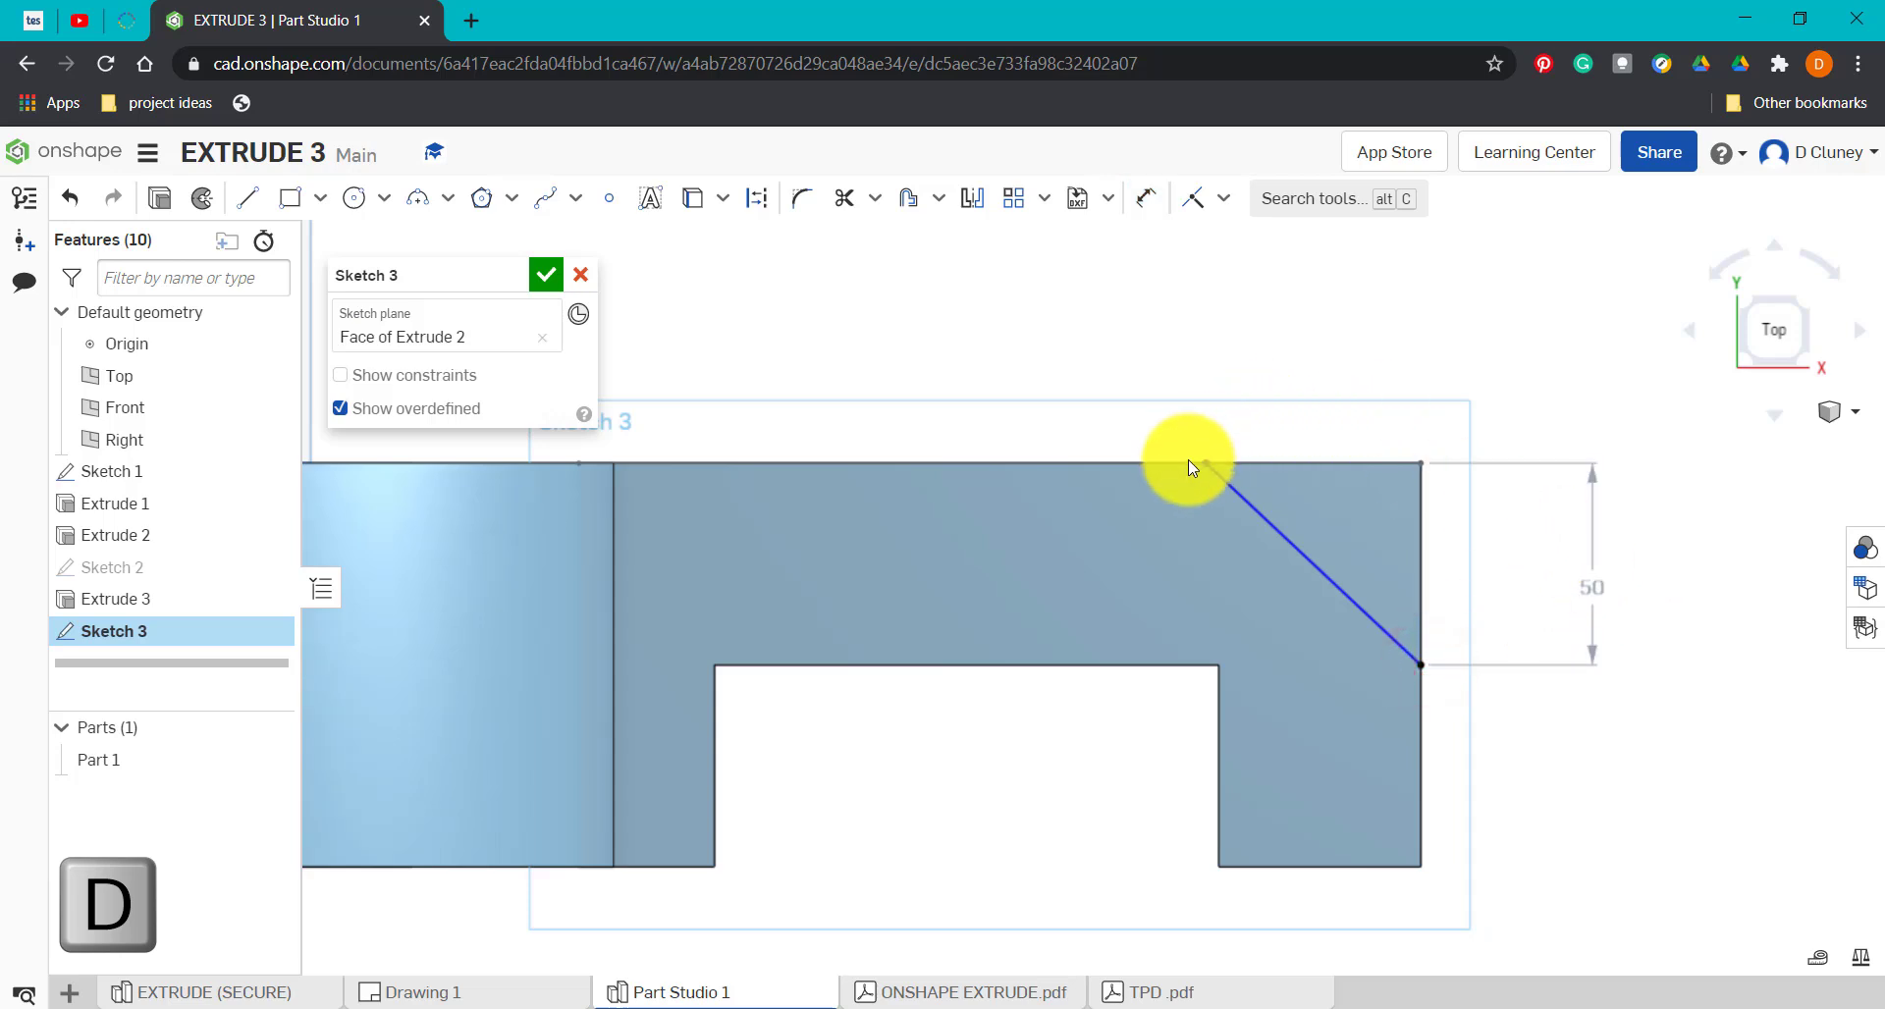
pyautogui.click(1143, 198)
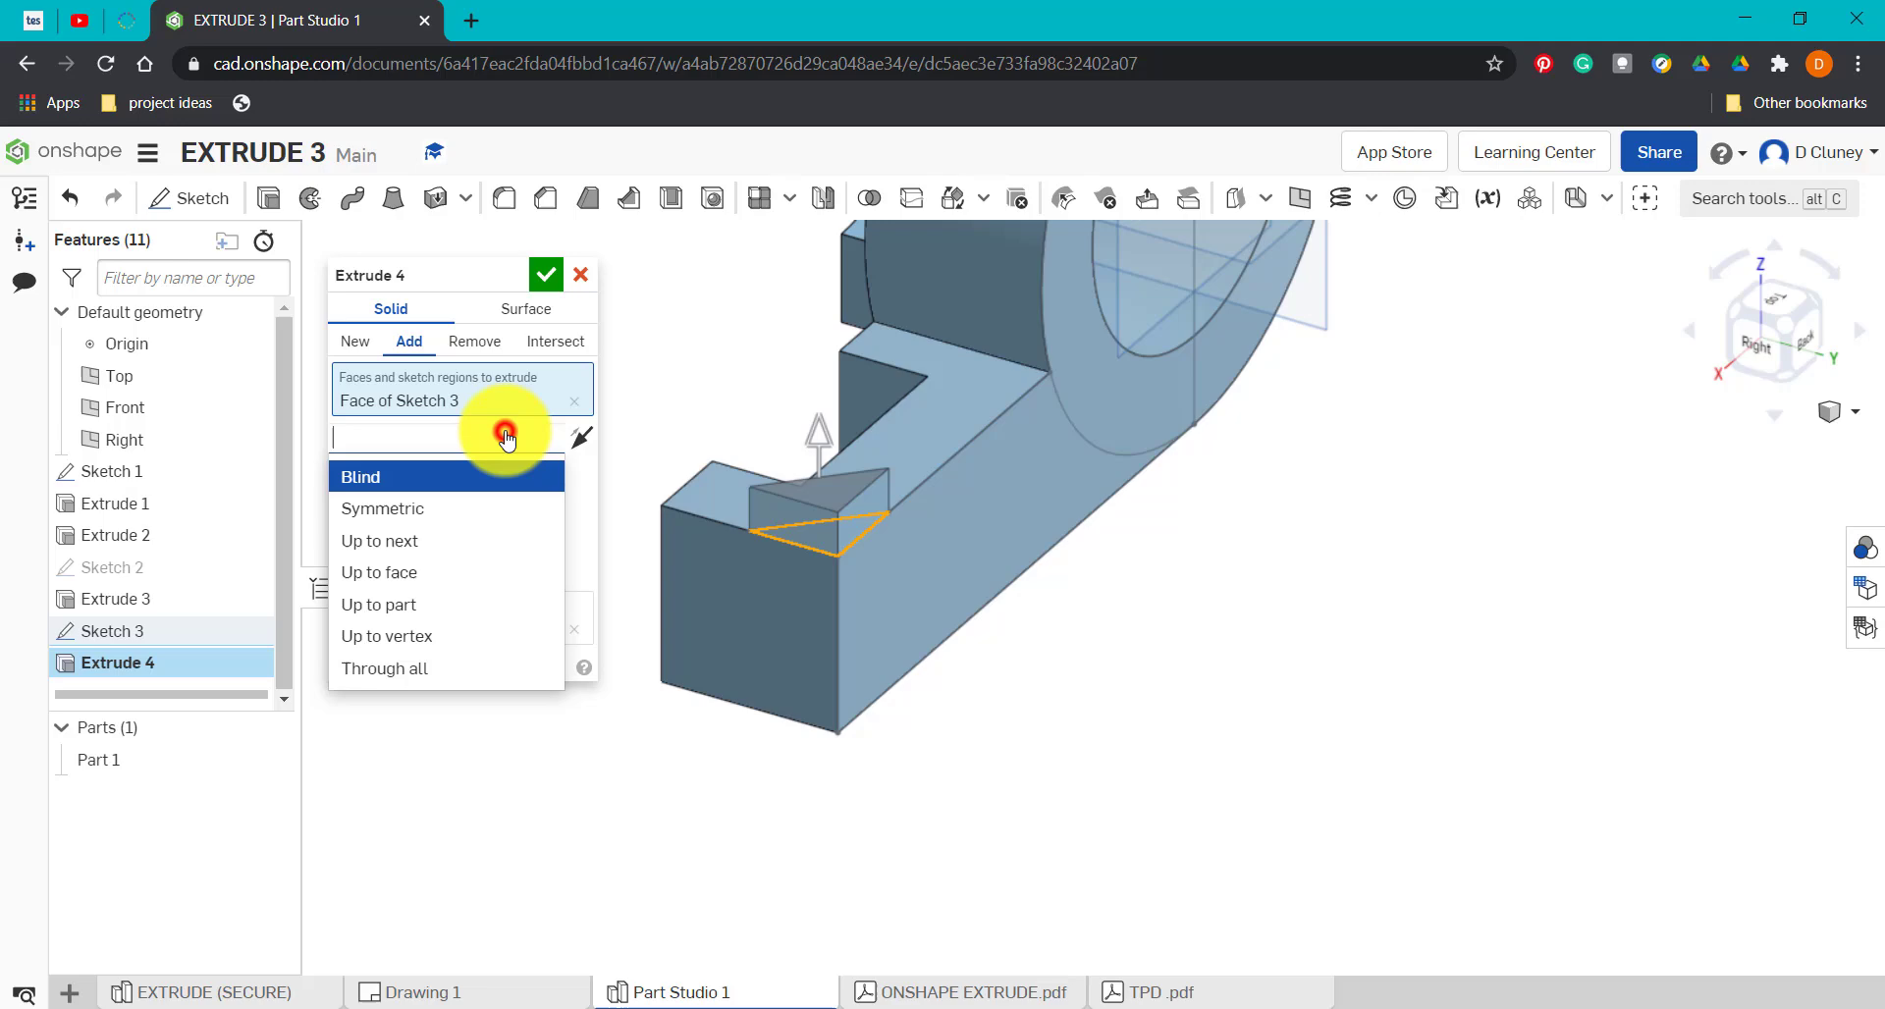
pyautogui.moveTo(451, 477)
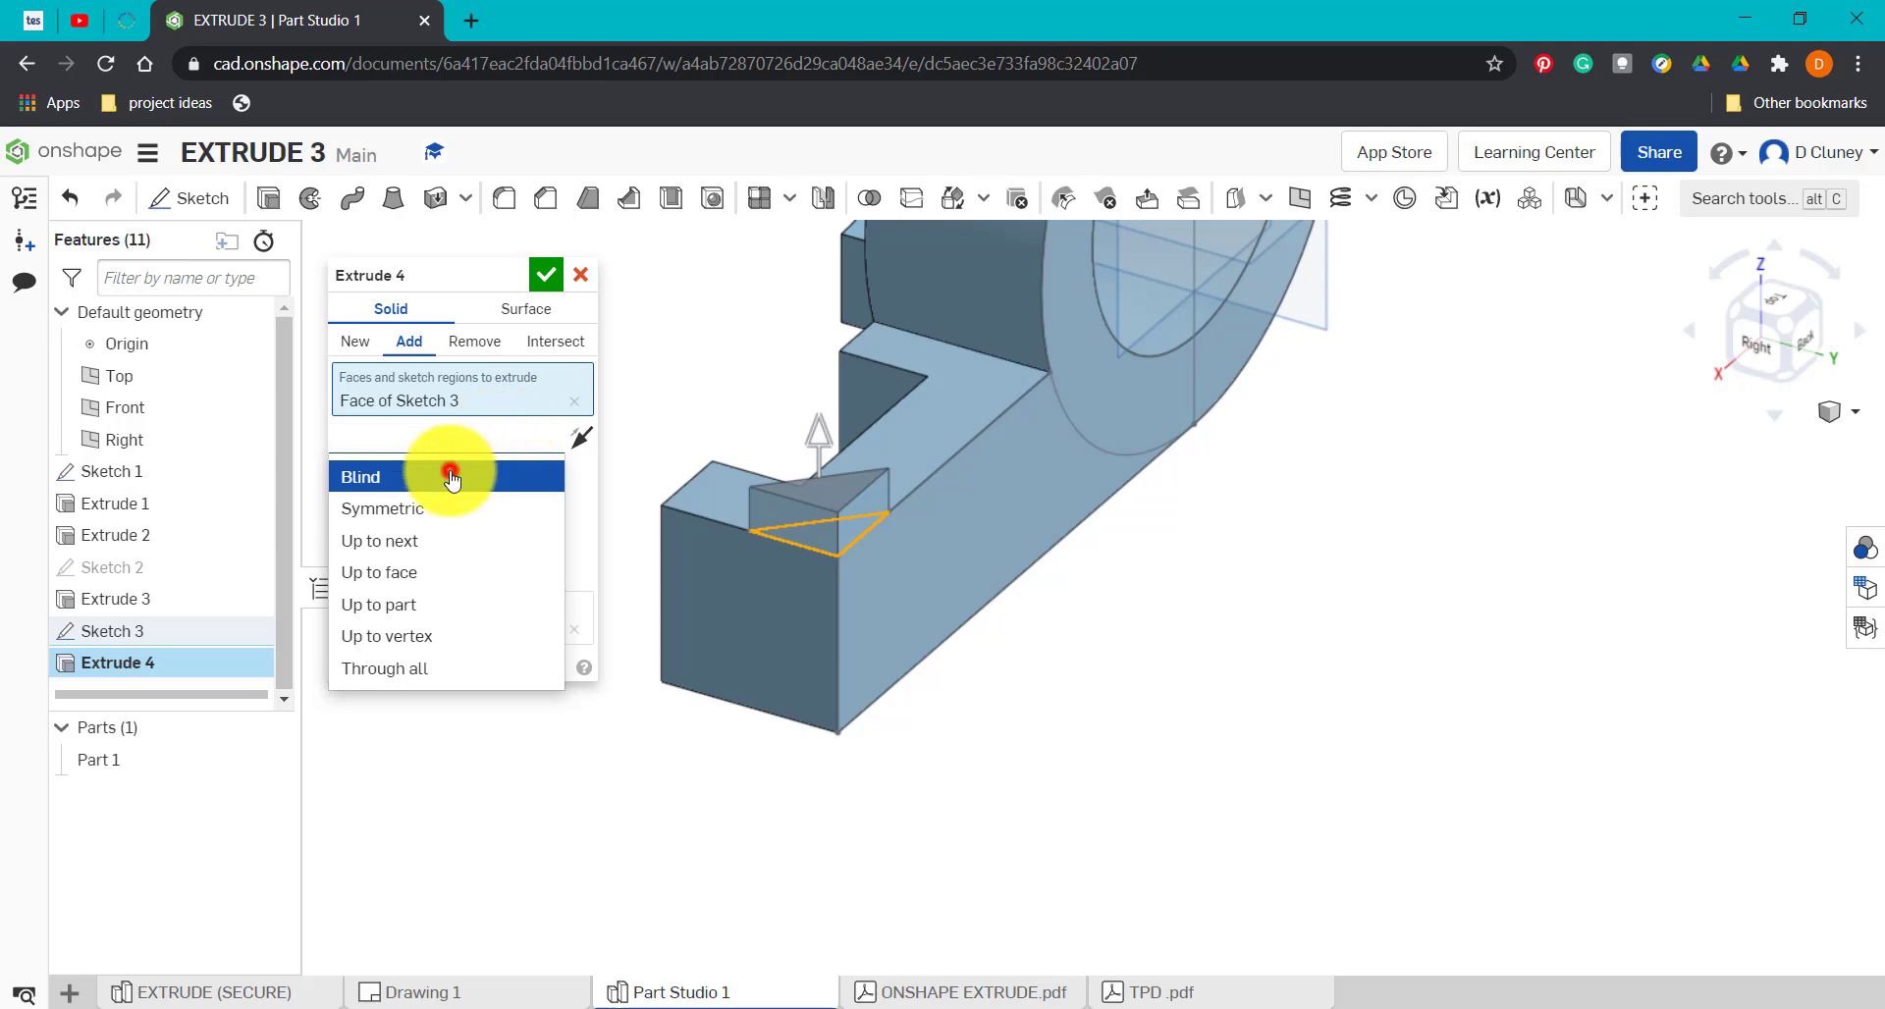
# Set Extrude 4 to -100 mm Remove so the triangular profile cuts off the arm's corner.
pyautogui.click(359, 475)
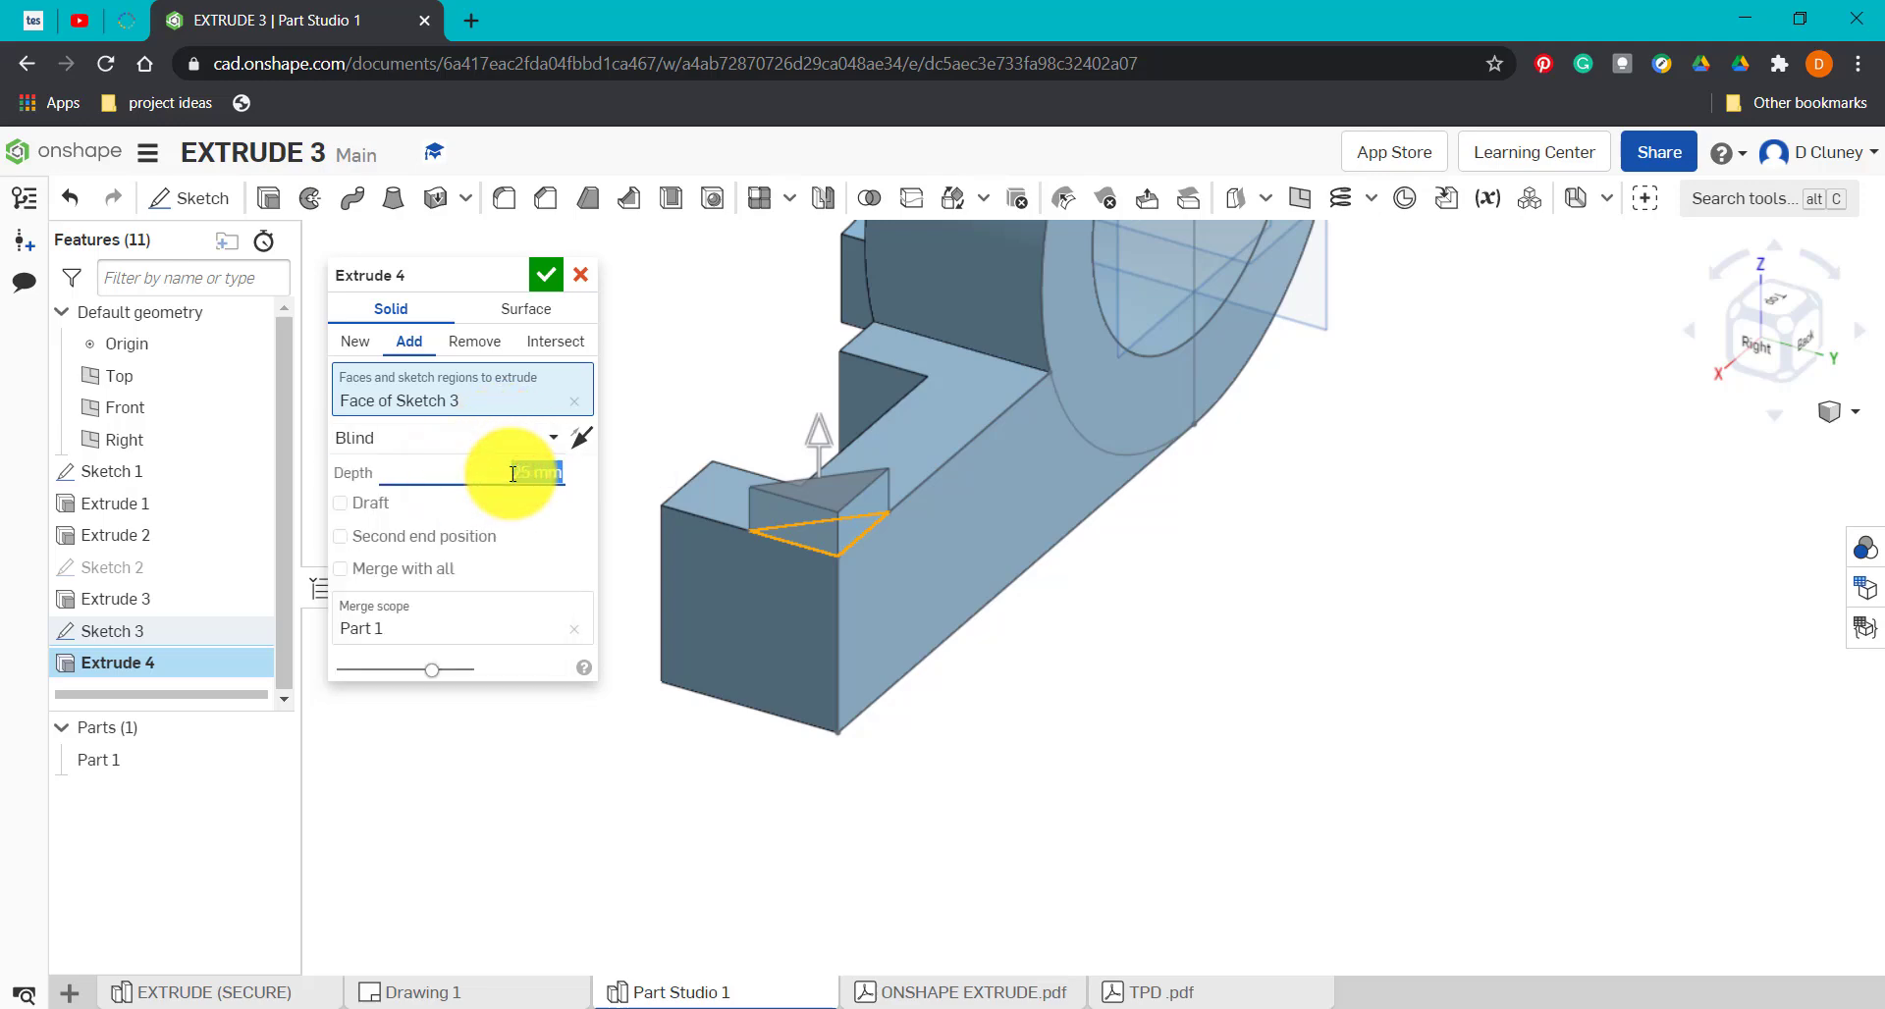
pyautogui.write('-100')
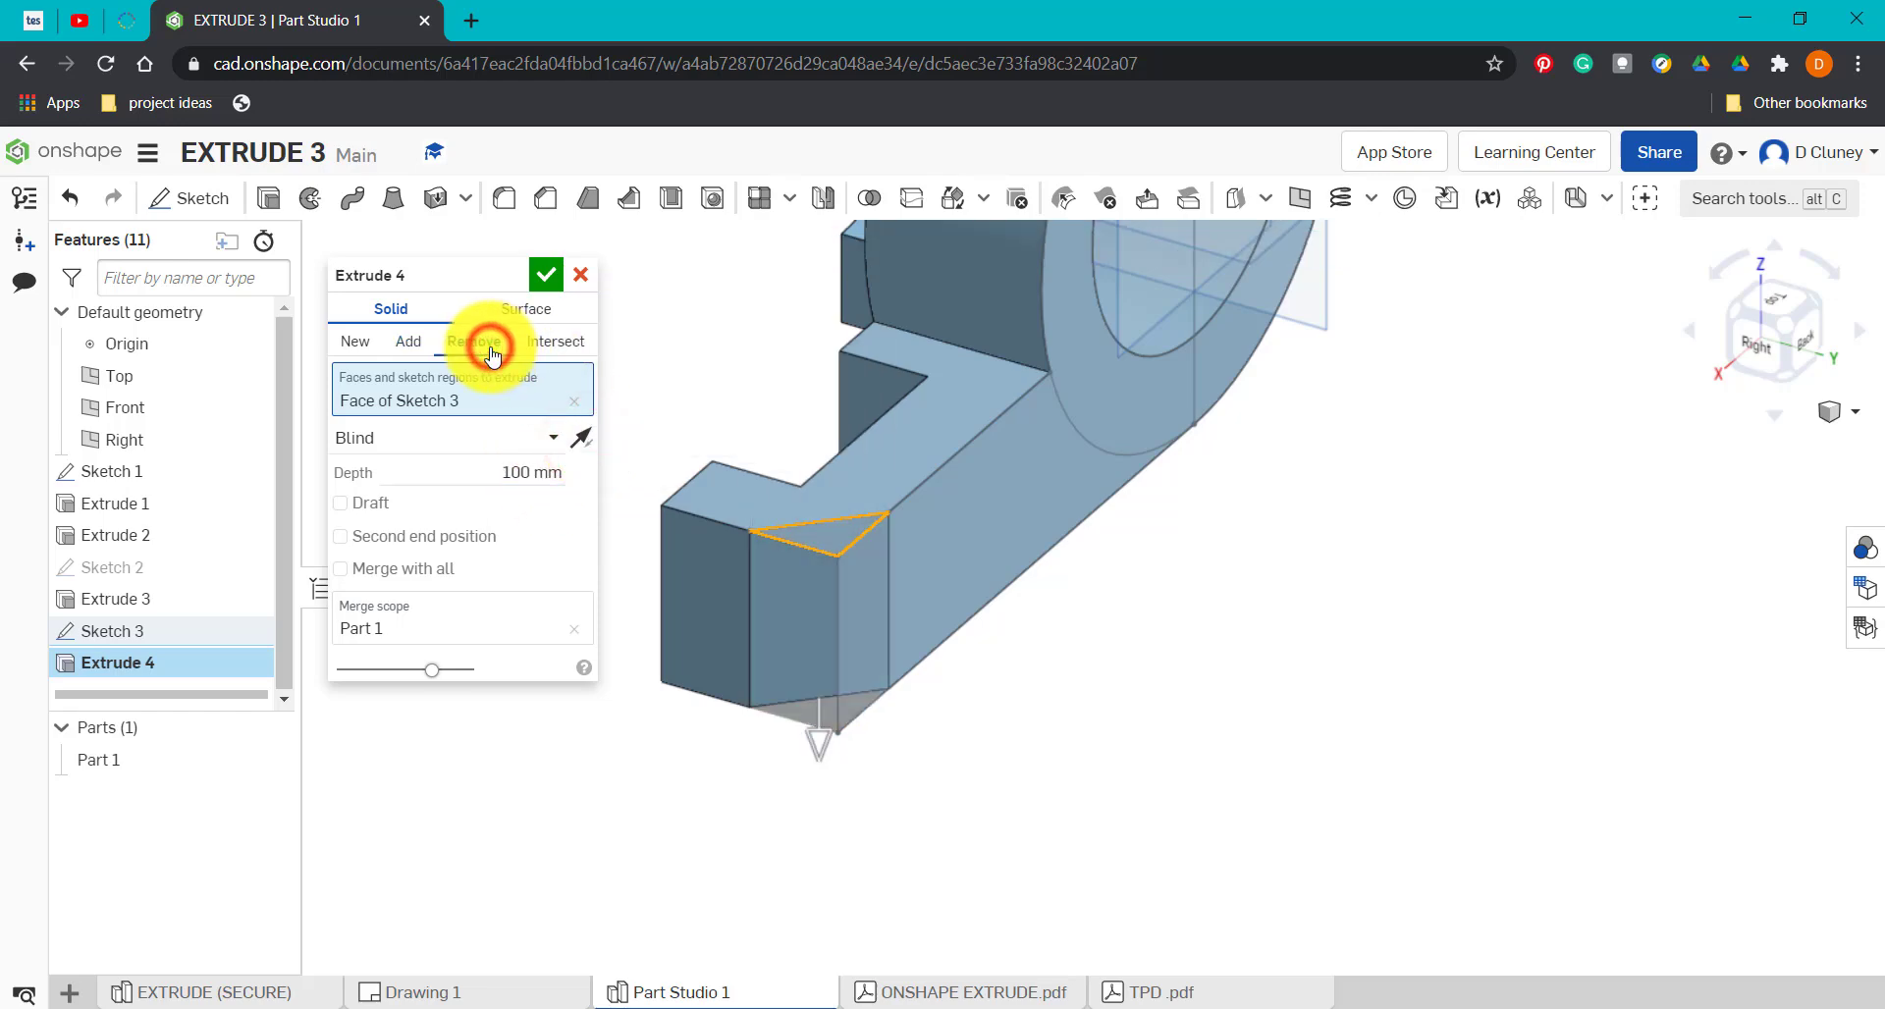
pyautogui.click(474, 341)
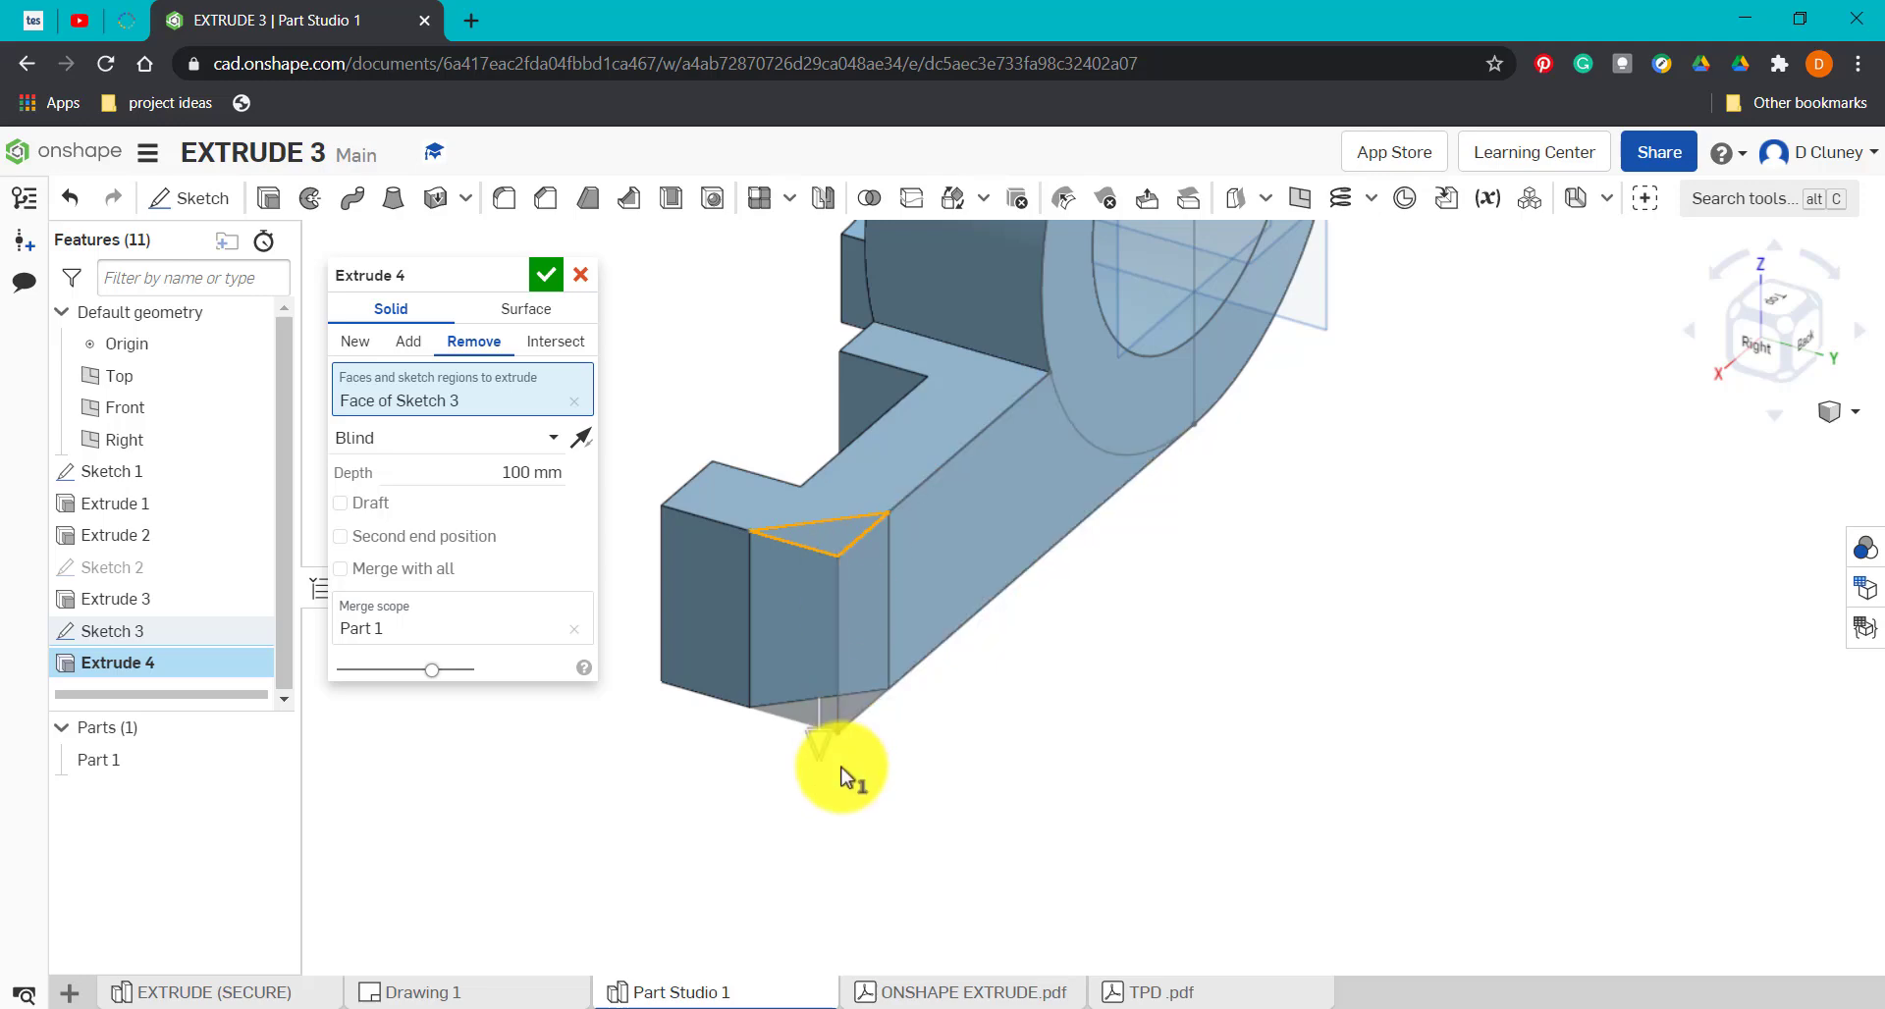
pyautogui.click(546, 275)
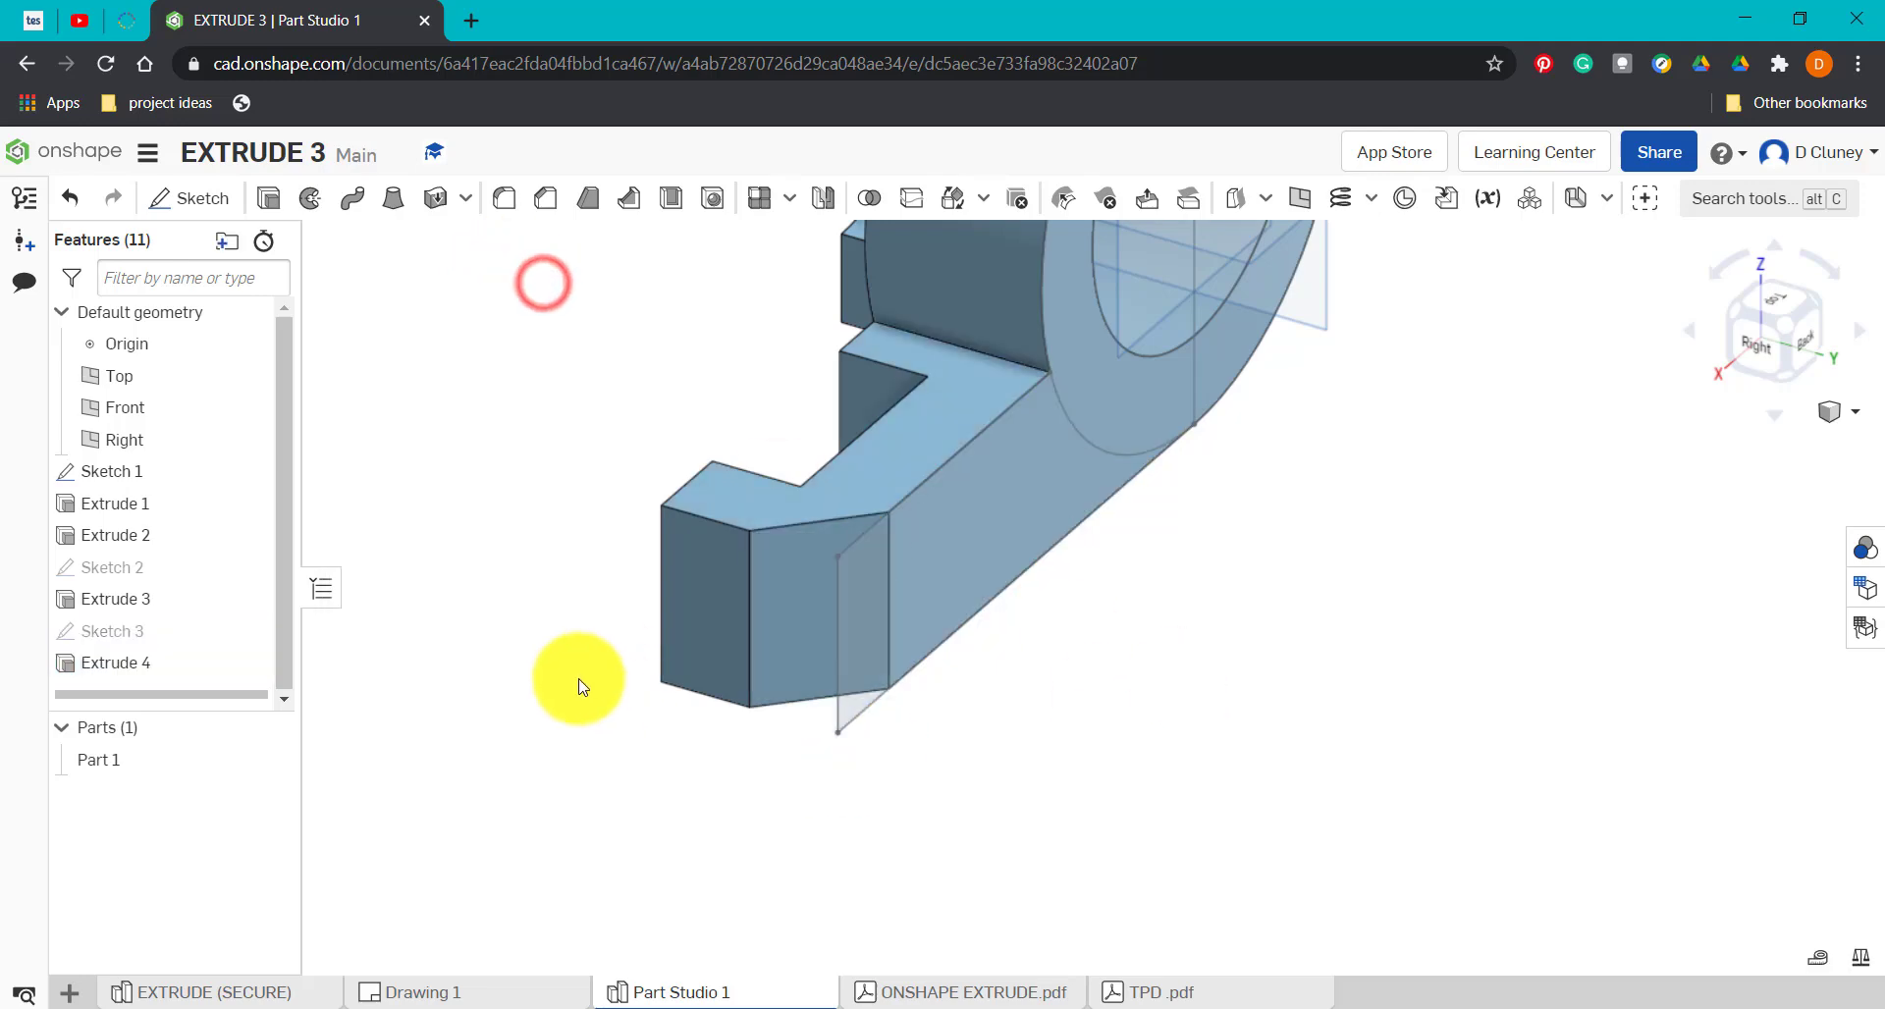
# Hide Sketch 2 and Sketch 1, then reopen Extrude 4 to end Up to vertex.
pyautogui.click(114, 567)
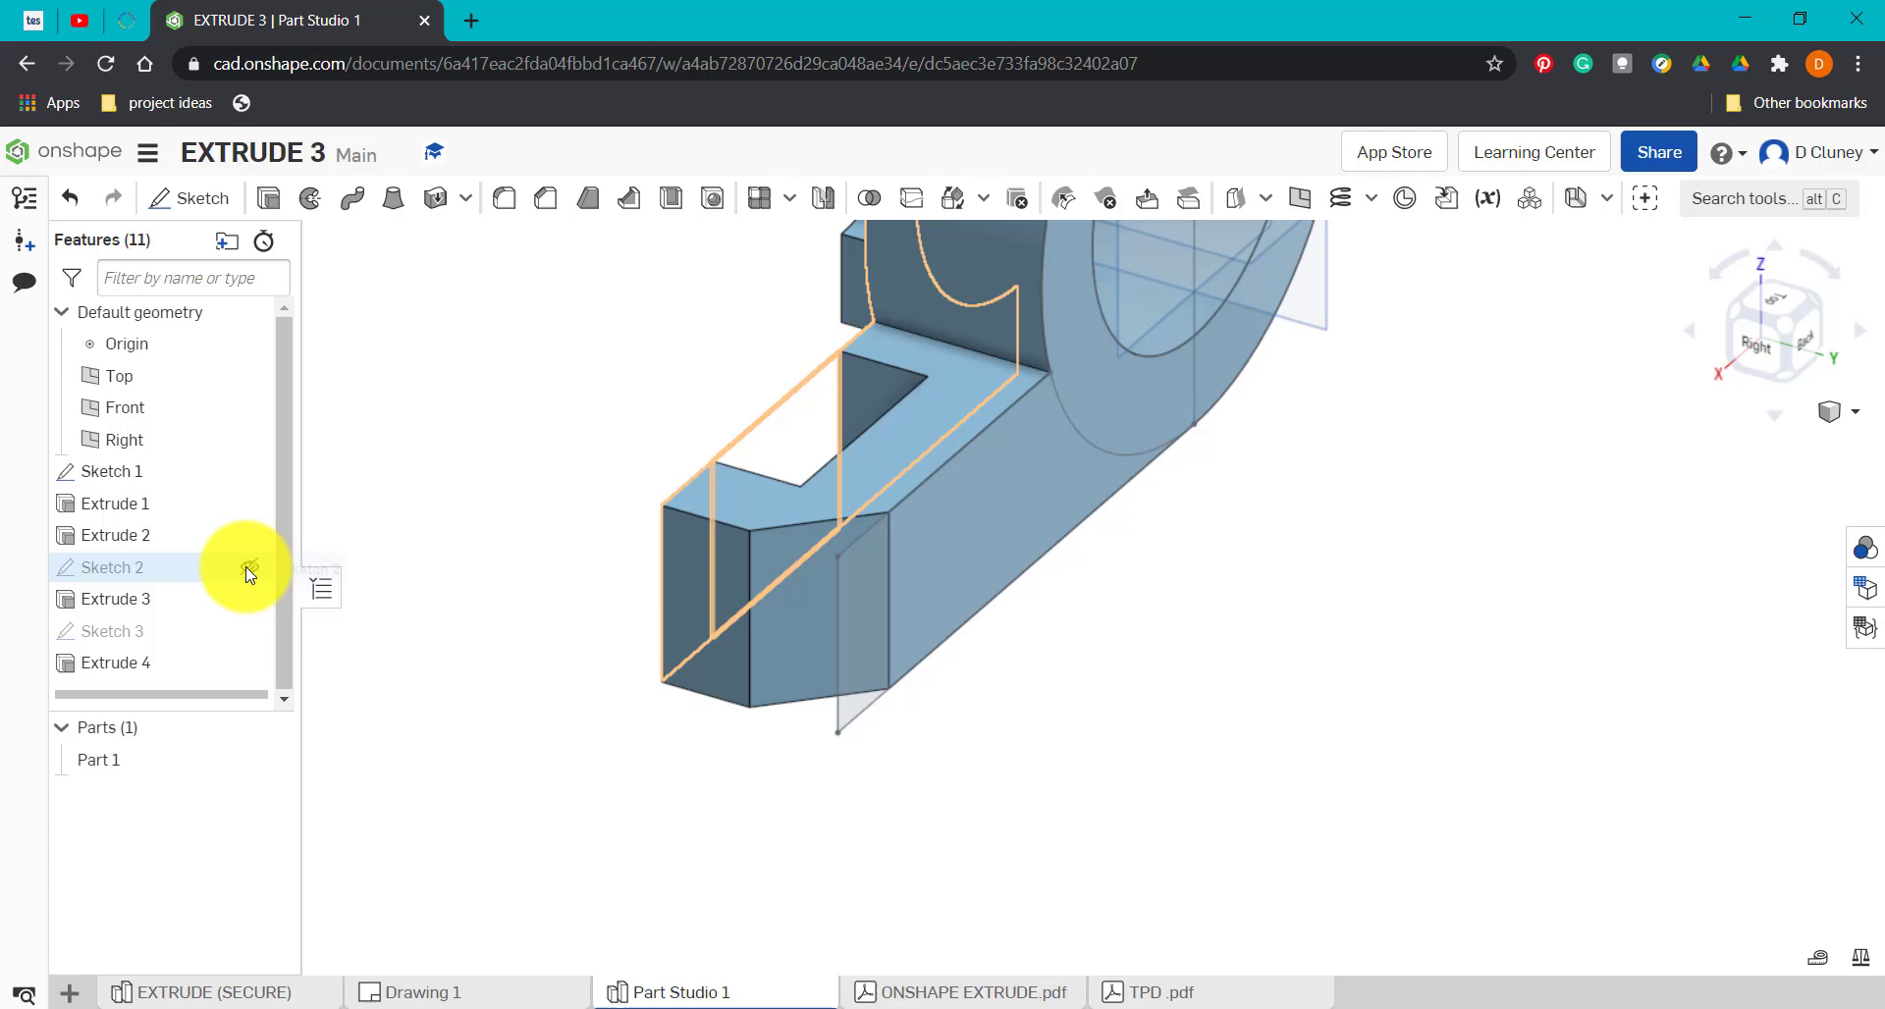
pyautogui.click(247, 567)
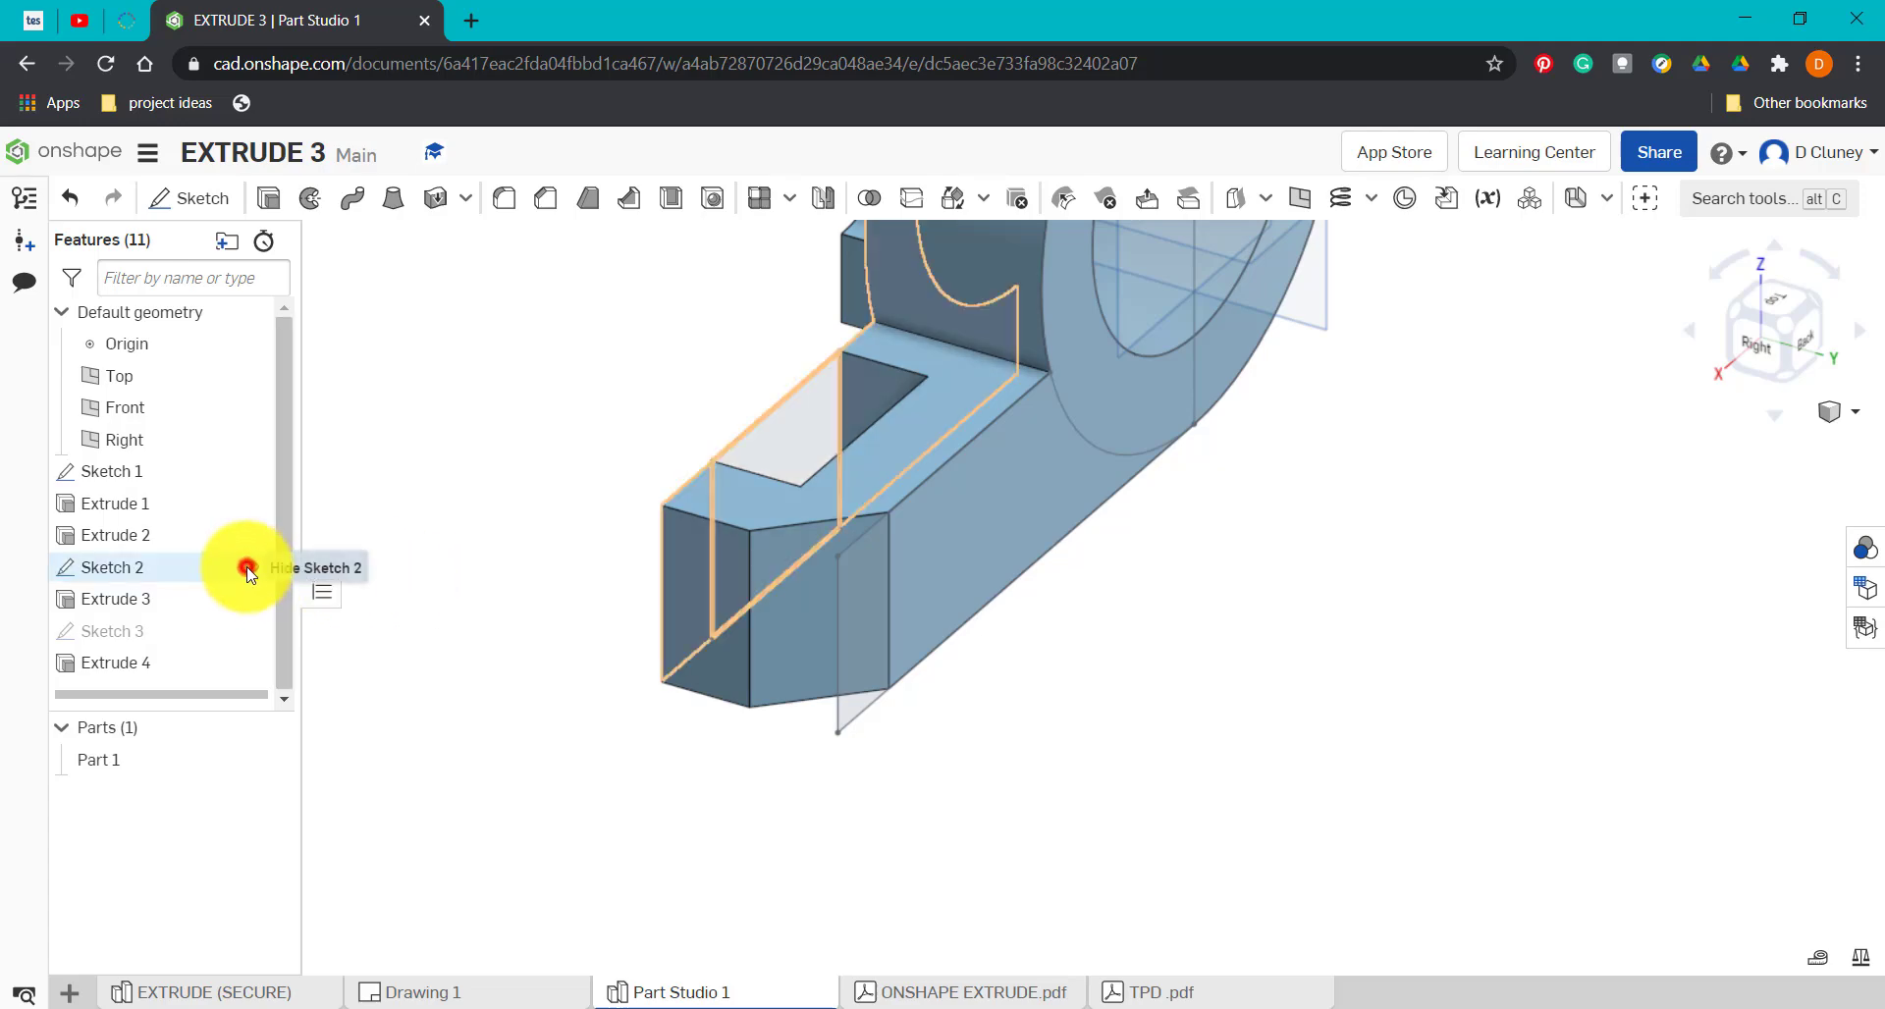
pyautogui.click(247, 567)
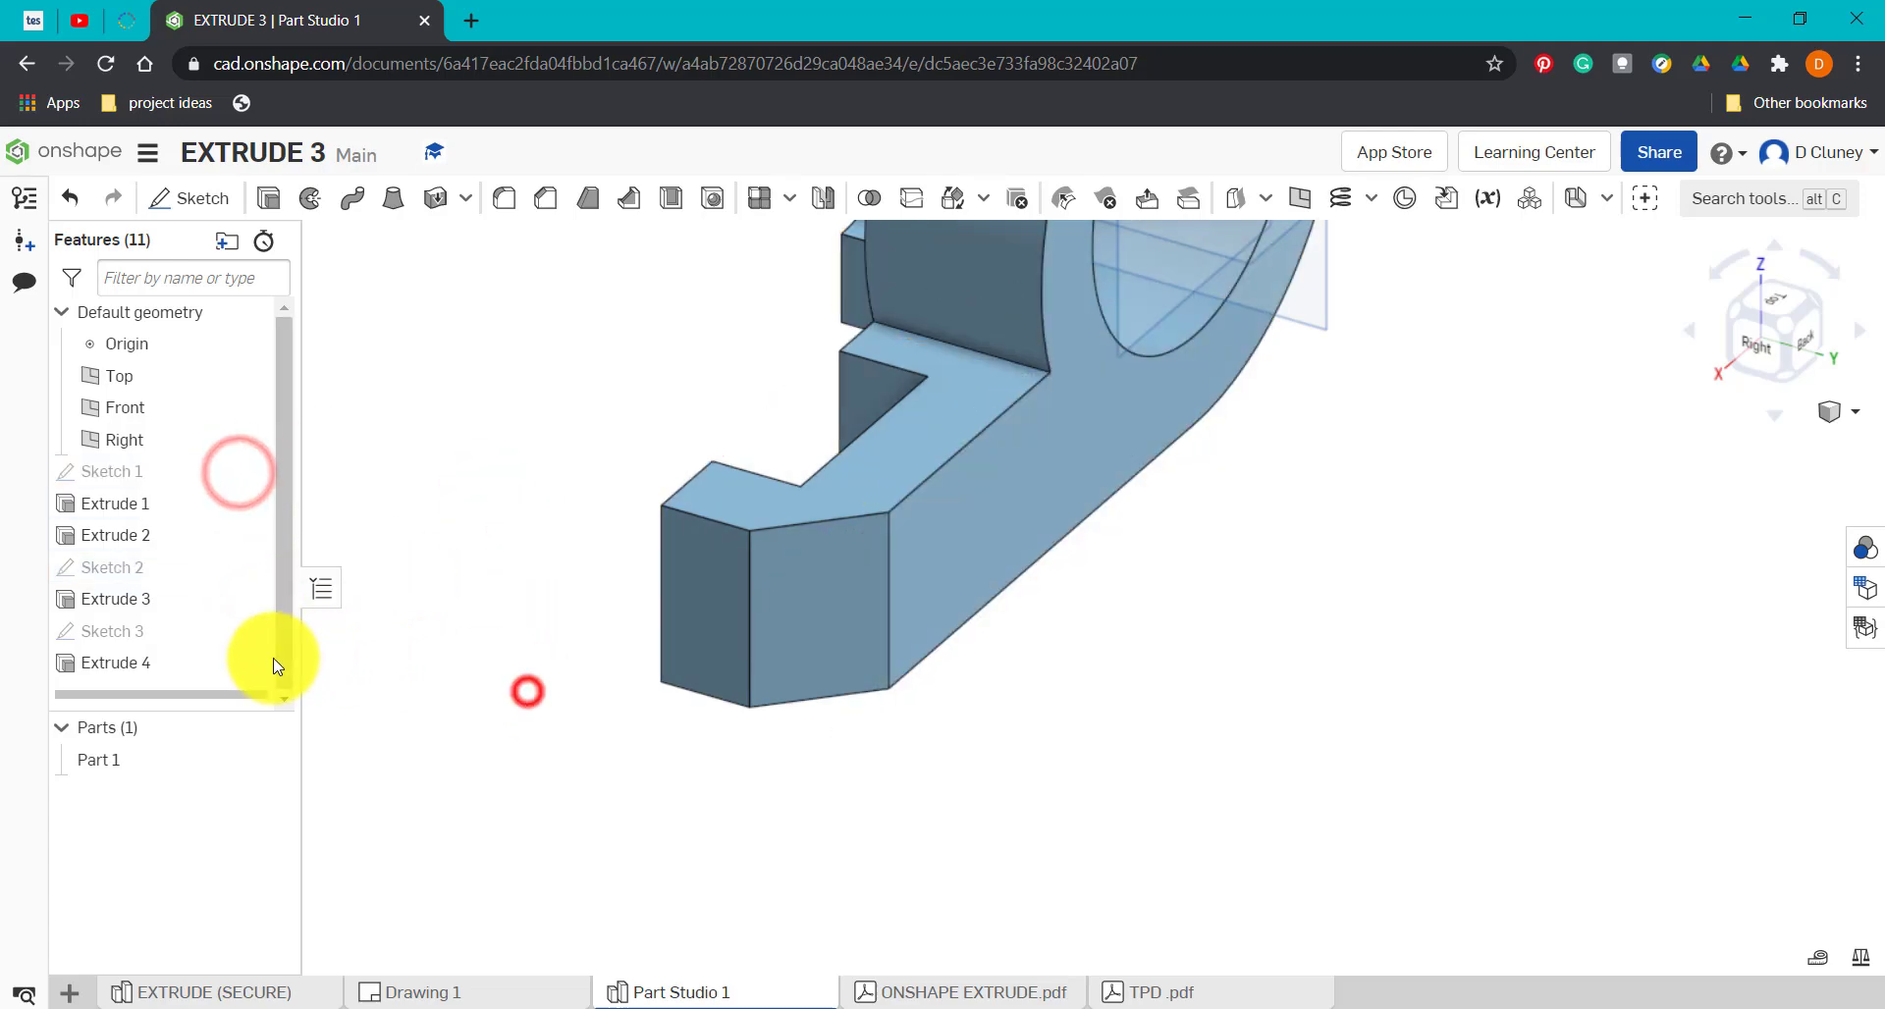
pyautogui.doubleClick(116, 662)
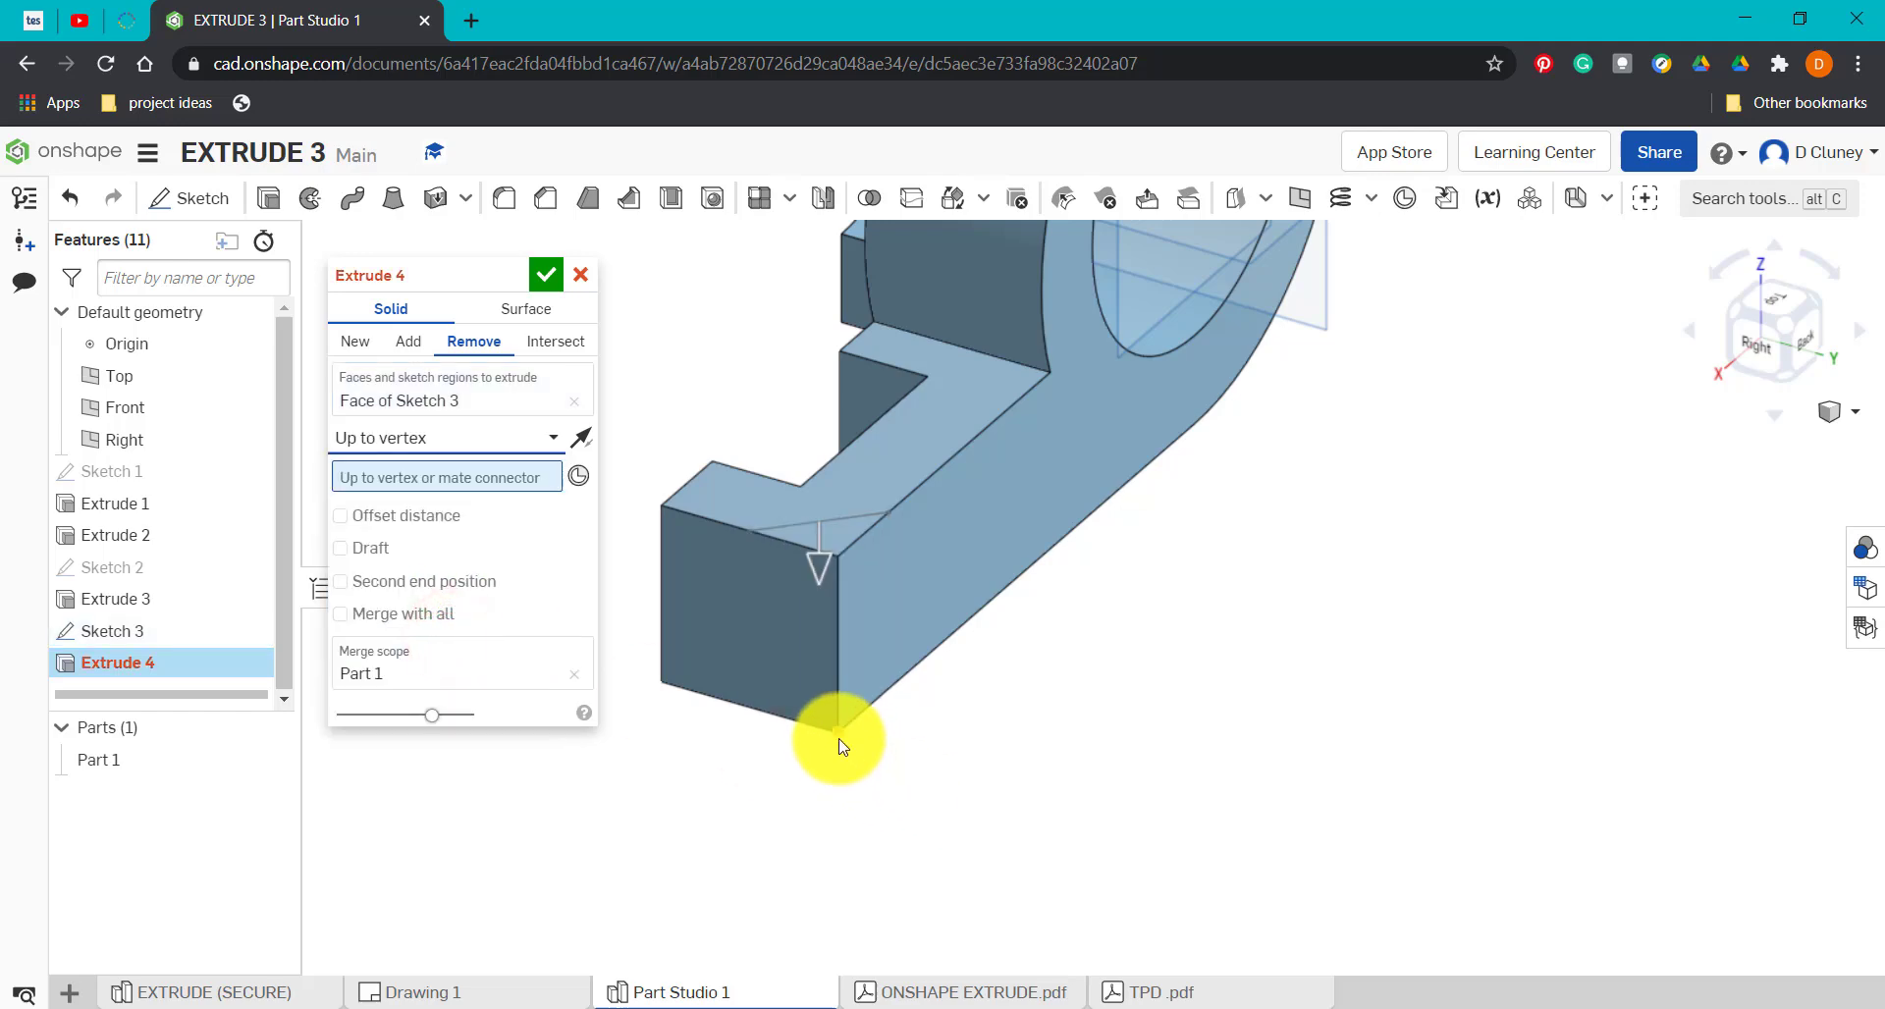
# Change Extrude 4's end type to Up to face using the arm's underside, and confirm.
pyautogui.click(839, 733)
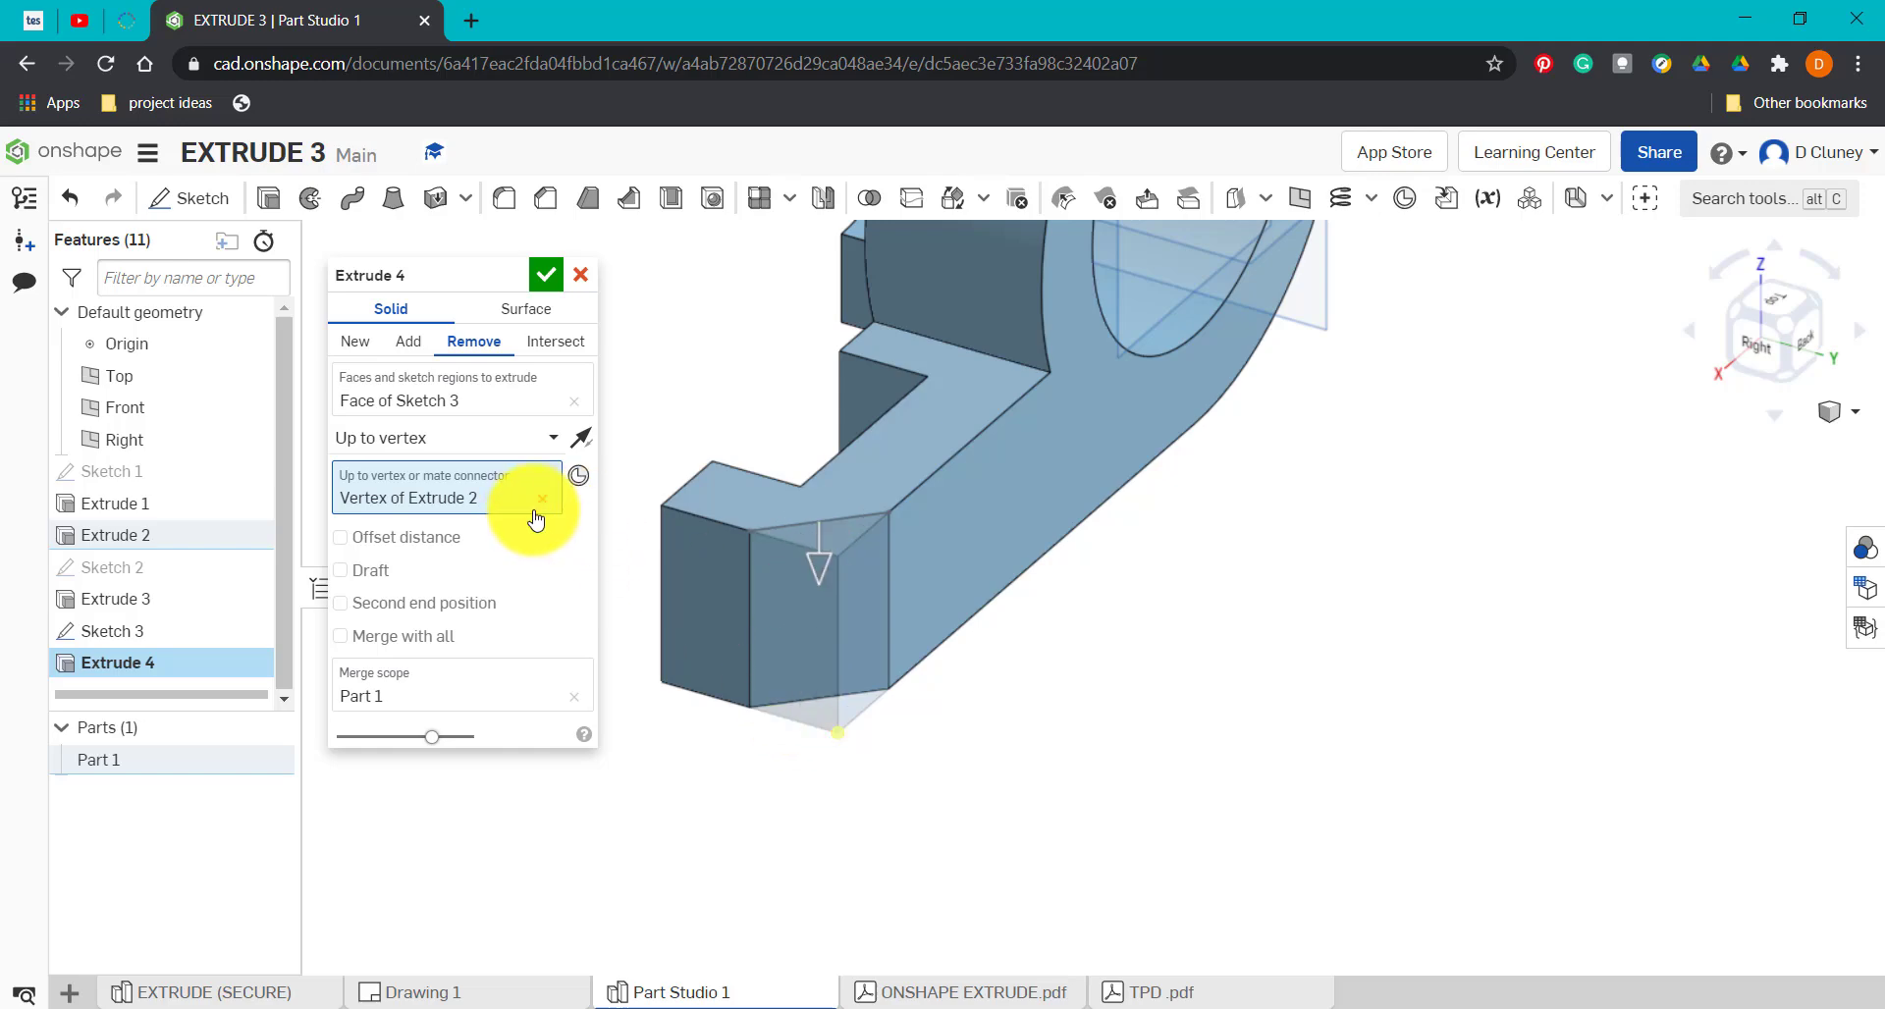
pyautogui.click(540, 498)
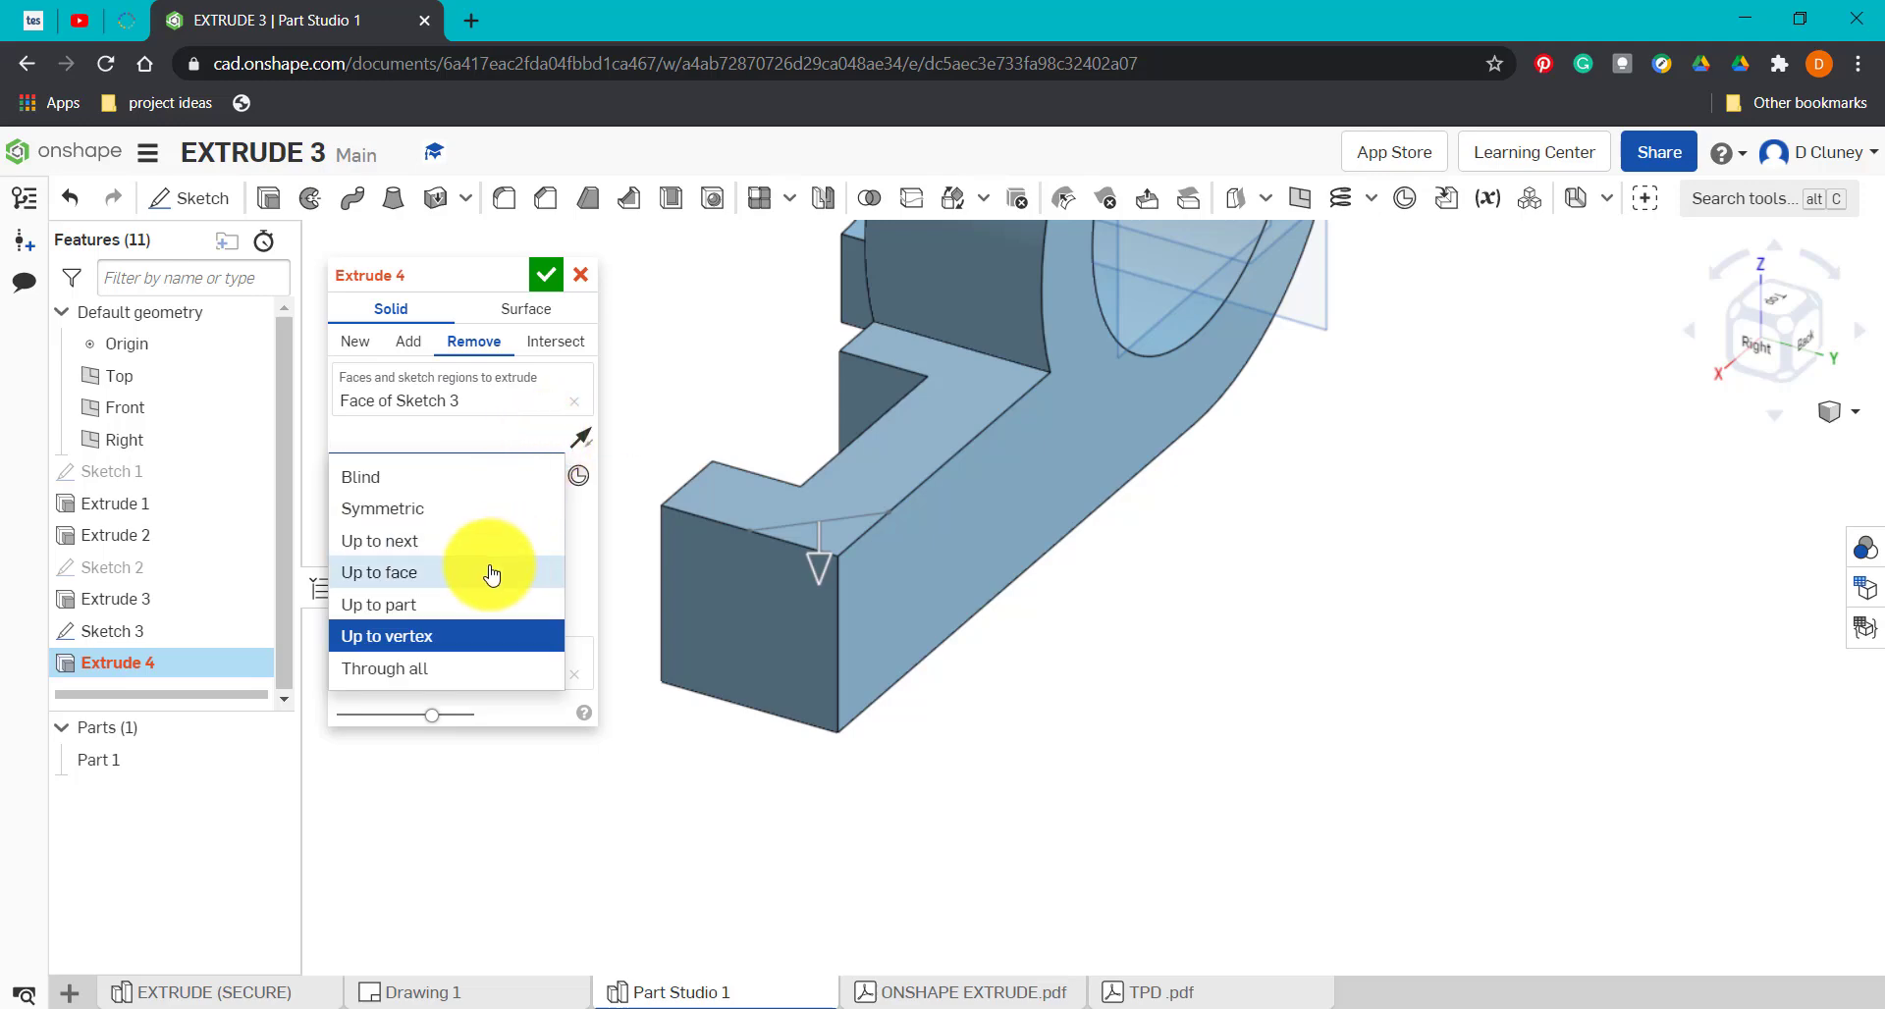
pyautogui.click(379, 571)
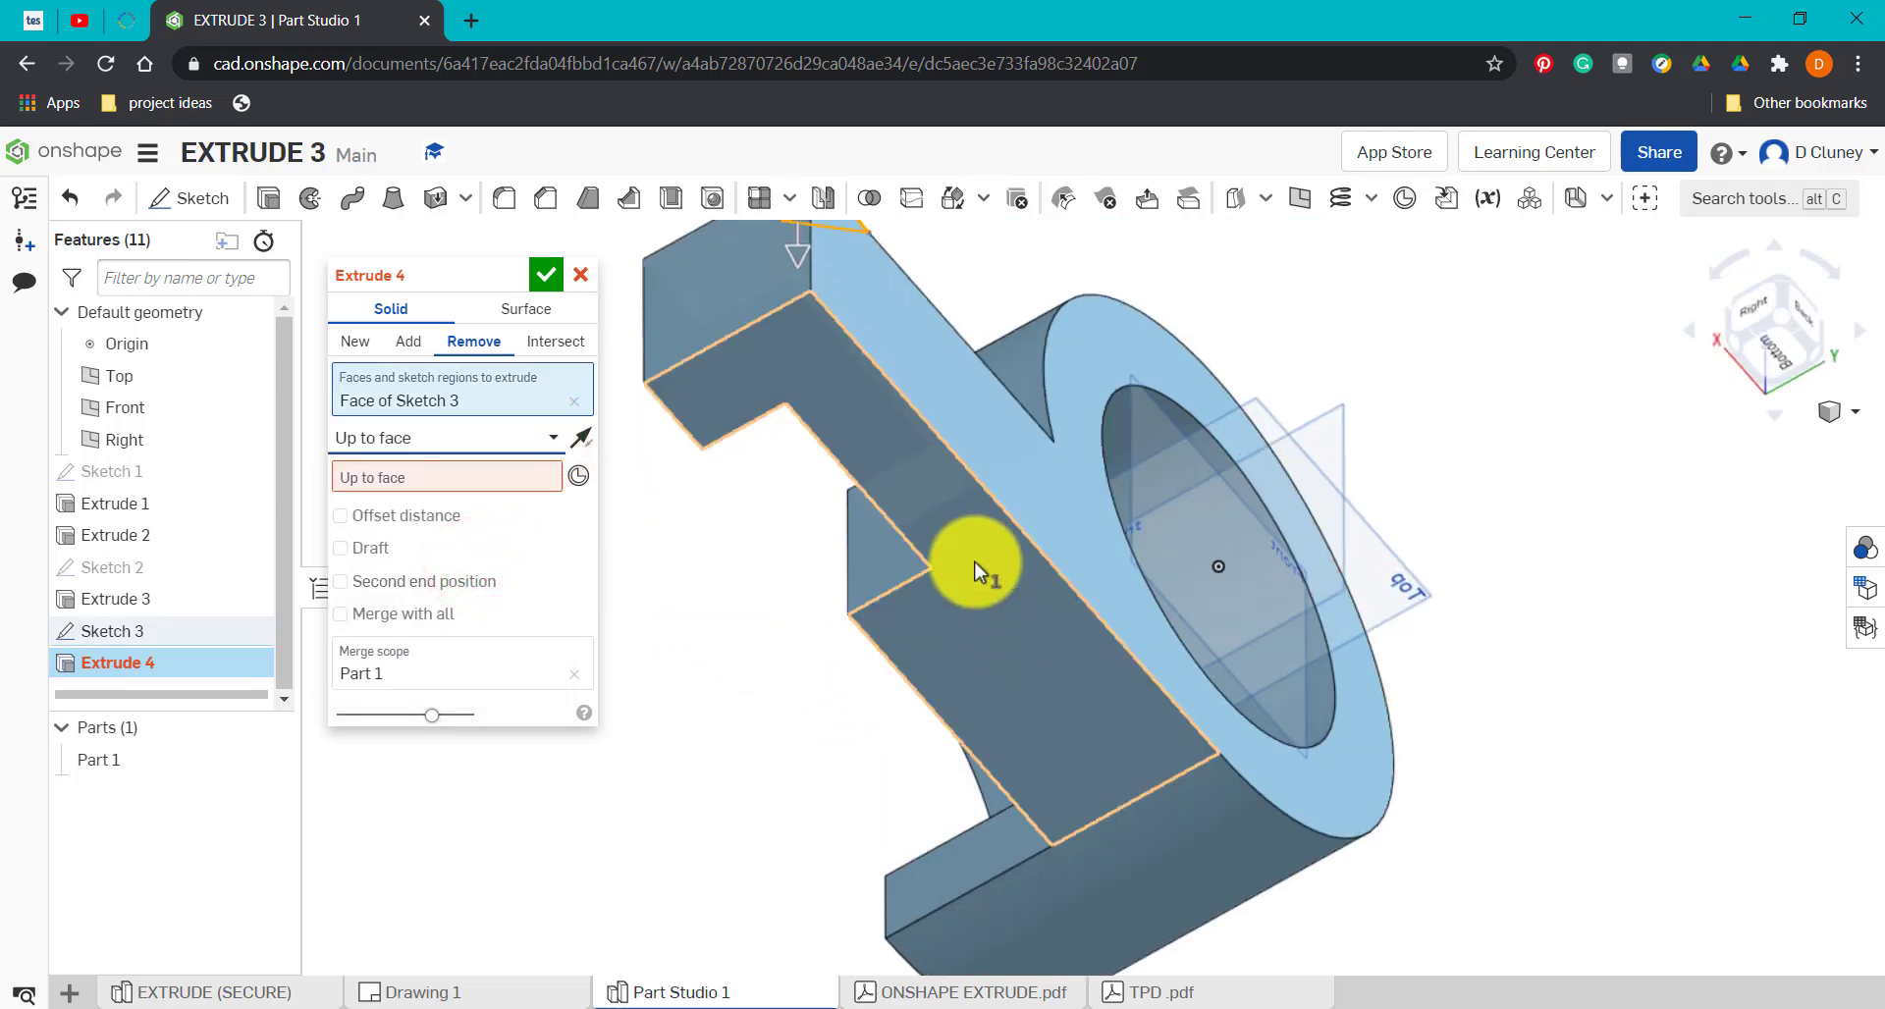
pyautogui.click(976, 566)
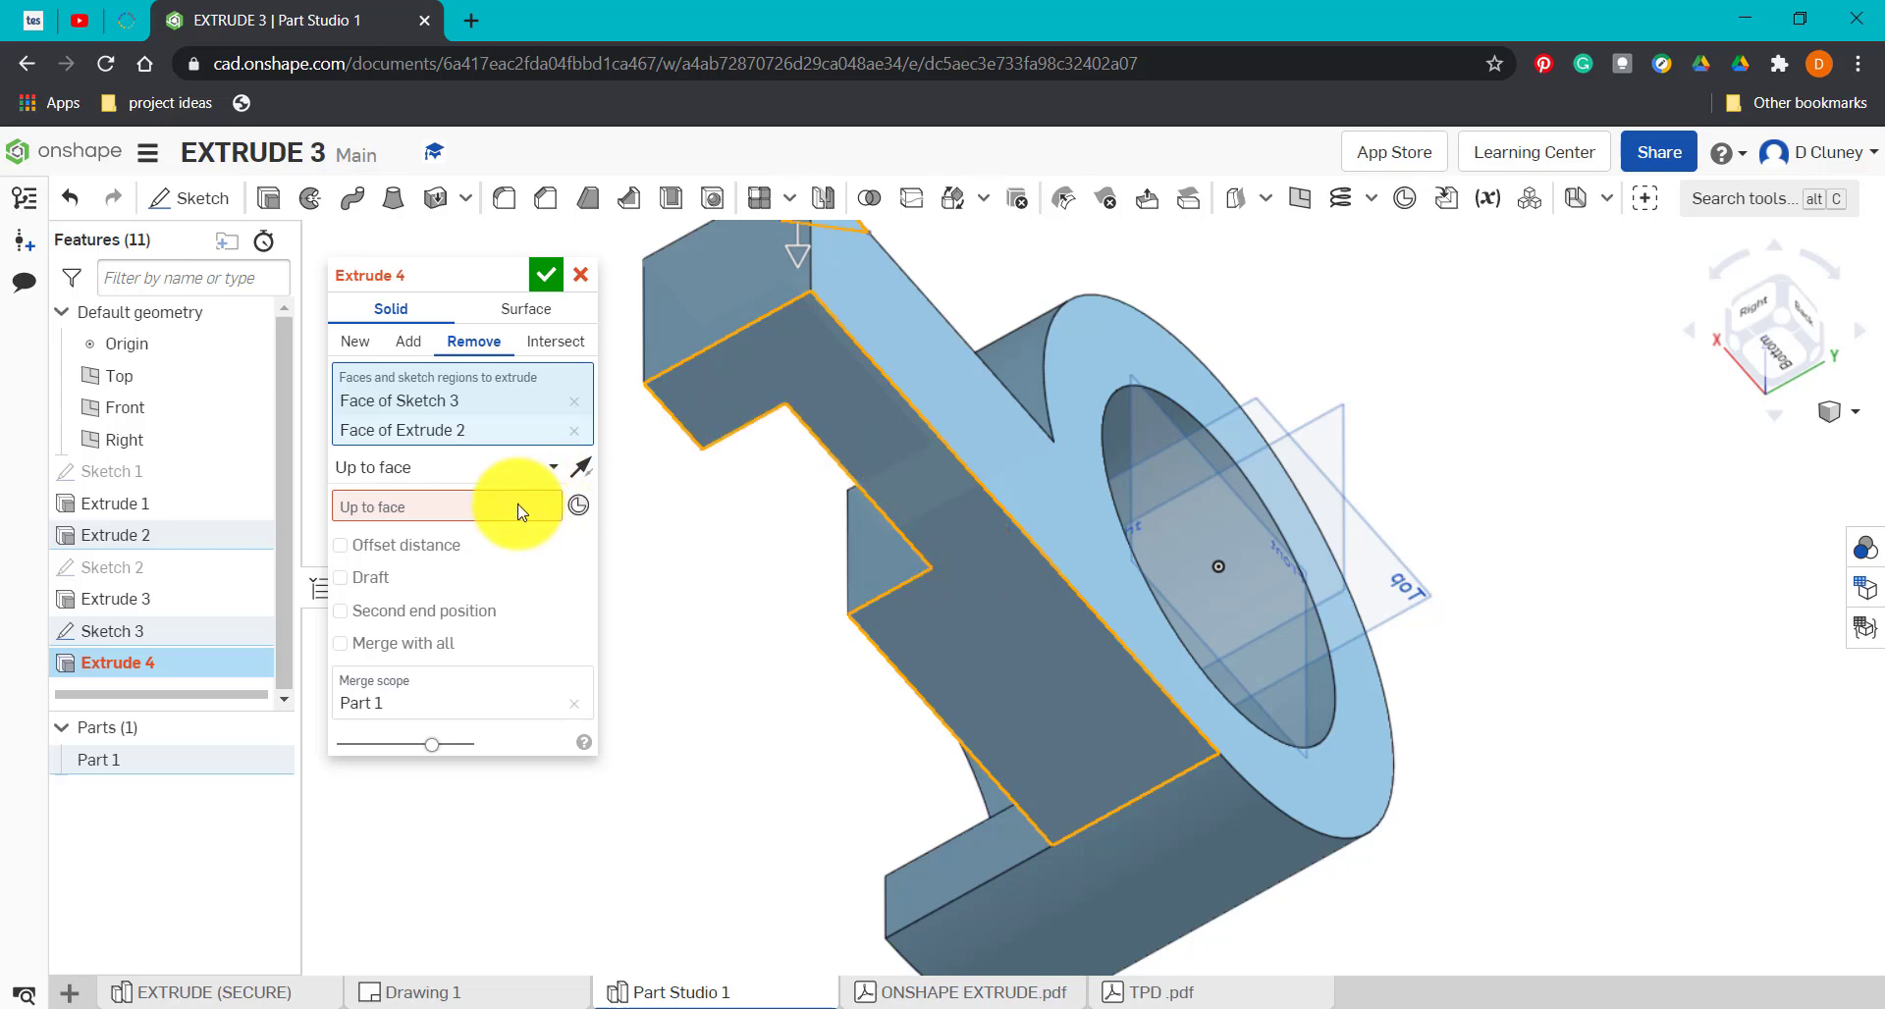
pyautogui.click(829, 385)
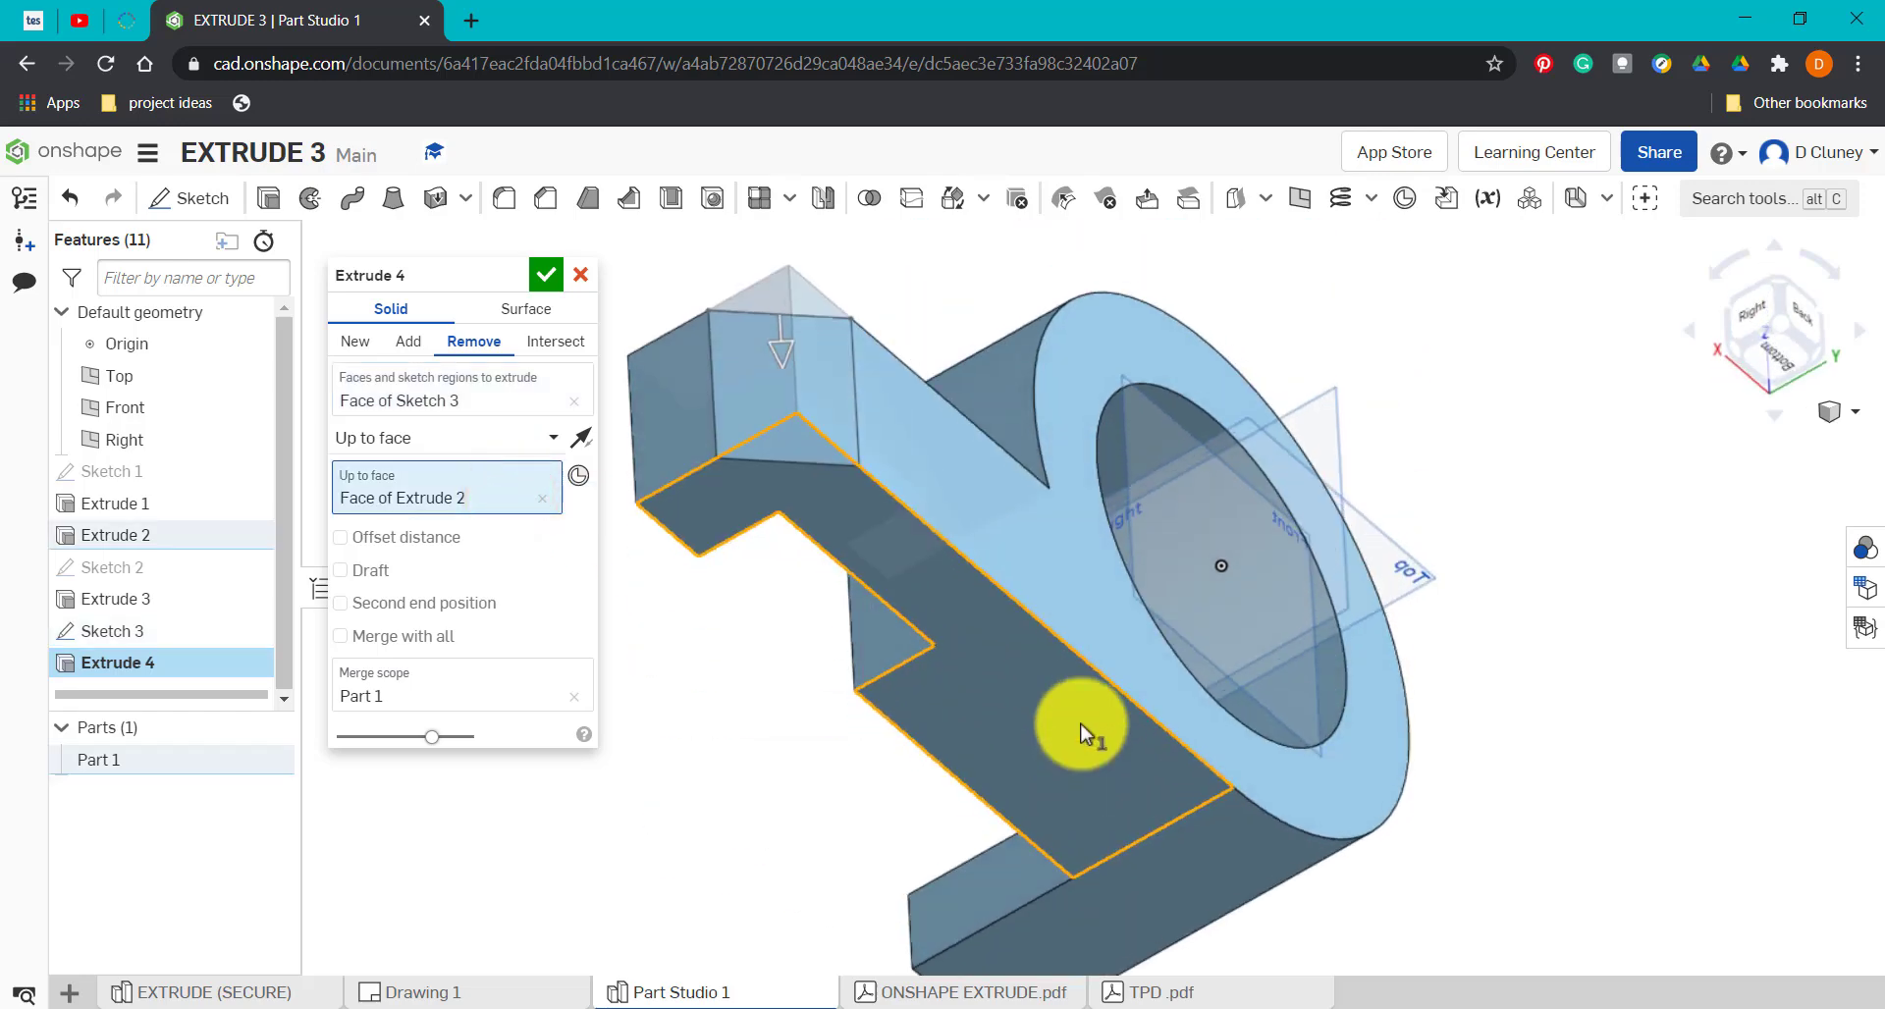
pyautogui.click(546, 275)
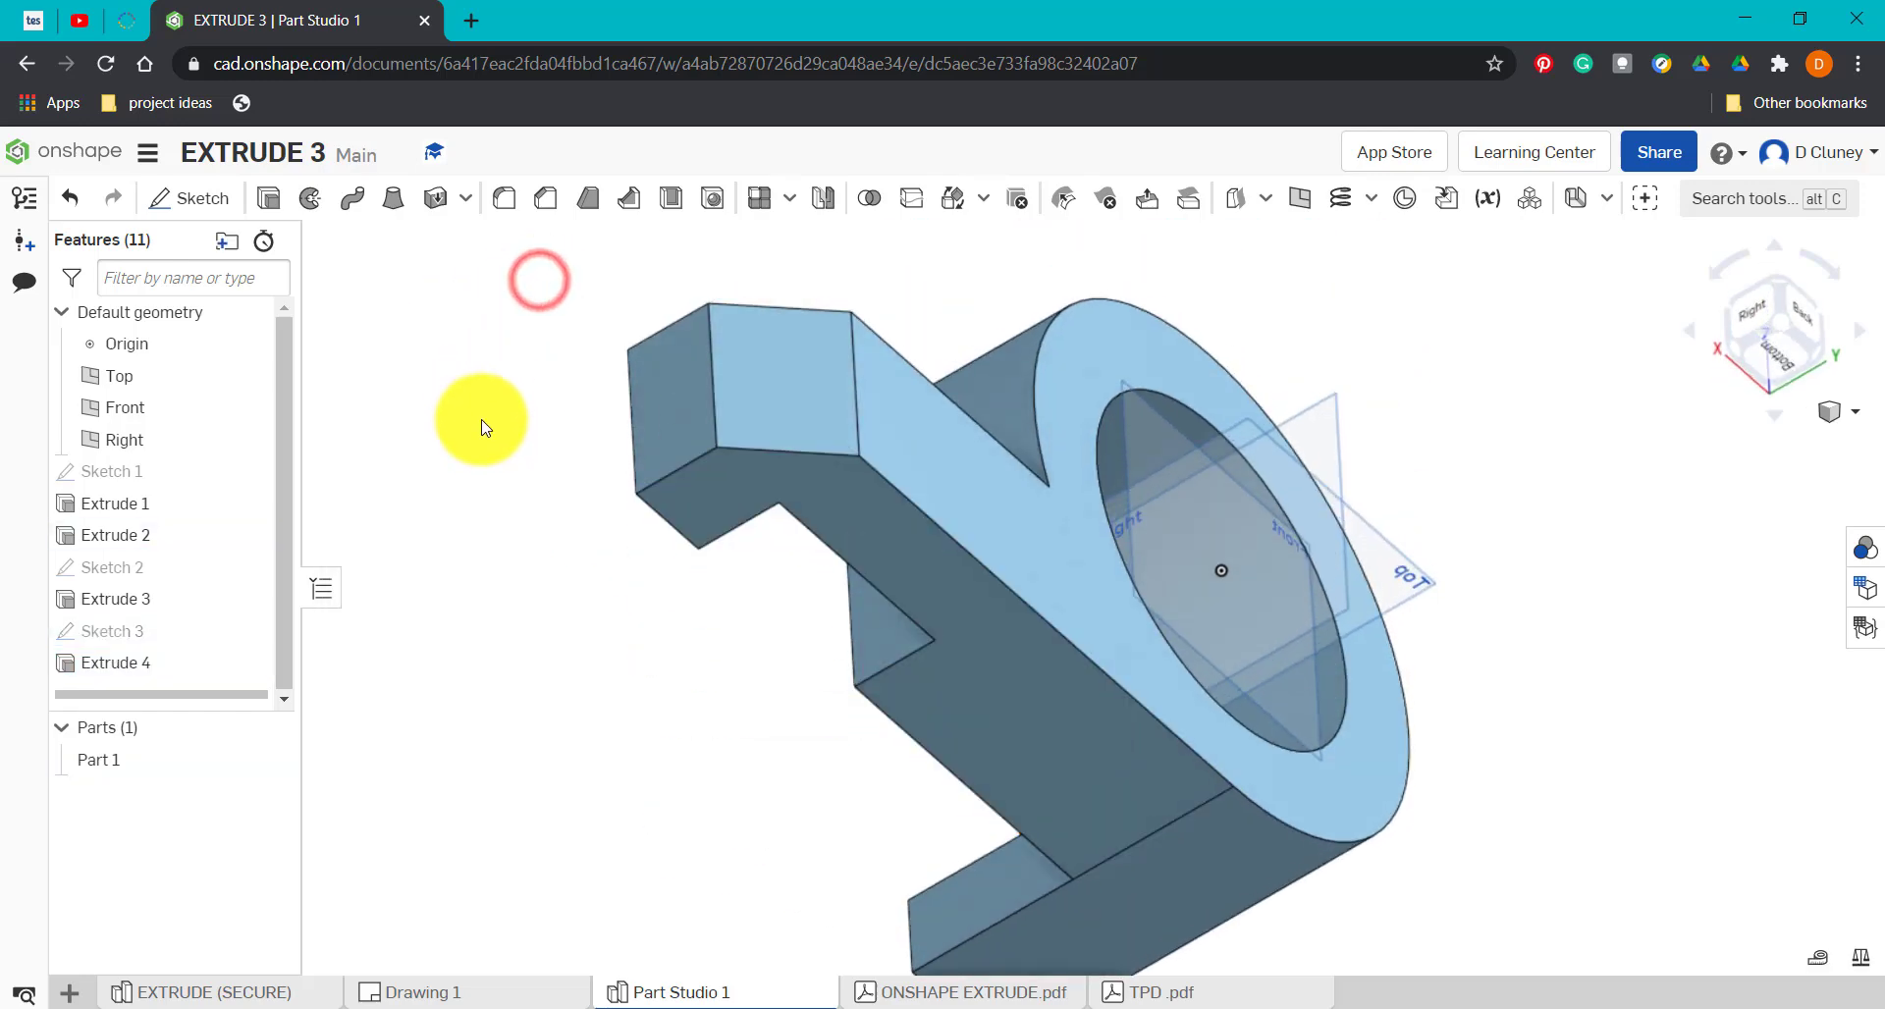
# Reopen Extrude 4, try Up to next, then set Through all and confirm the corner cut.
pyautogui.rightClick(114, 662)
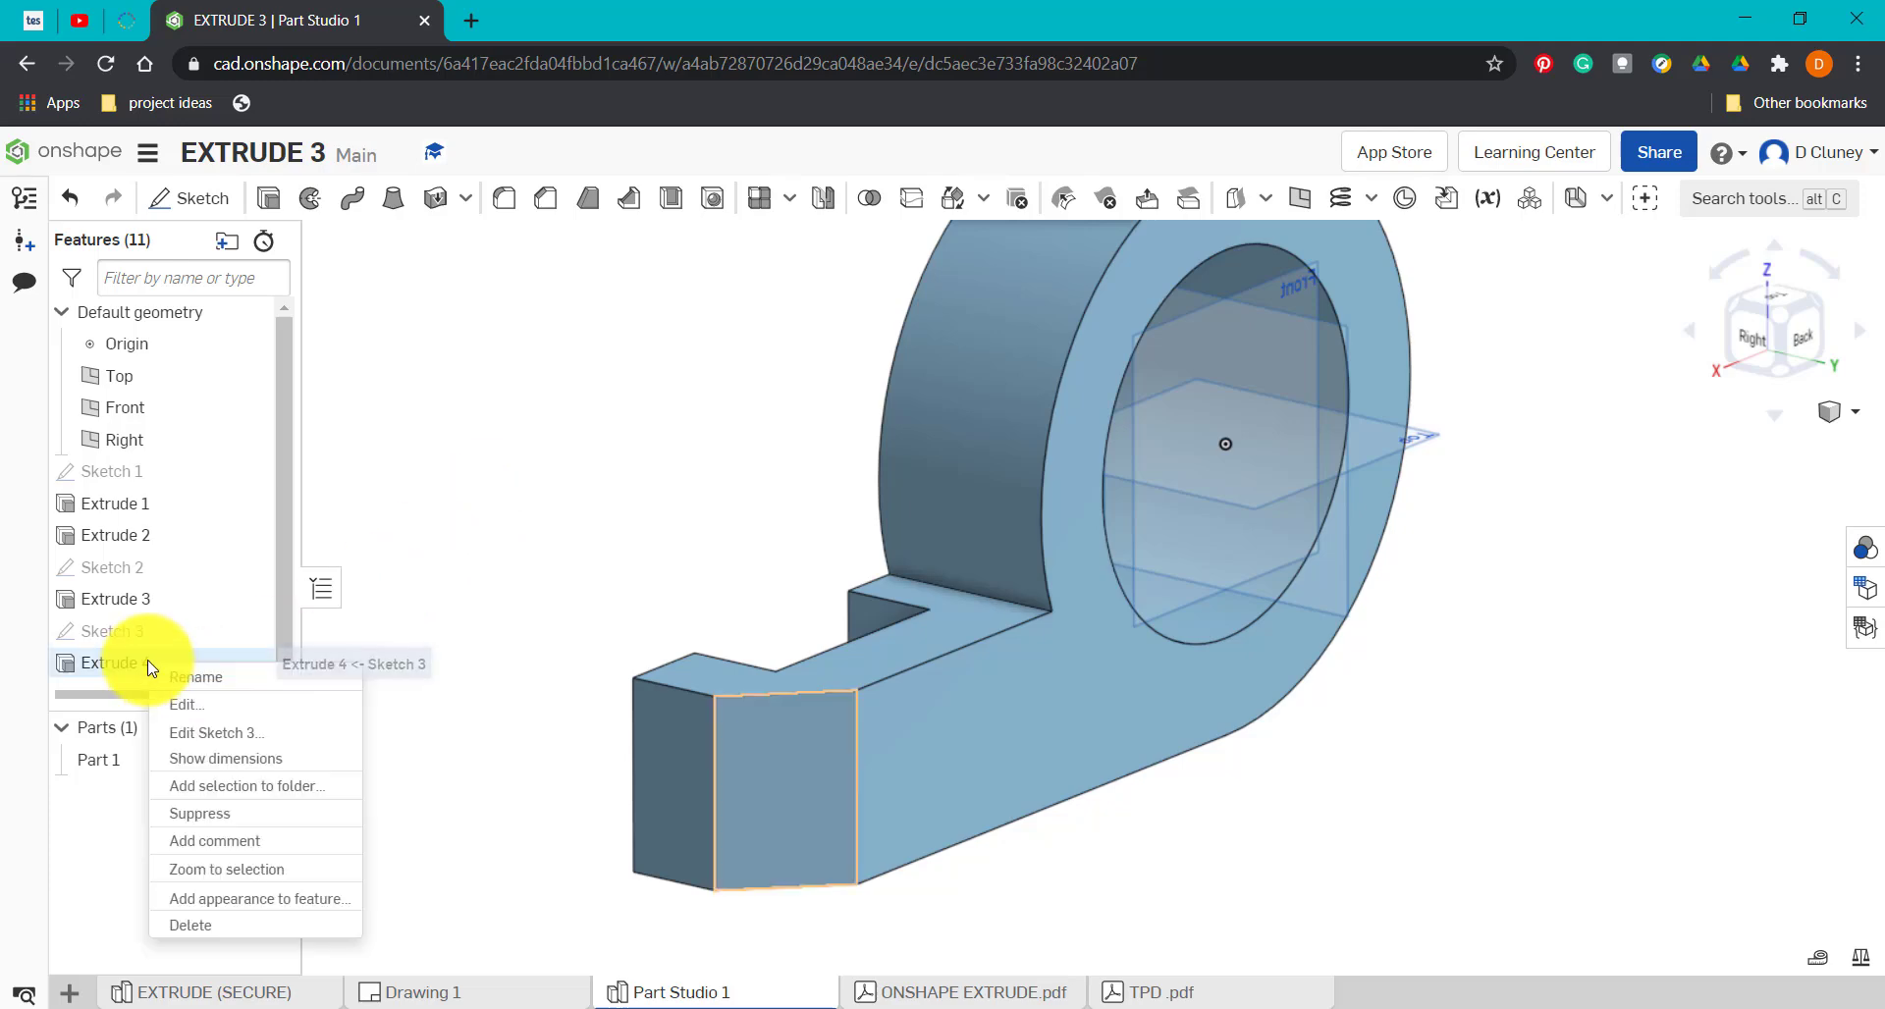
pyautogui.click(185, 705)
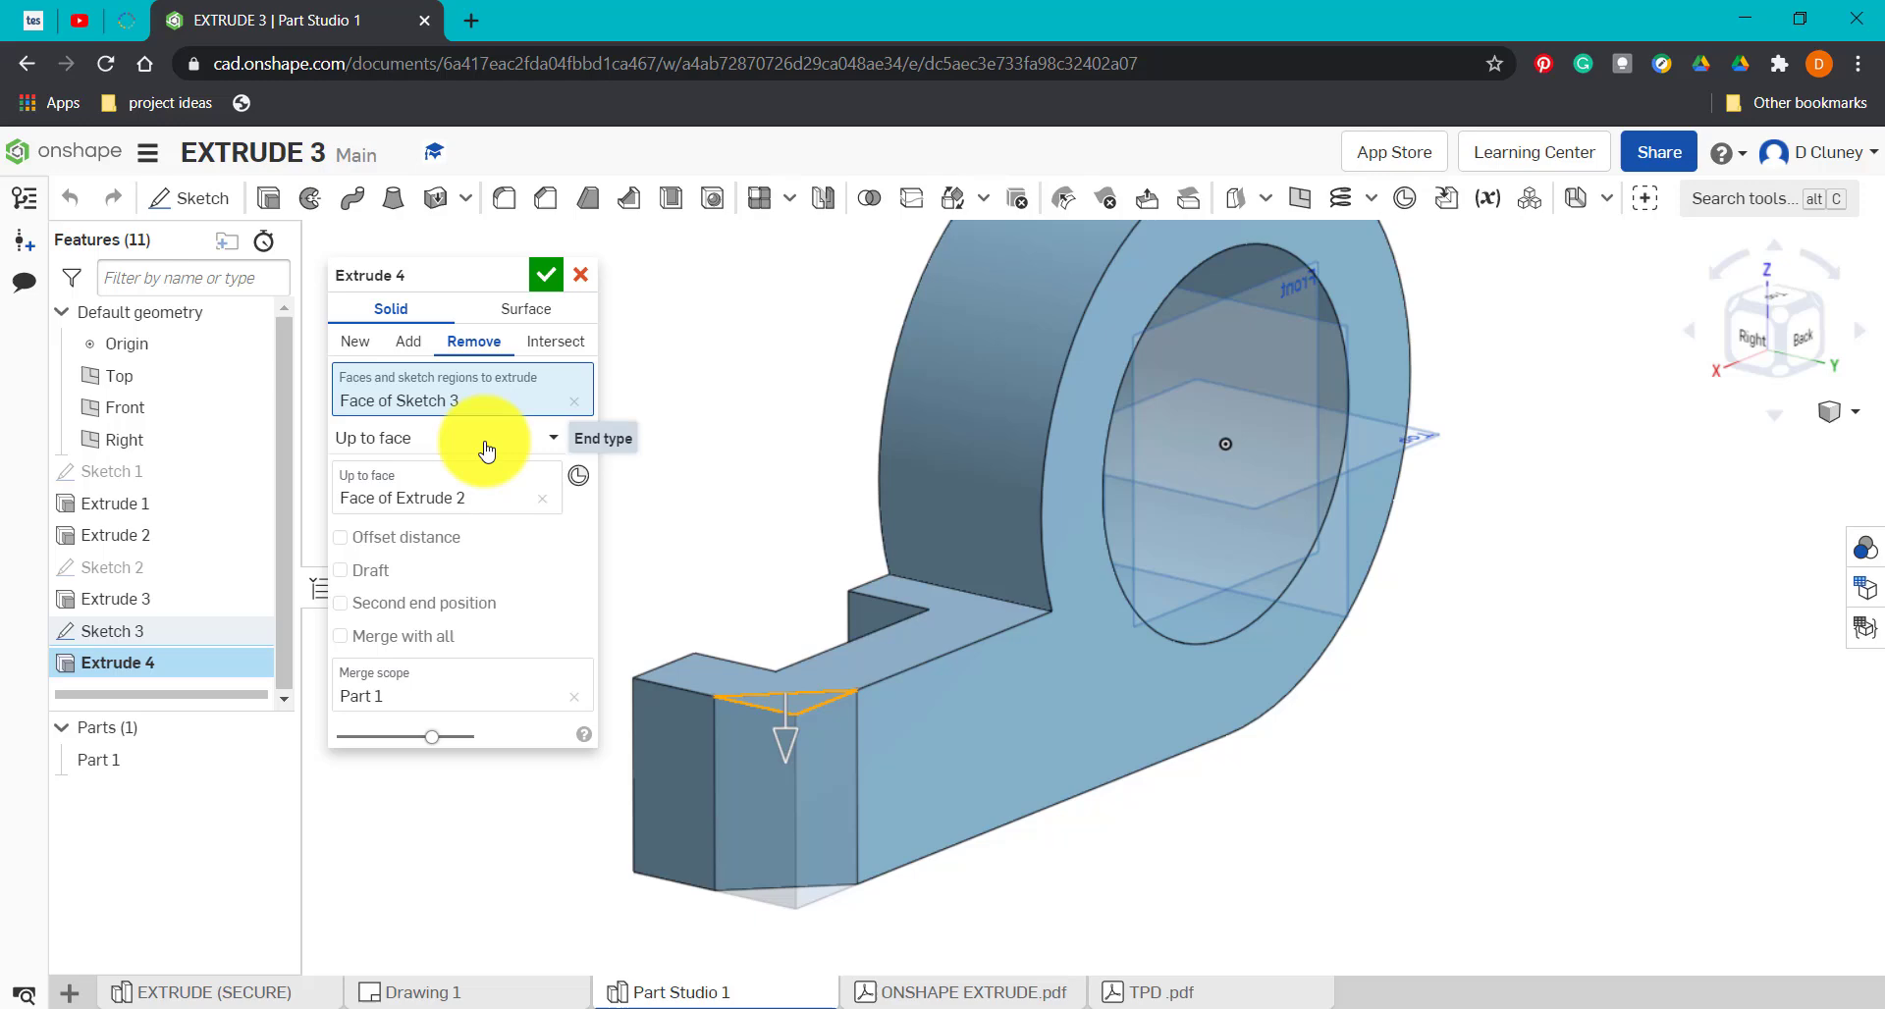
pyautogui.click(438, 438)
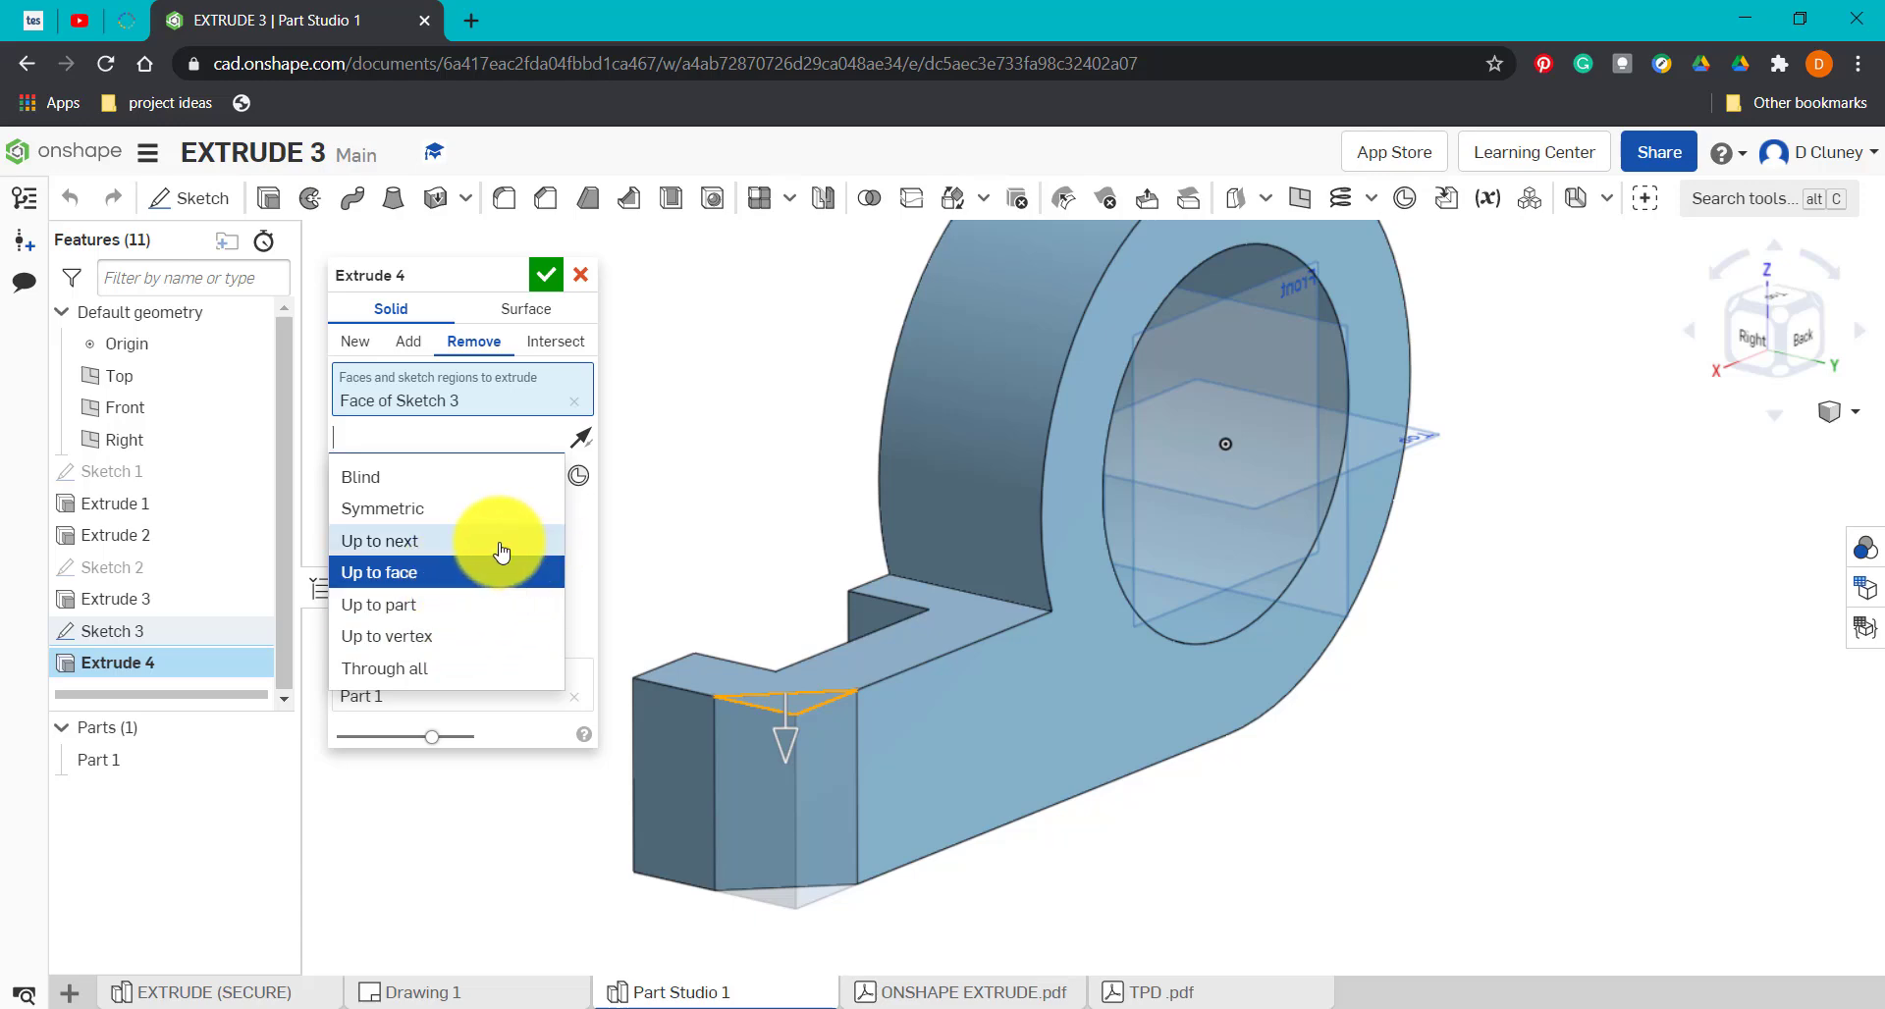
pyautogui.click(379, 540)
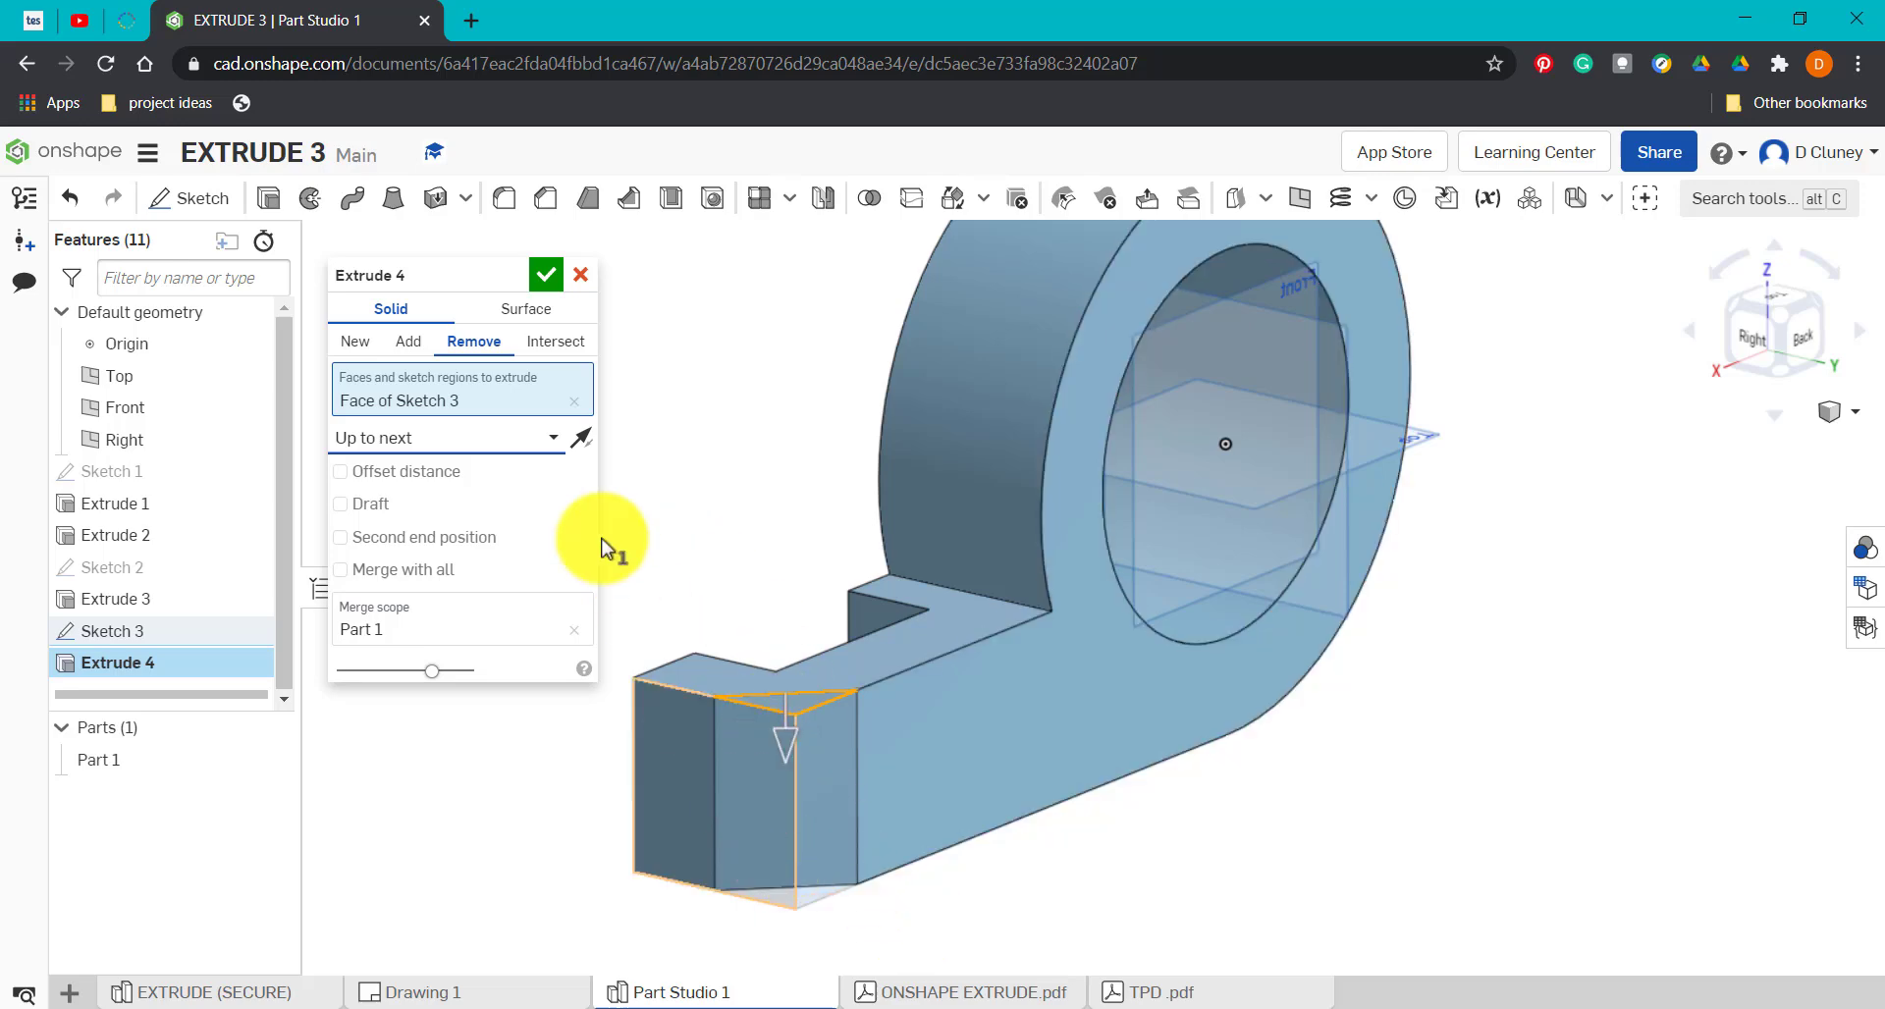
pyautogui.click(446, 438)
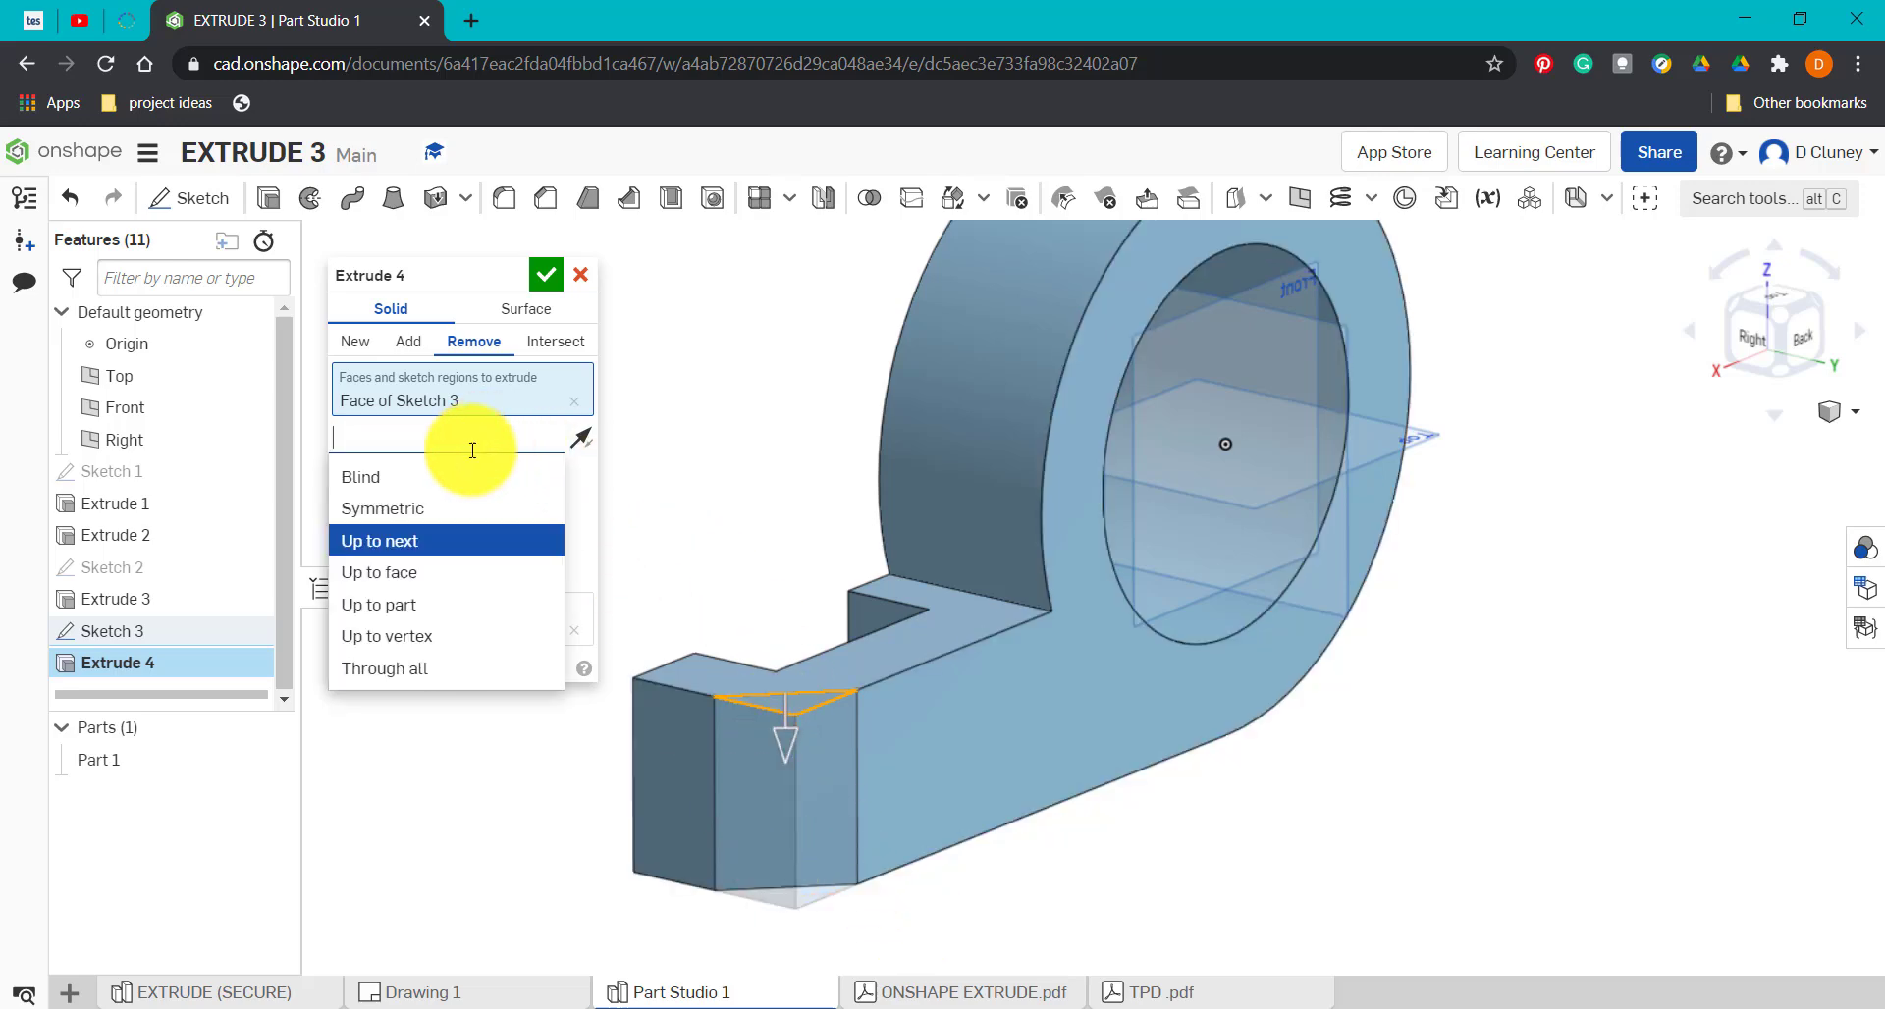
pyautogui.click(383, 668)
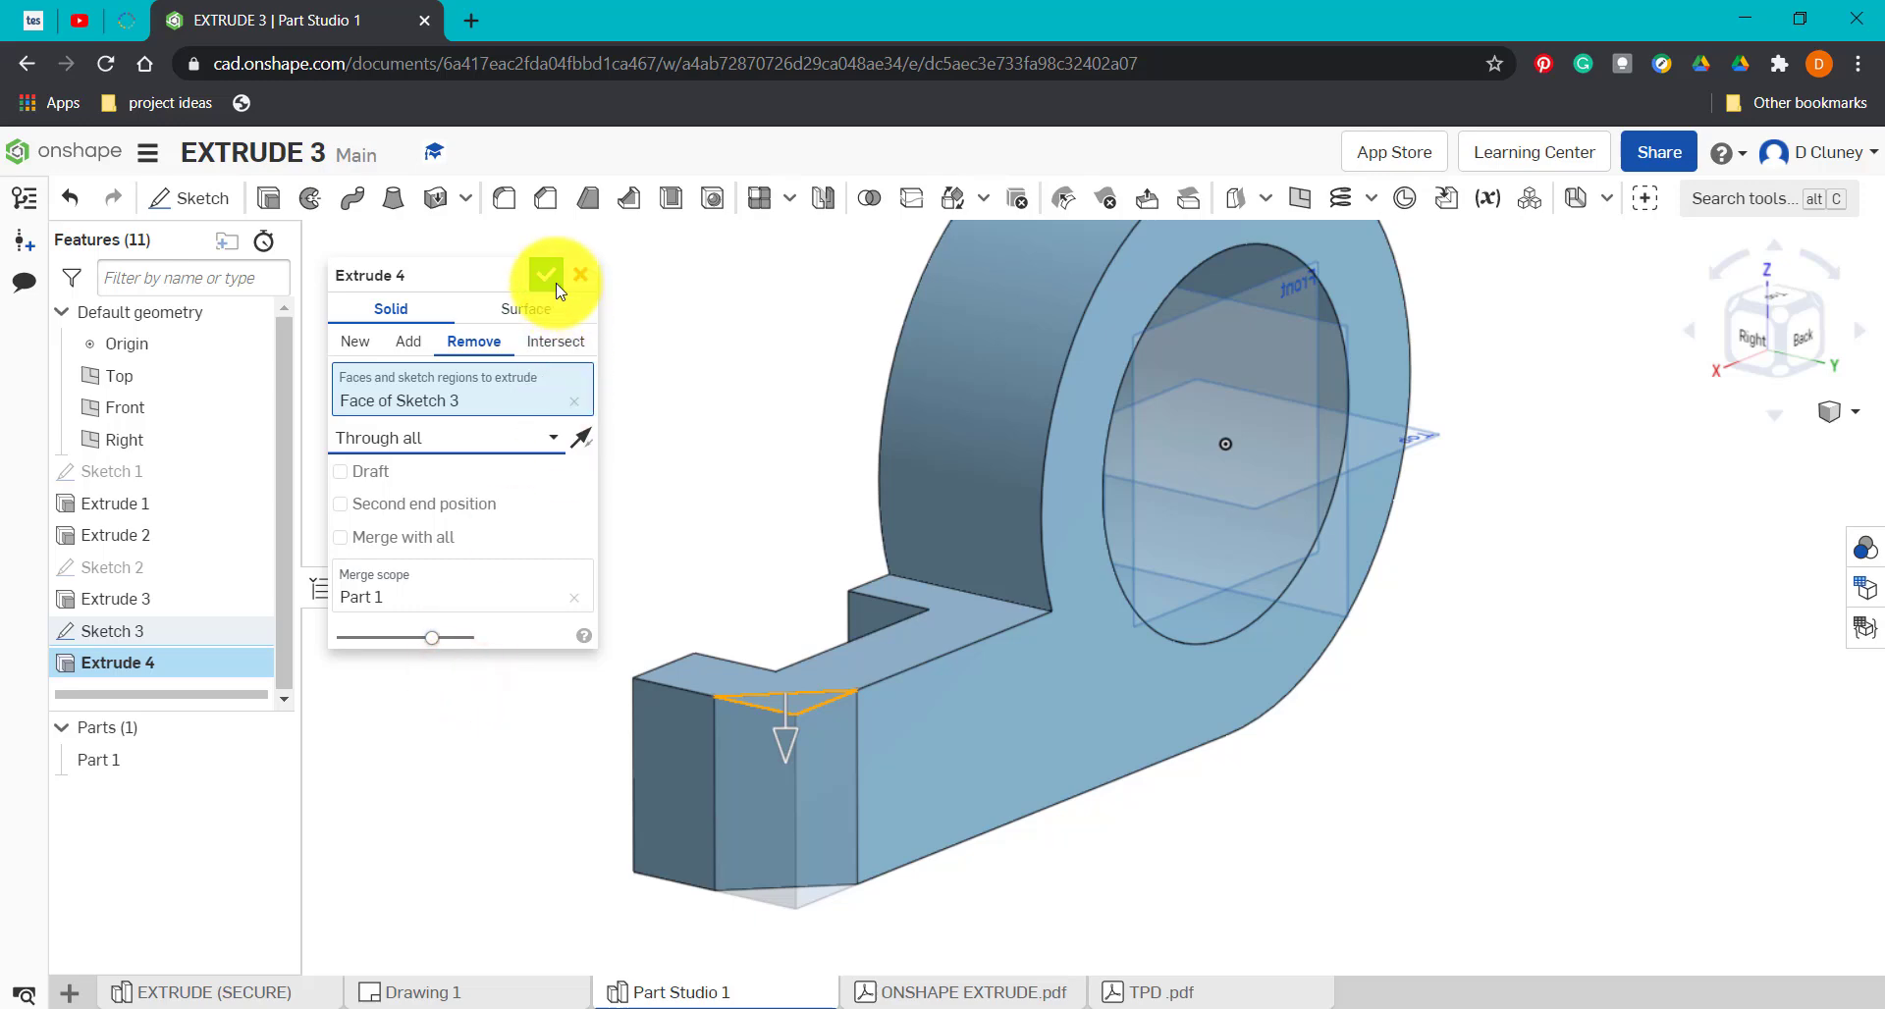
pyautogui.click(546, 275)
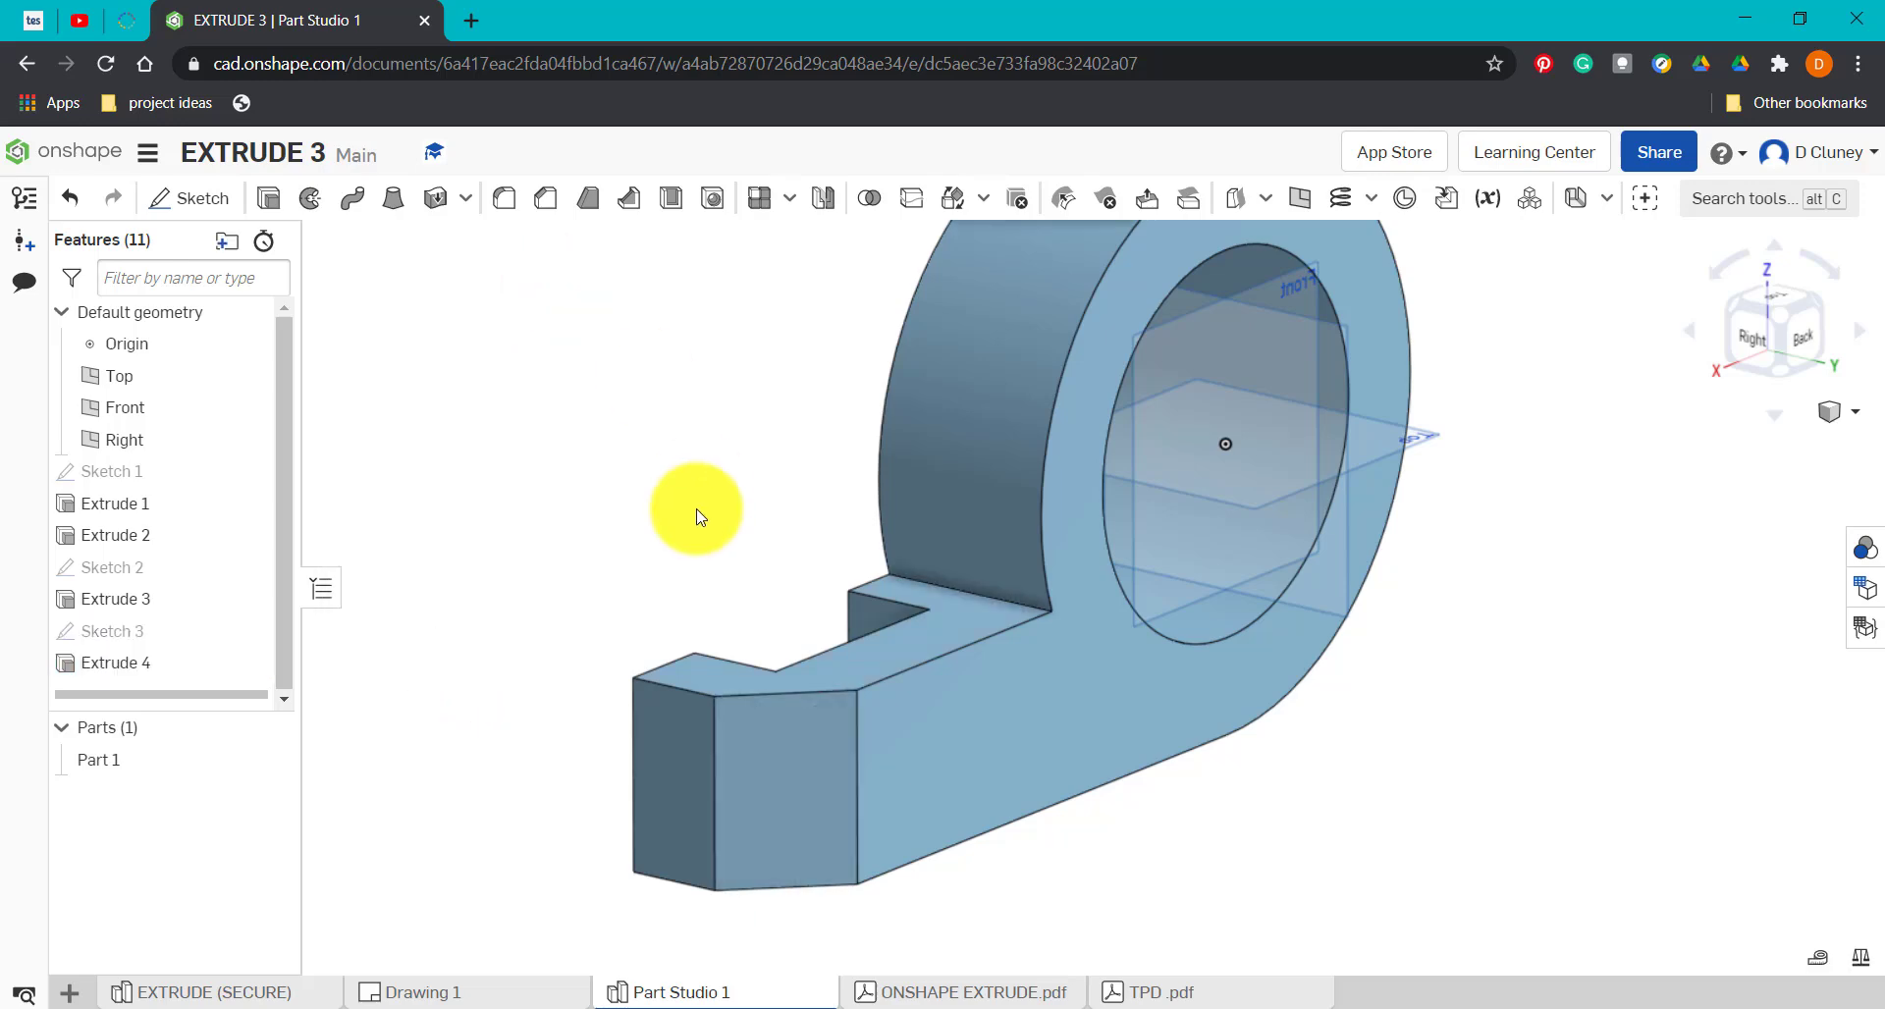
# Return to the front isometric view showing the notched arm and angled corner cut.
pyautogui.click(112, 630)
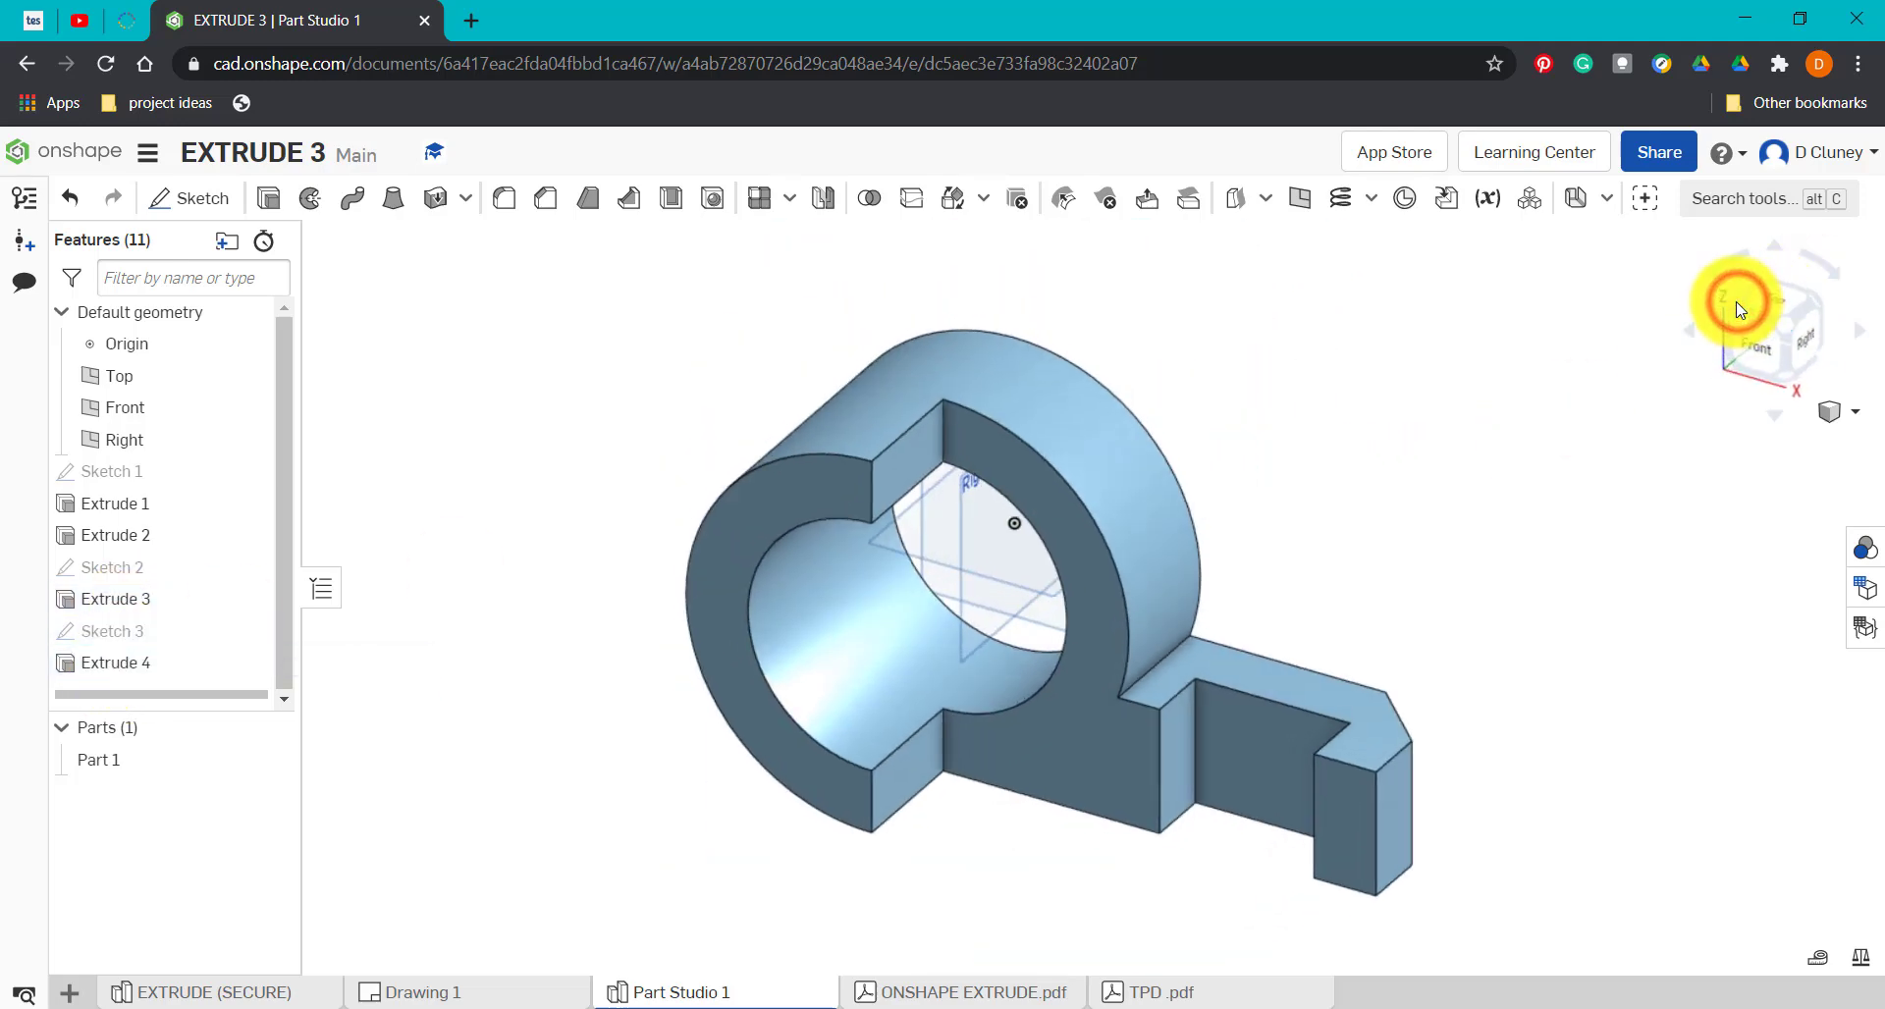
pyautogui.moveTo(1352, 506)
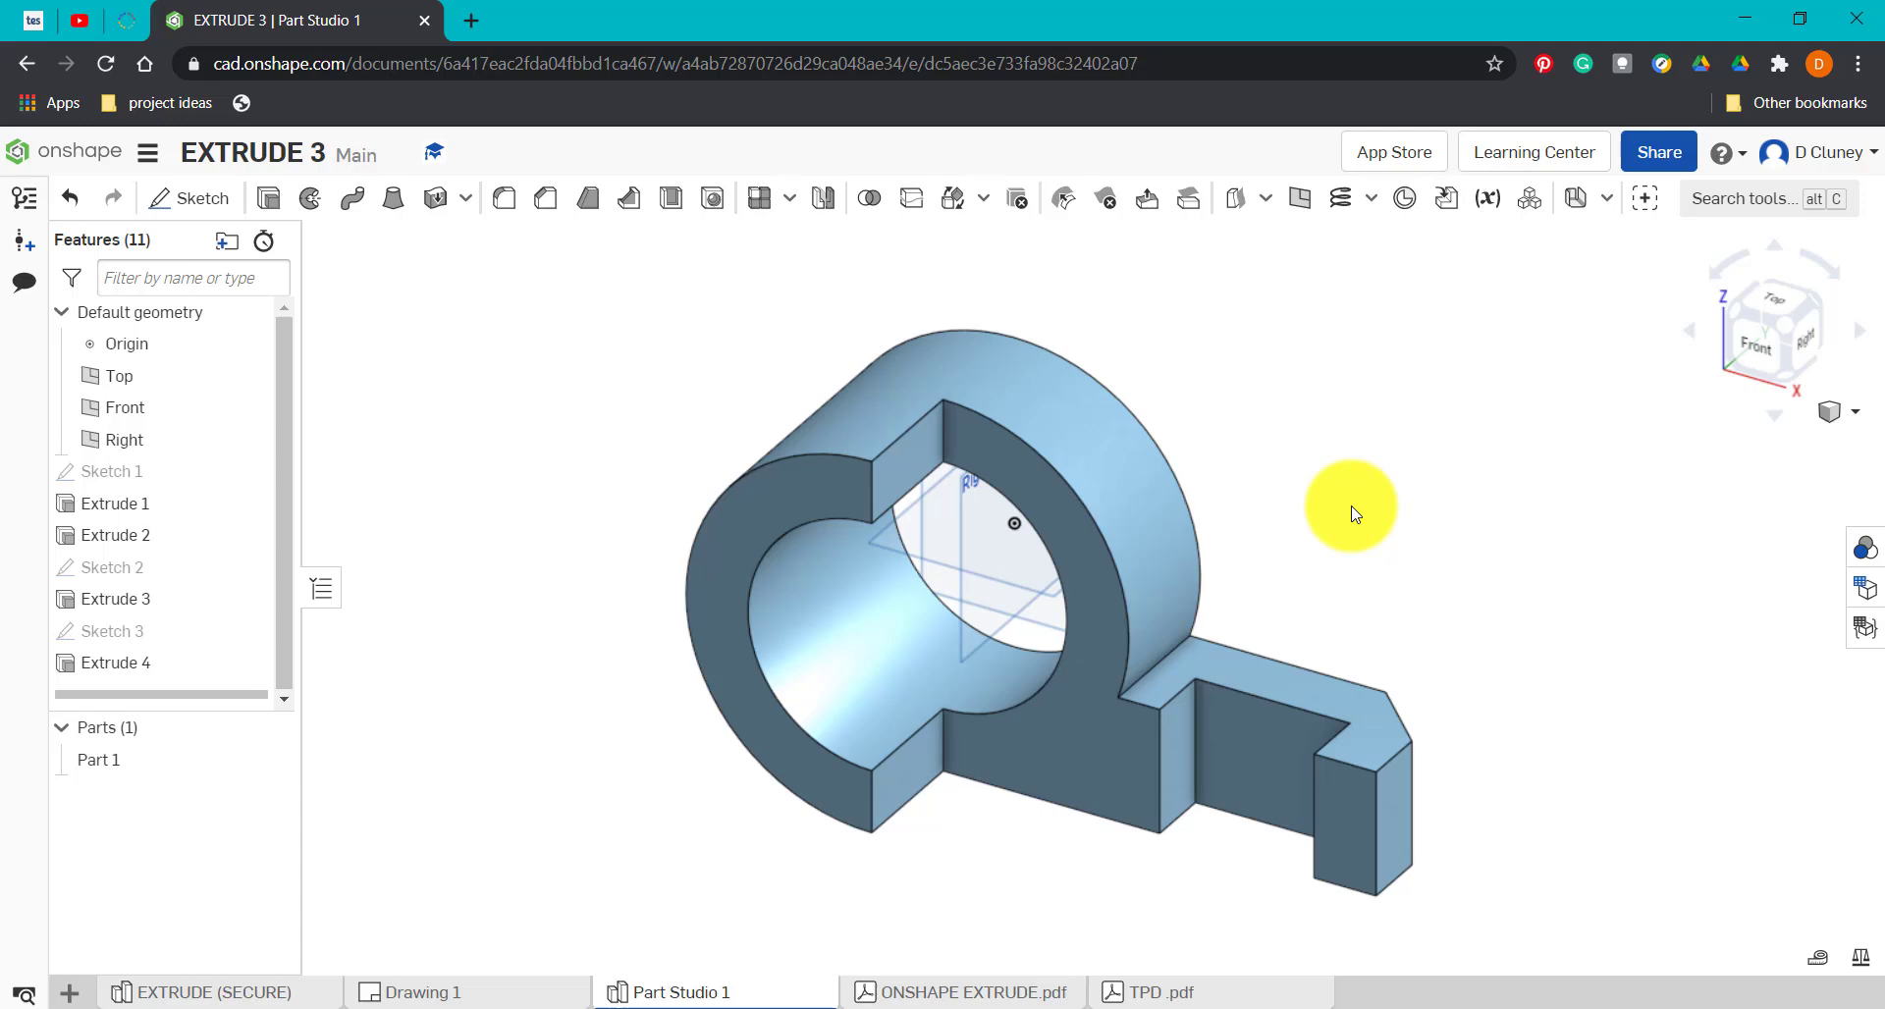